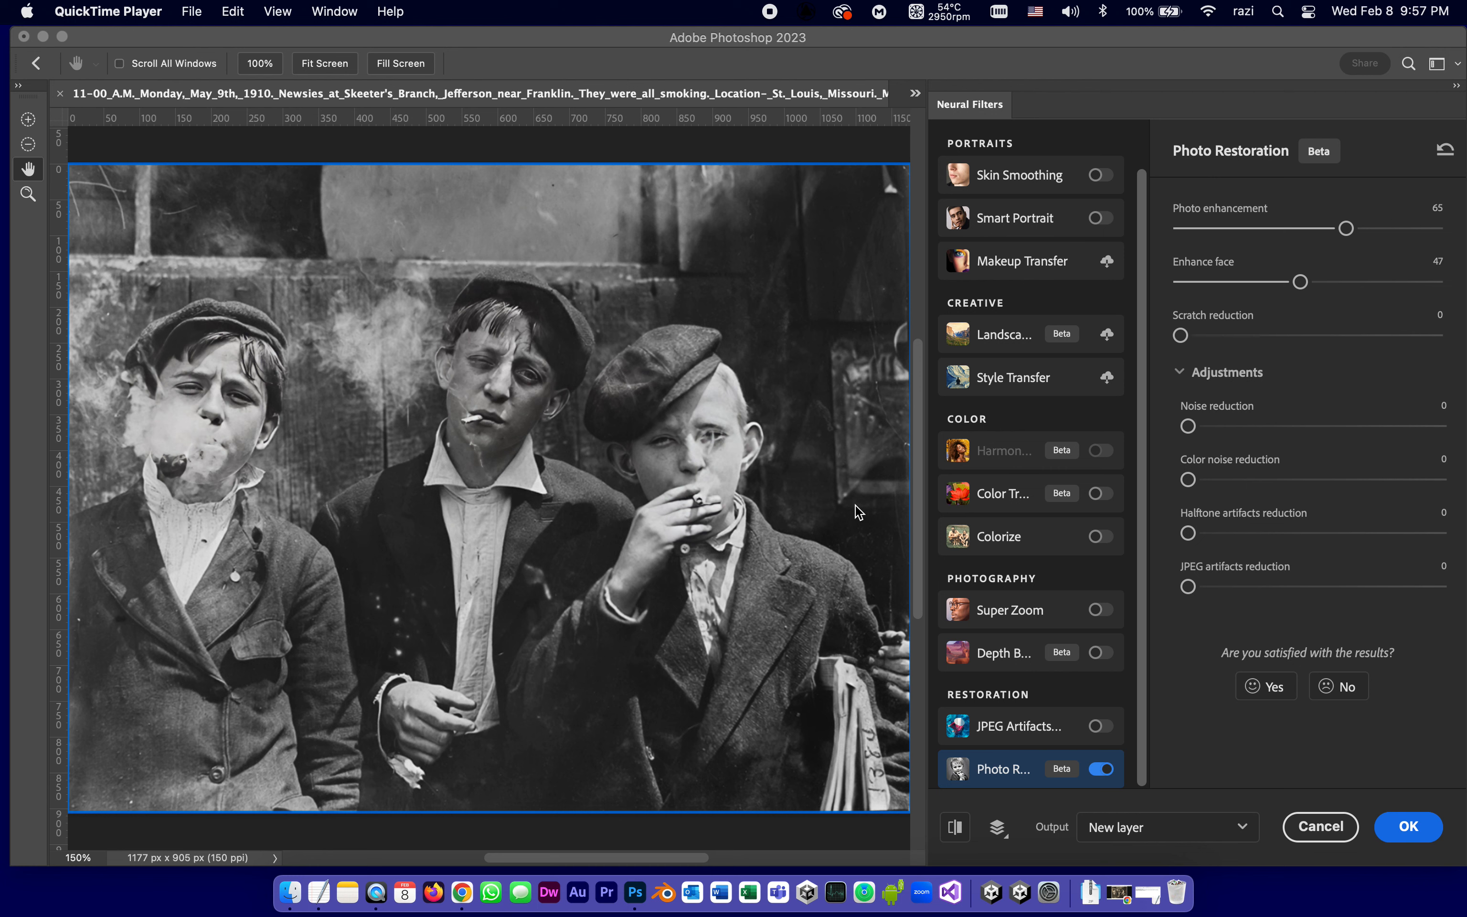
pyautogui.moveTo(304, 370)
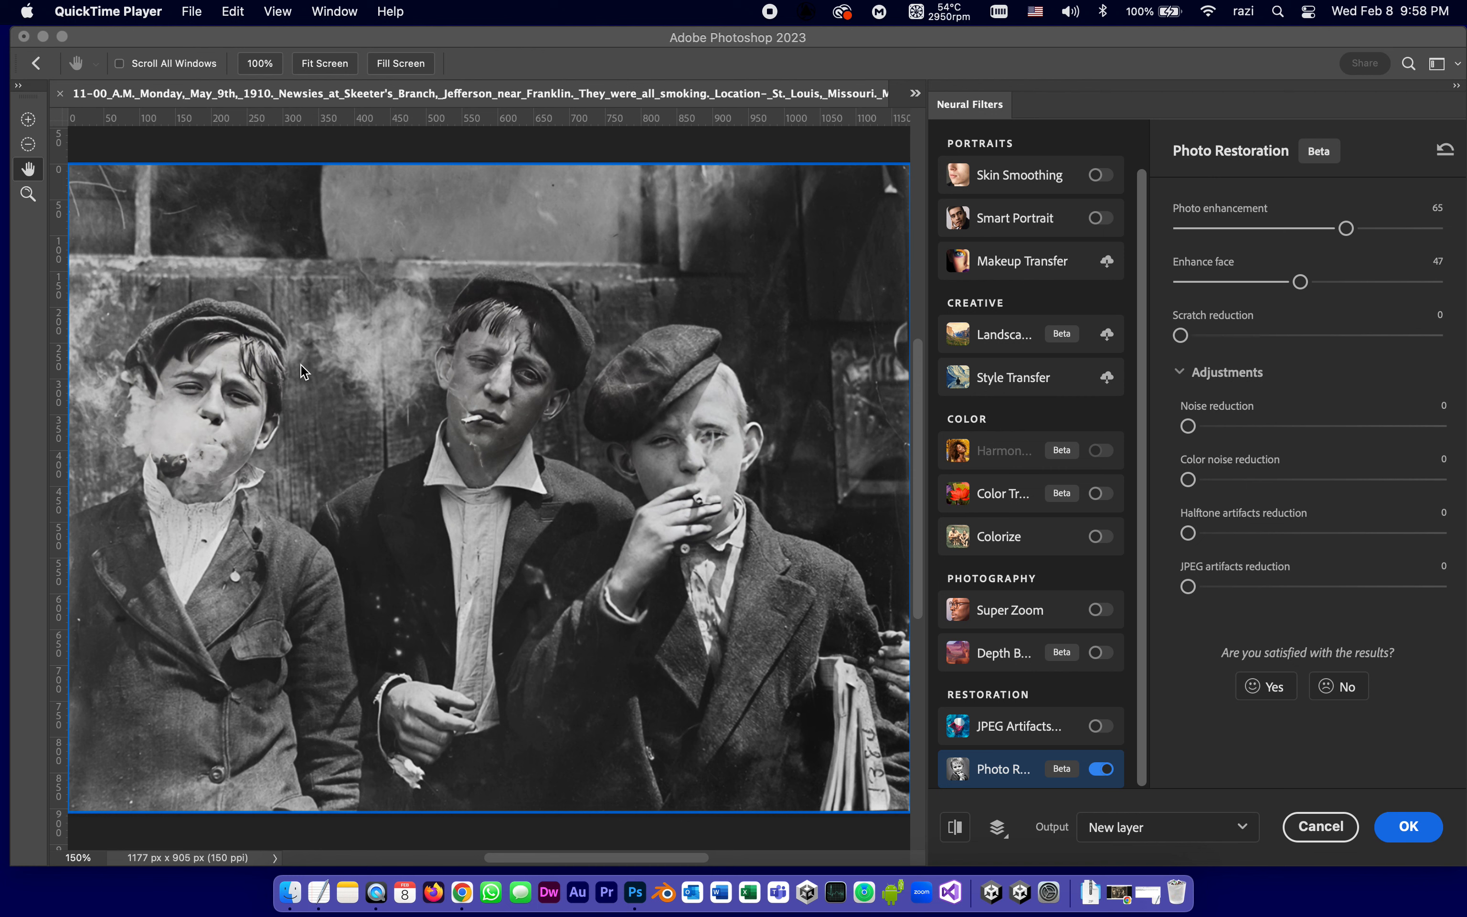
pyautogui.moveTo(347, 283)
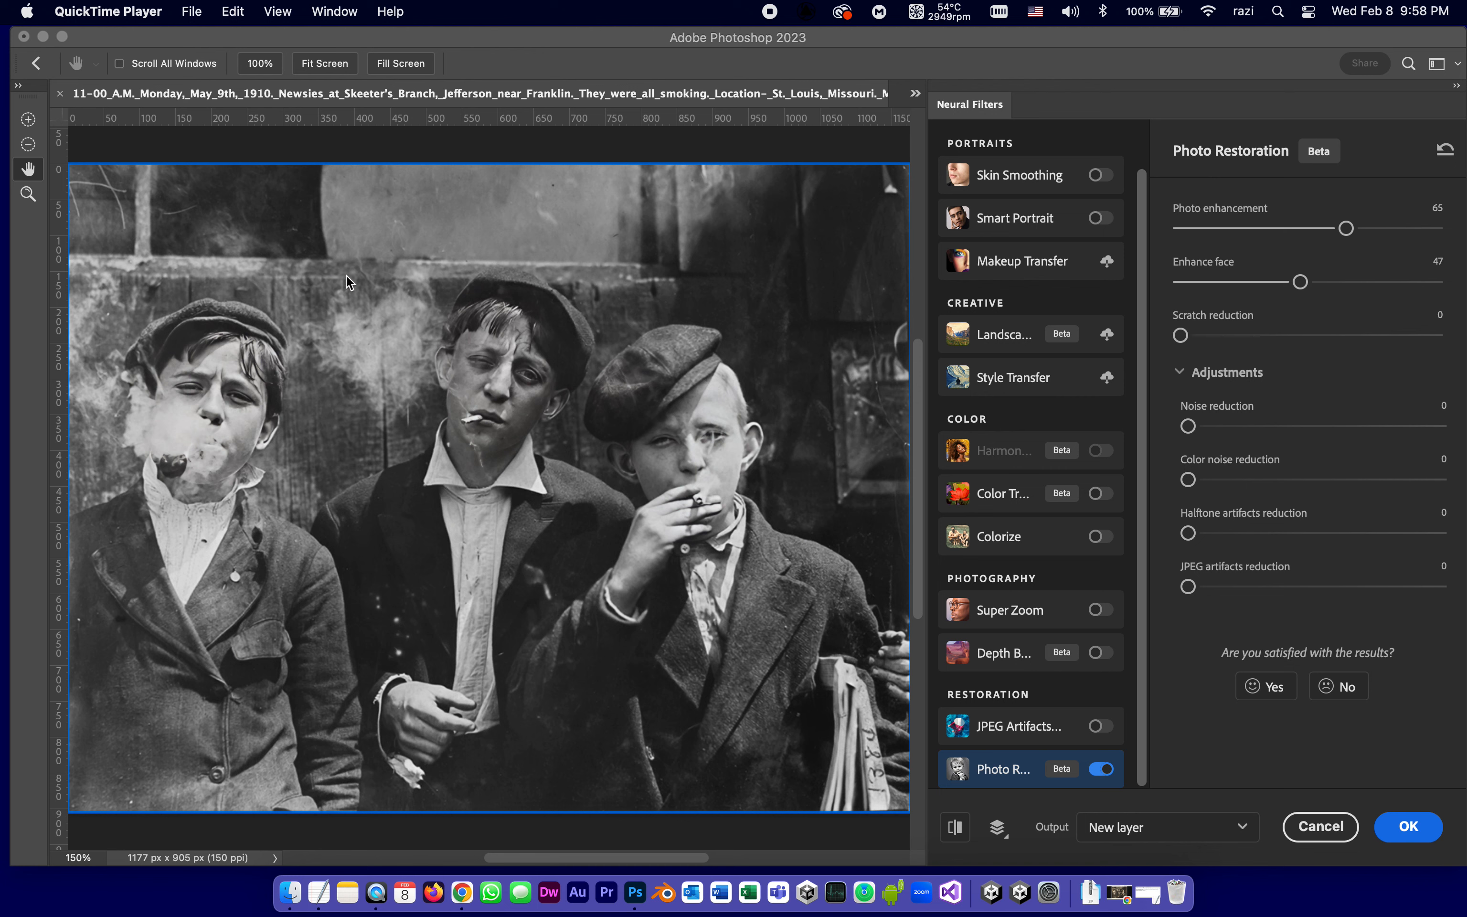
pyautogui.moveTo(994, 872)
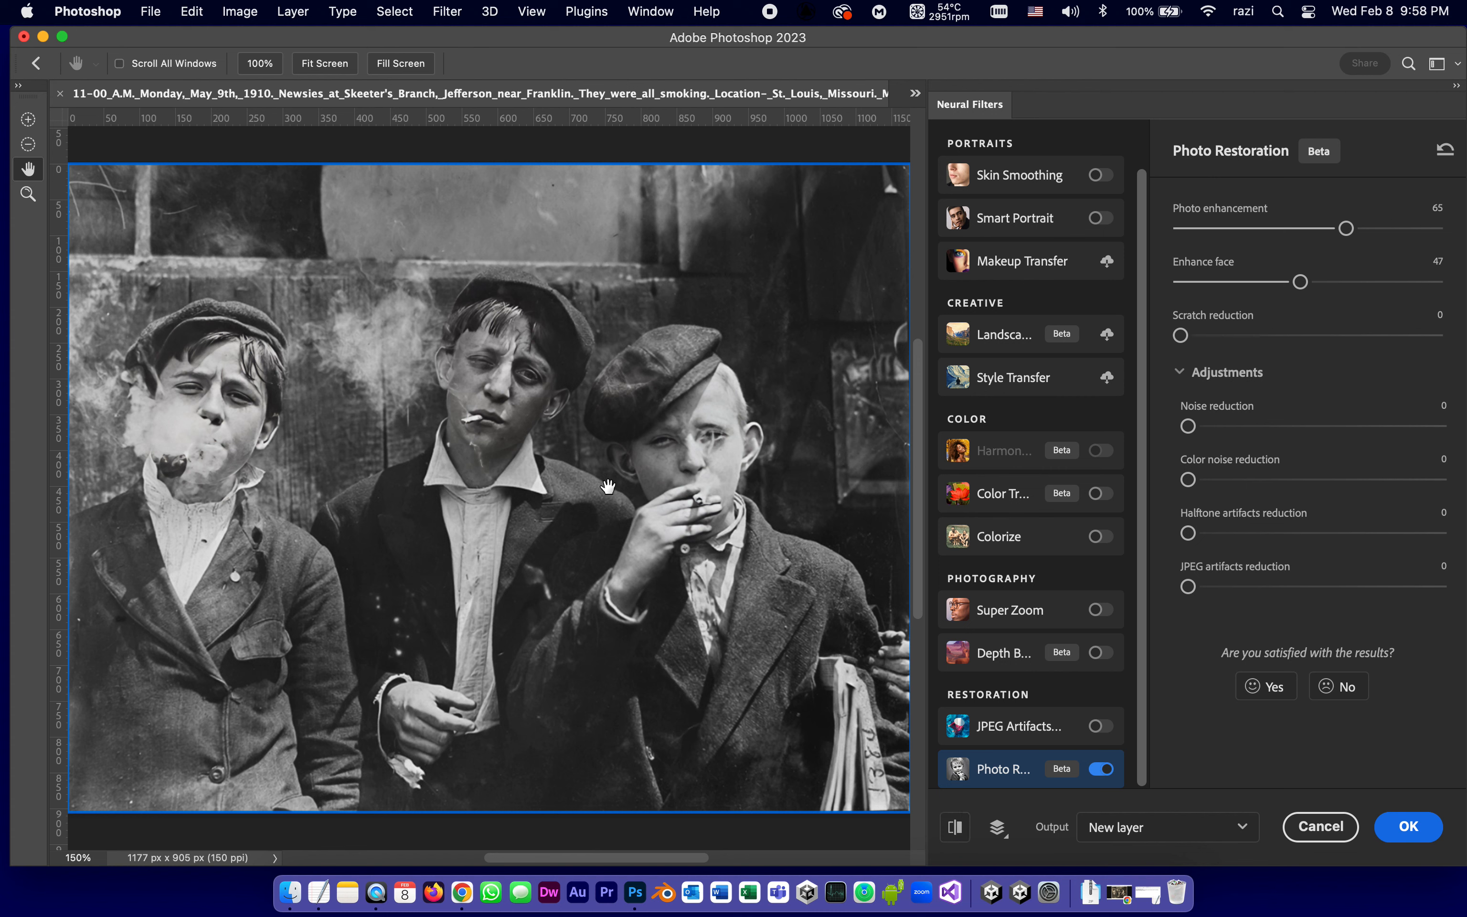
pyautogui.moveTo(524, 384)
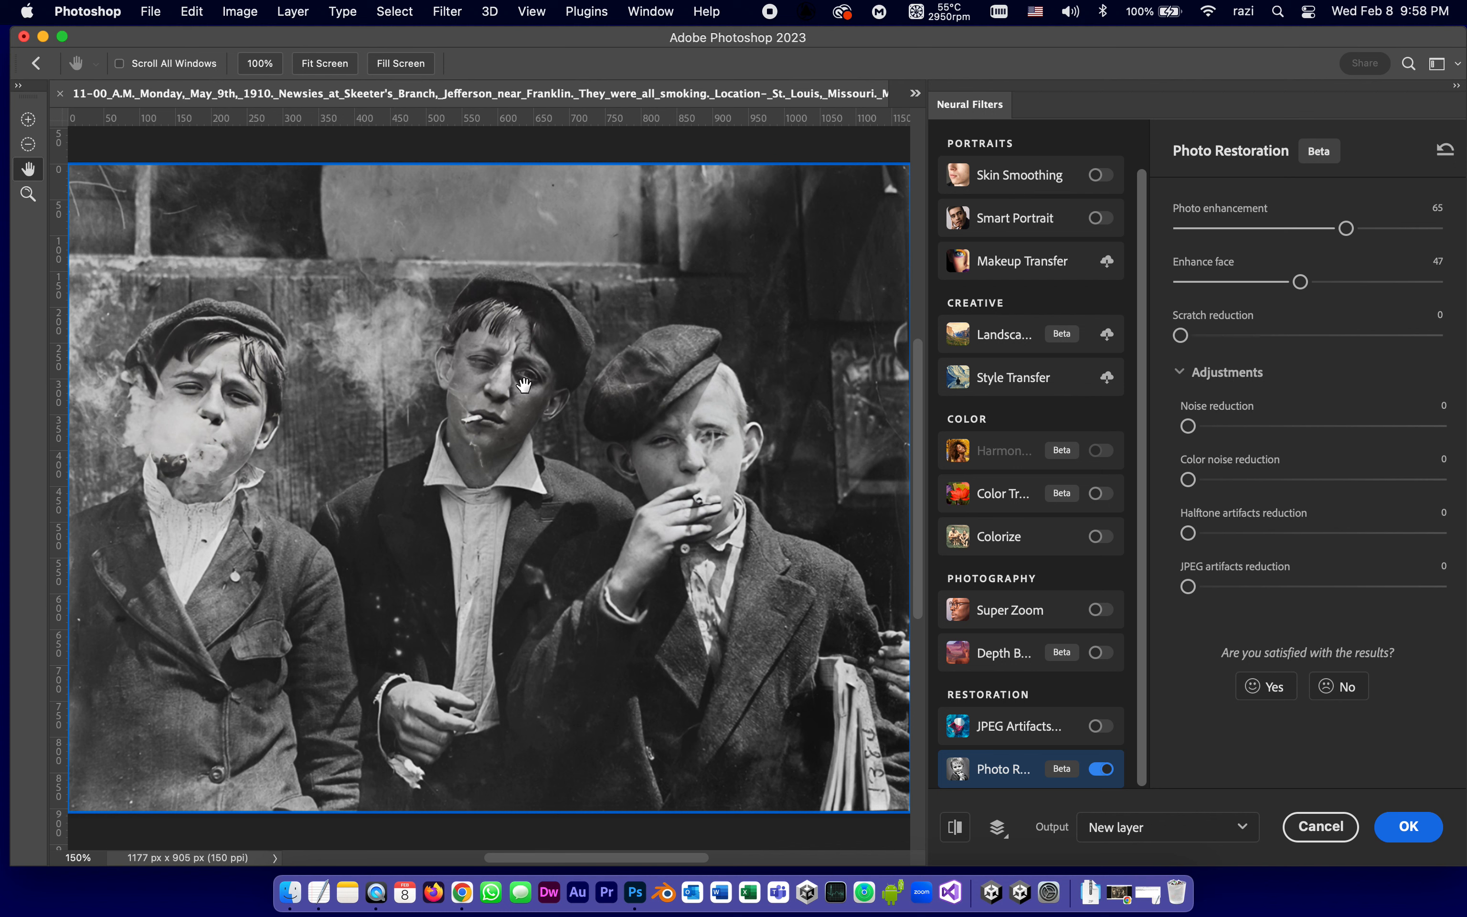
pyautogui.moveTo(1041, 529)
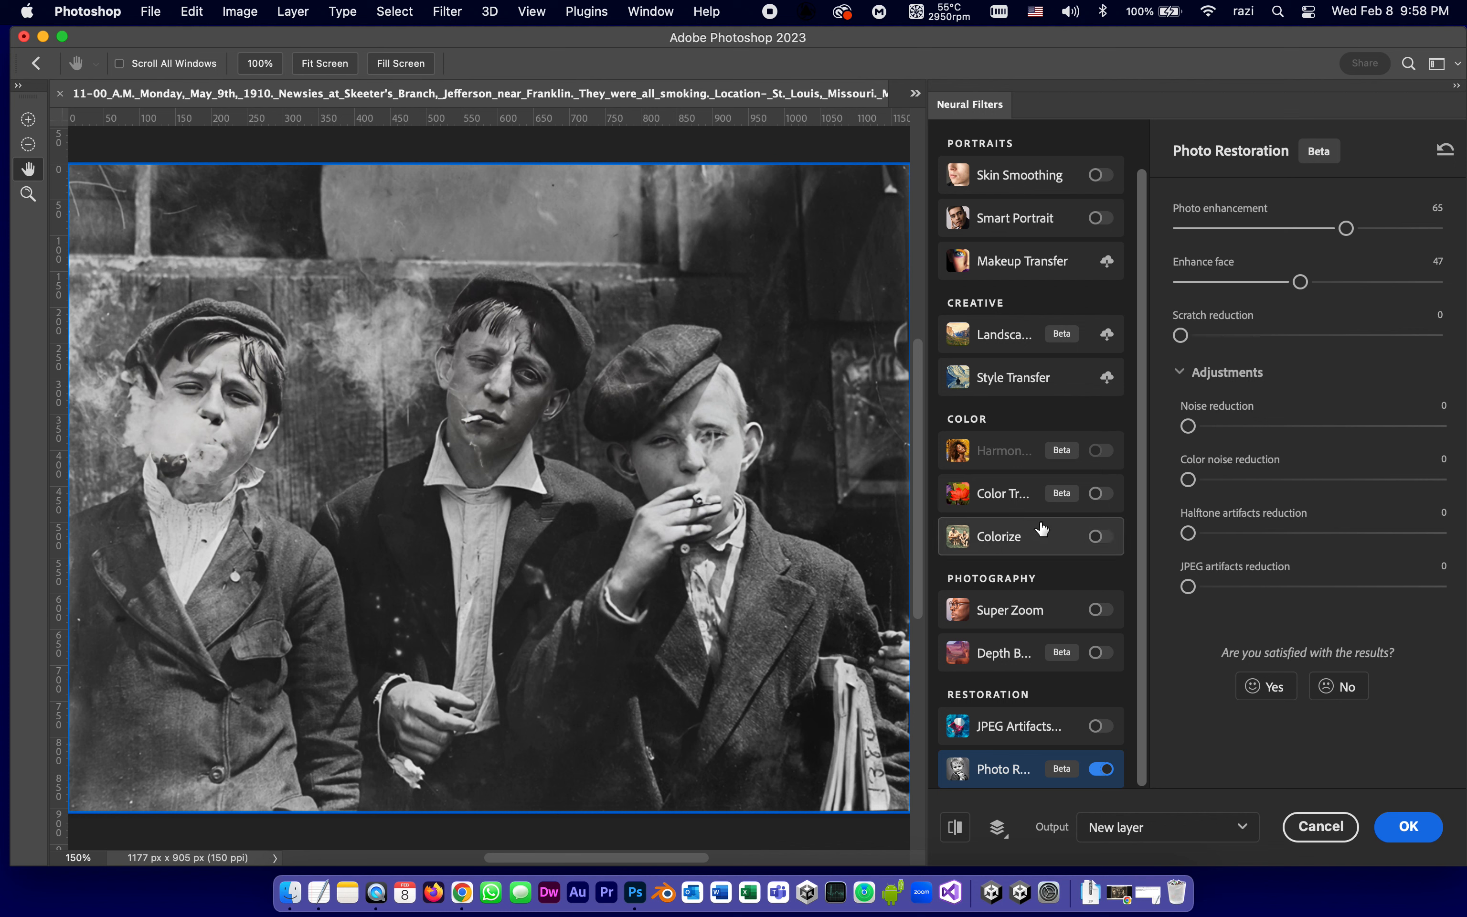
# Step: Switch the Colorize neural filter on so Auto color image is applied to the newsboys photo
pyautogui.click(999, 536)
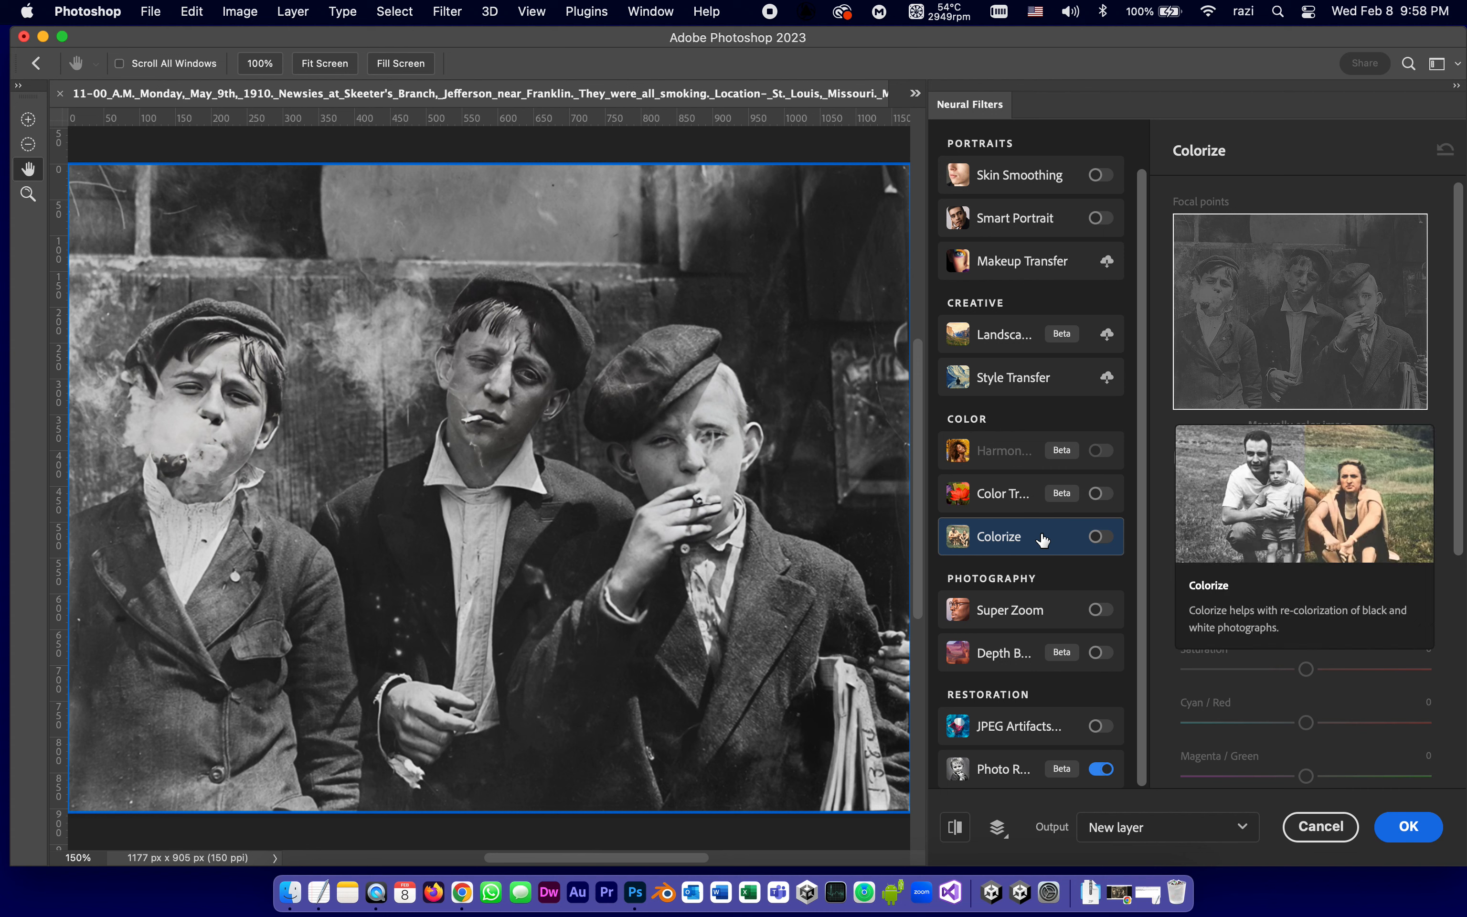
pyautogui.click(1102, 536)
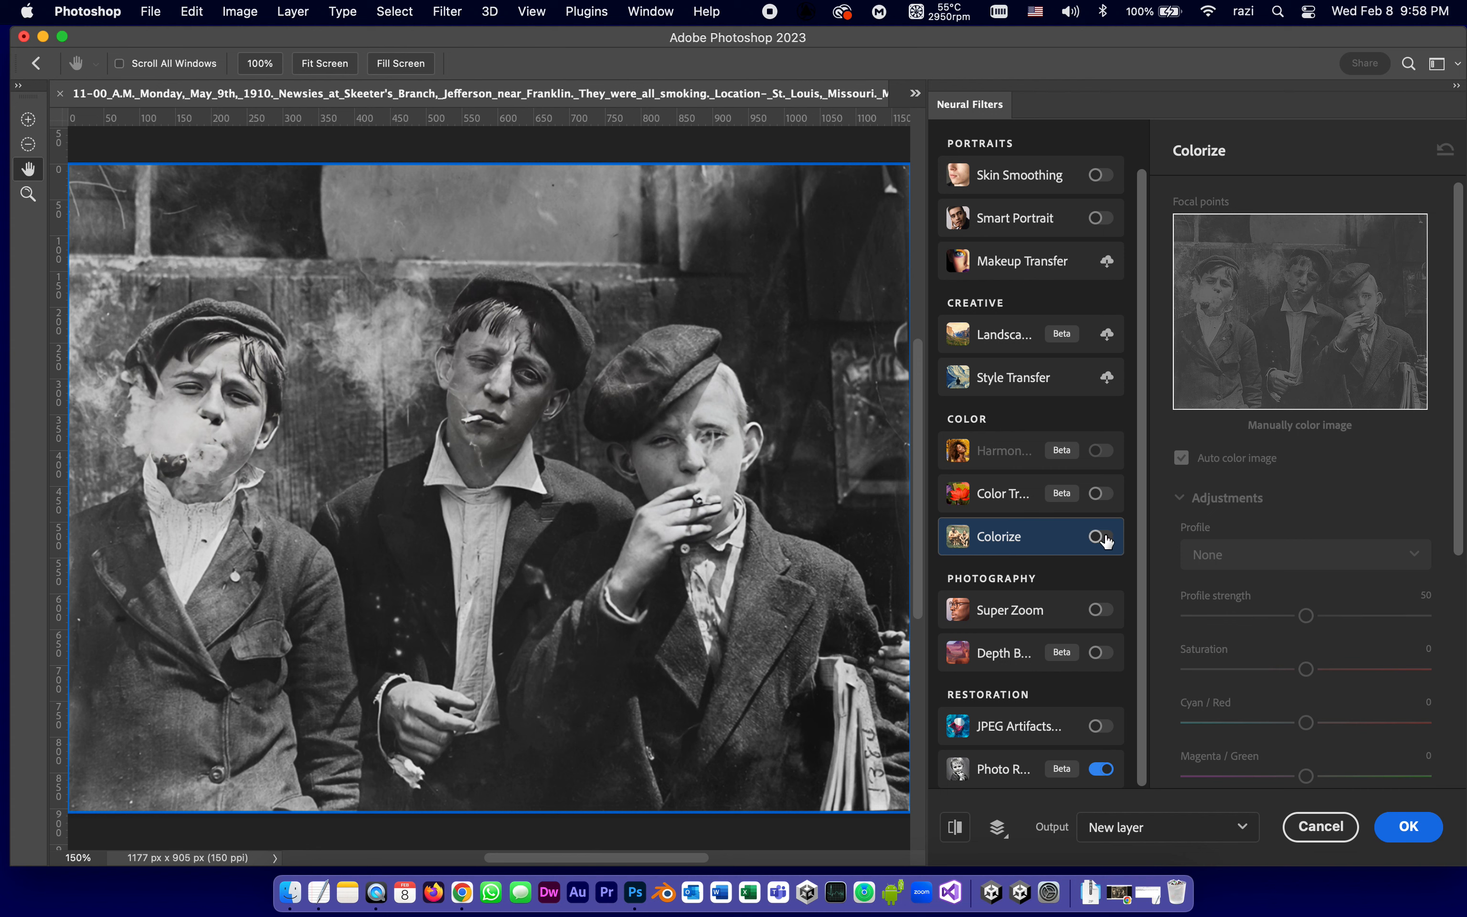
pyautogui.click(1100, 536)
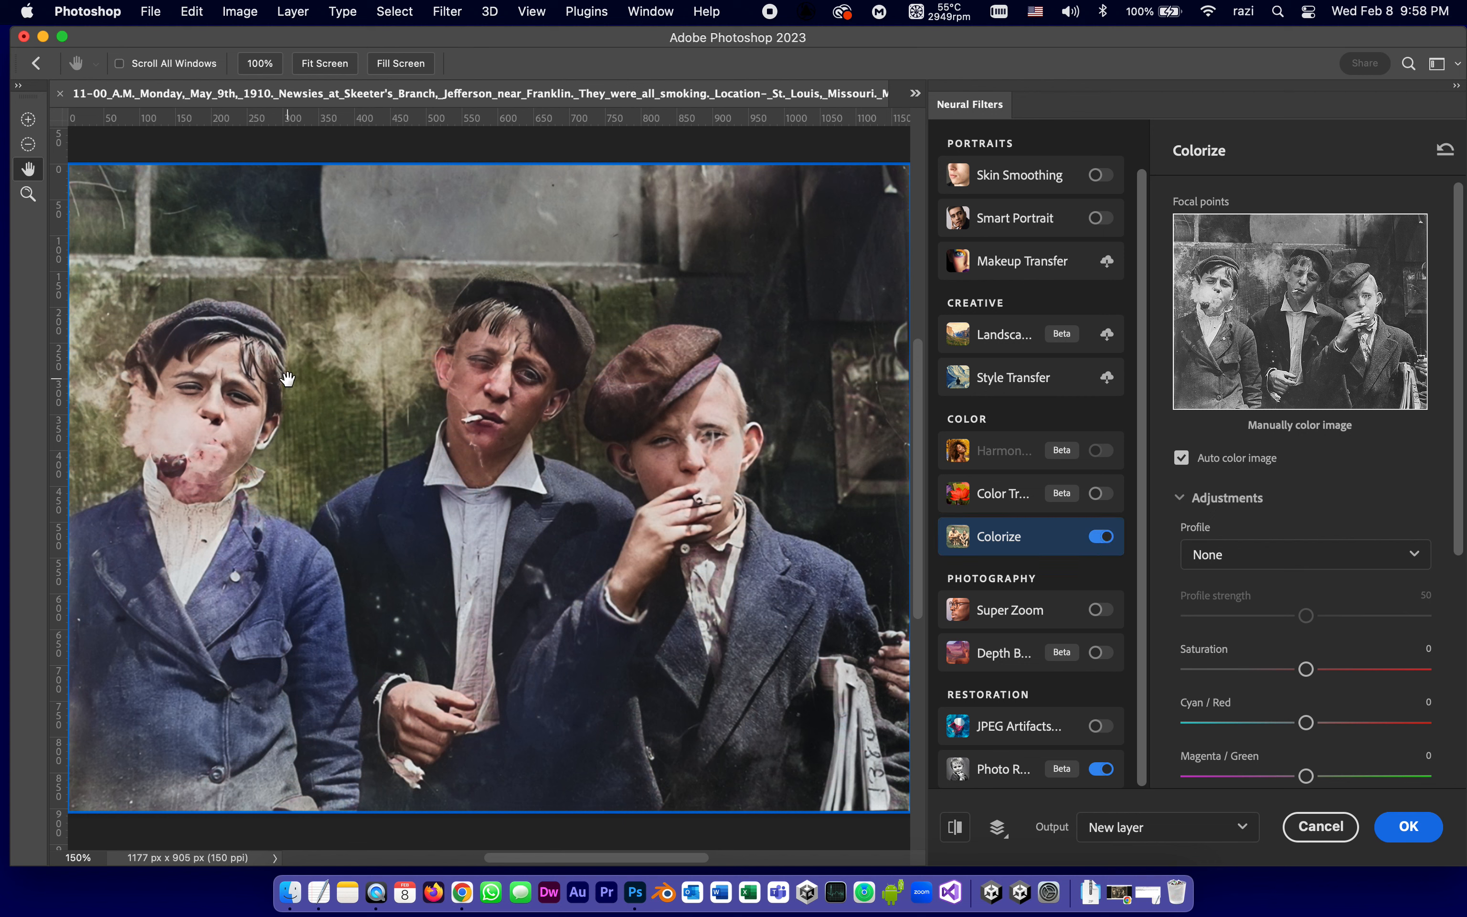
pyautogui.moveTo(723, 572)
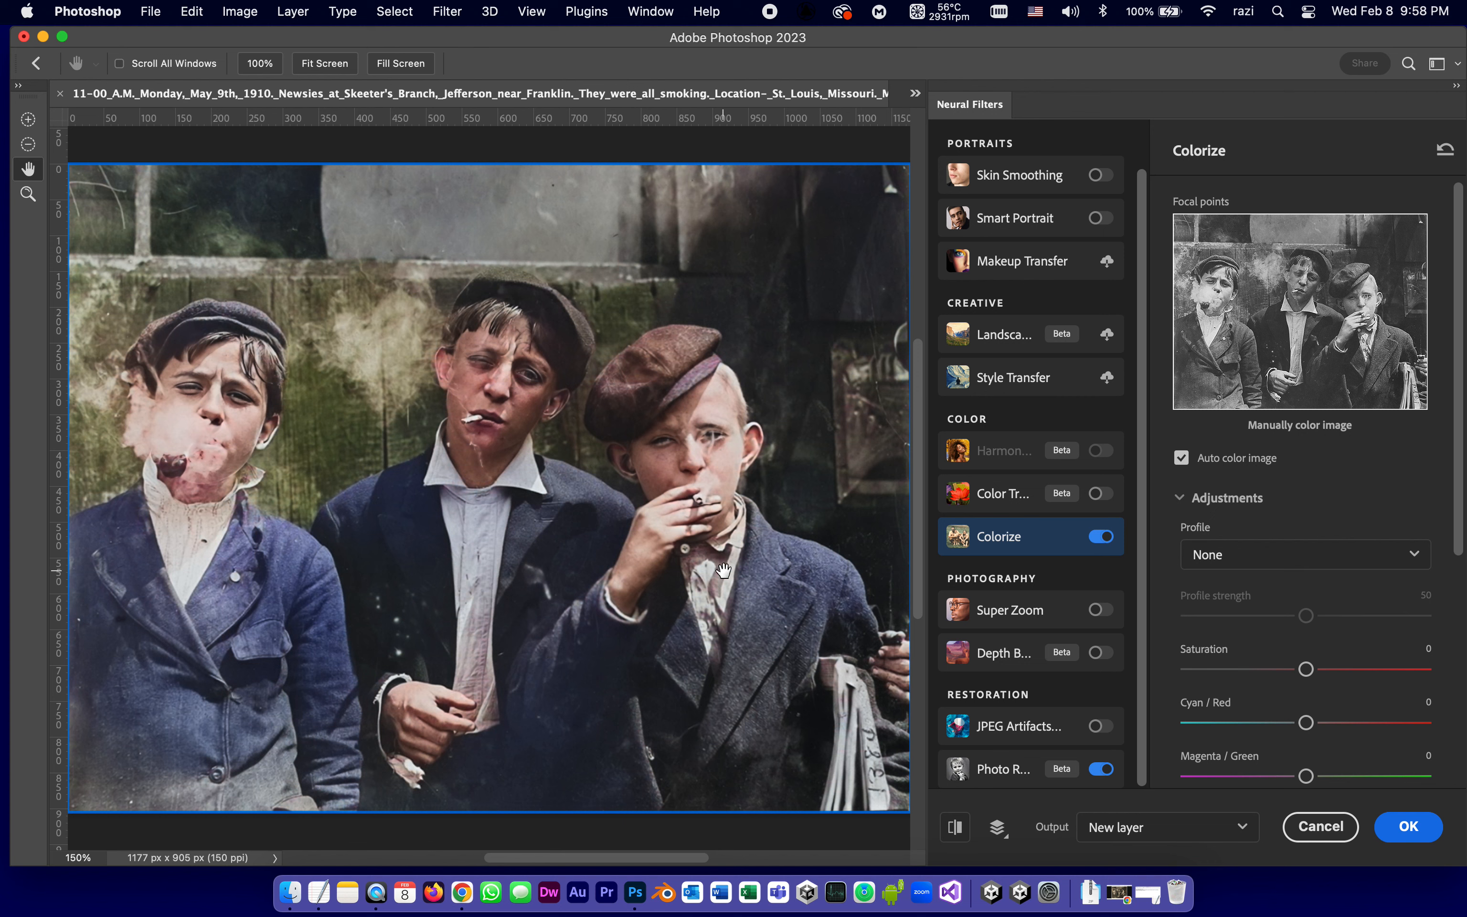
pyautogui.moveTo(1225, 685)
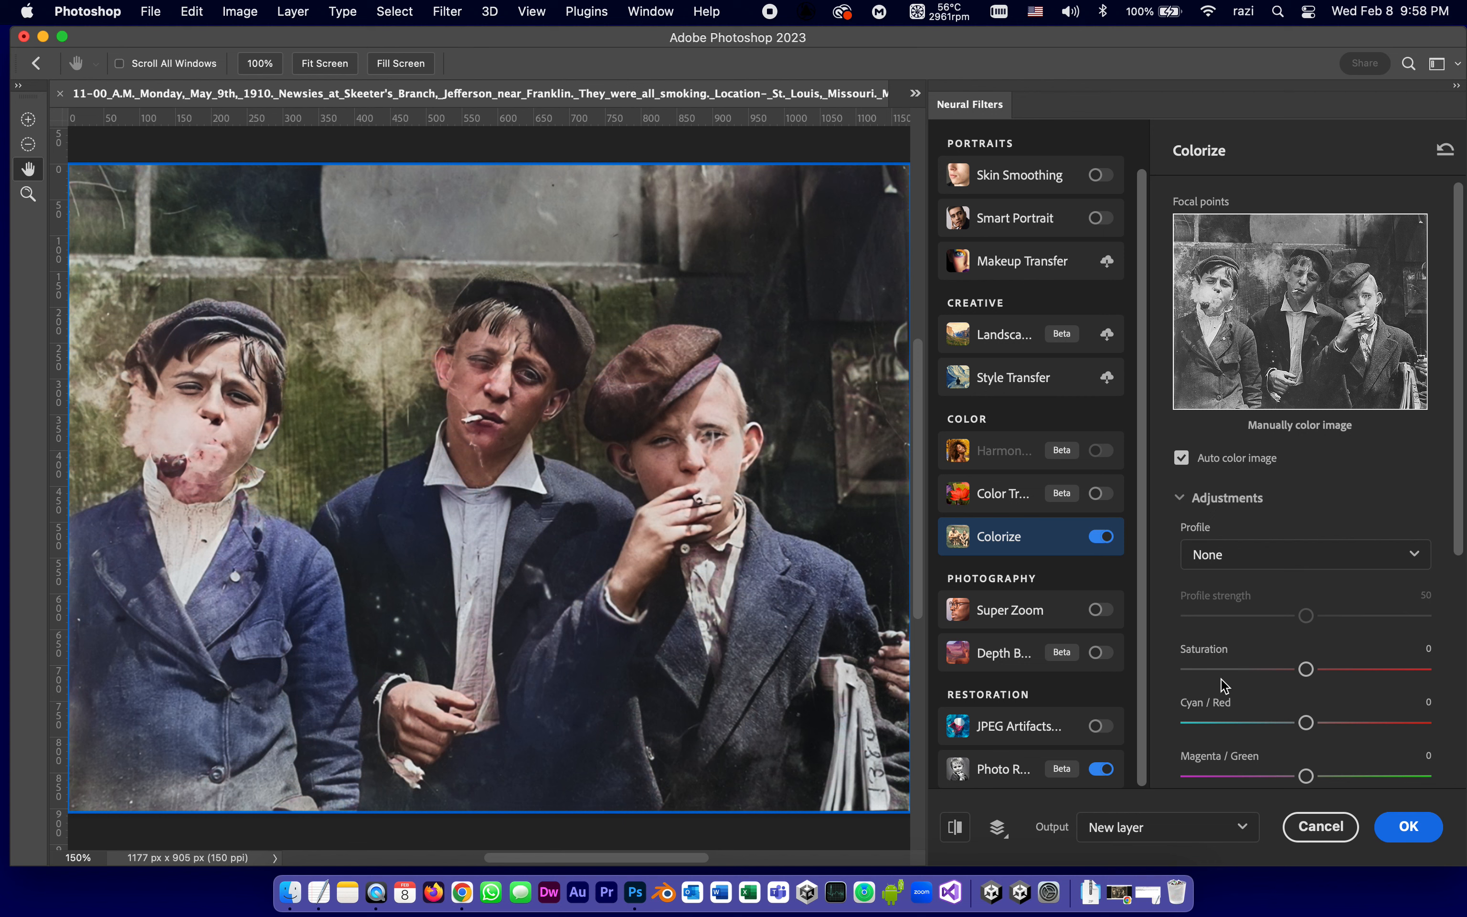
pyautogui.moveTo(1421, 847)
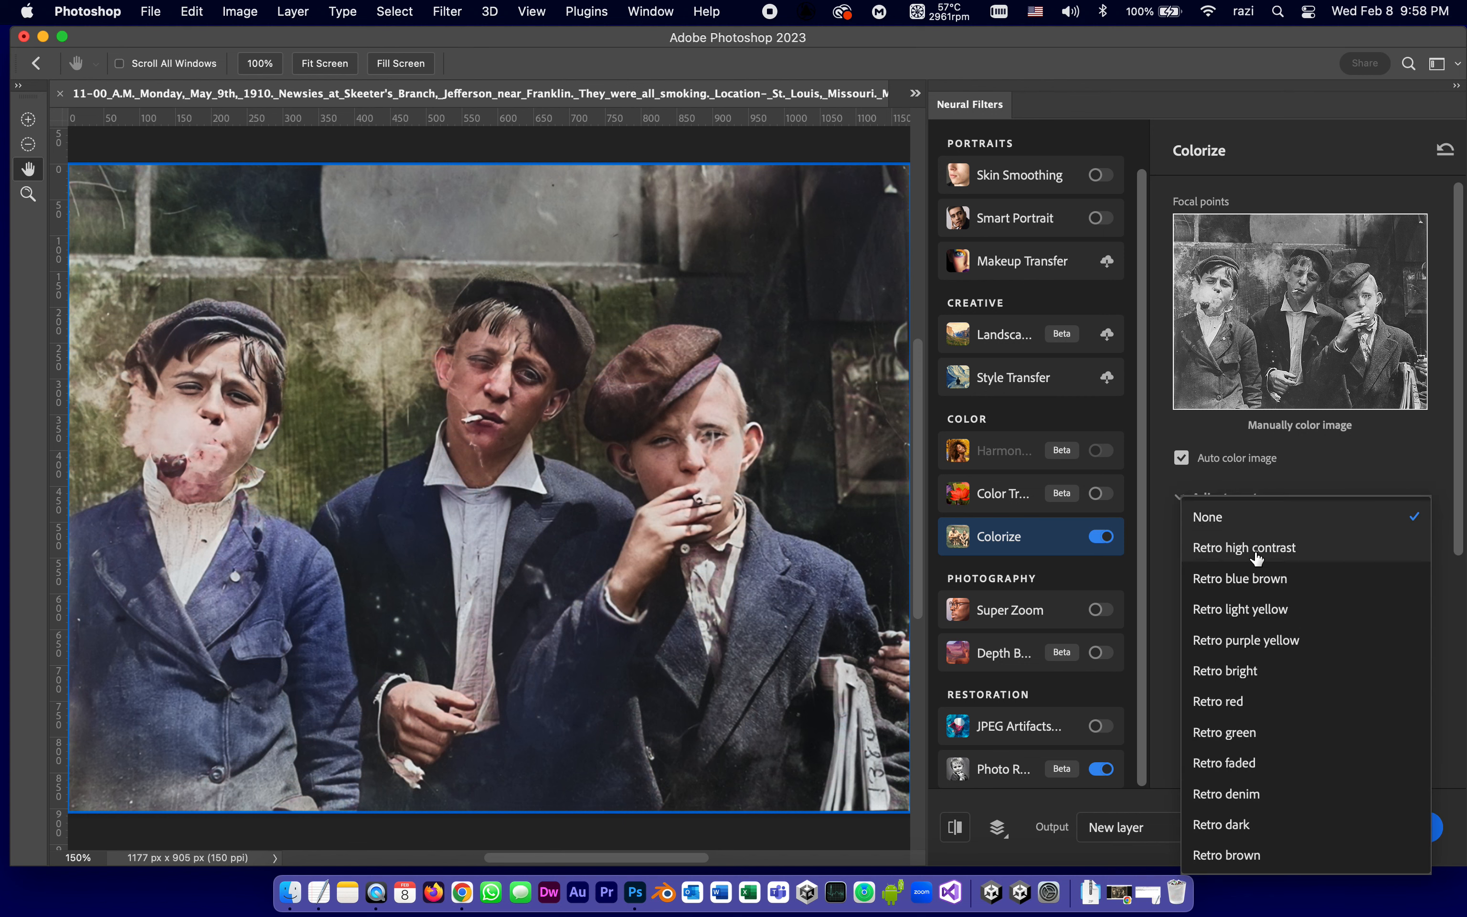
pyautogui.moveTo(1226, 670)
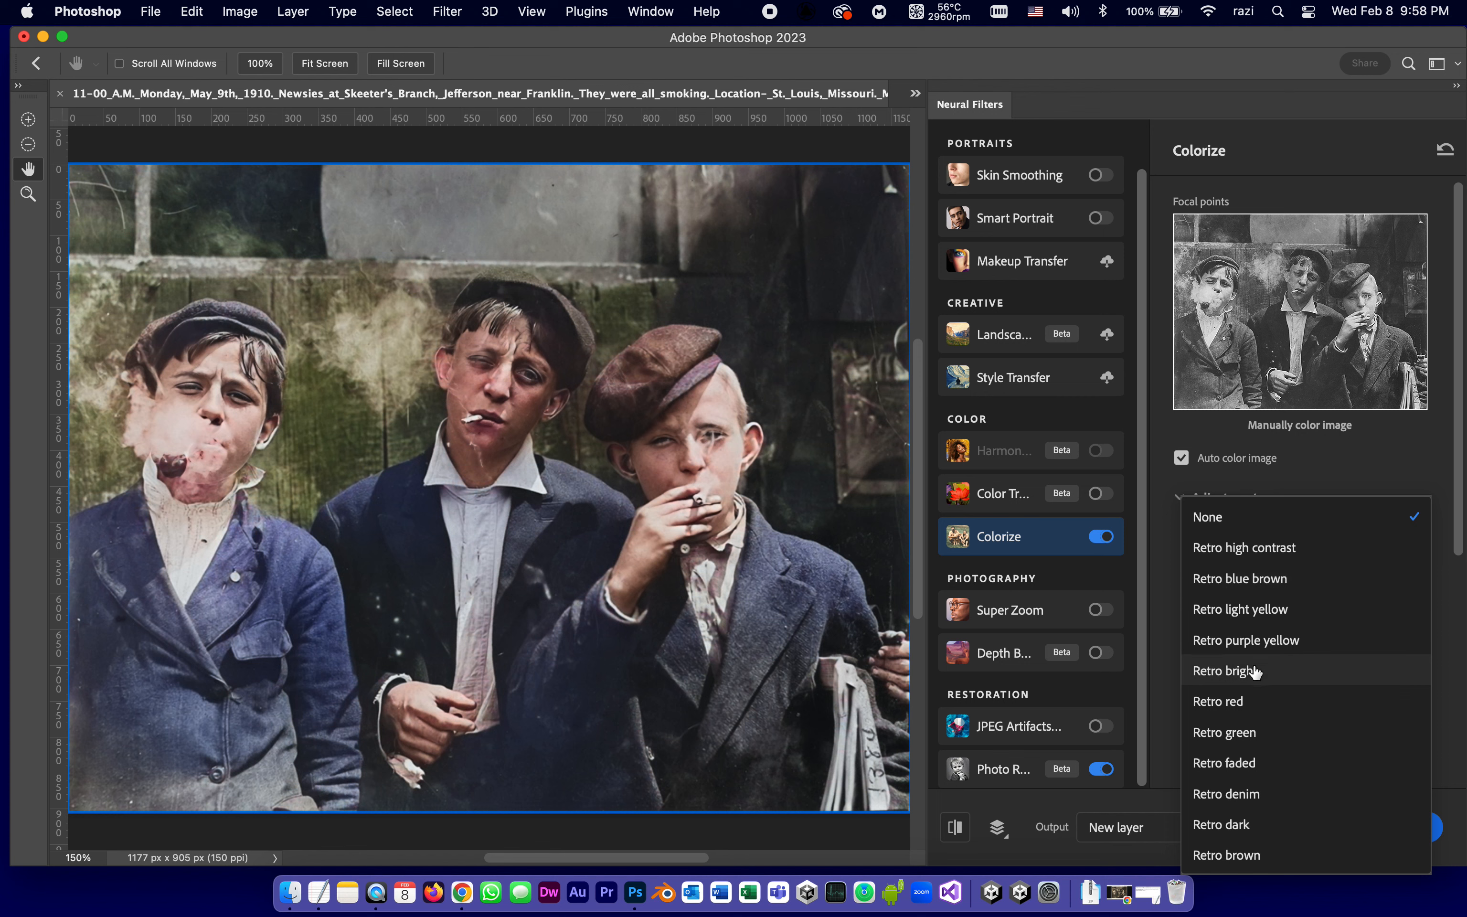
pyautogui.click(1230, 670)
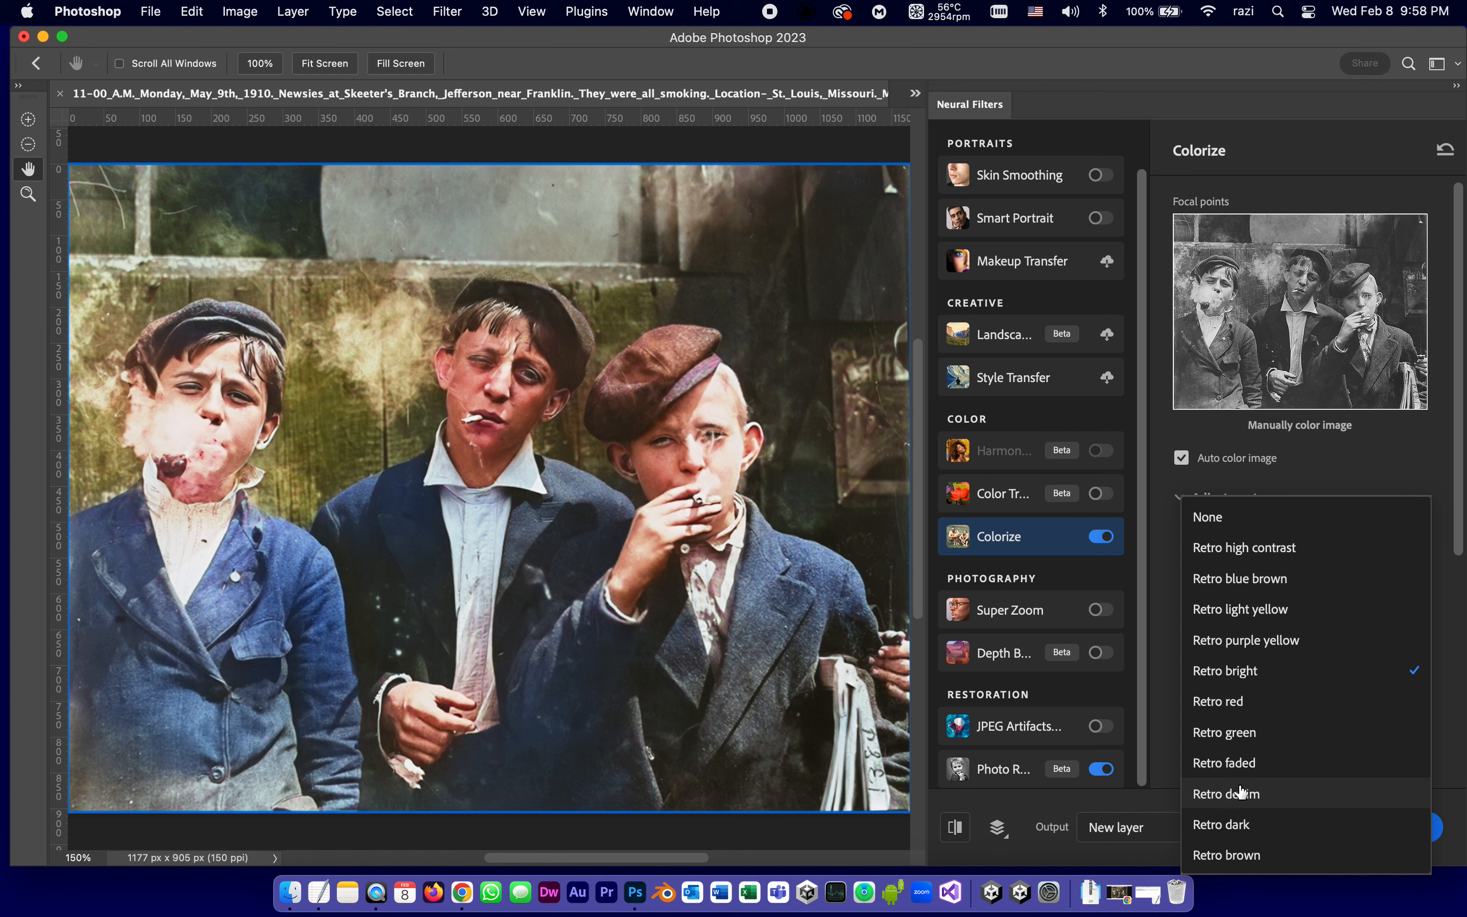
pyautogui.click(1226, 794)
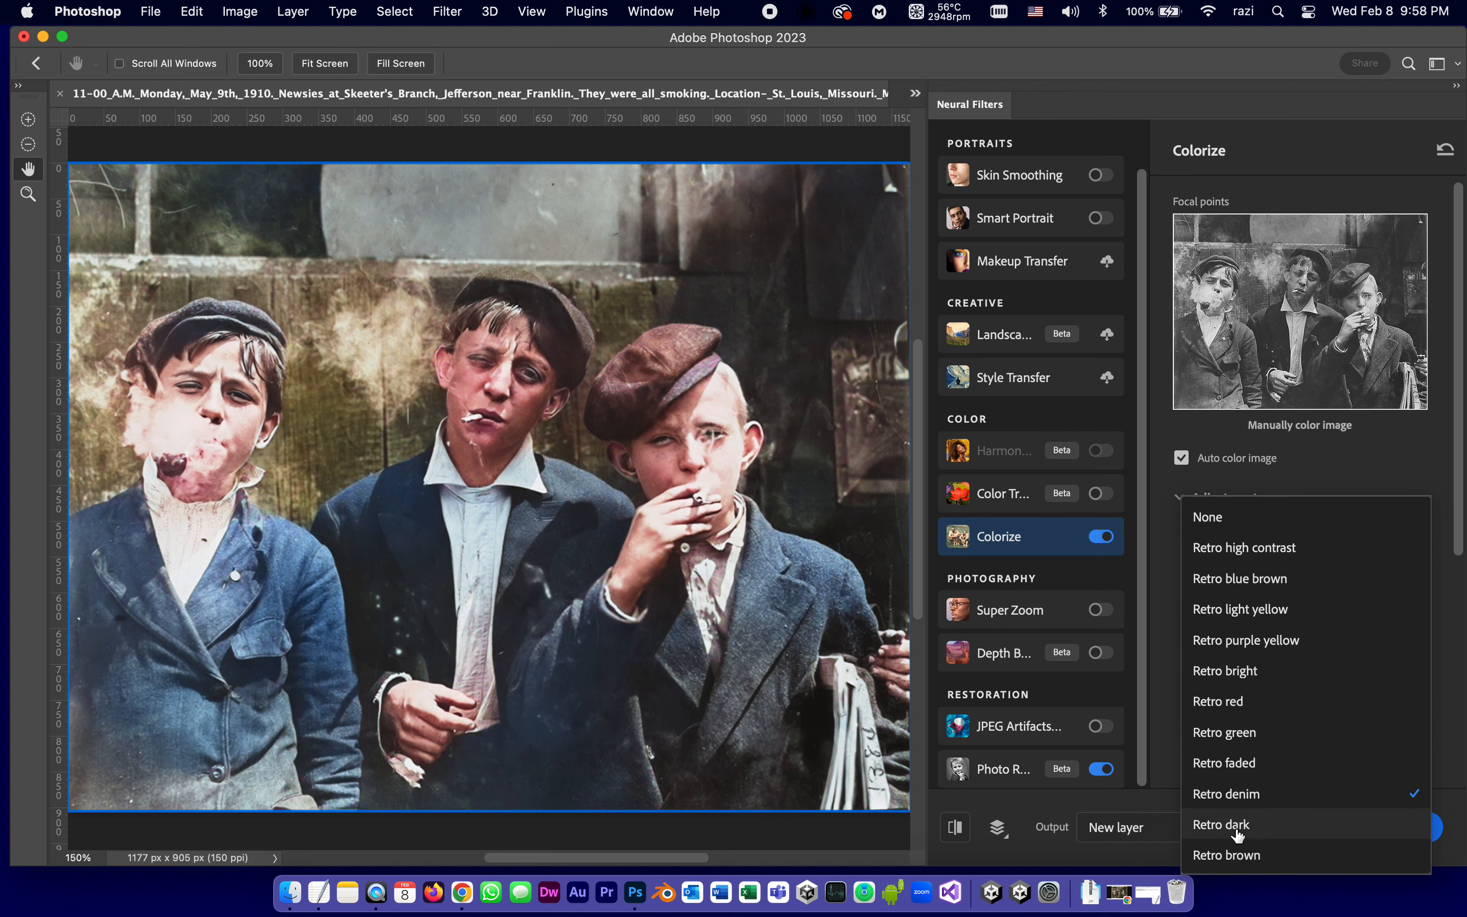
pyautogui.click(1208, 517)
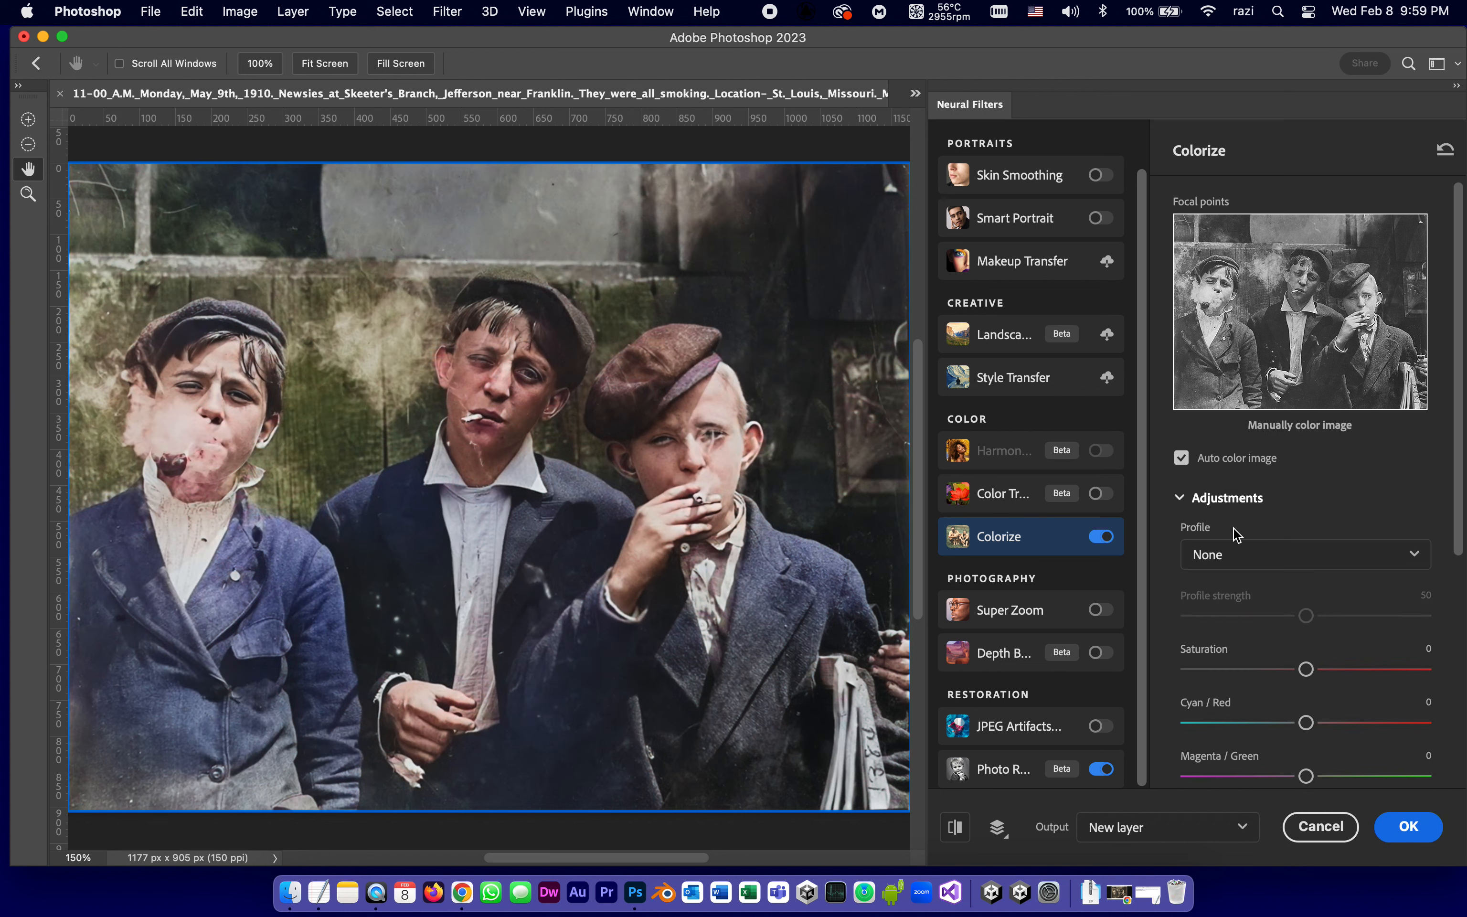
pyautogui.moveTo(1351, 625)
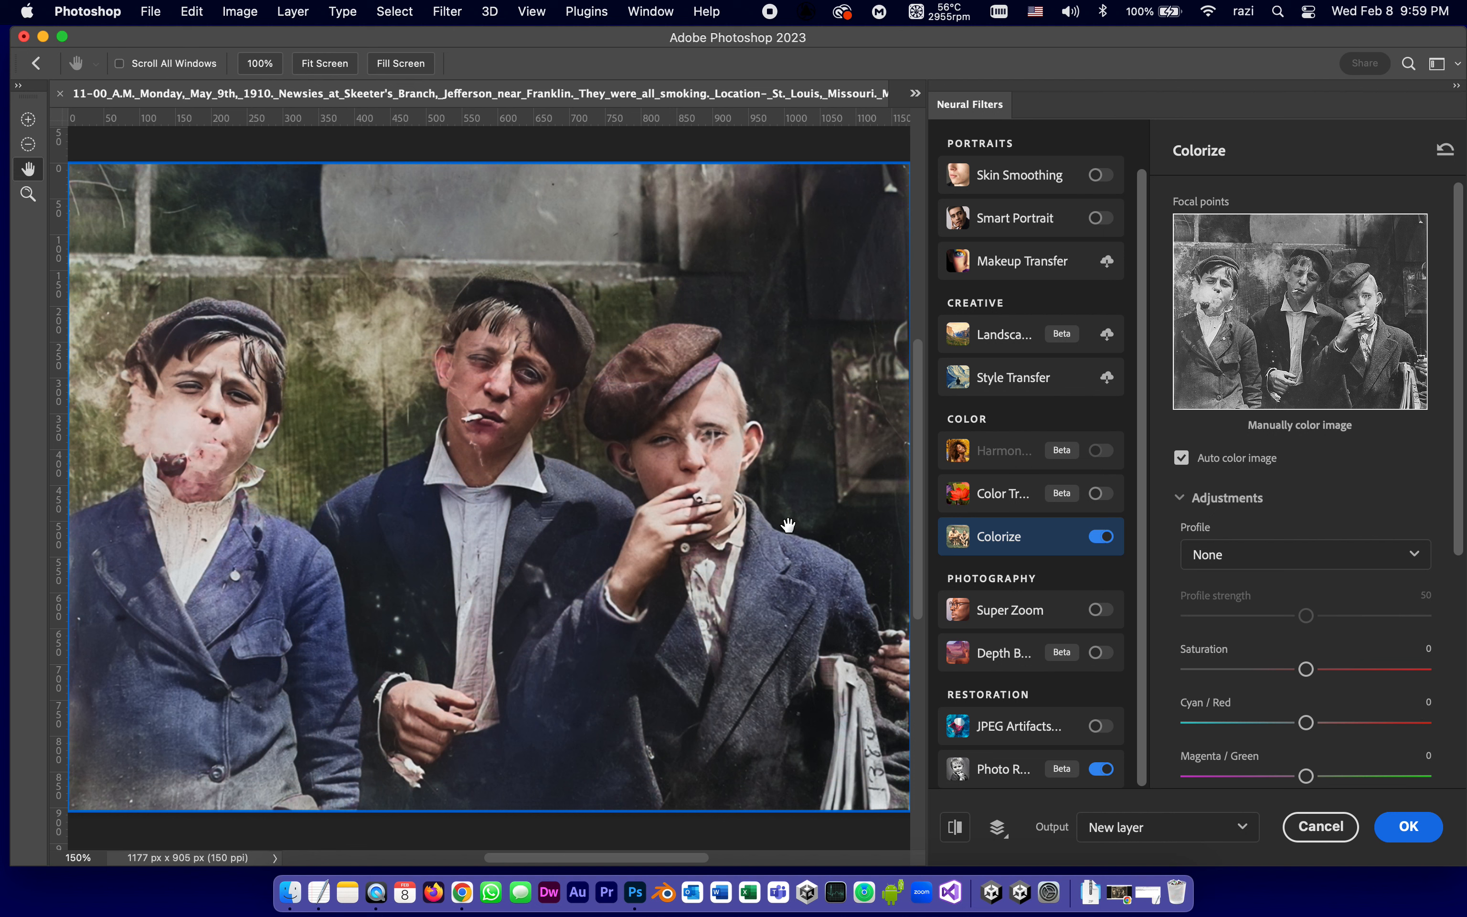
pyautogui.moveTo(226, 358)
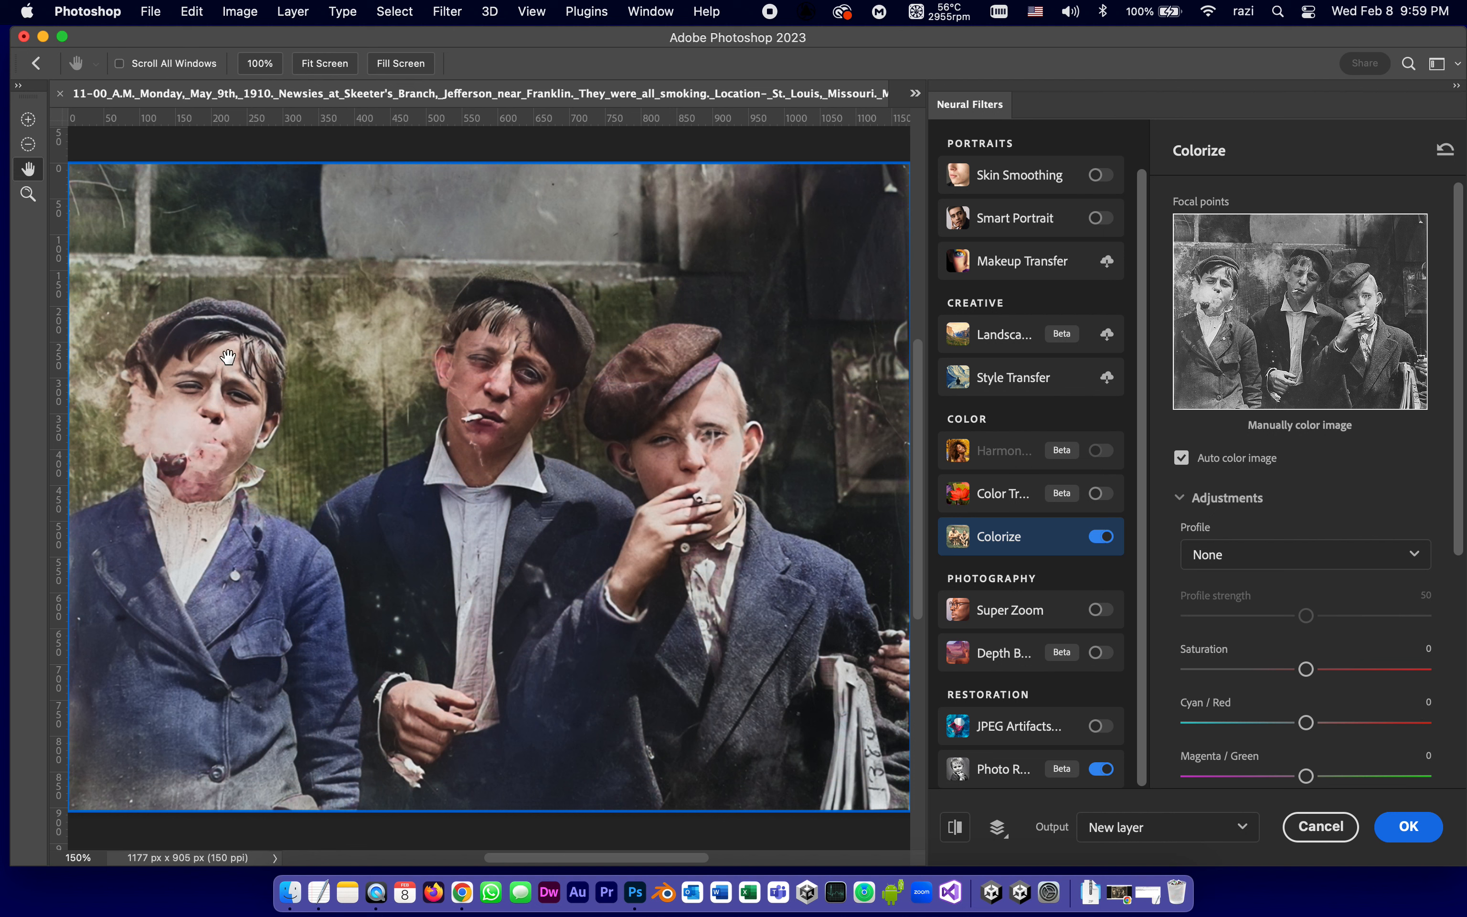
pyautogui.moveTo(617, 247)
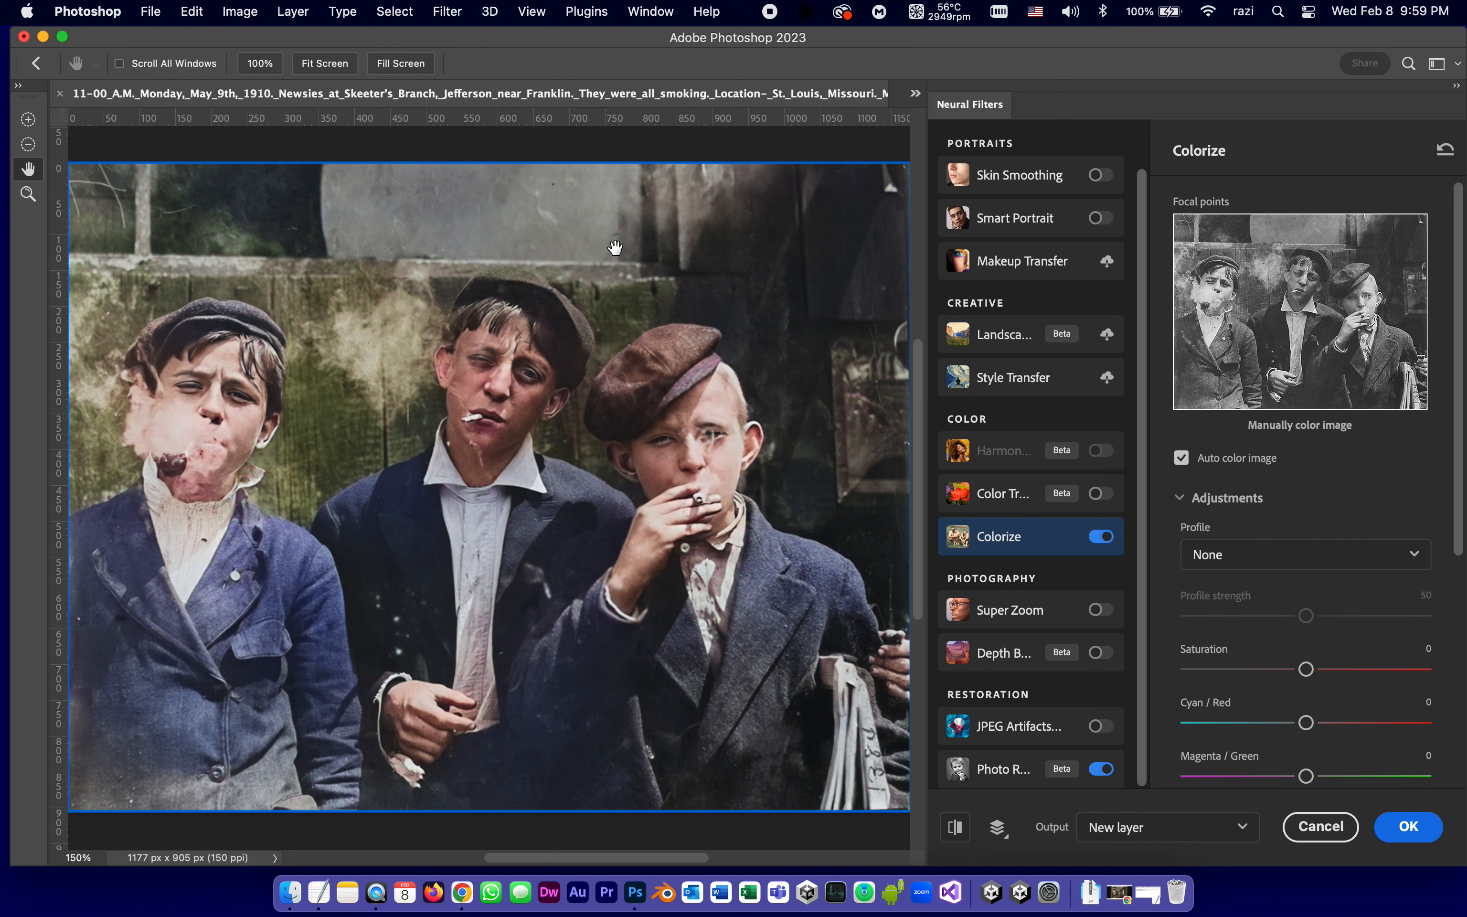
pyautogui.moveTo(530, 360)
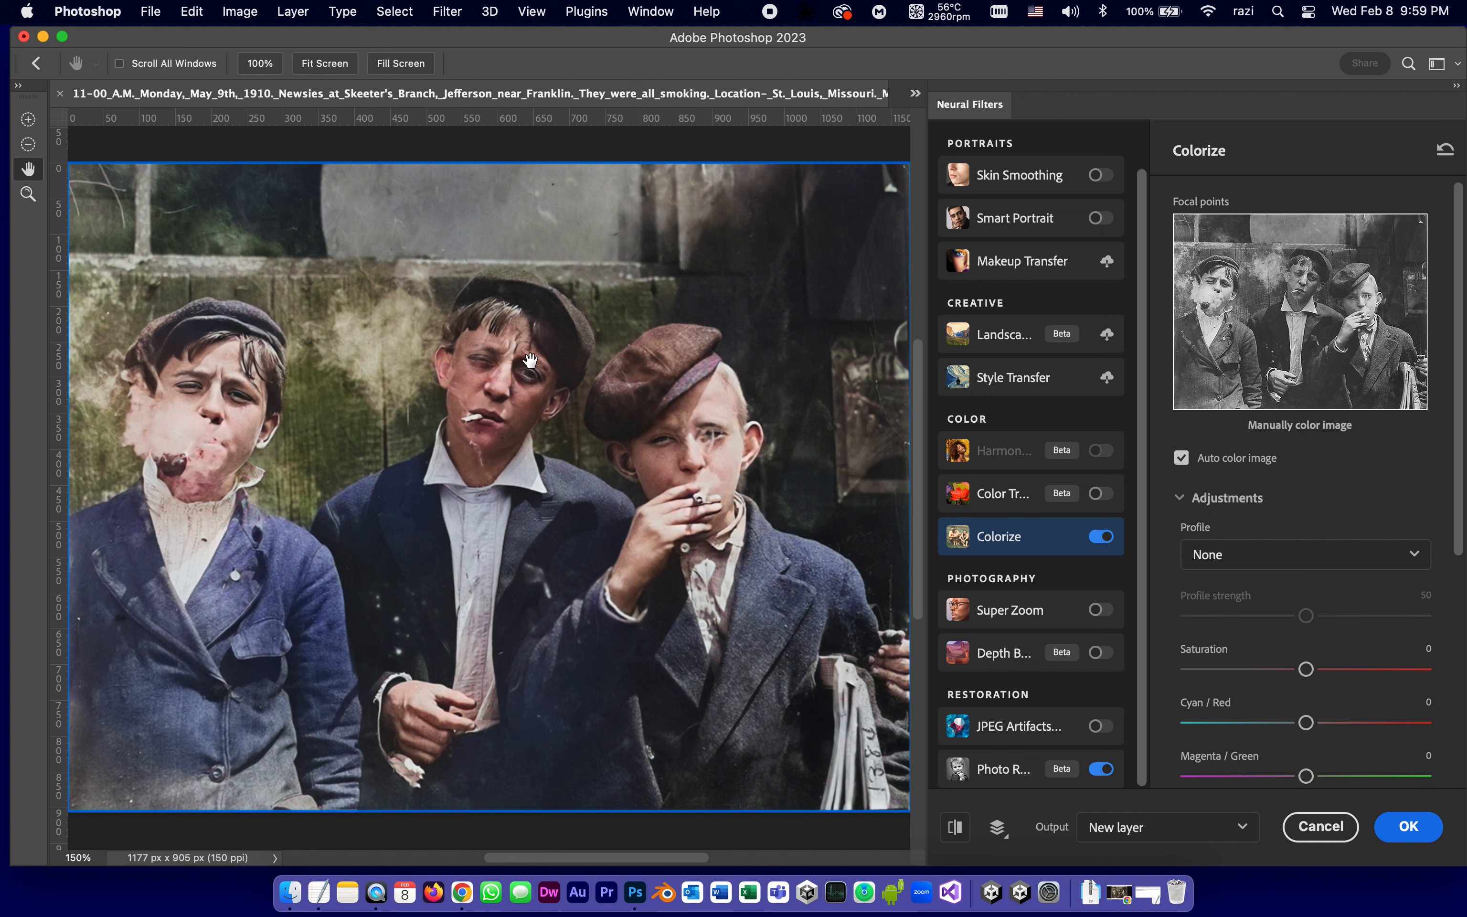
pyautogui.moveTo(554, 530)
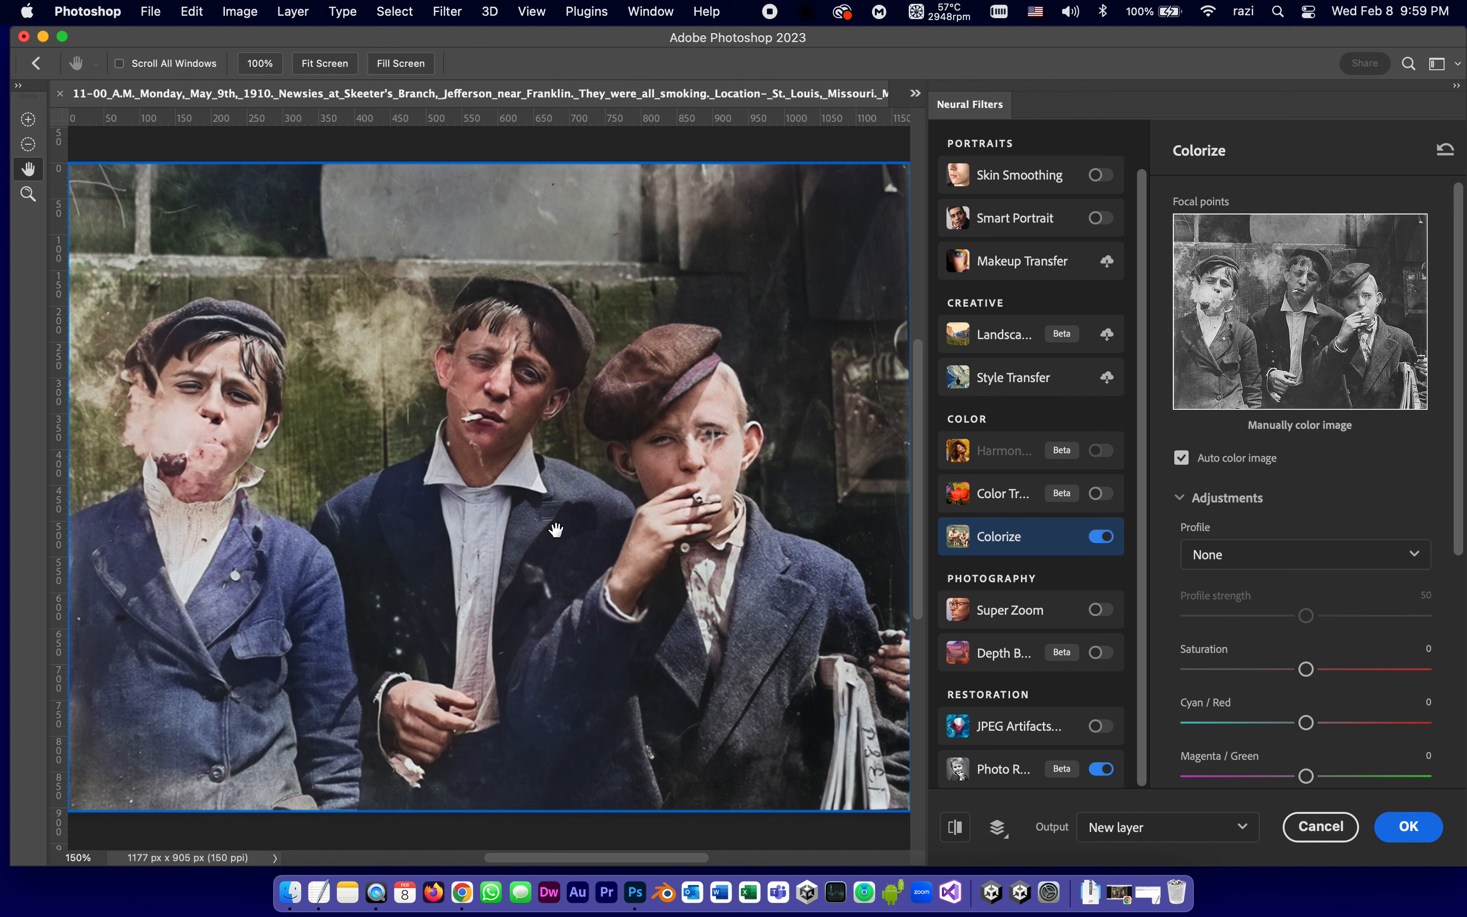
pyautogui.moveTo(249, 148)
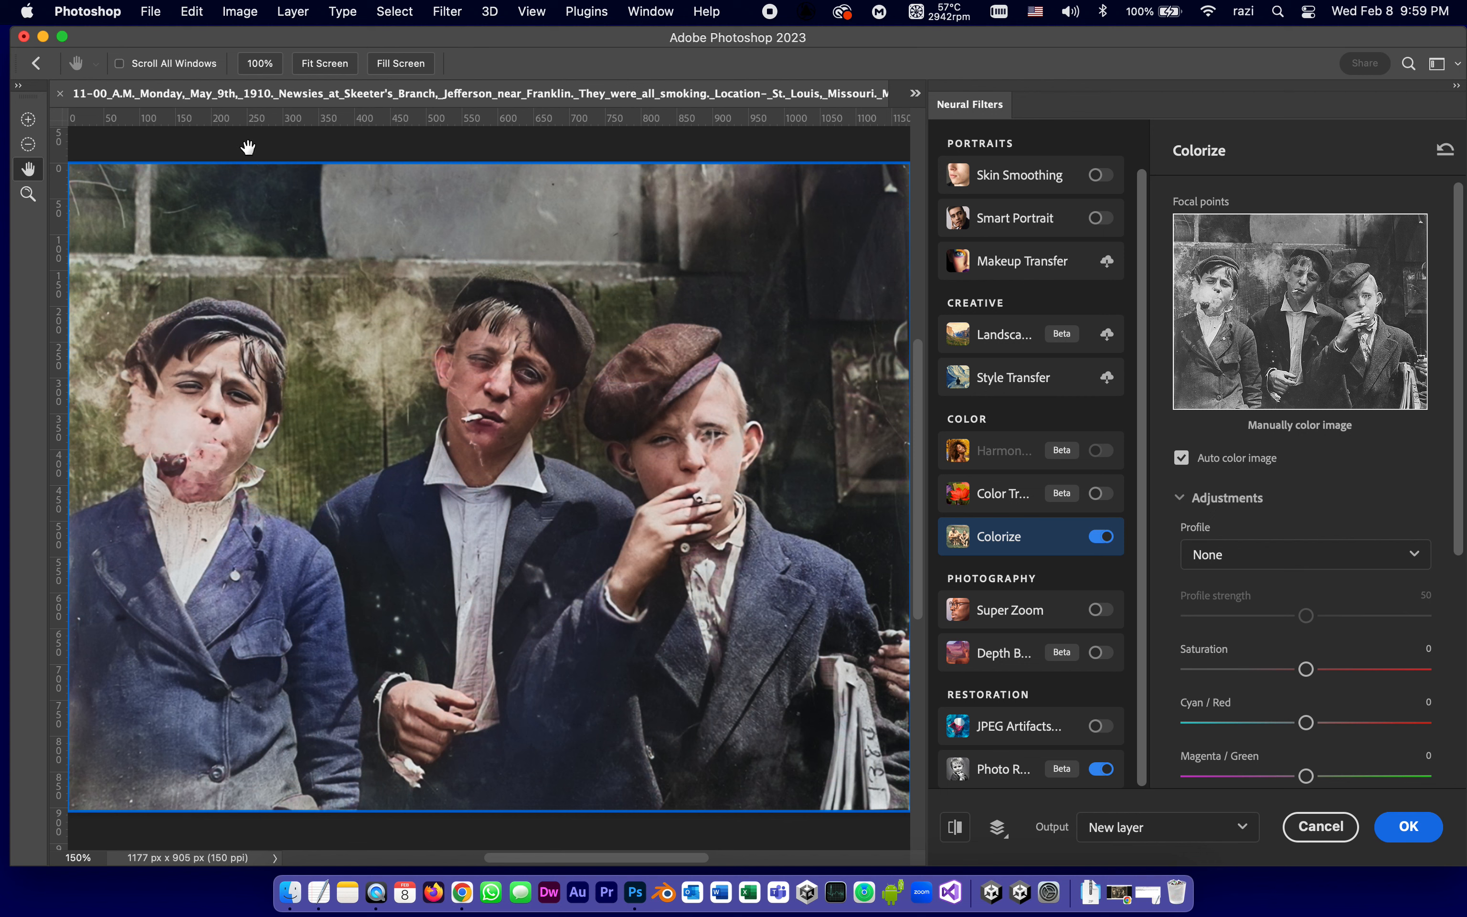
pyautogui.moveTo(208, 128)
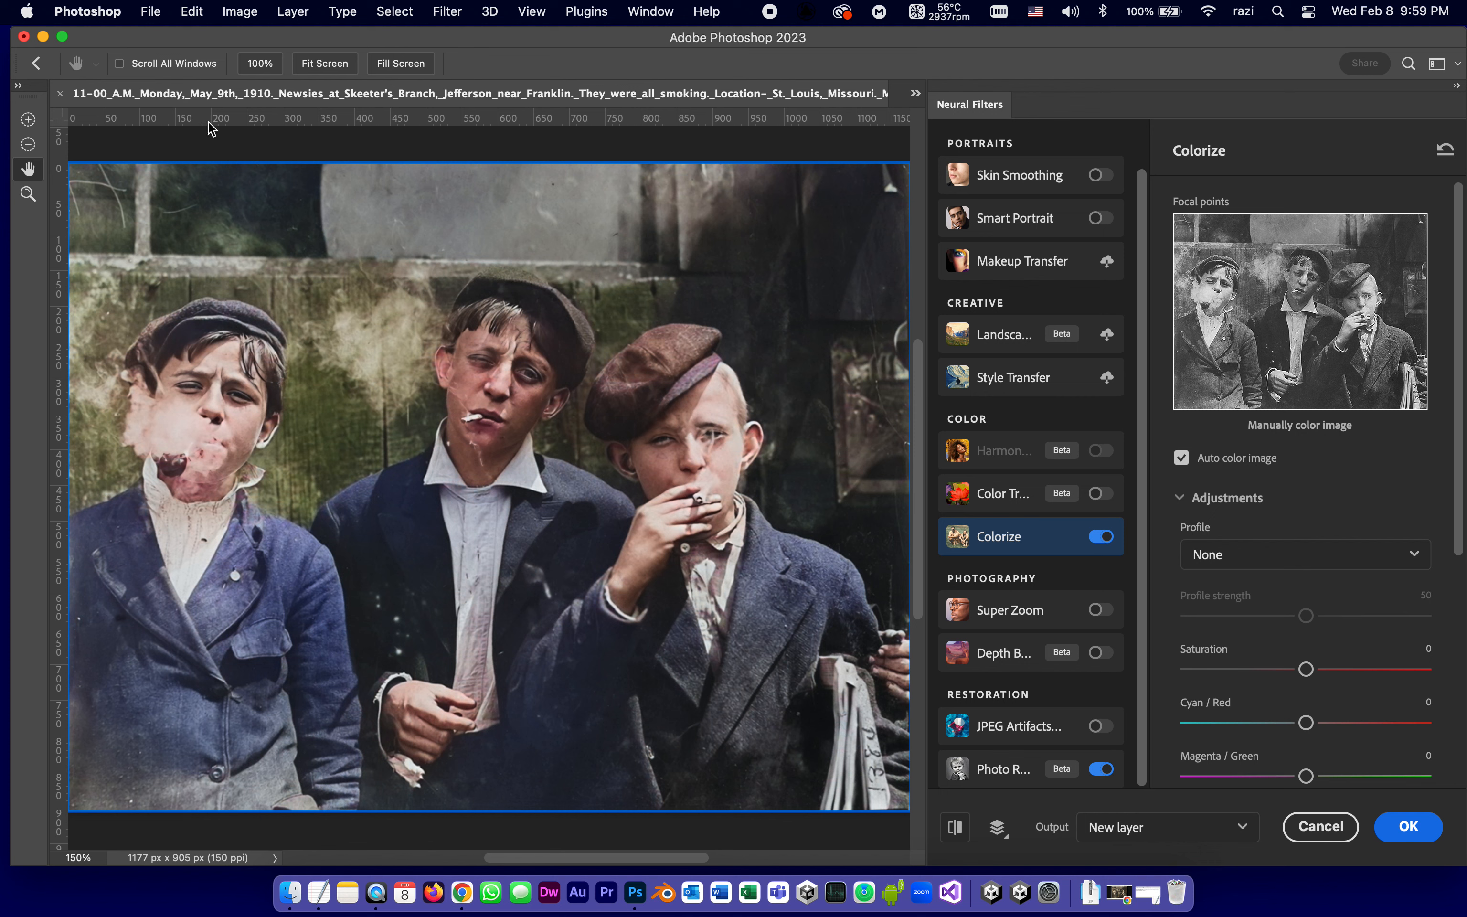
pyautogui.moveTo(725, 323)
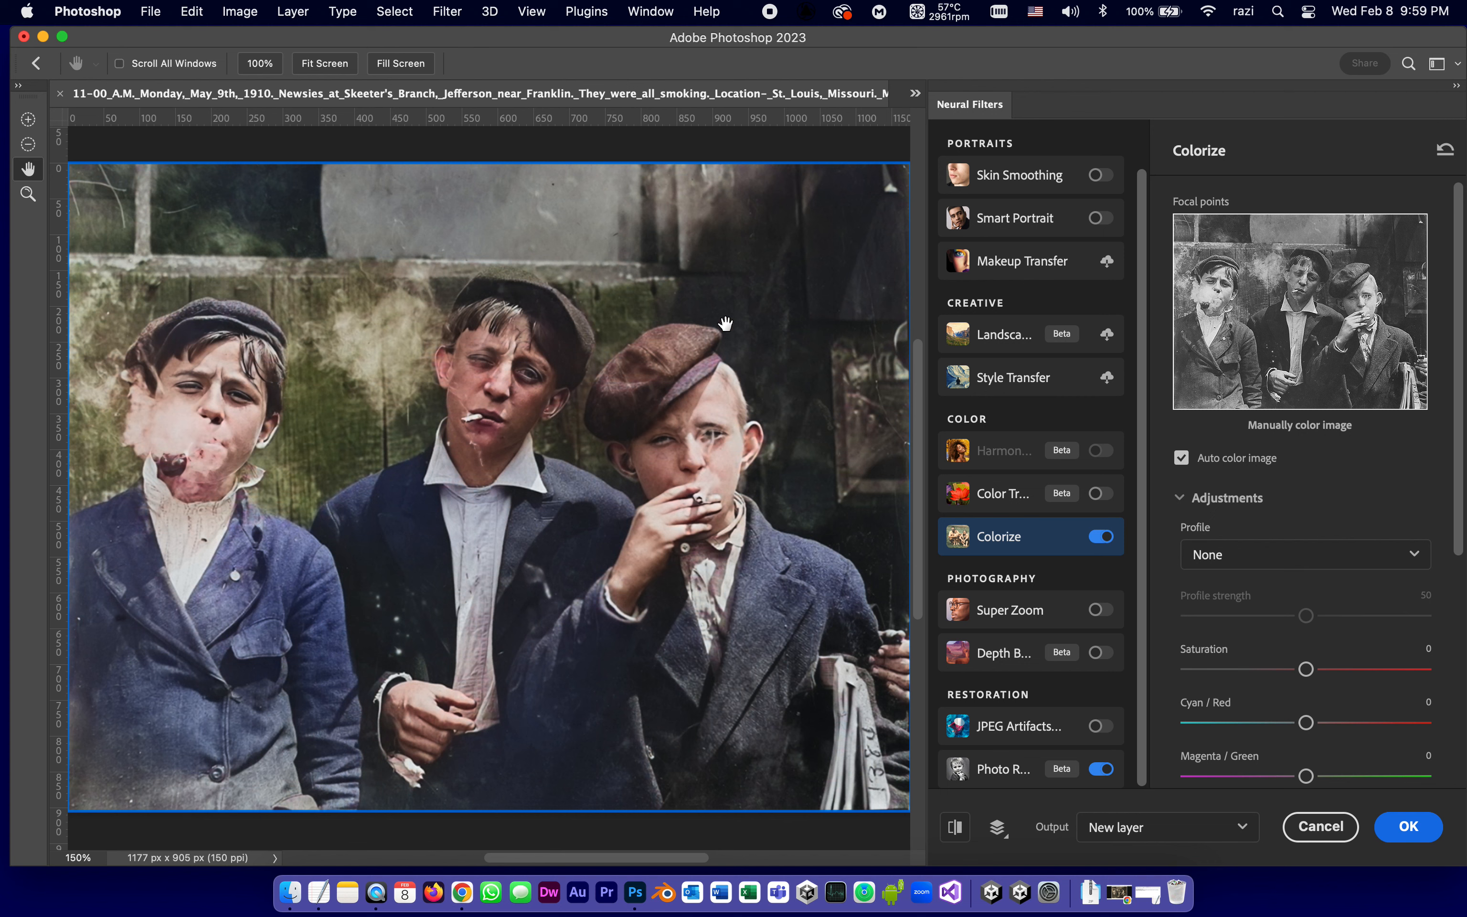
pyautogui.moveTo(257, 752)
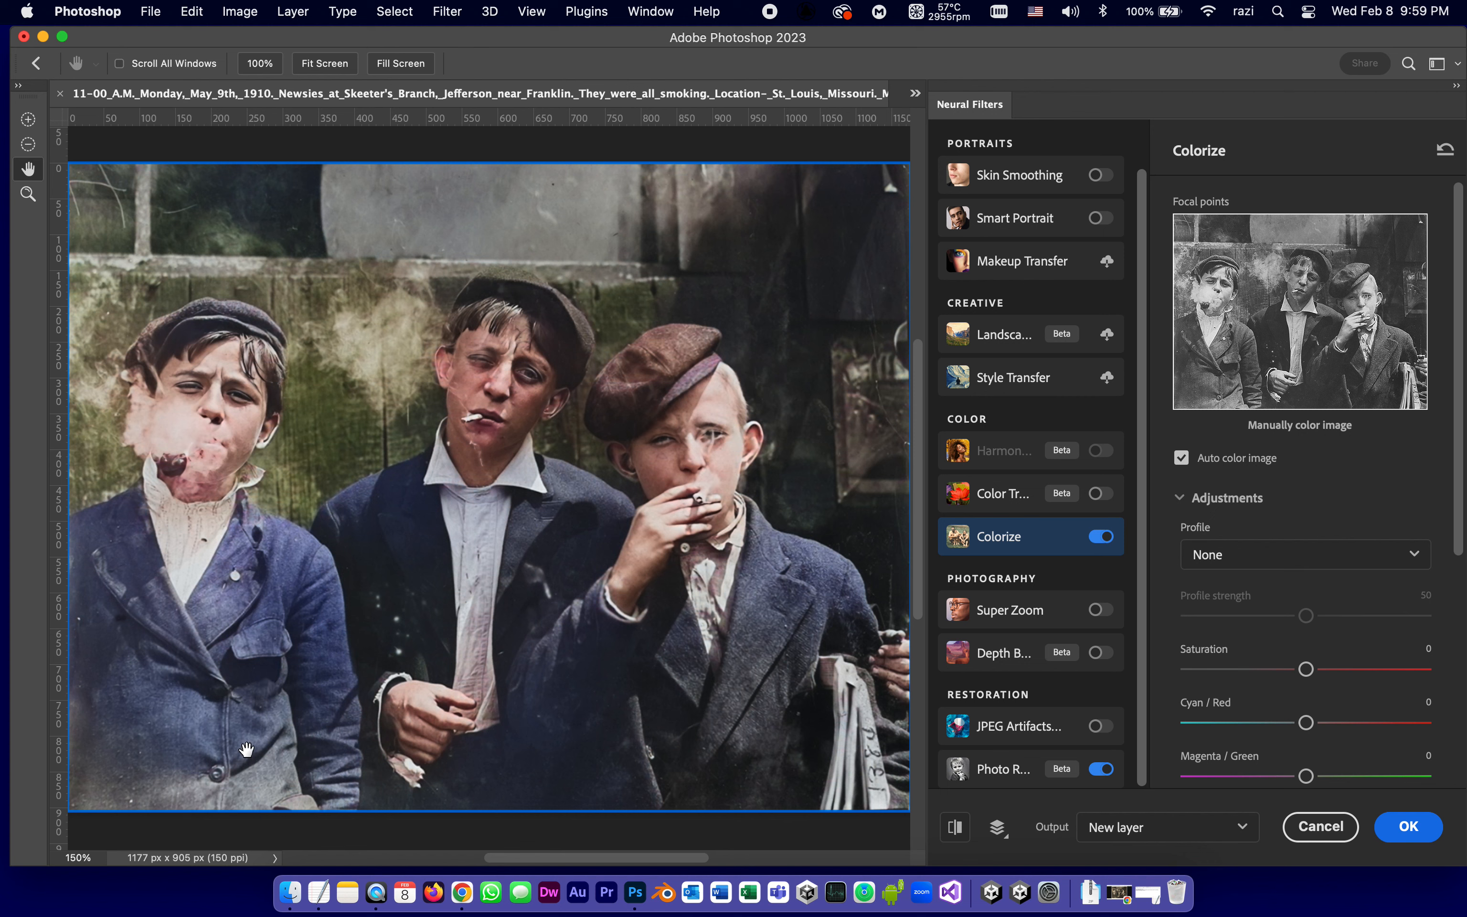
pyautogui.moveTo(1306, 432)
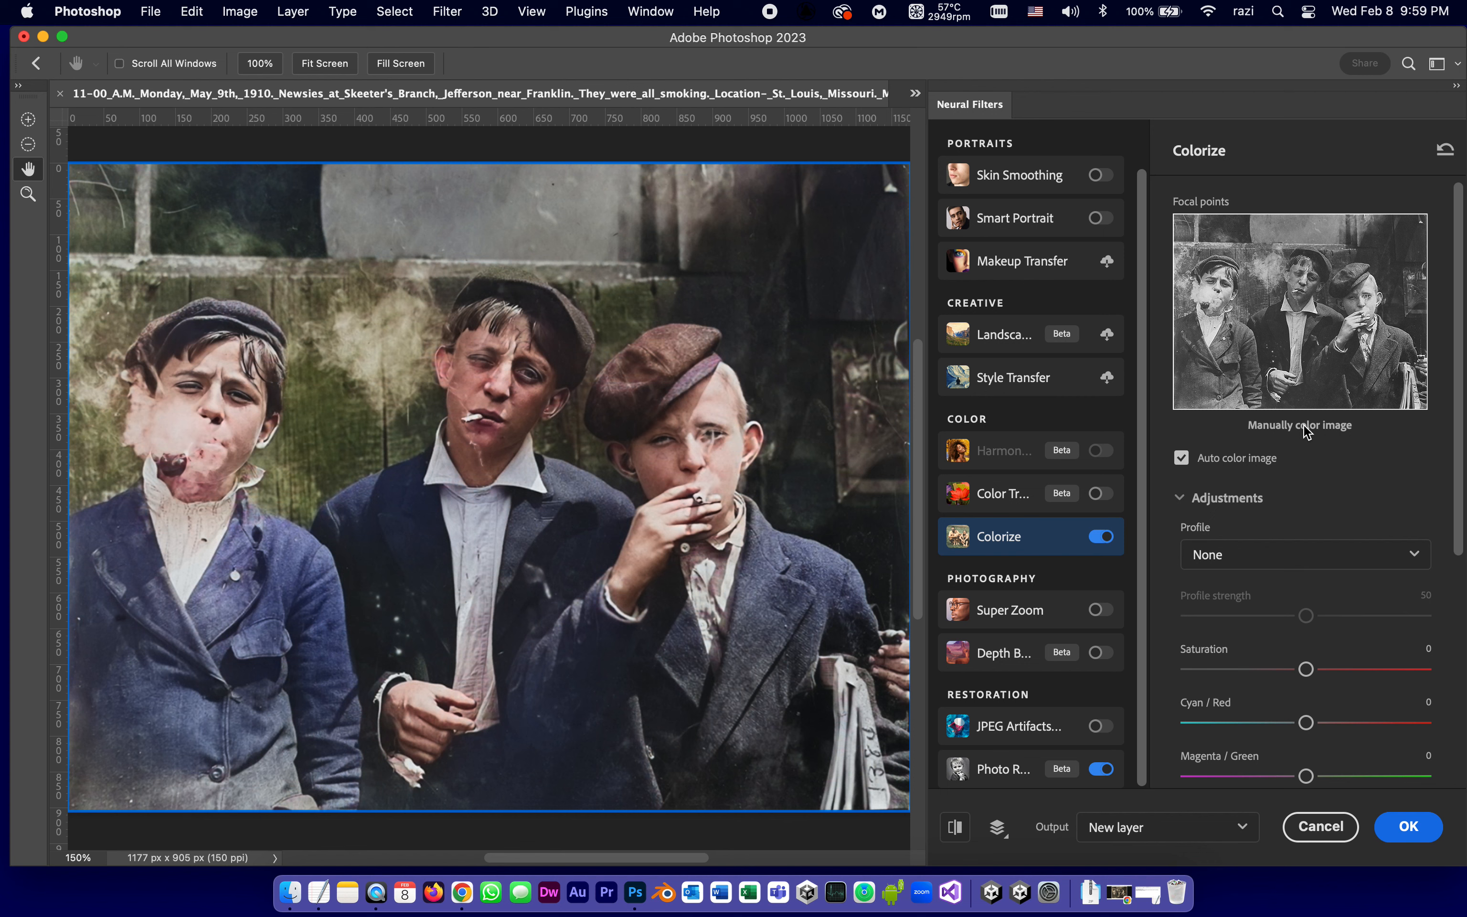
pyautogui.moveTo(264, 650)
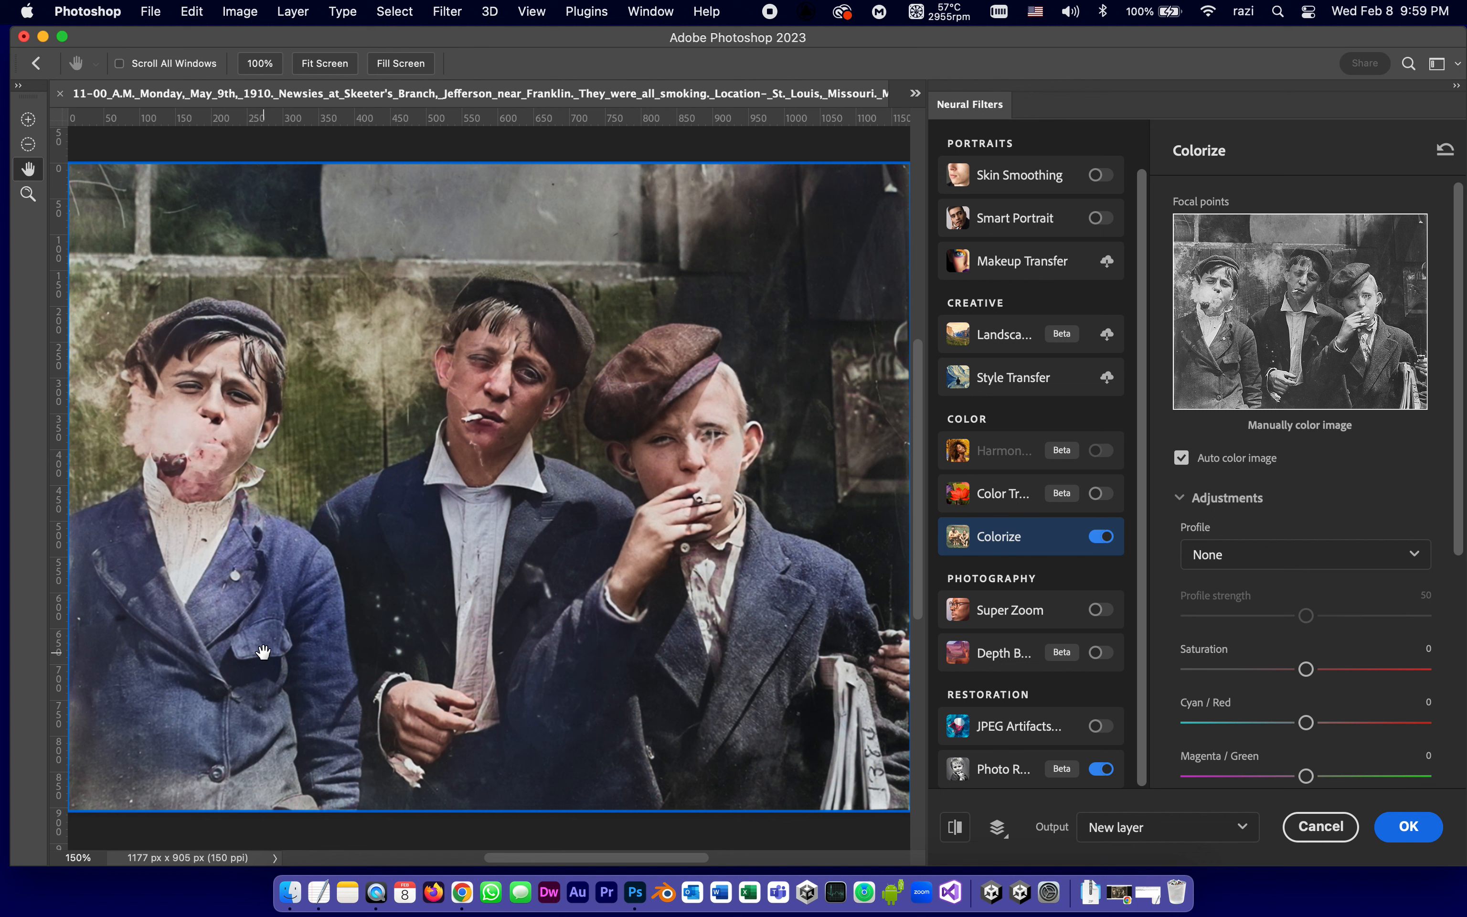
pyautogui.moveTo(349, 653)
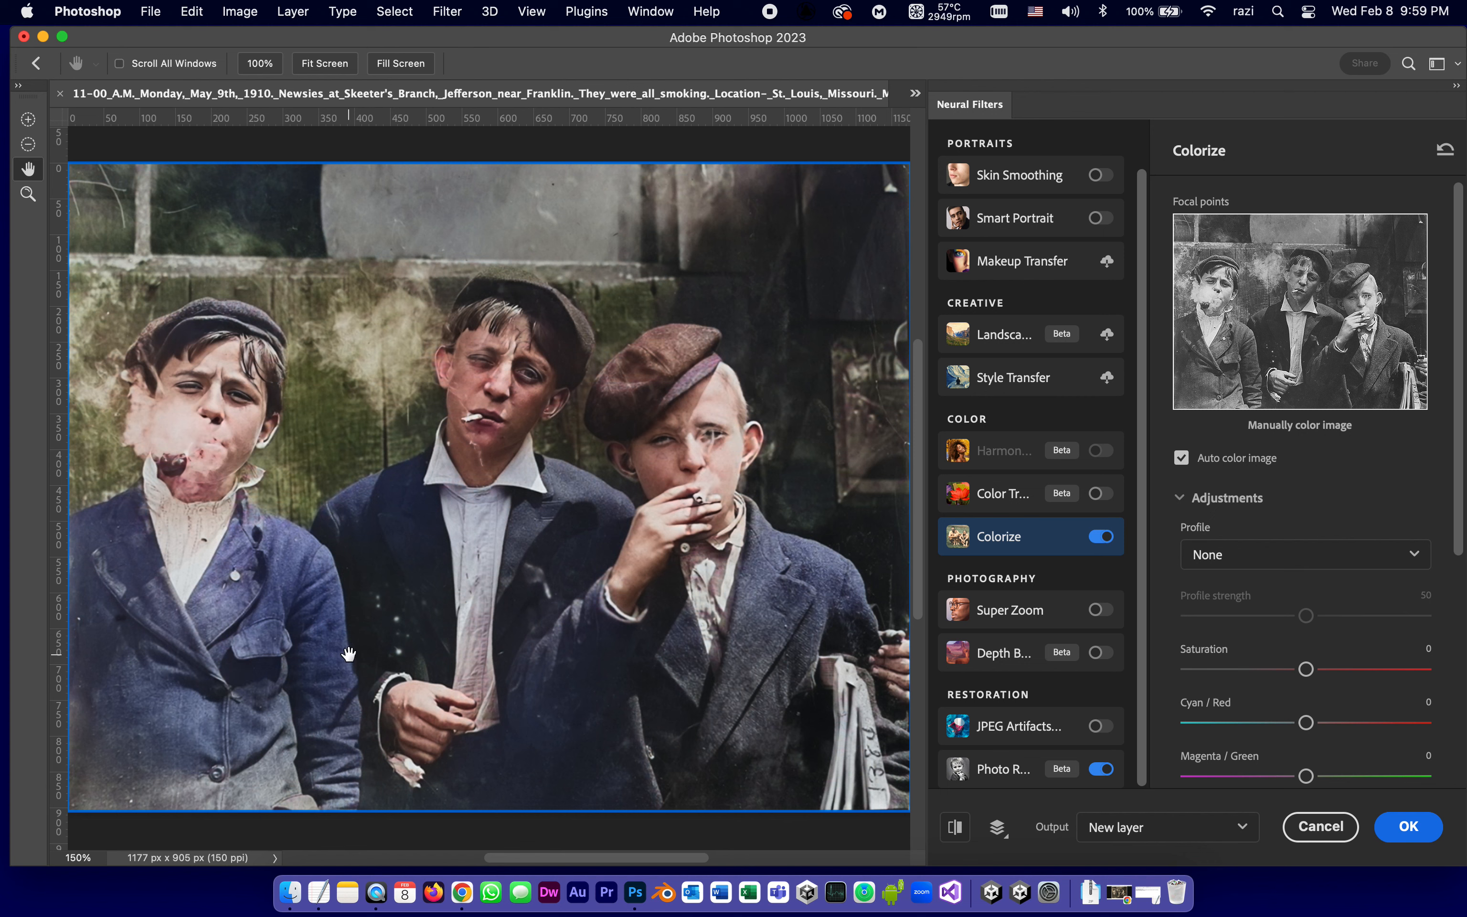
pyautogui.moveTo(1316, 434)
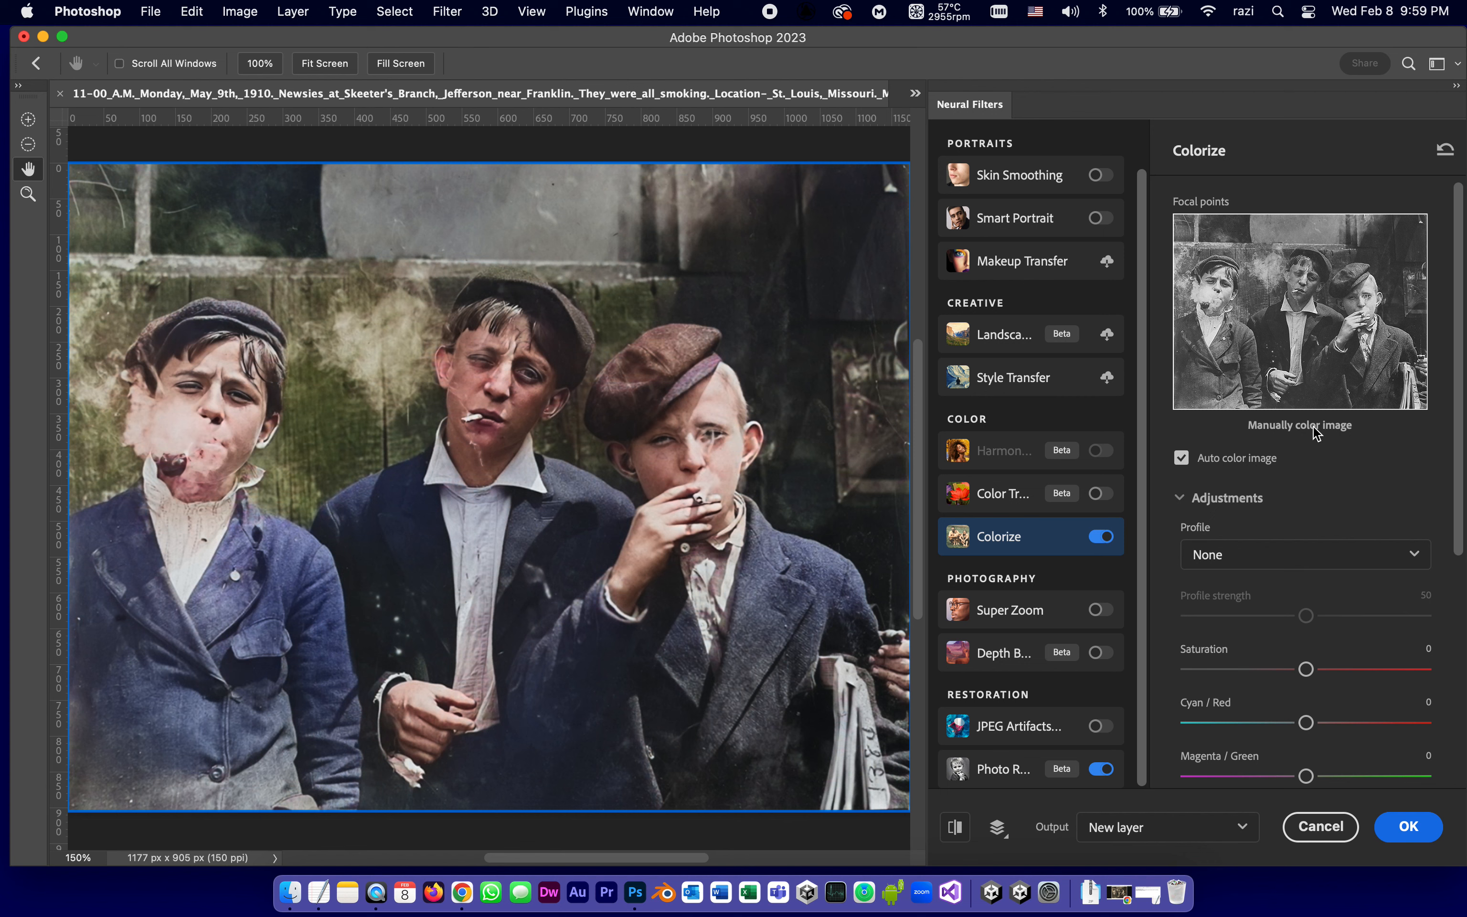
pyautogui.moveTo(1191, 390)
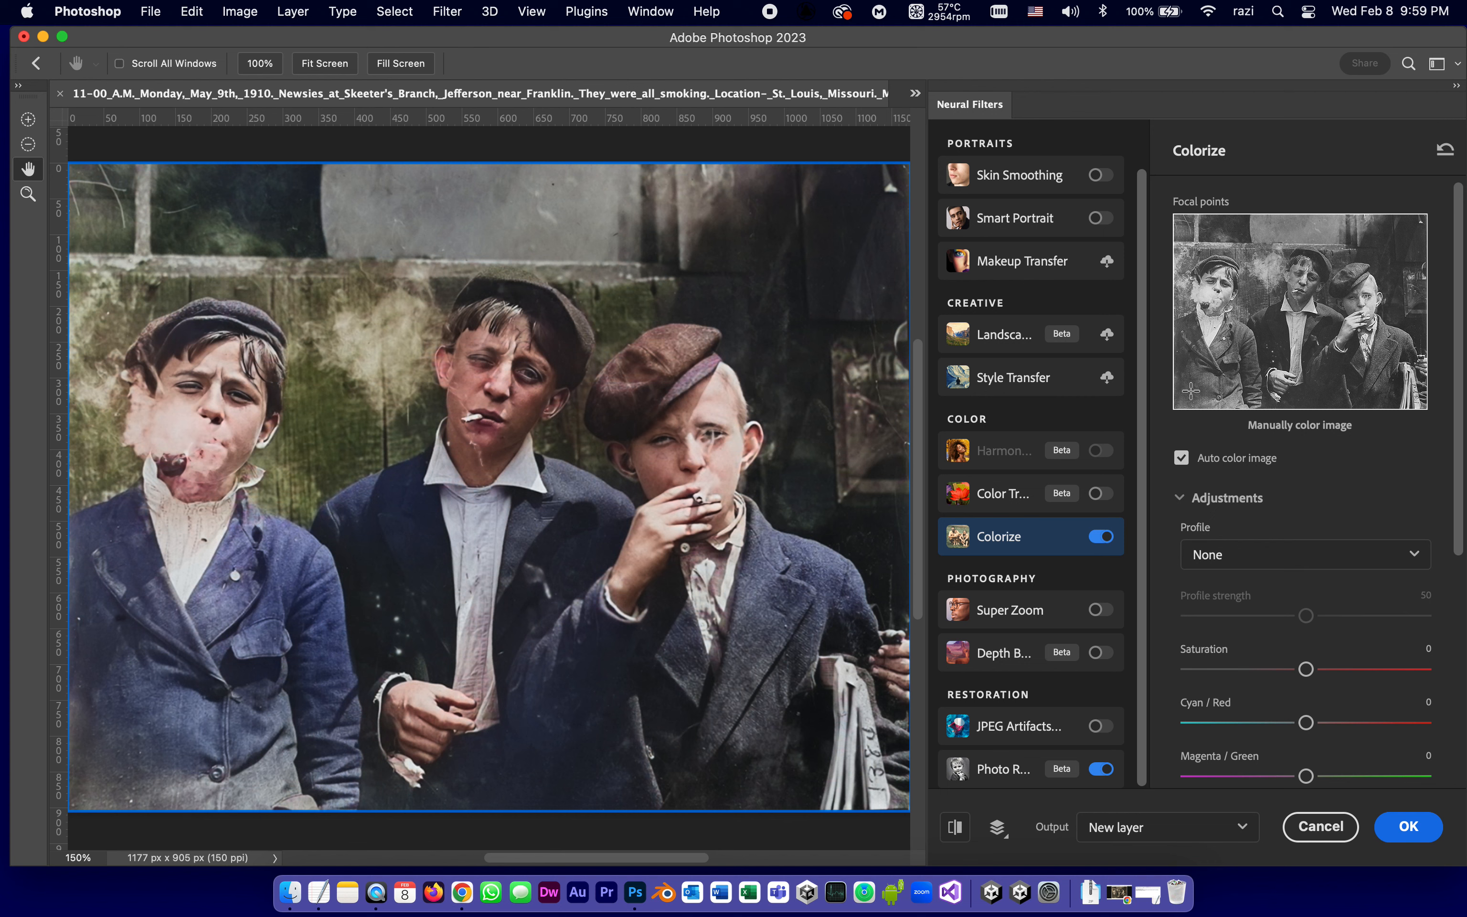
pyautogui.moveTo(93, 799)
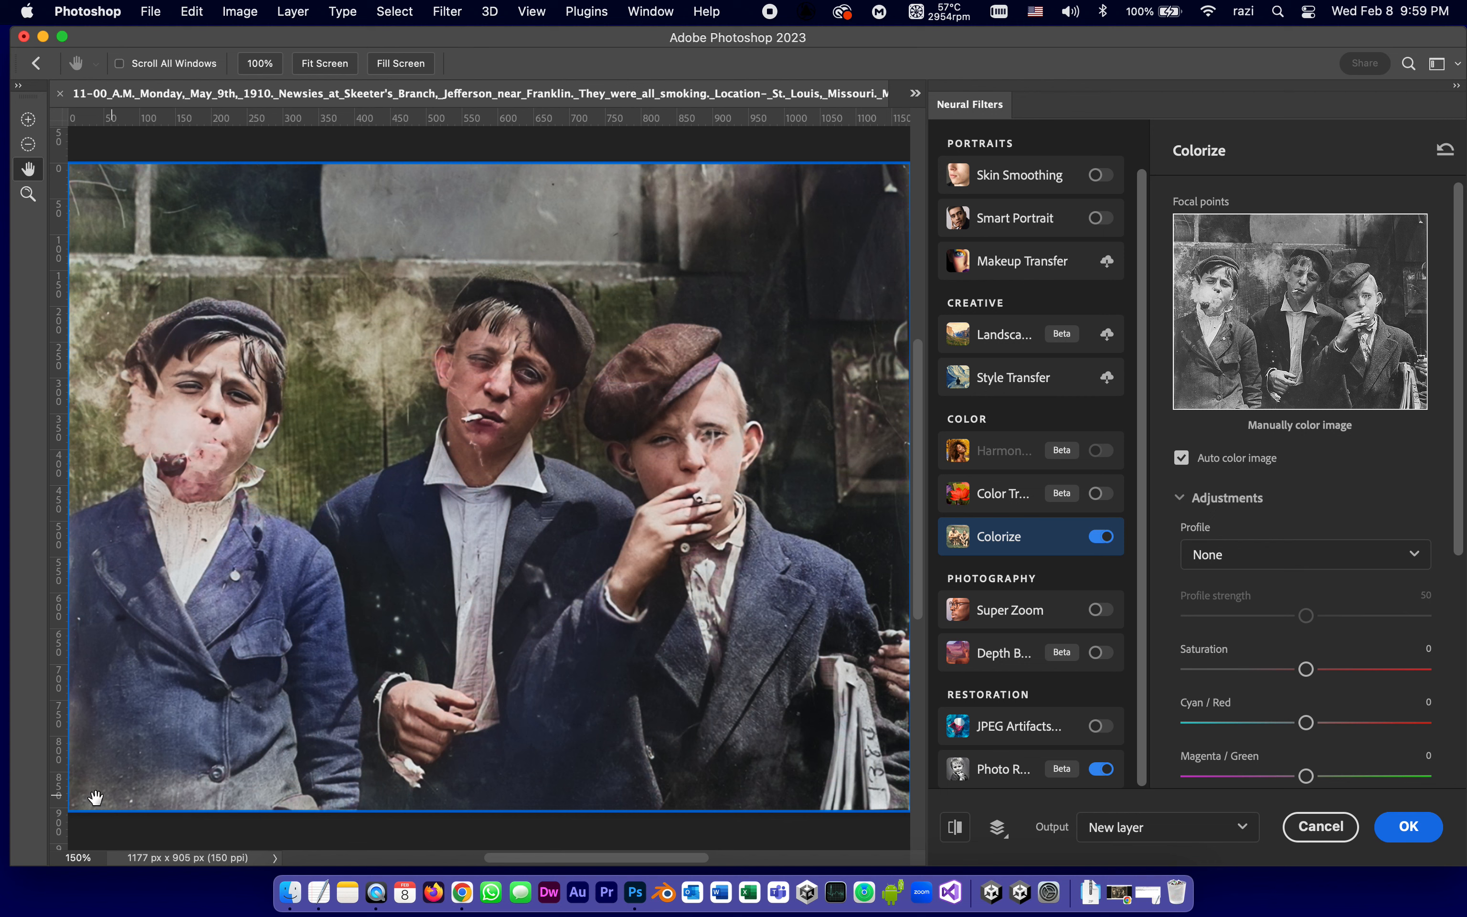
pyautogui.moveTo(1215, 396)
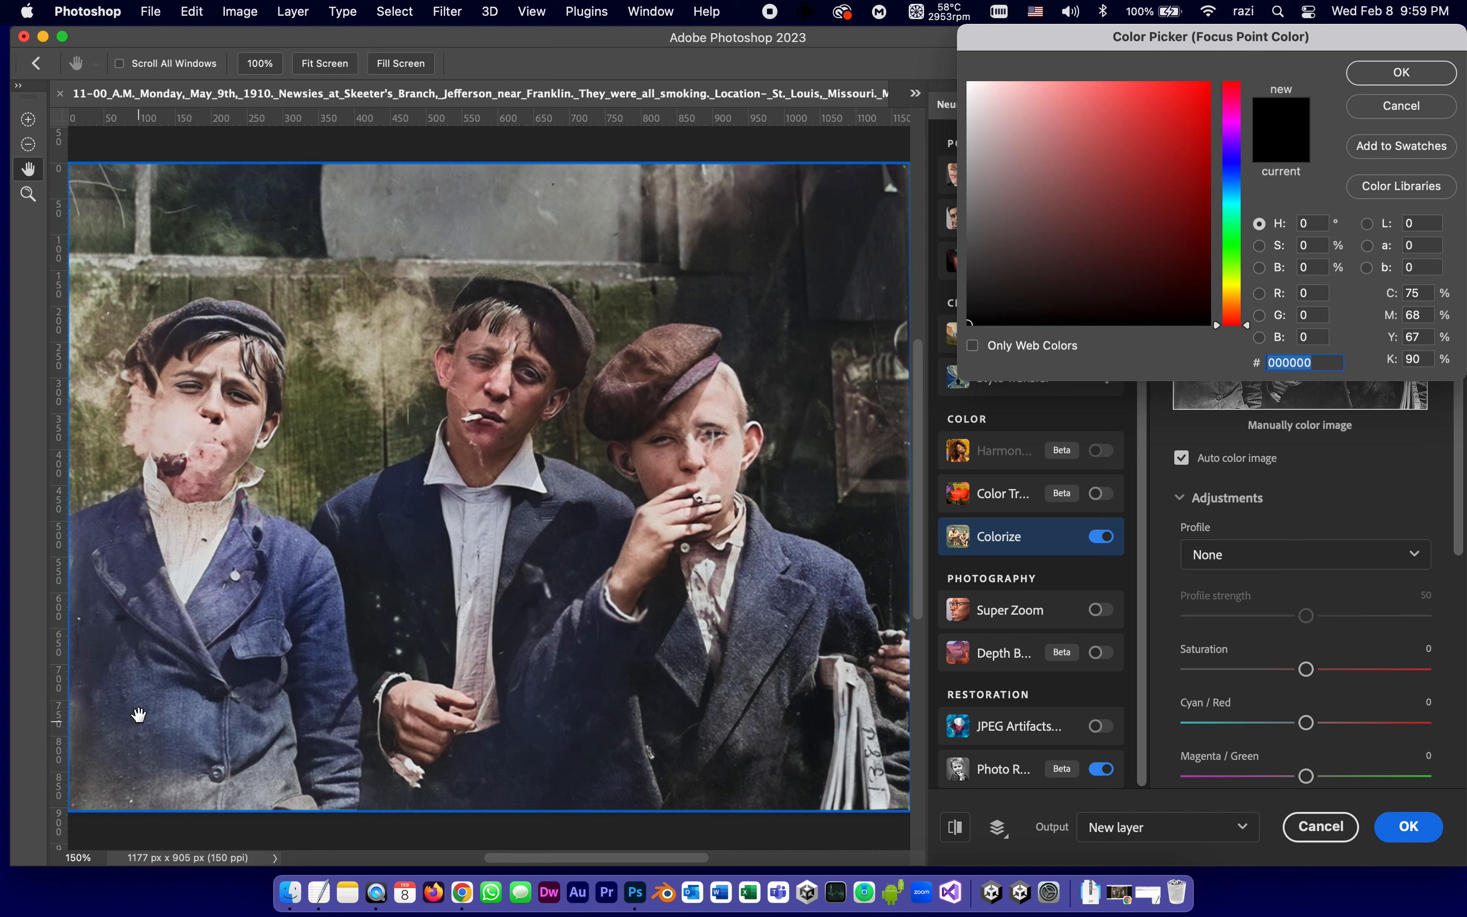
pyautogui.moveTo(783, 58)
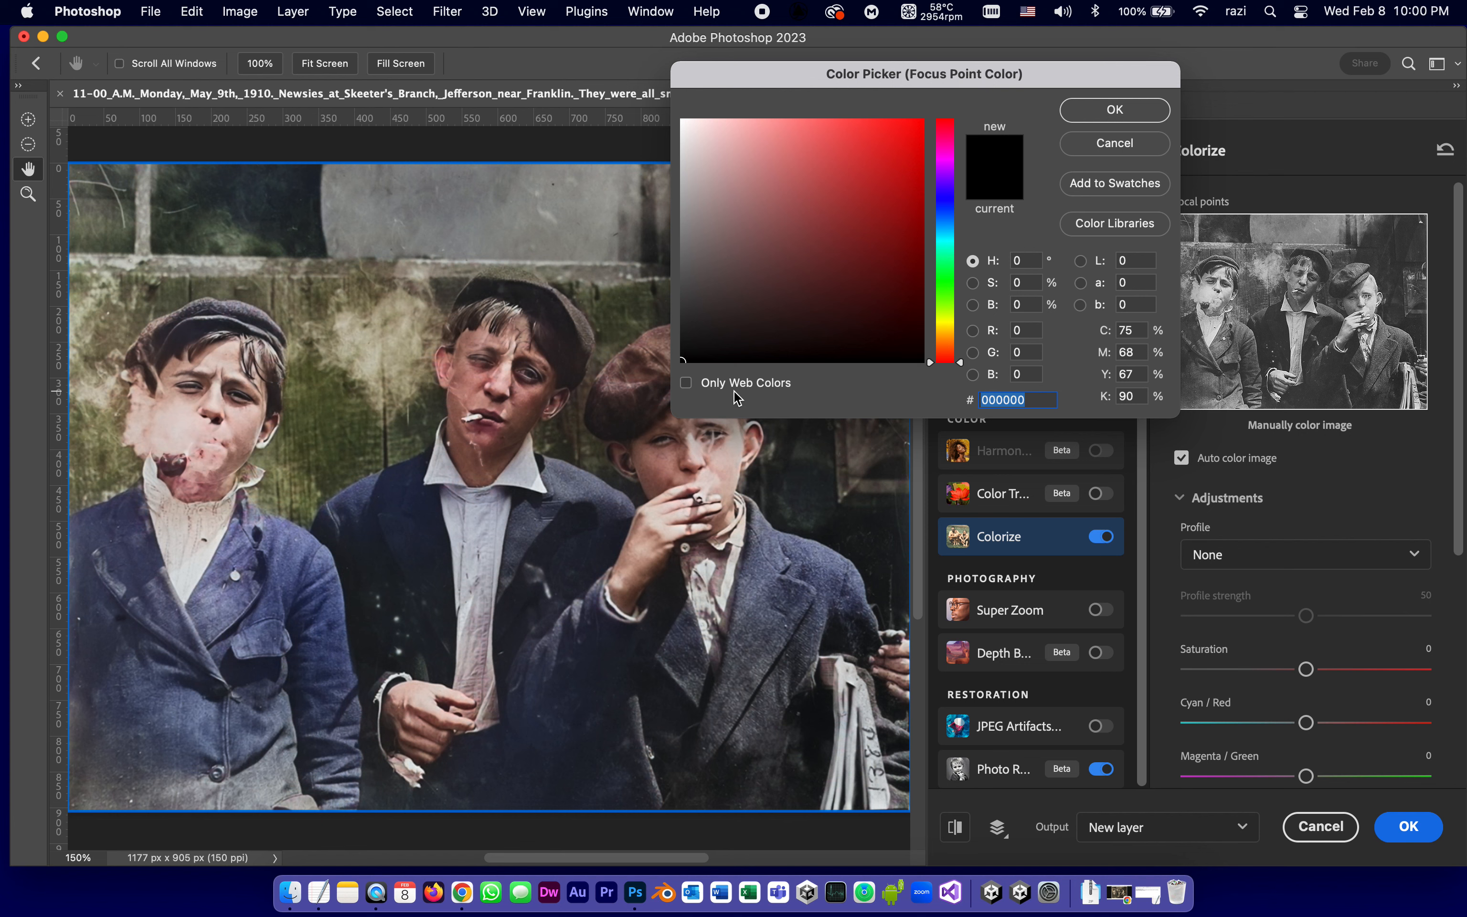
pyautogui.moveTo(972, 218)
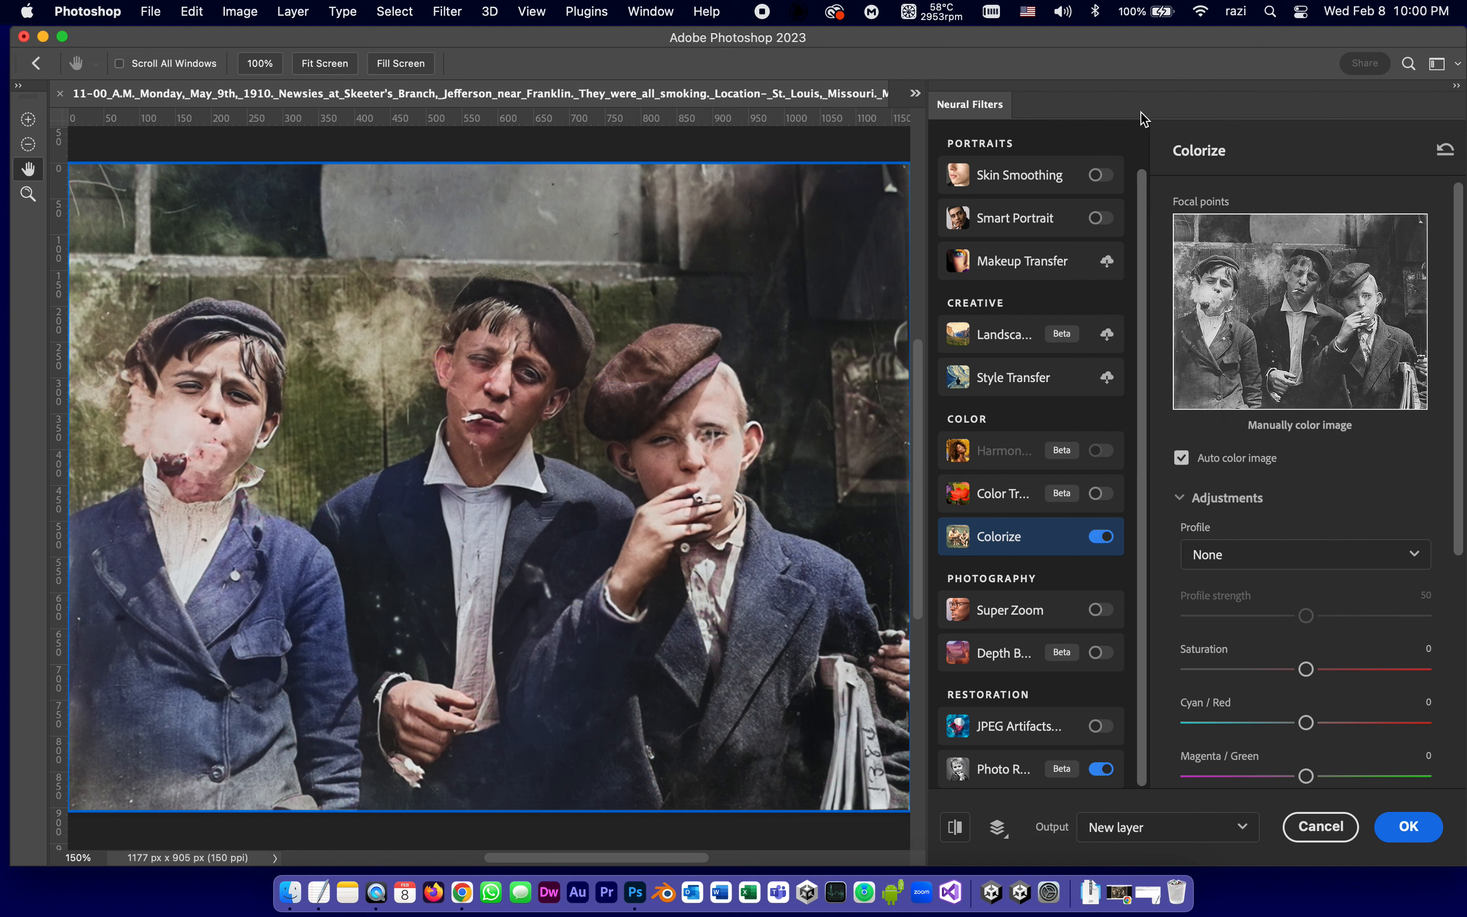
# Step: Add a blue color focal point on the left boy's jacket
pyautogui.click(1199, 399)
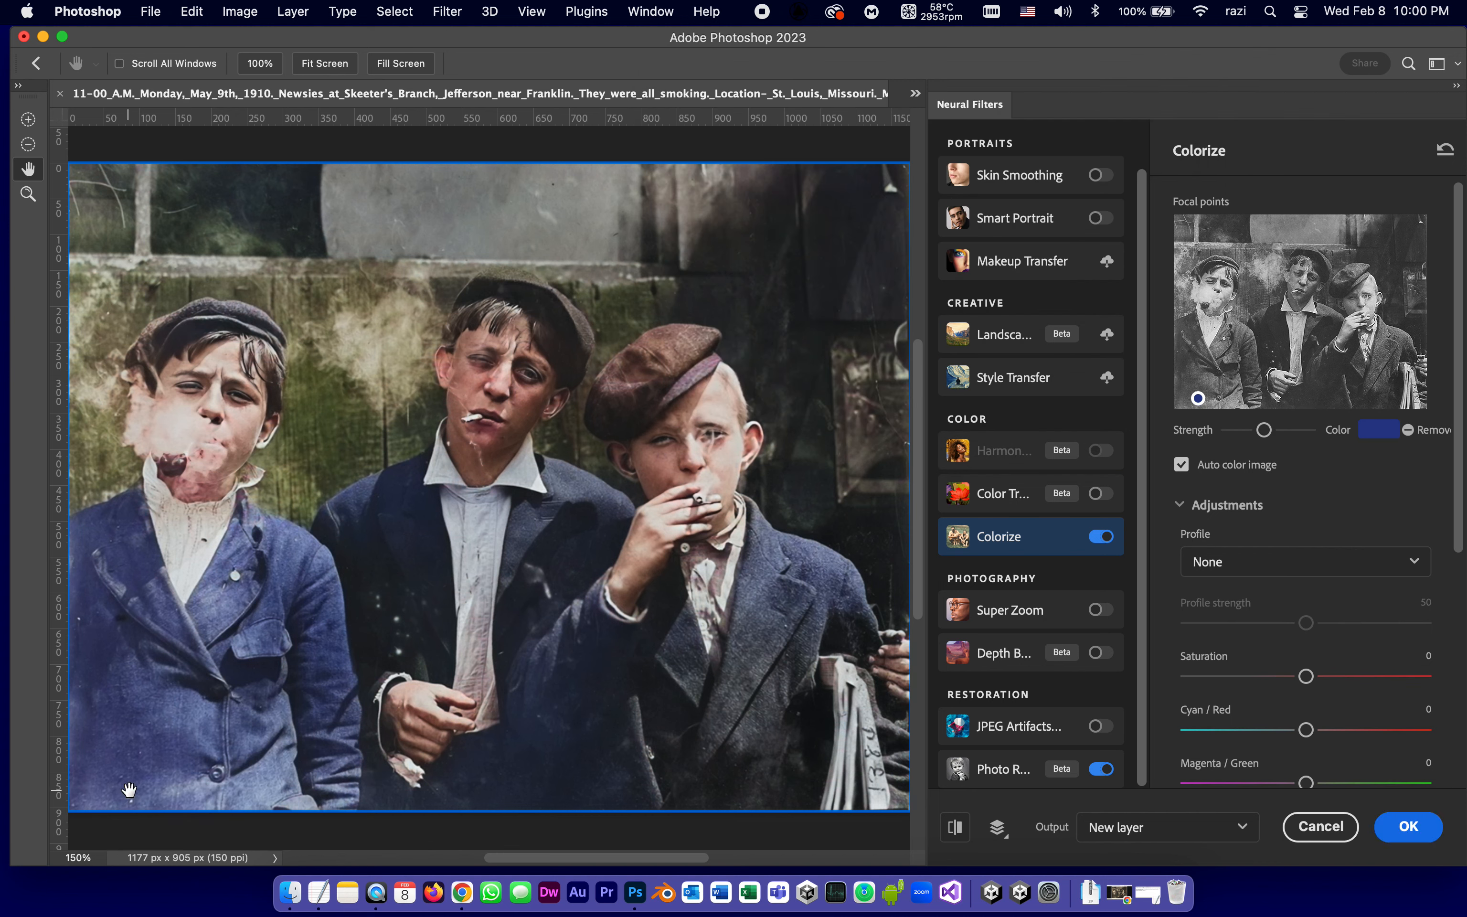
pyautogui.moveTo(1169, 343)
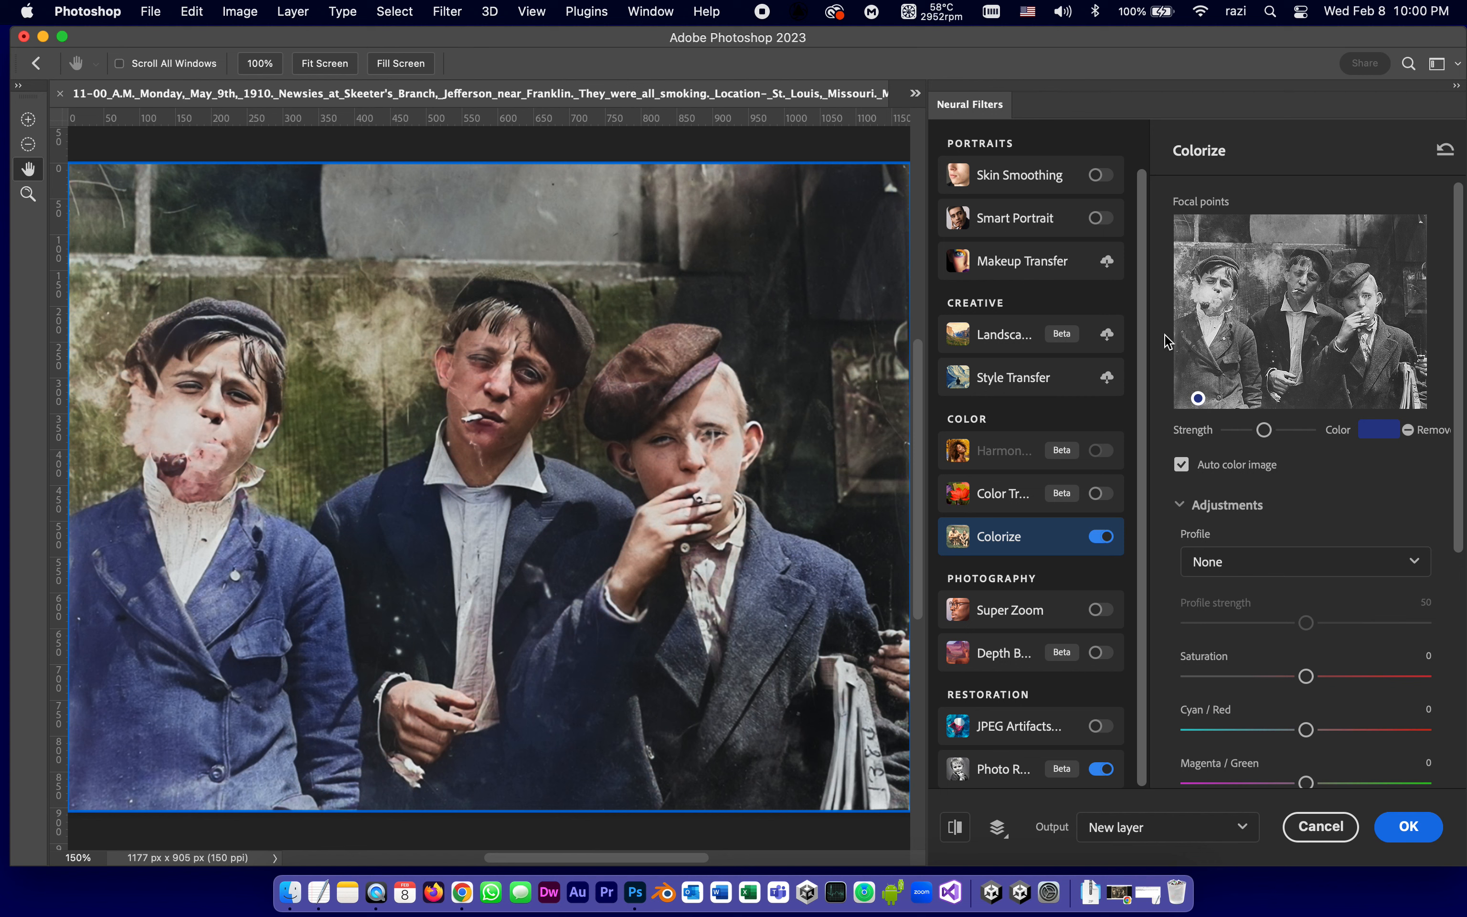
pyautogui.moveTo(280, 738)
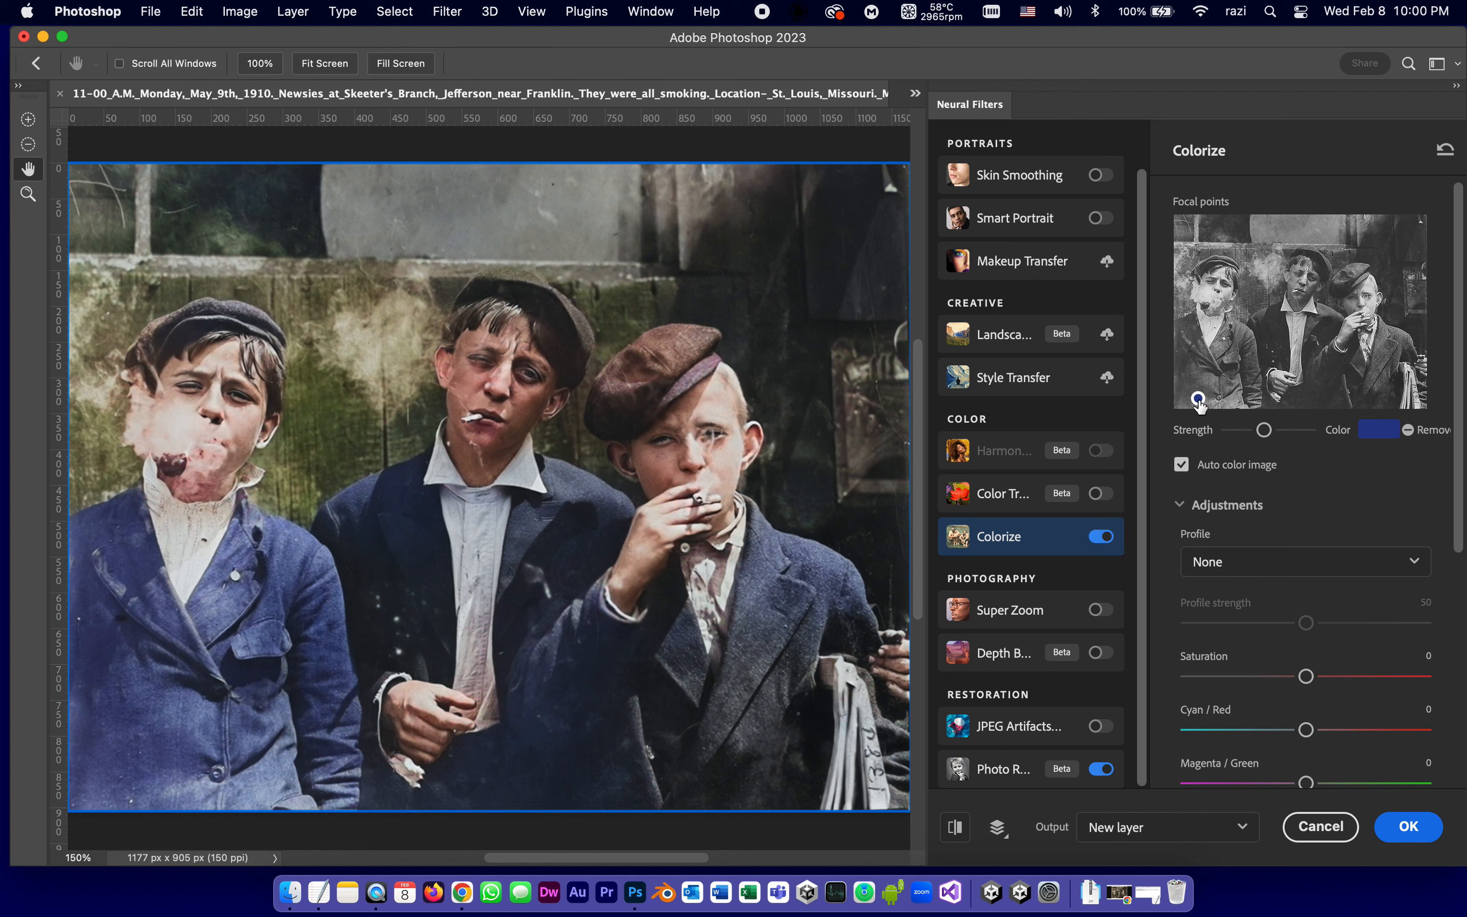
pyautogui.moveTo(1201, 403)
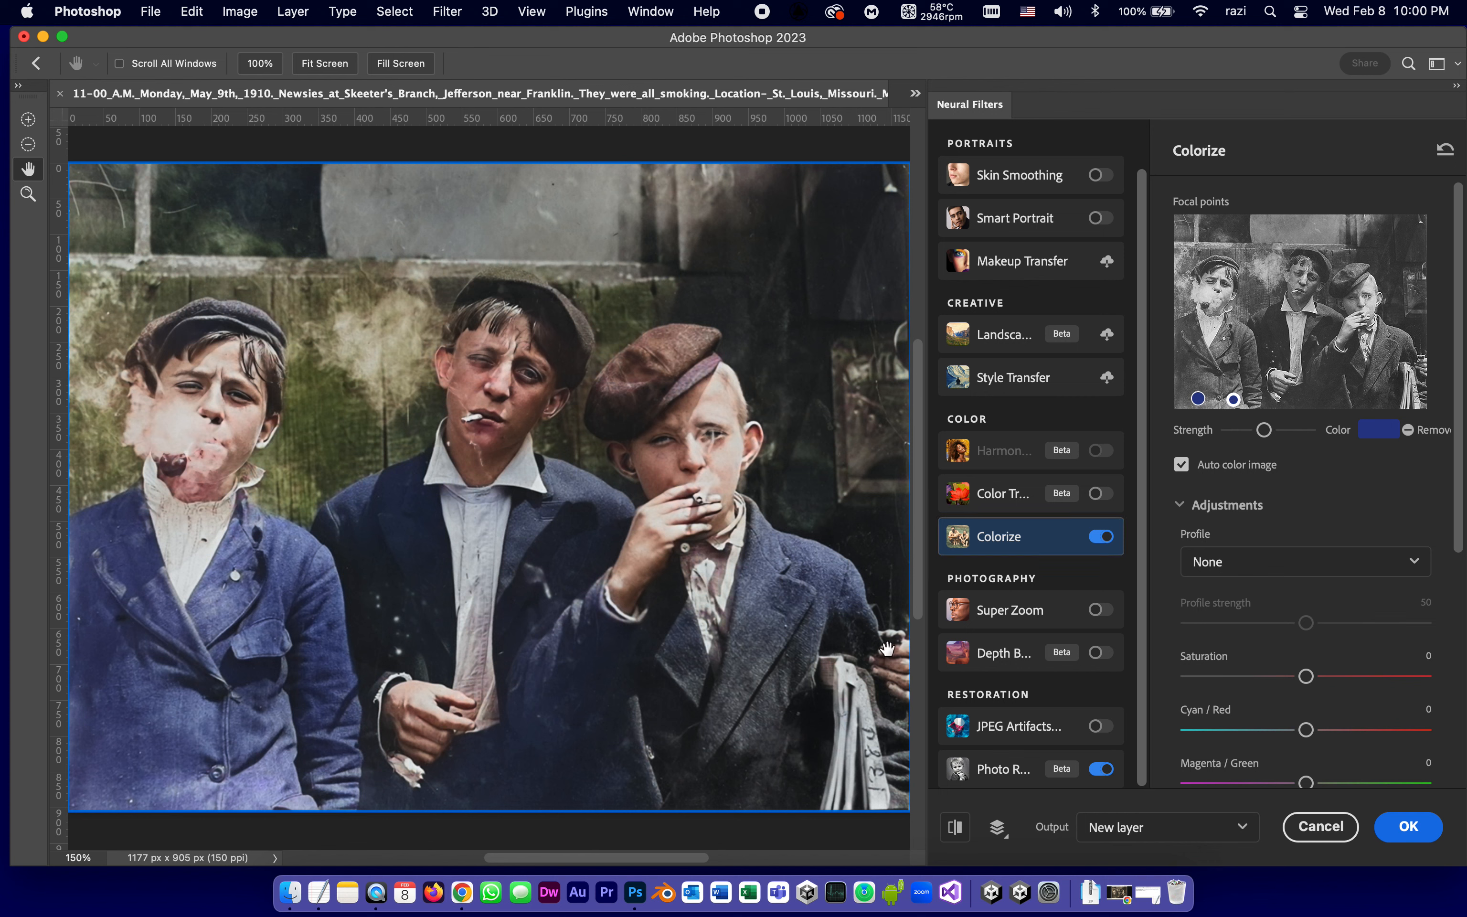
pyautogui.moveTo(783, 482)
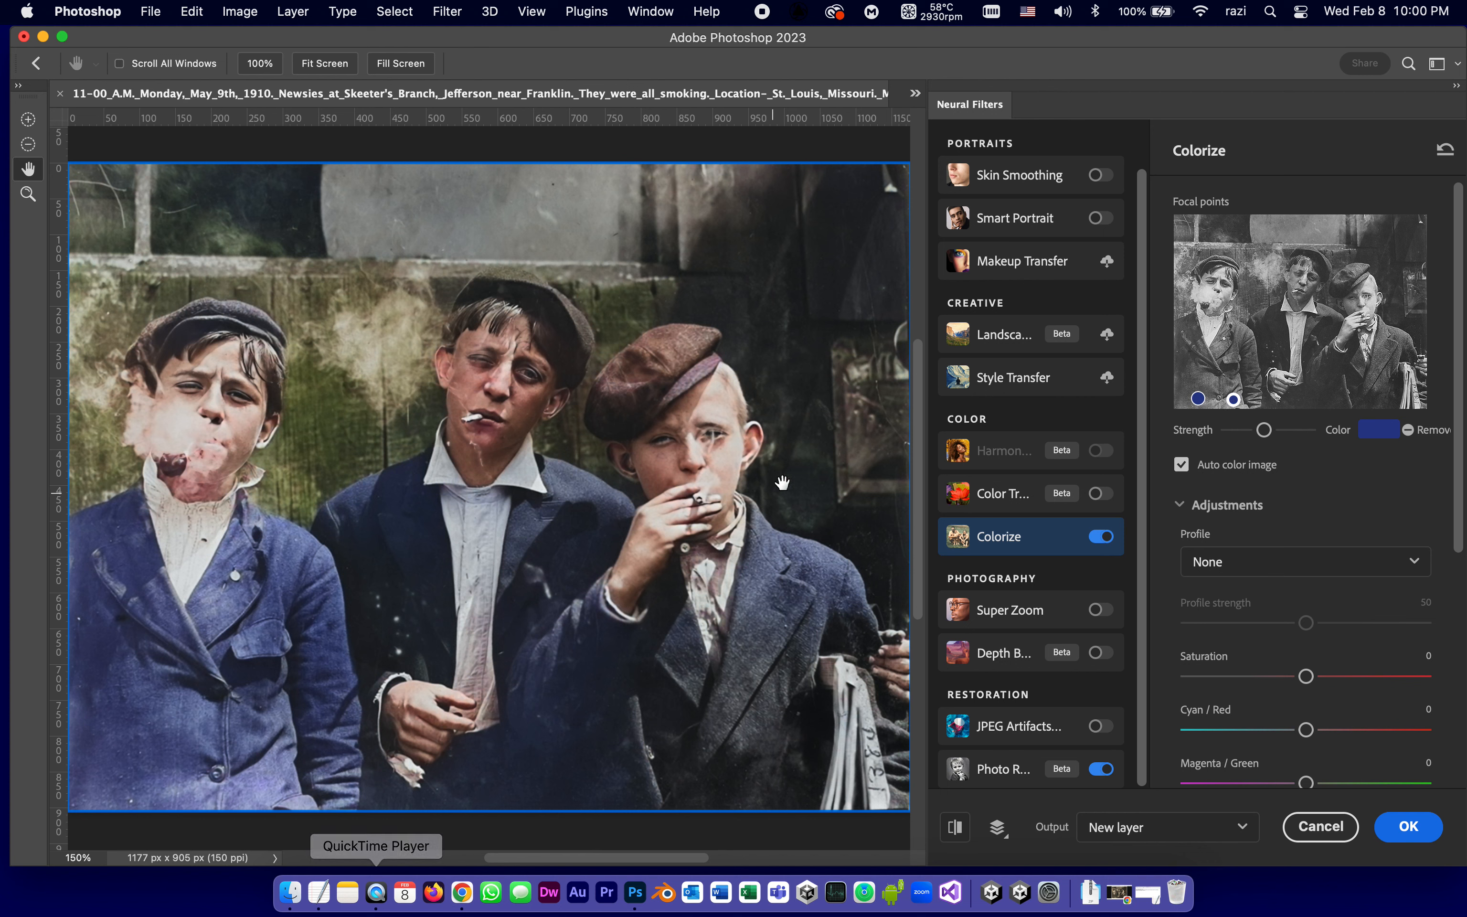
pyautogui.moveTo(1174, 374)
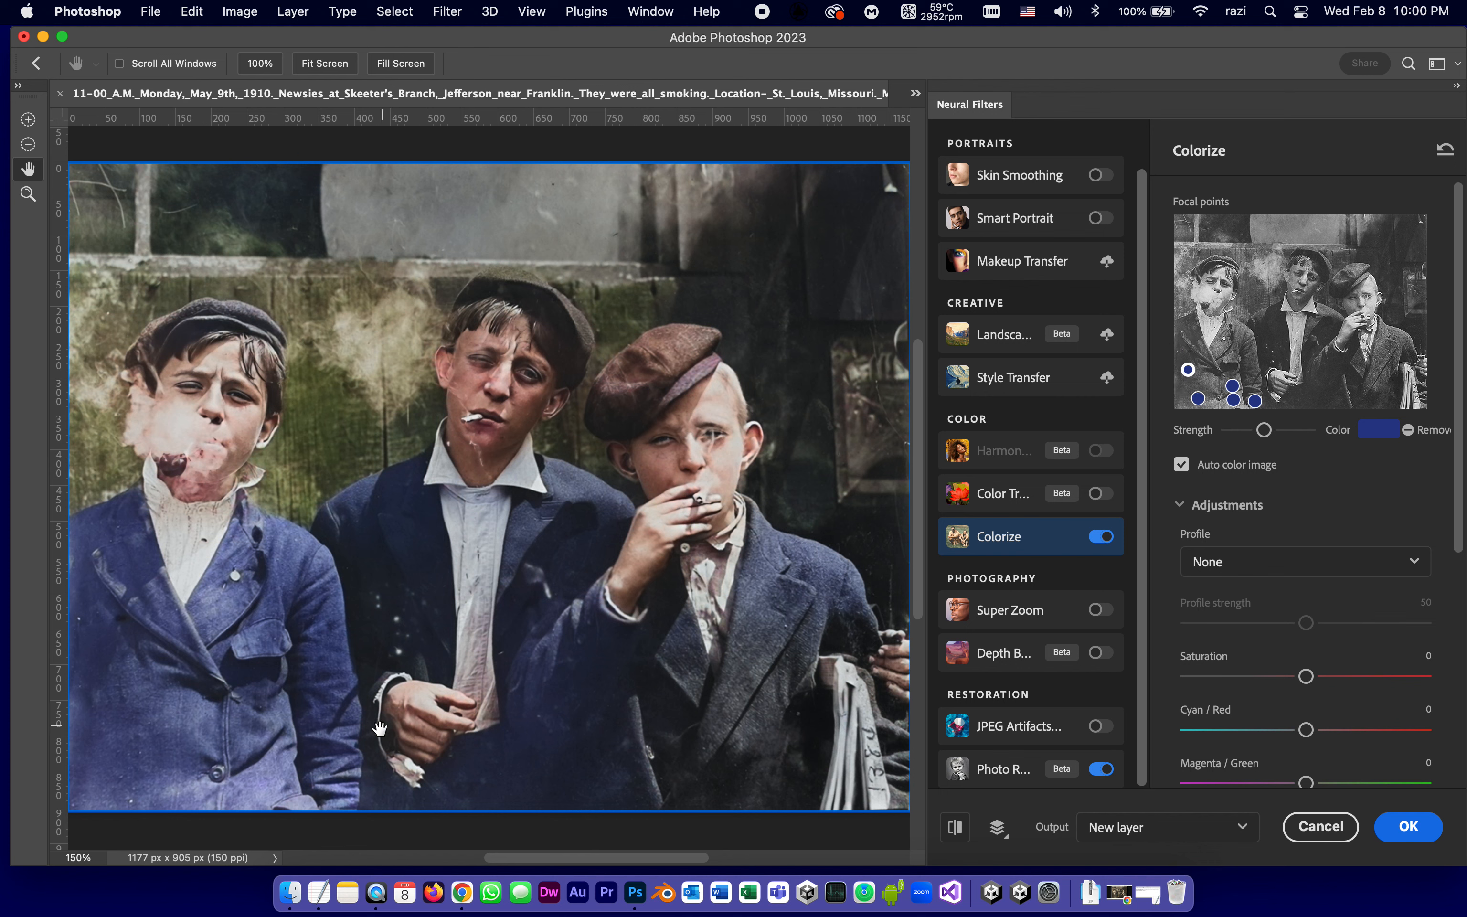
pyautogui.moveTo(802, 548)
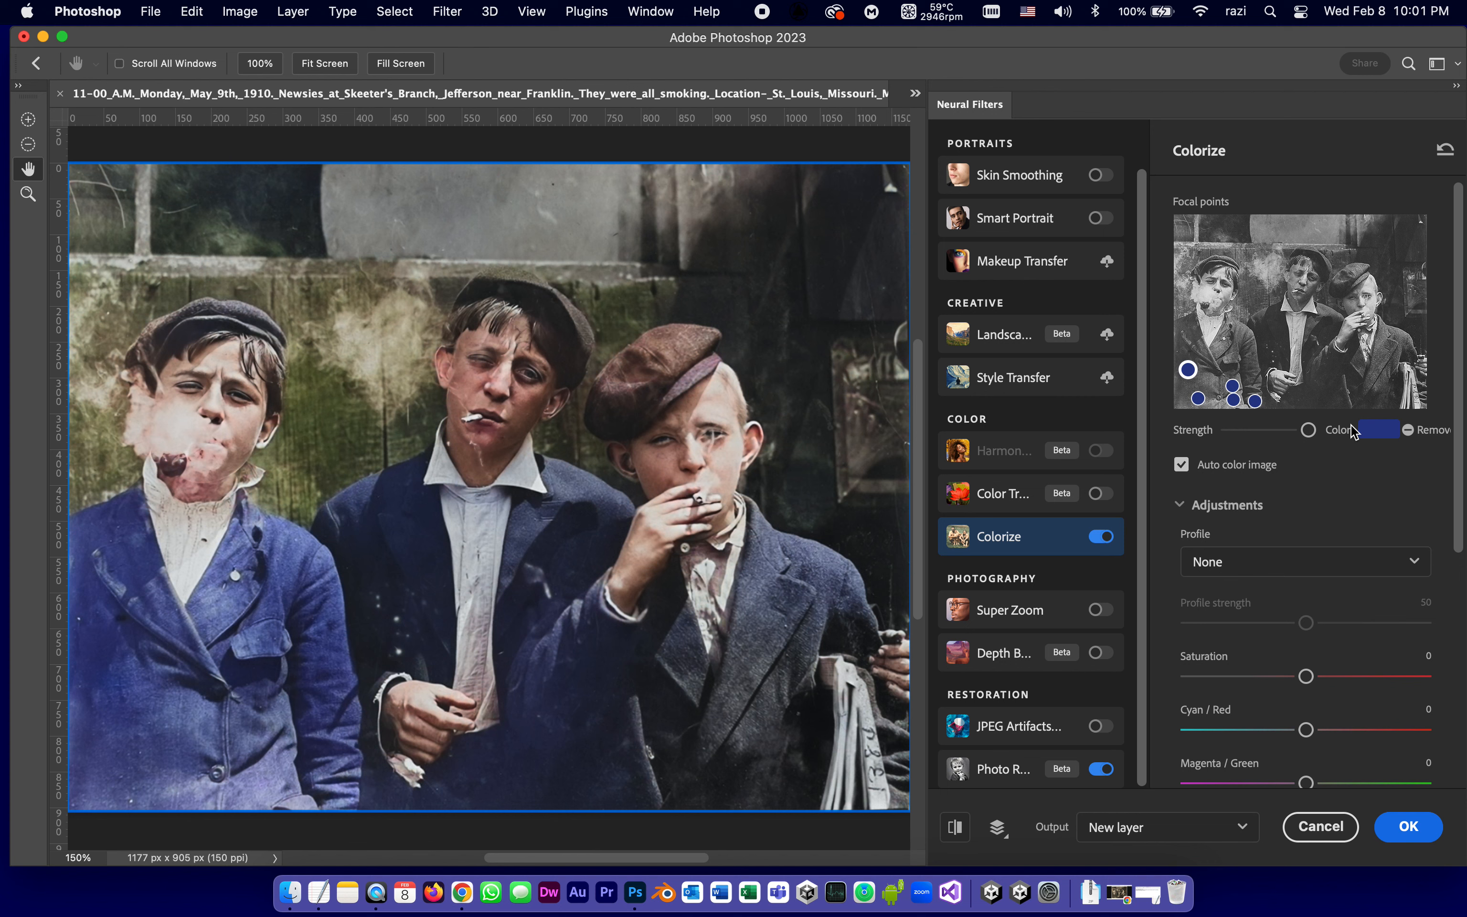
pyautogui.moveTo(1290, 428)
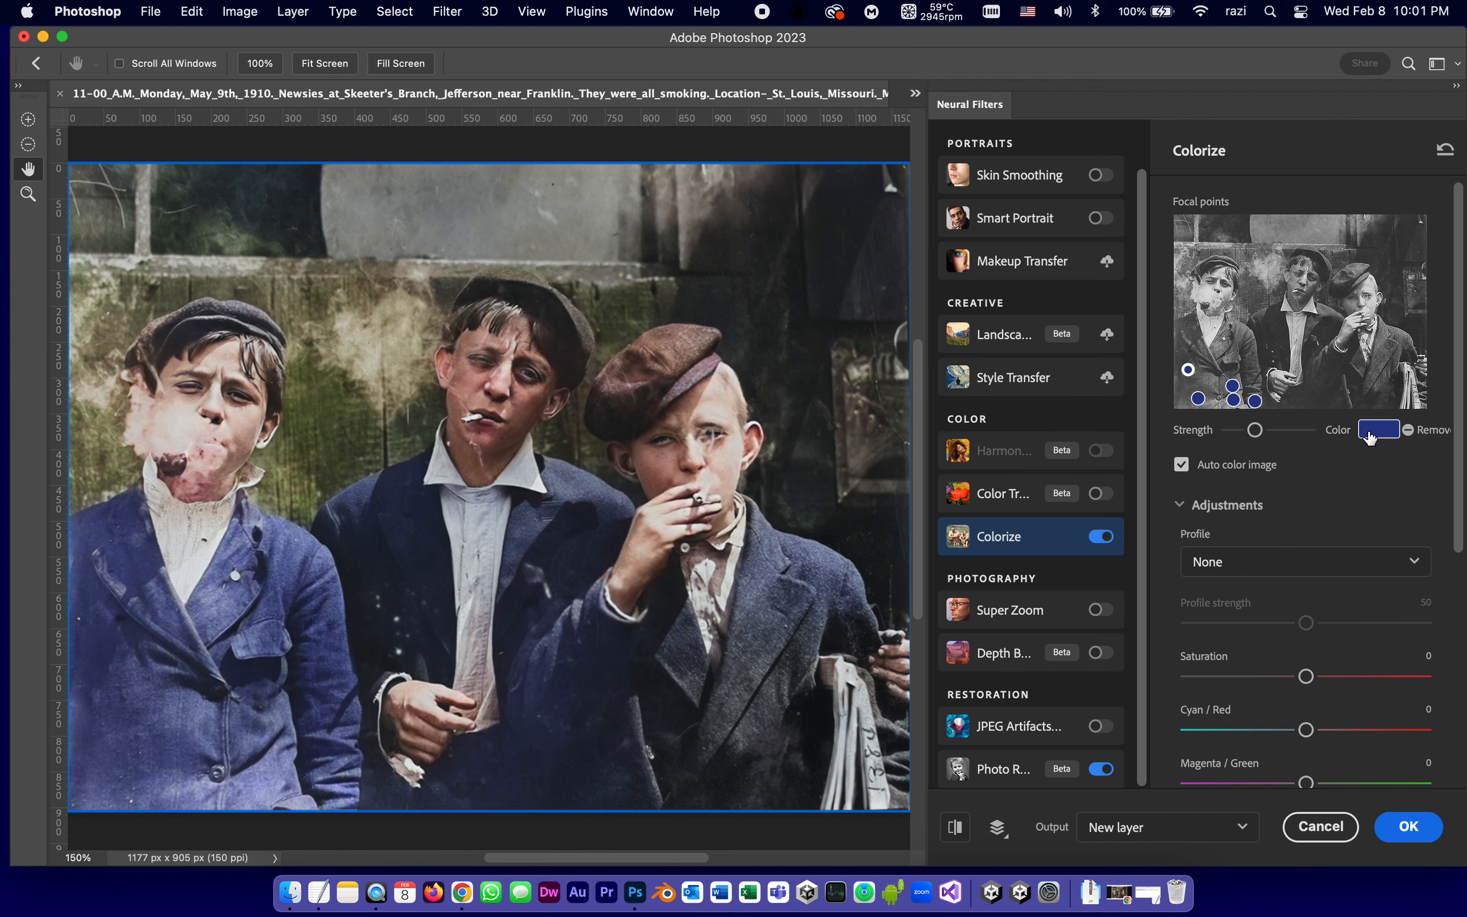
# Step: Bring up the color chooser for the selected blue jacket focal point
pyautogui.click(1378, 430)
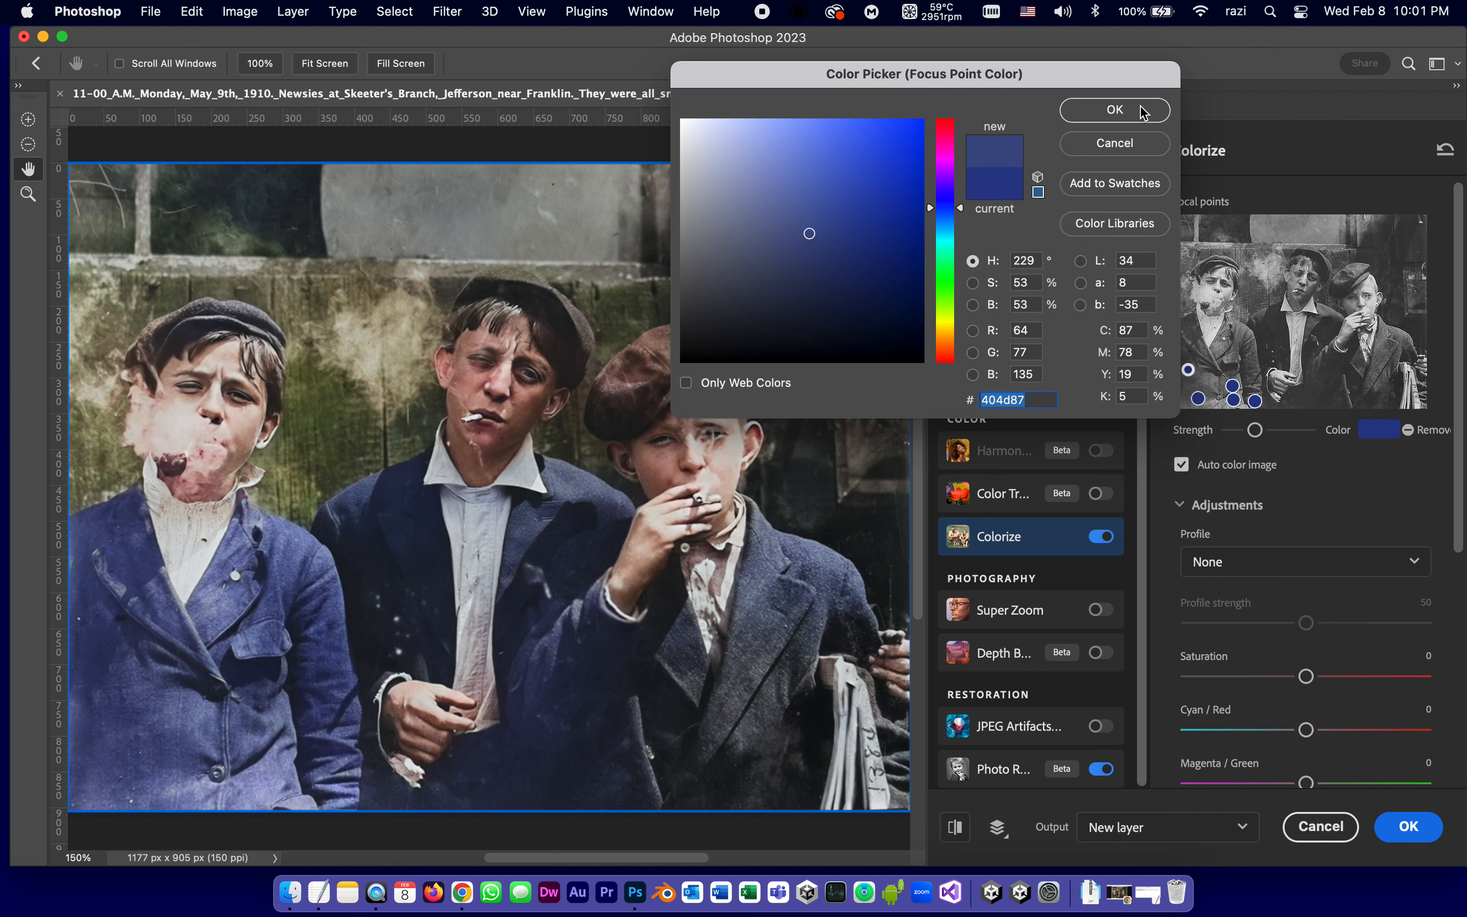
# Step: Refine the jacket focal point's color to a darker, muted navy blue (383f5e)
pyautogui.click(1113, 110)
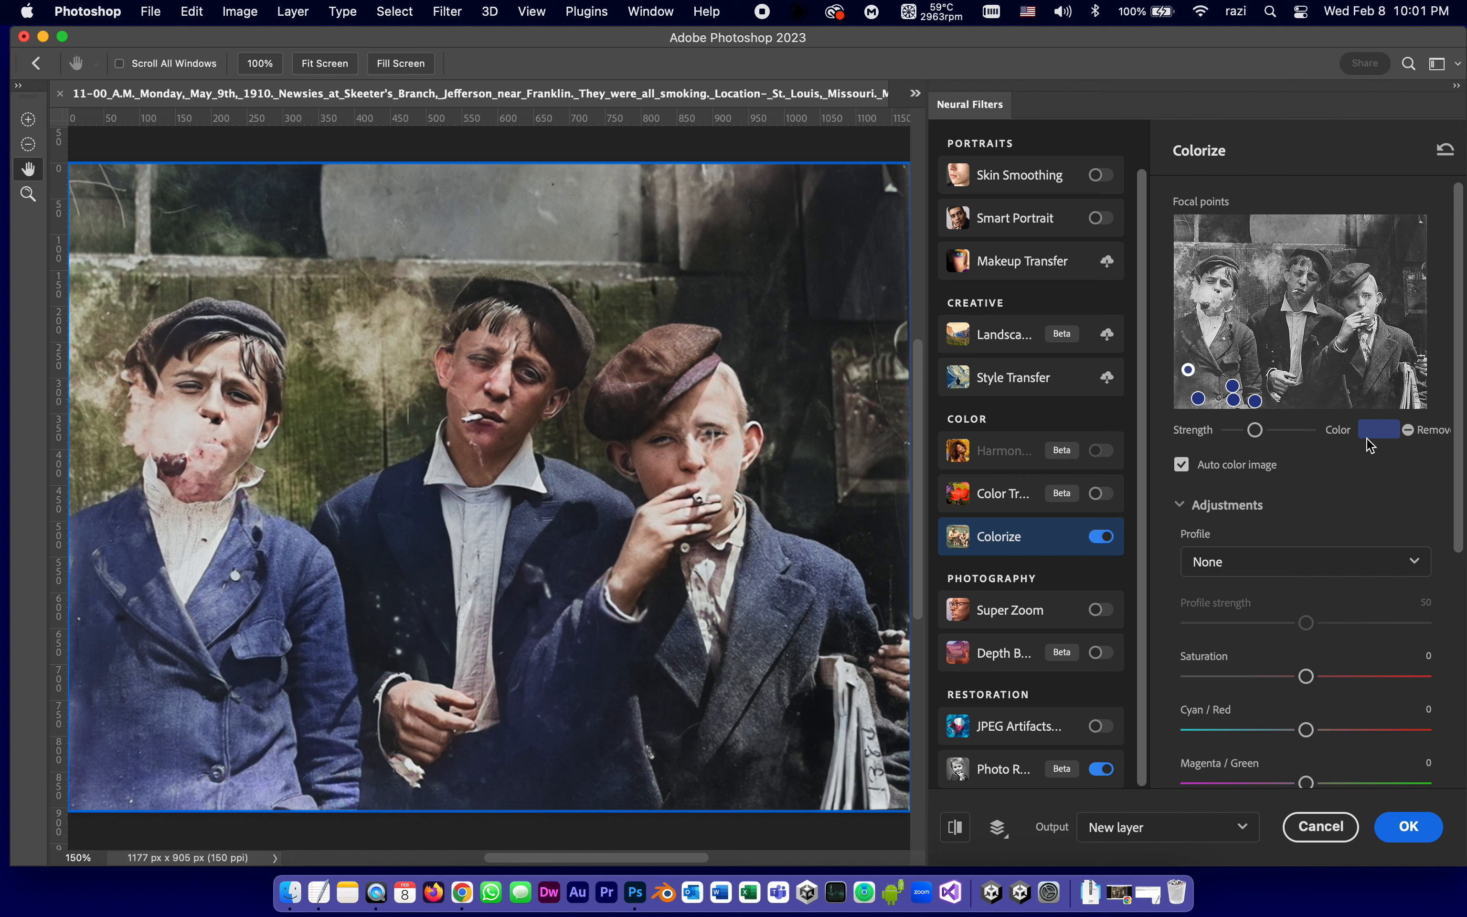
pyautogui.click(1376, 430)
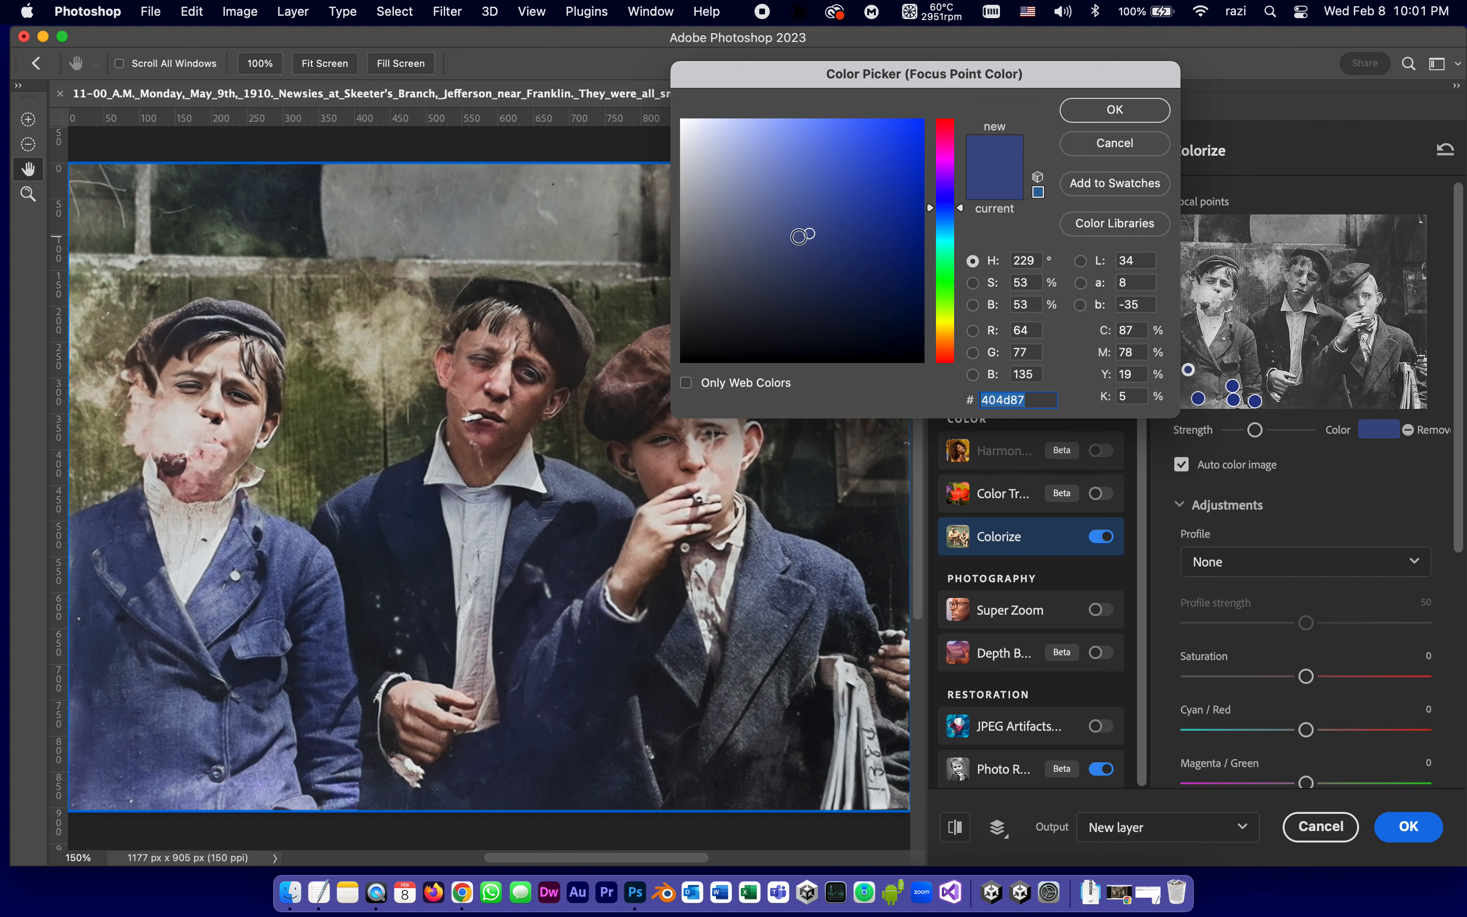
pyautogui.click(772, 265)
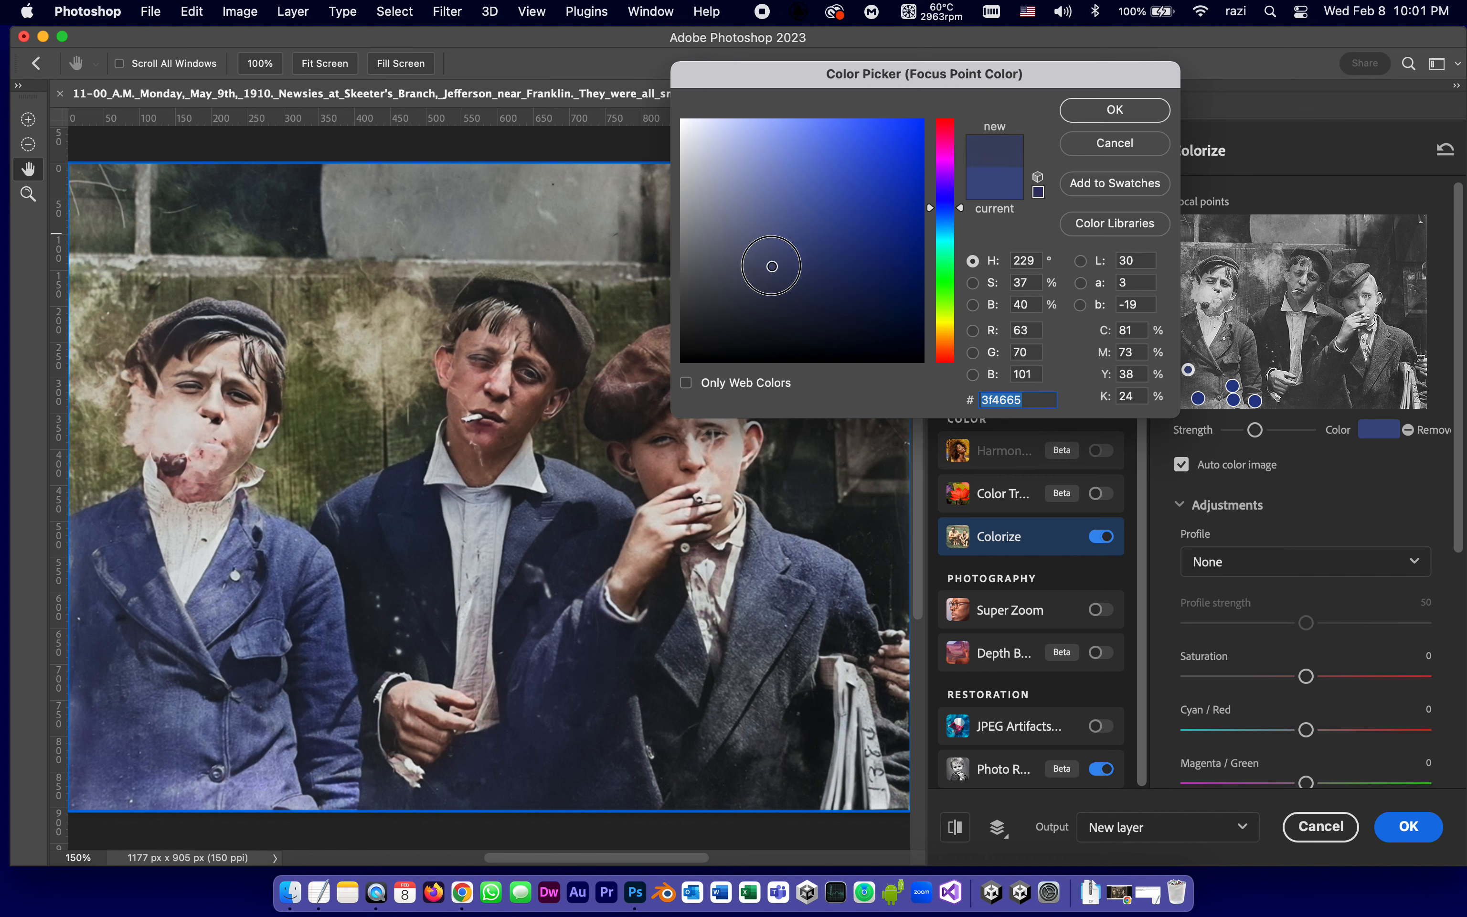
pyautogui.click(778, 273)
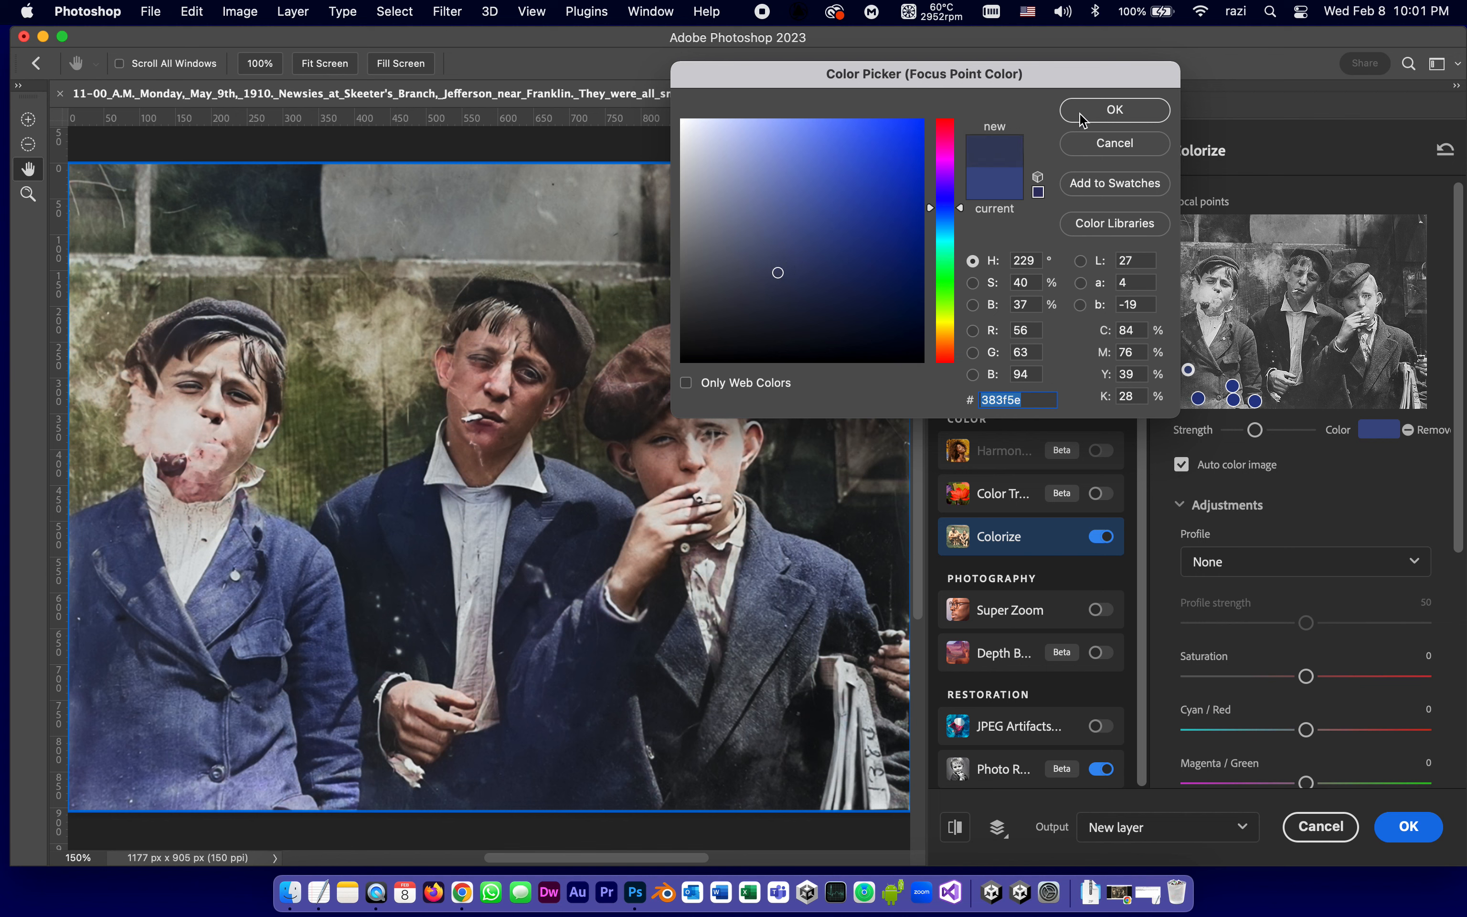
pyautogui.click(1114, 110)
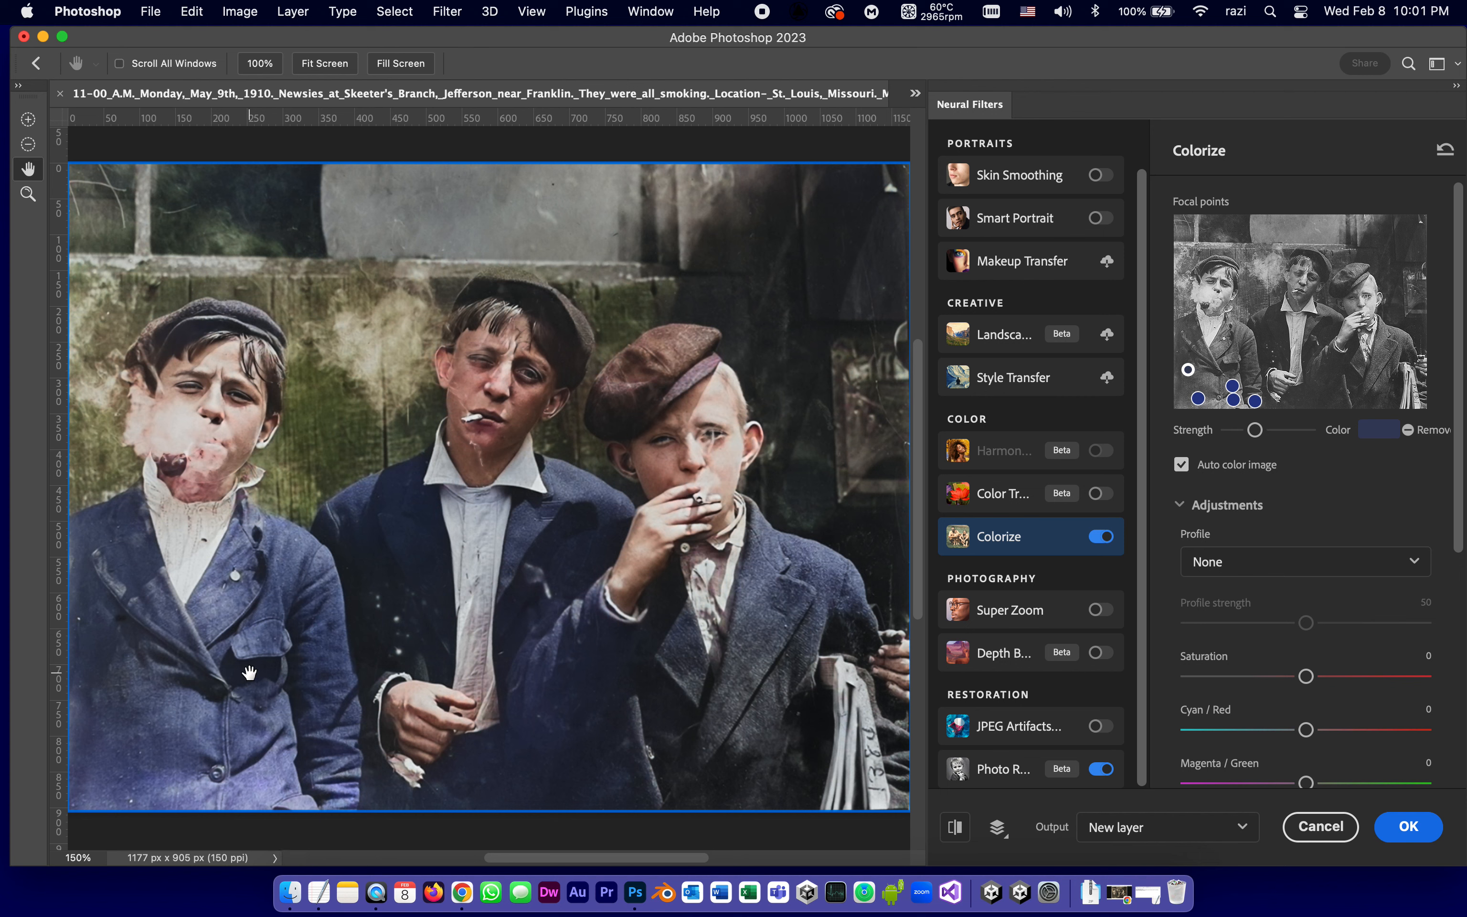
pyautogui.moveTo(328, 499)
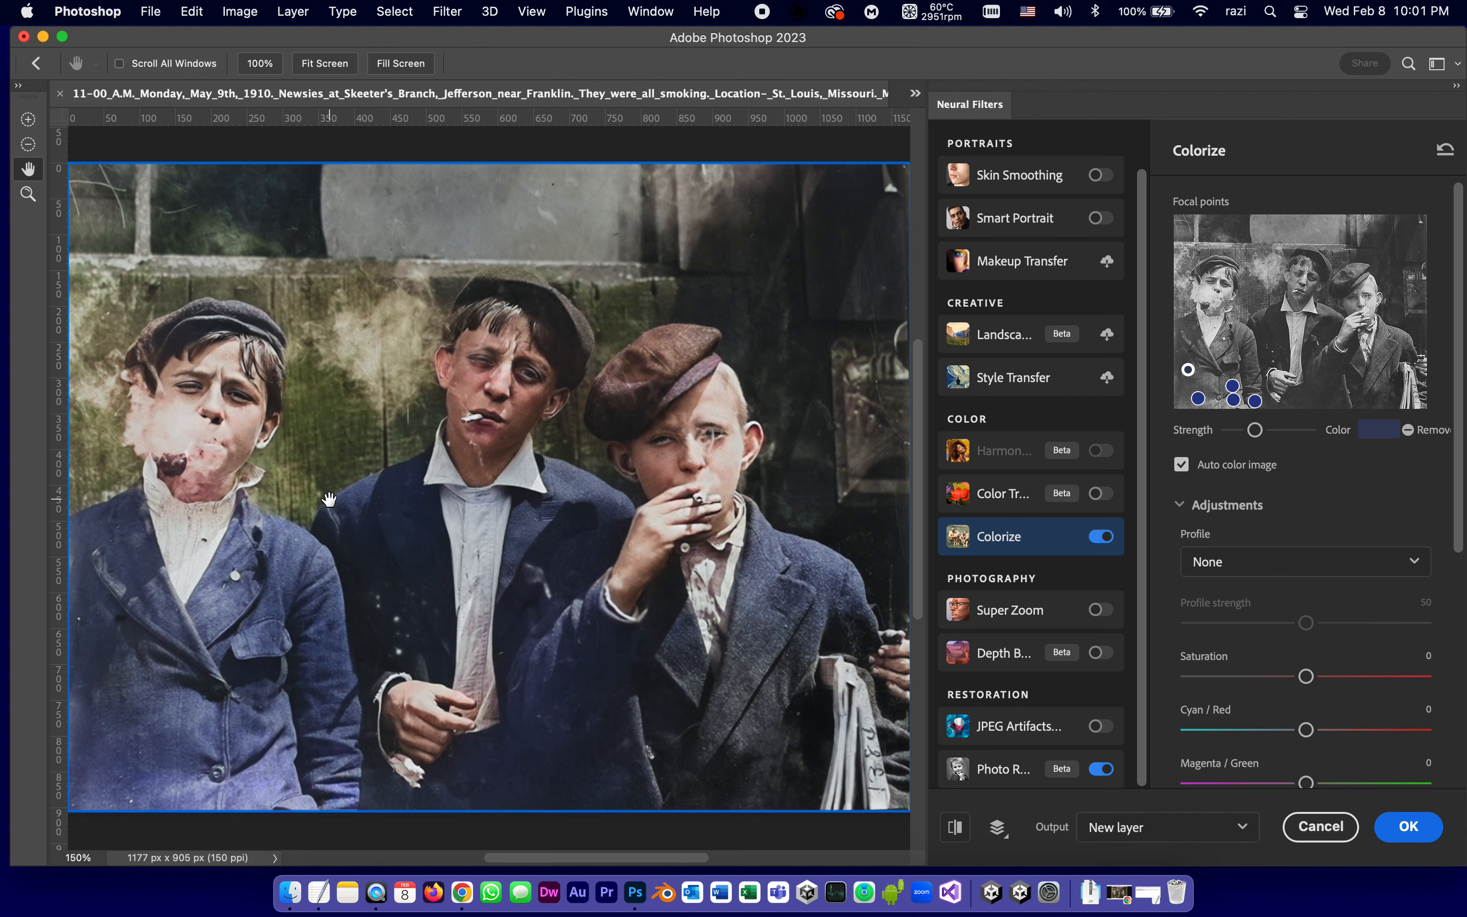
pyautogui.moveTo(487, 306)
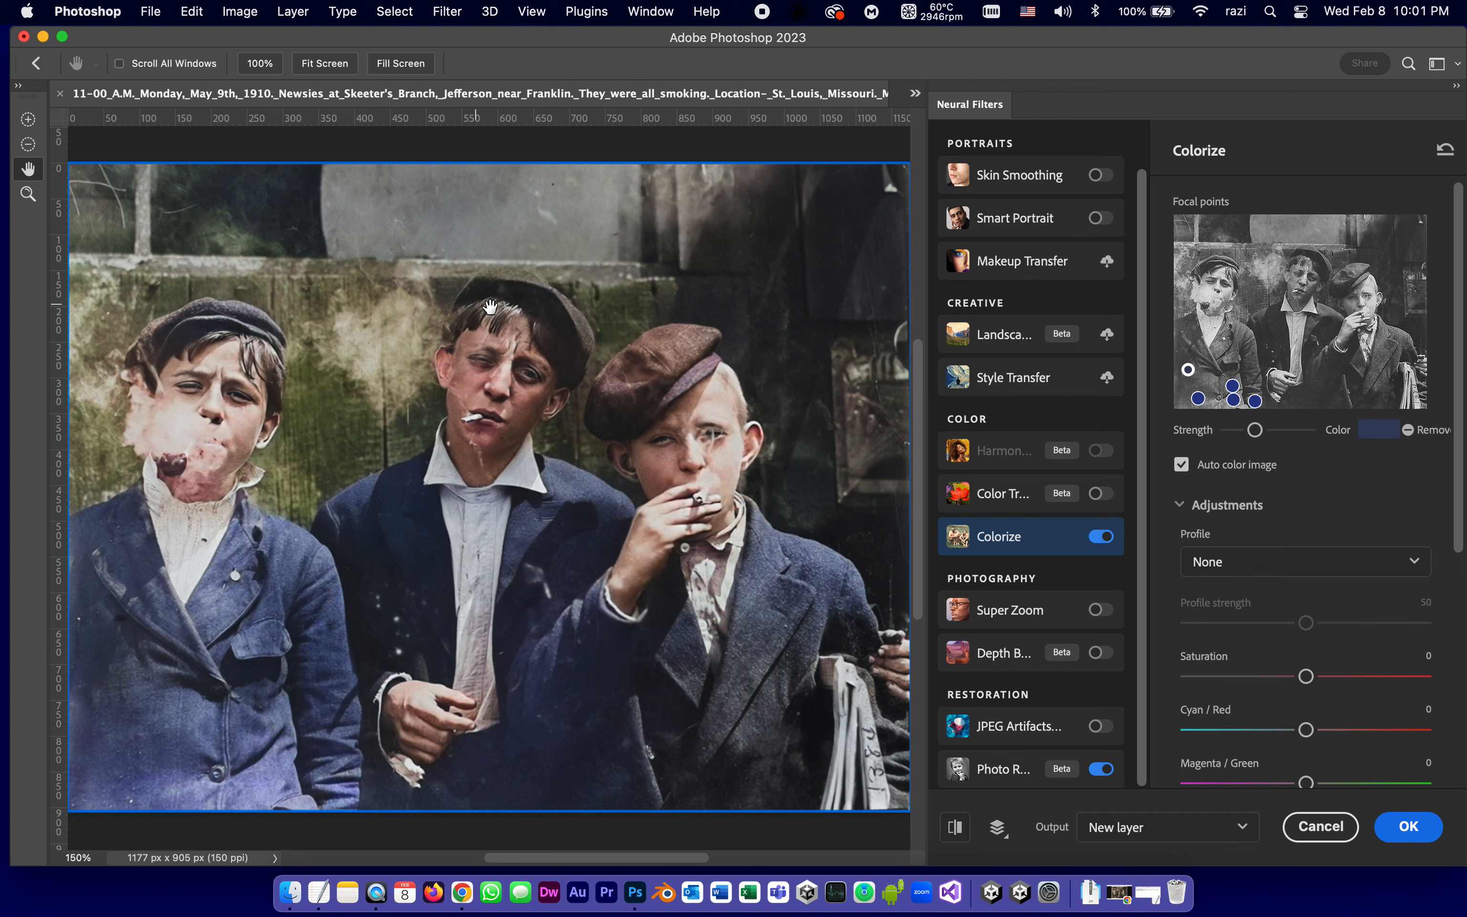
pyautogui.moveTo(73, 335)
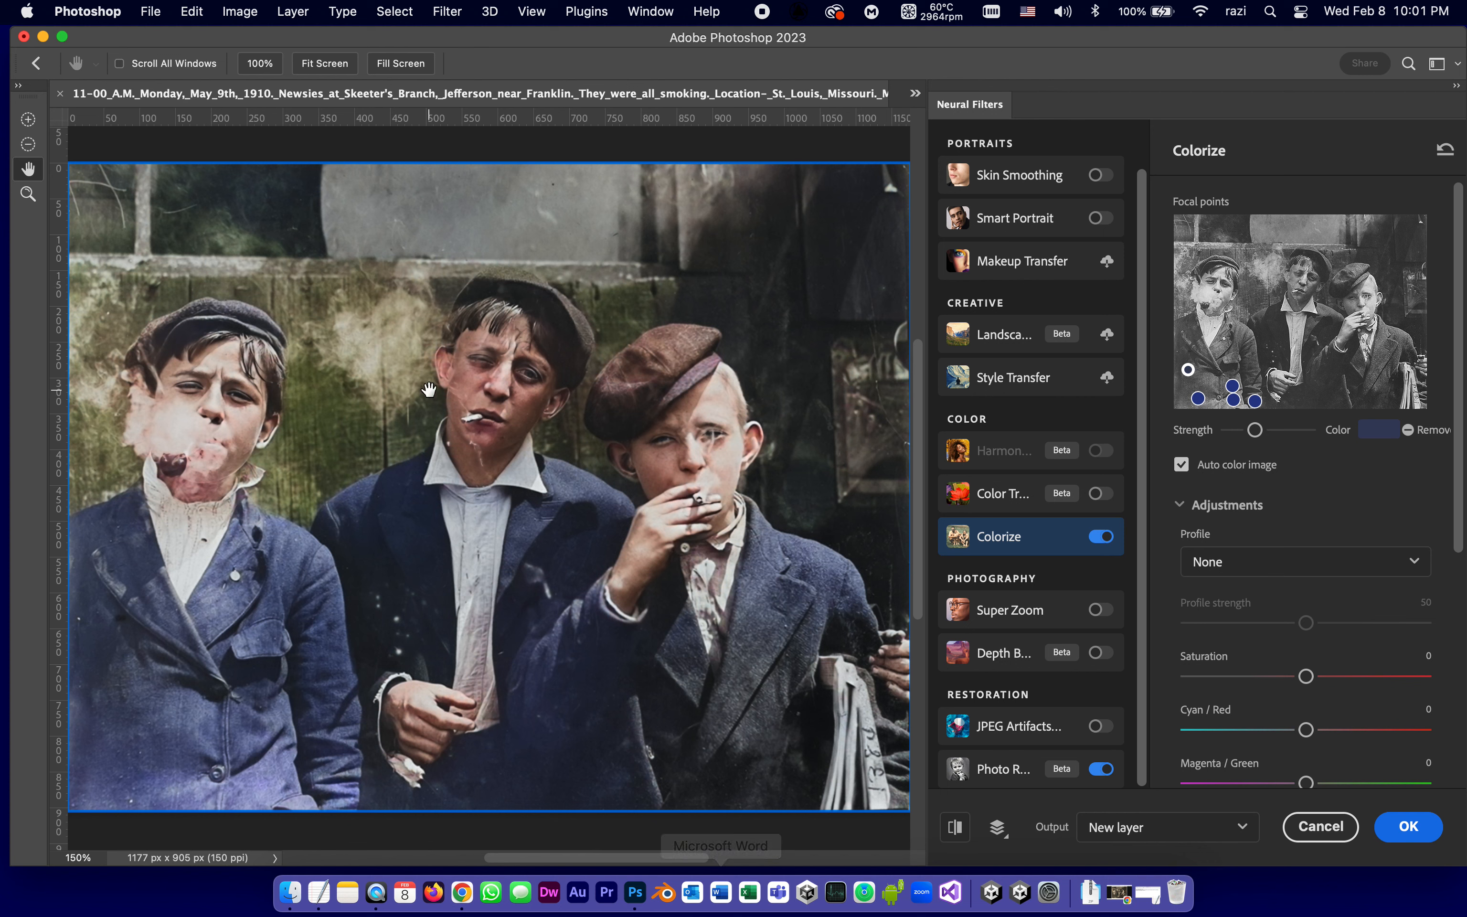
pyautogui.moveTo(523, 255)
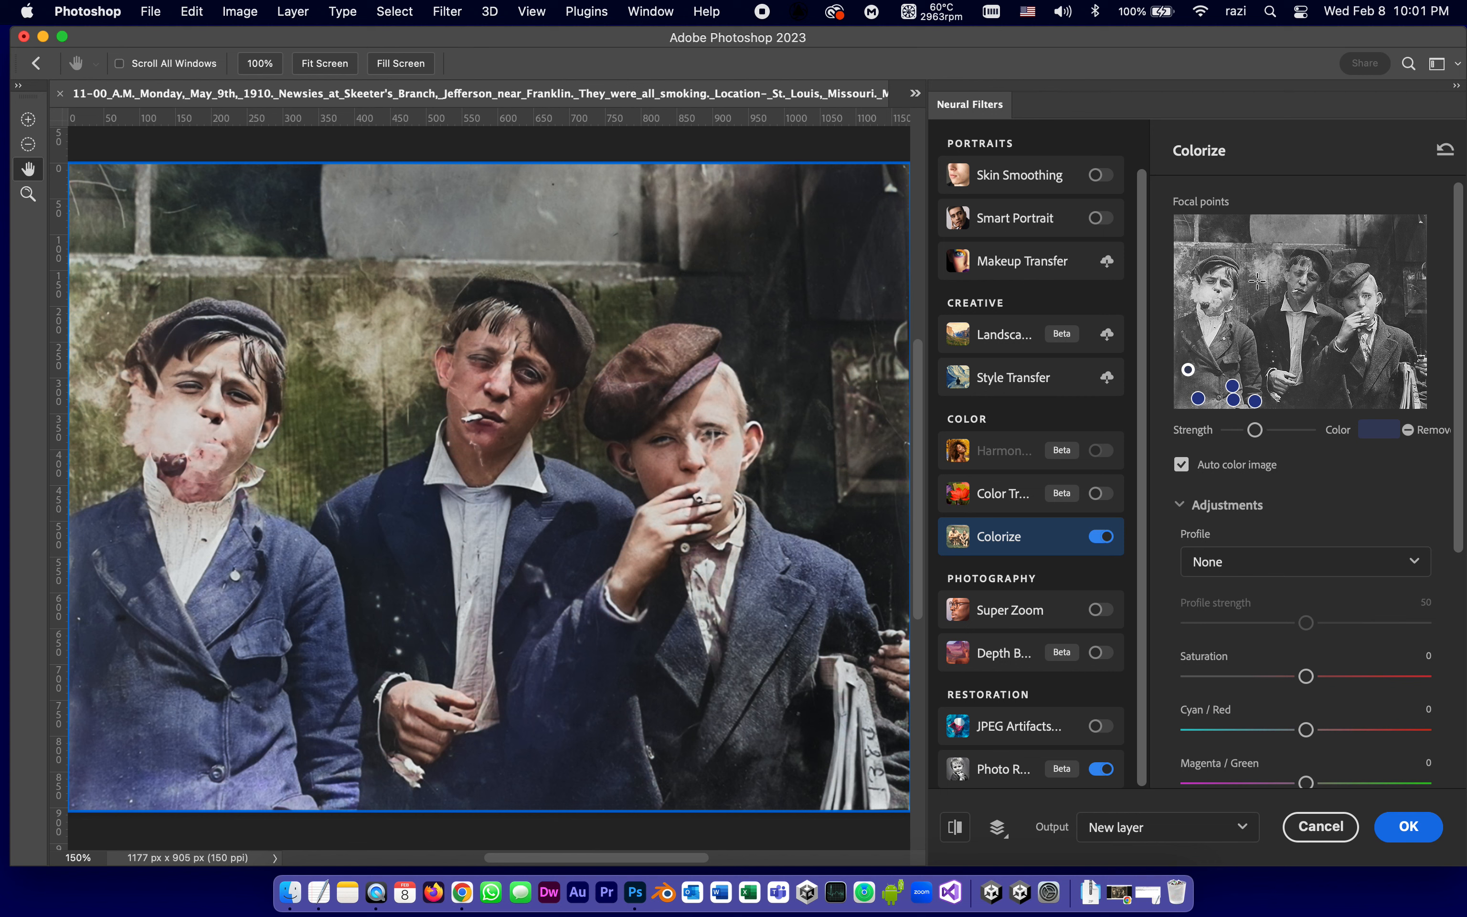
# Step: Add a focal point on the background wall and set its color to brown #7e4400
pyautogui.click(1258, 282)
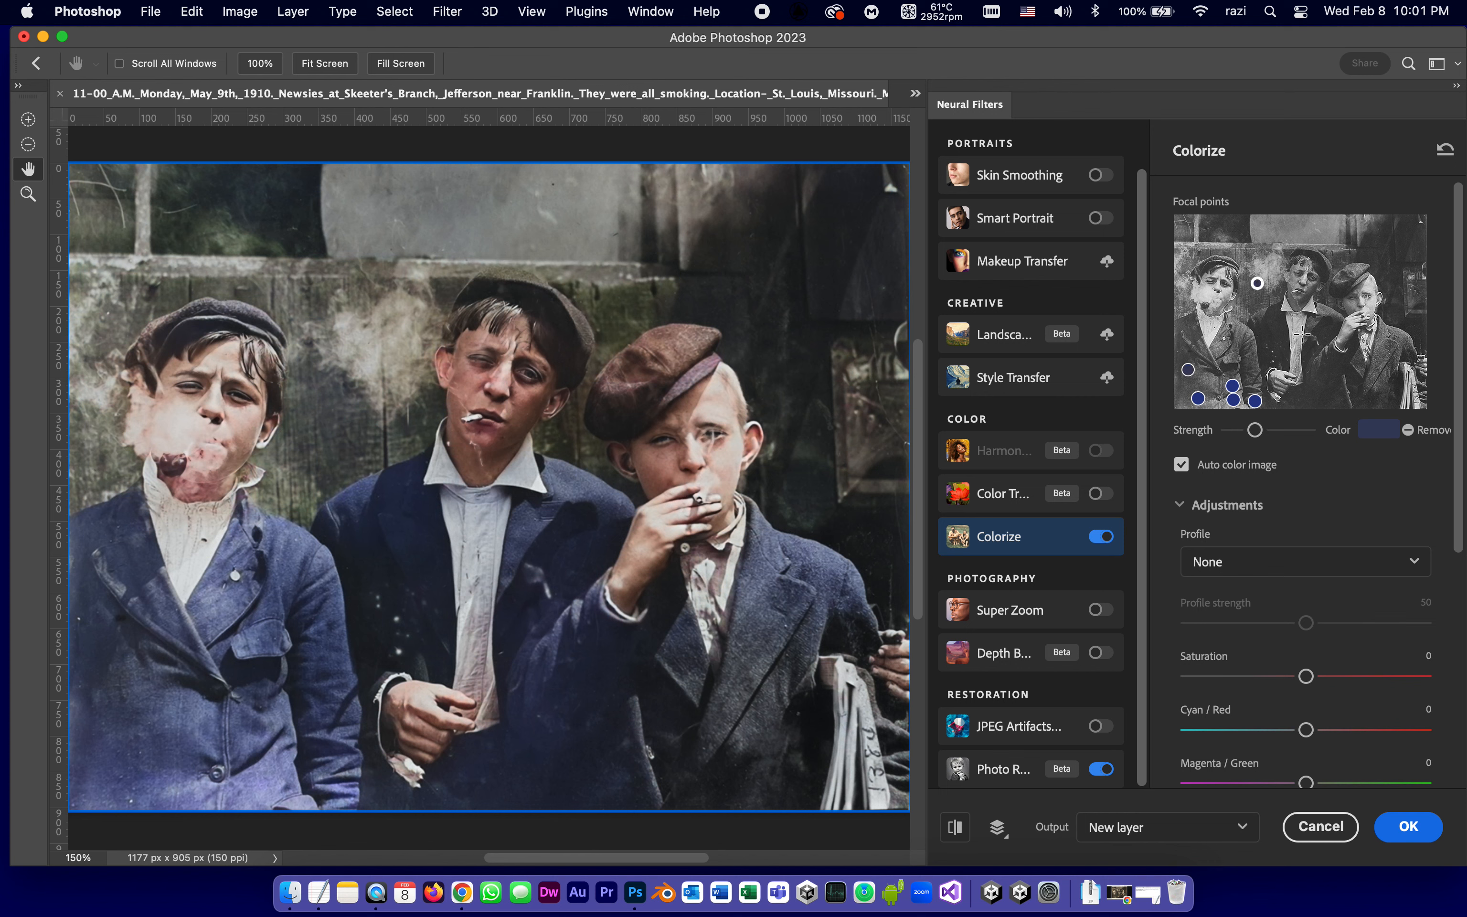
pyautogui.click(1375, 430)
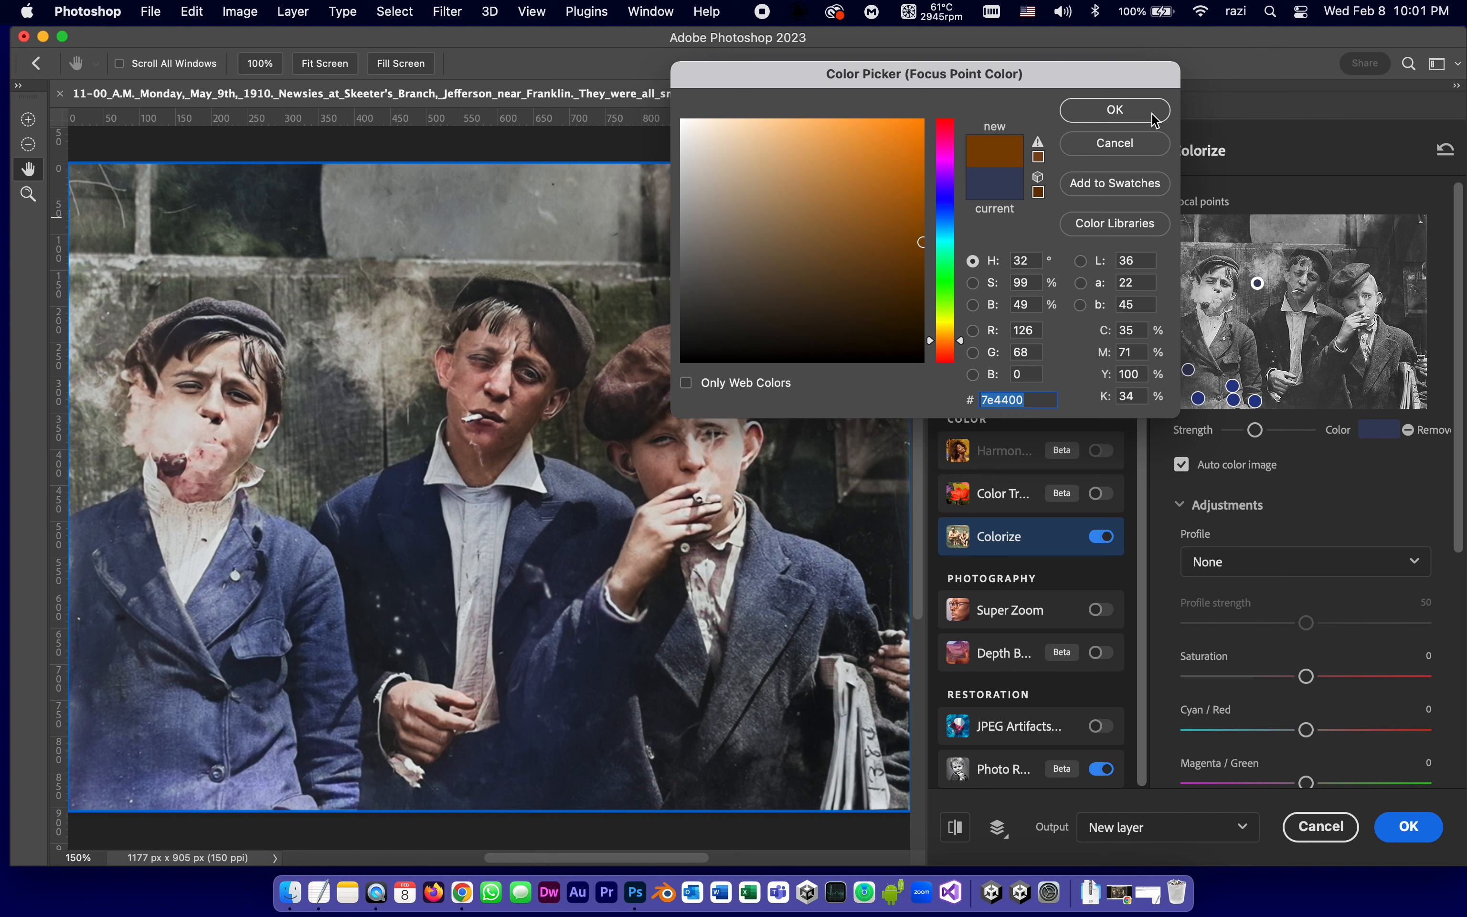
pyautogui.click(1112, 110)
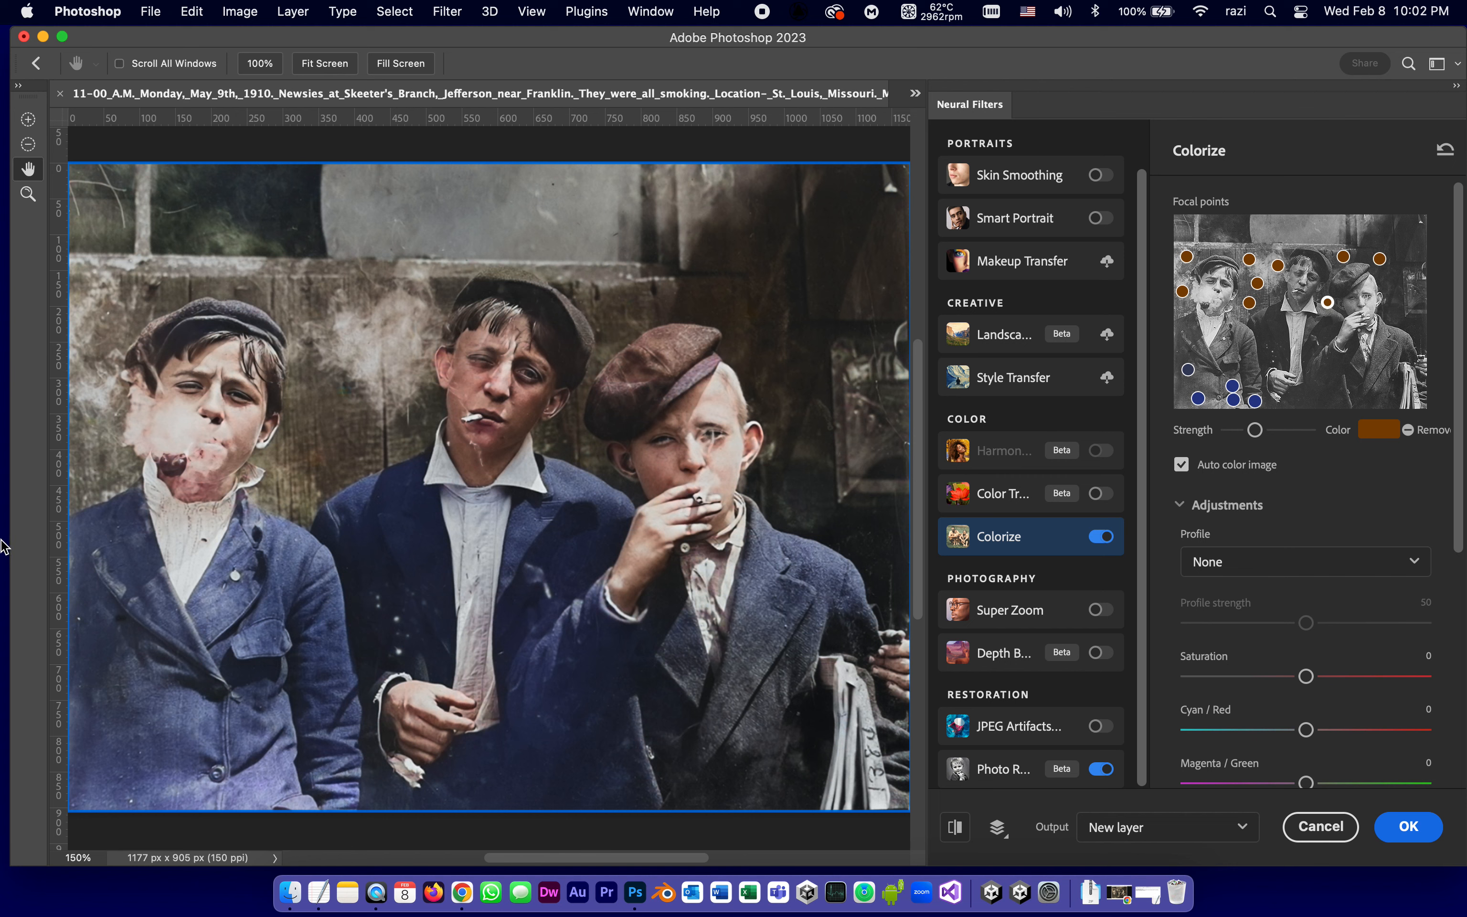
pyautogui.moveTo(345, 893)
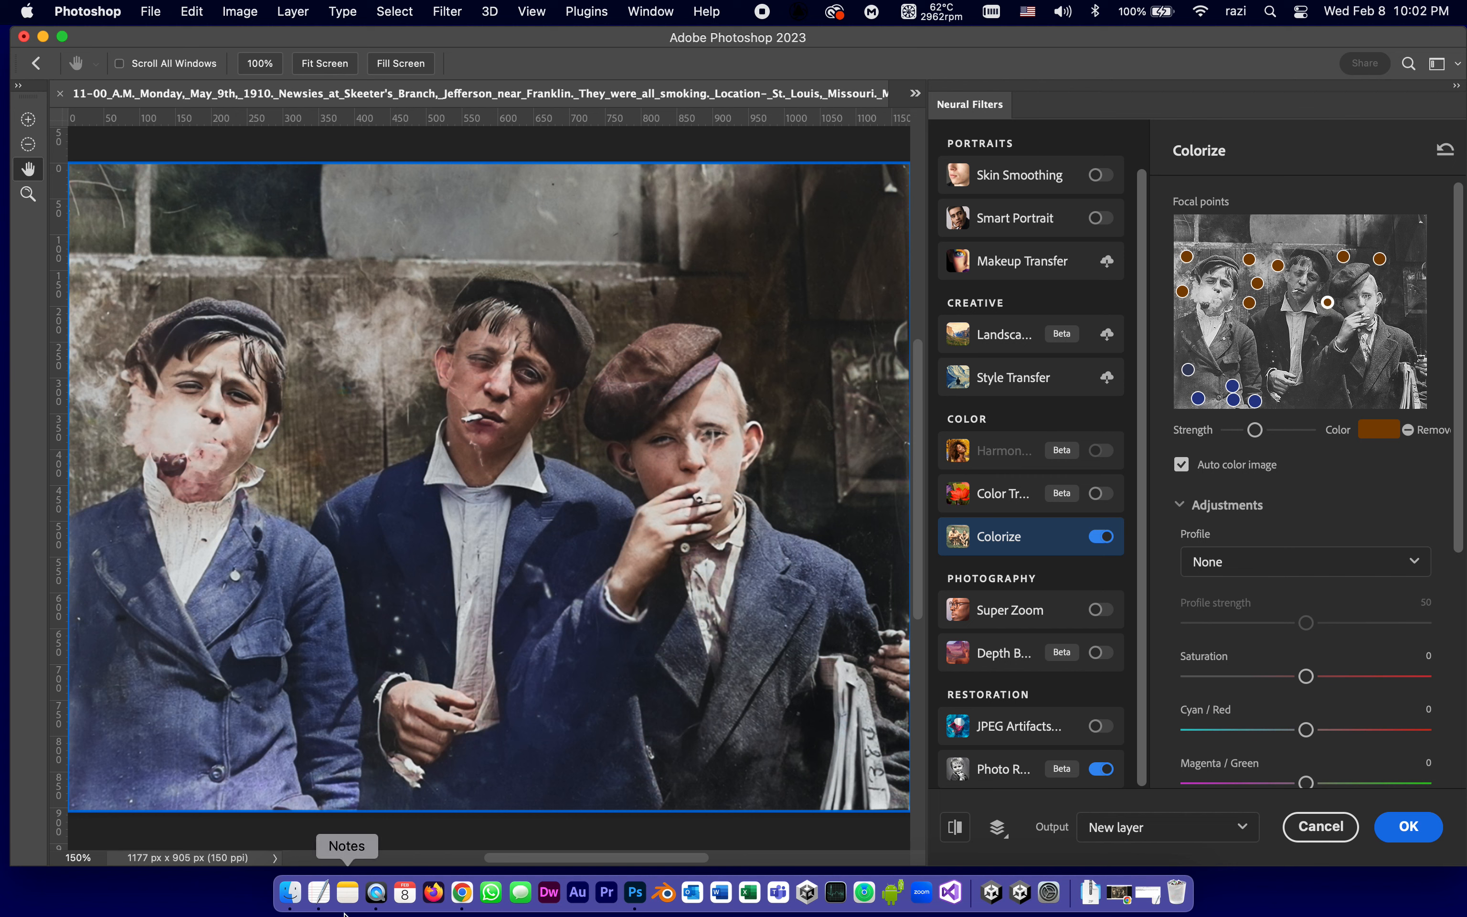
# Step: Scroll down the Colorize panel to reach the Cyan/Red and Noise reduction sliders
pyautogui.scroll(-3)
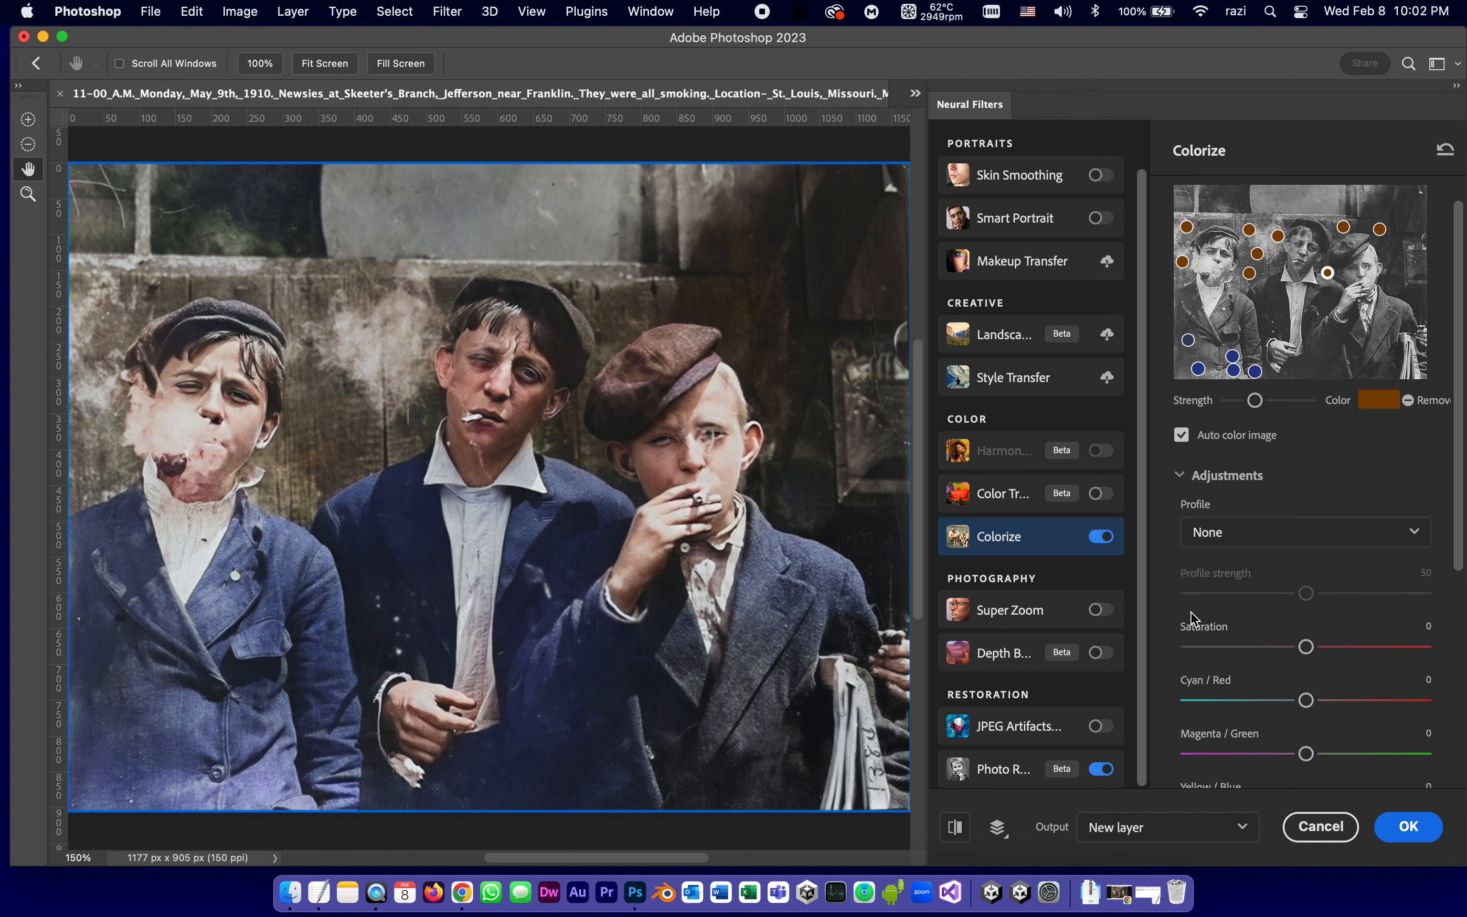
pyautogui.scroll(-3)
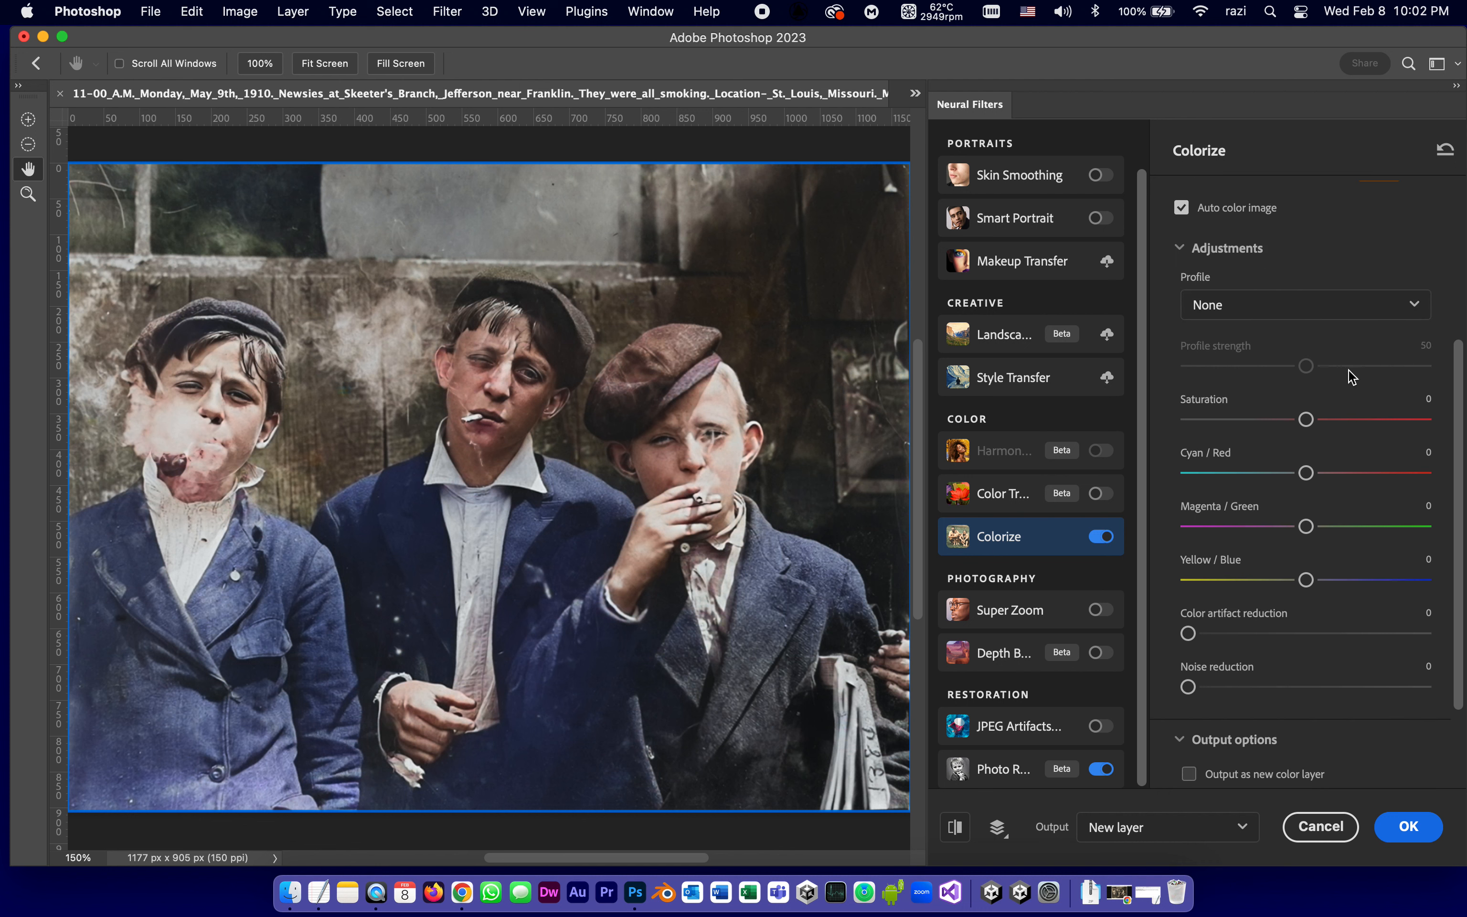
pyautogui.moveTo(1299, 473)
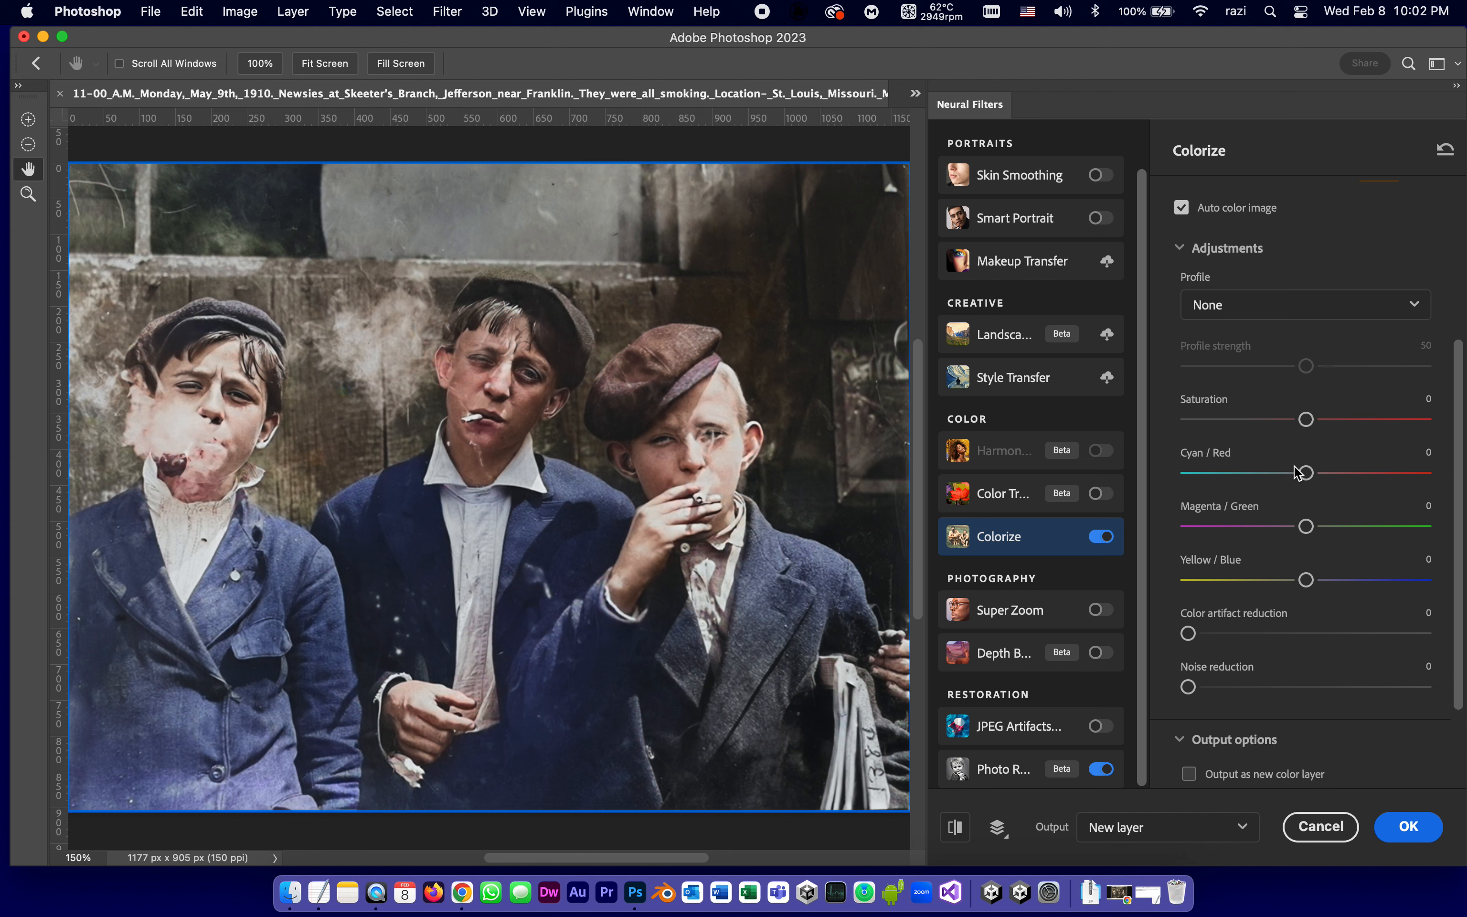
pyautogui.moveTo(1306, 420)
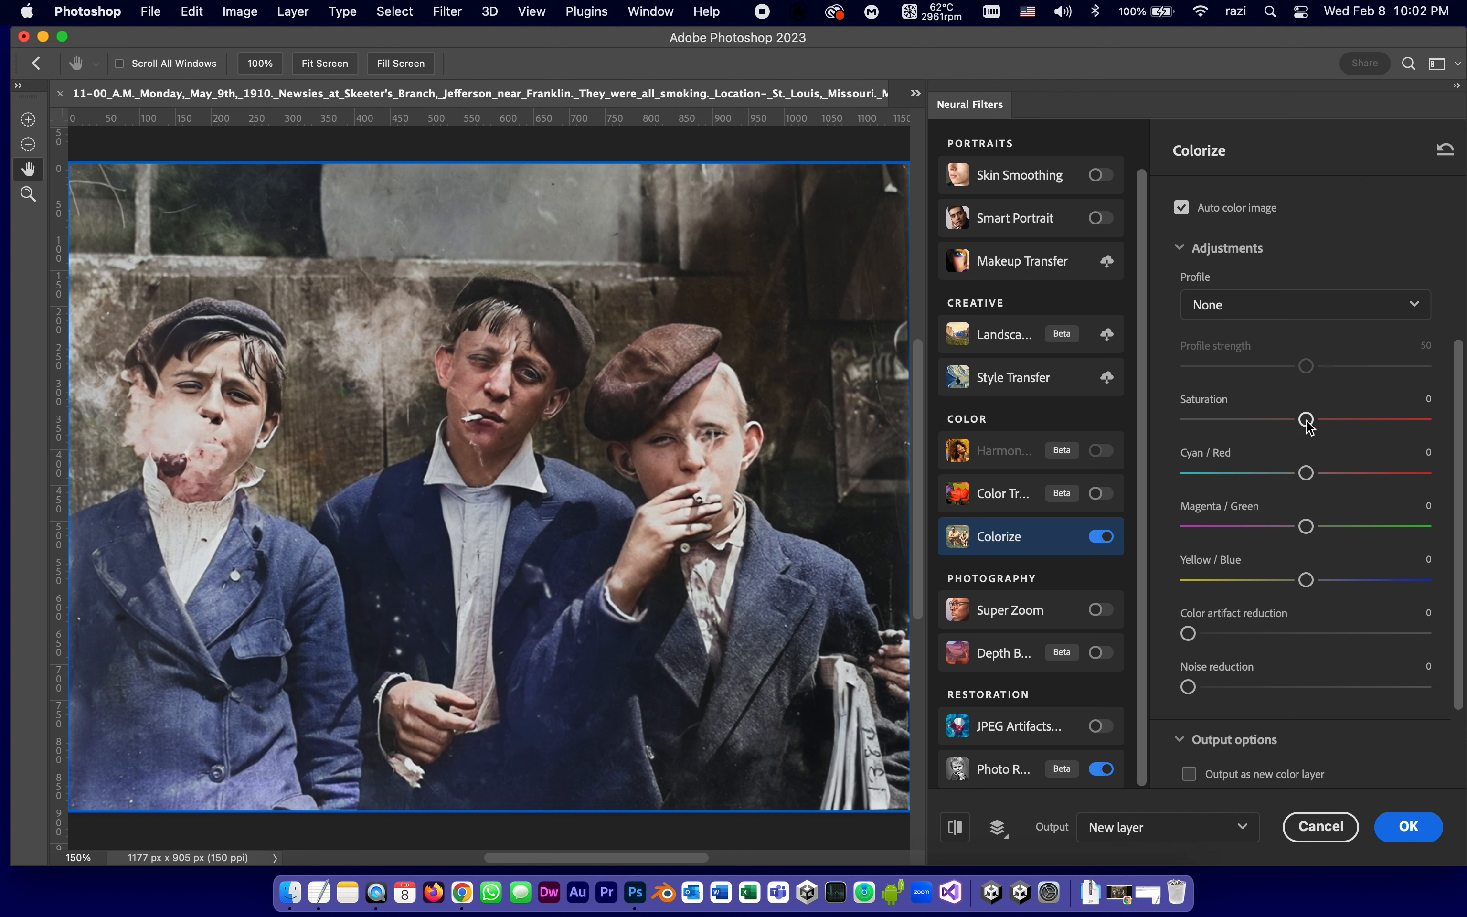
pyautogui.moveTo(1307, 476)
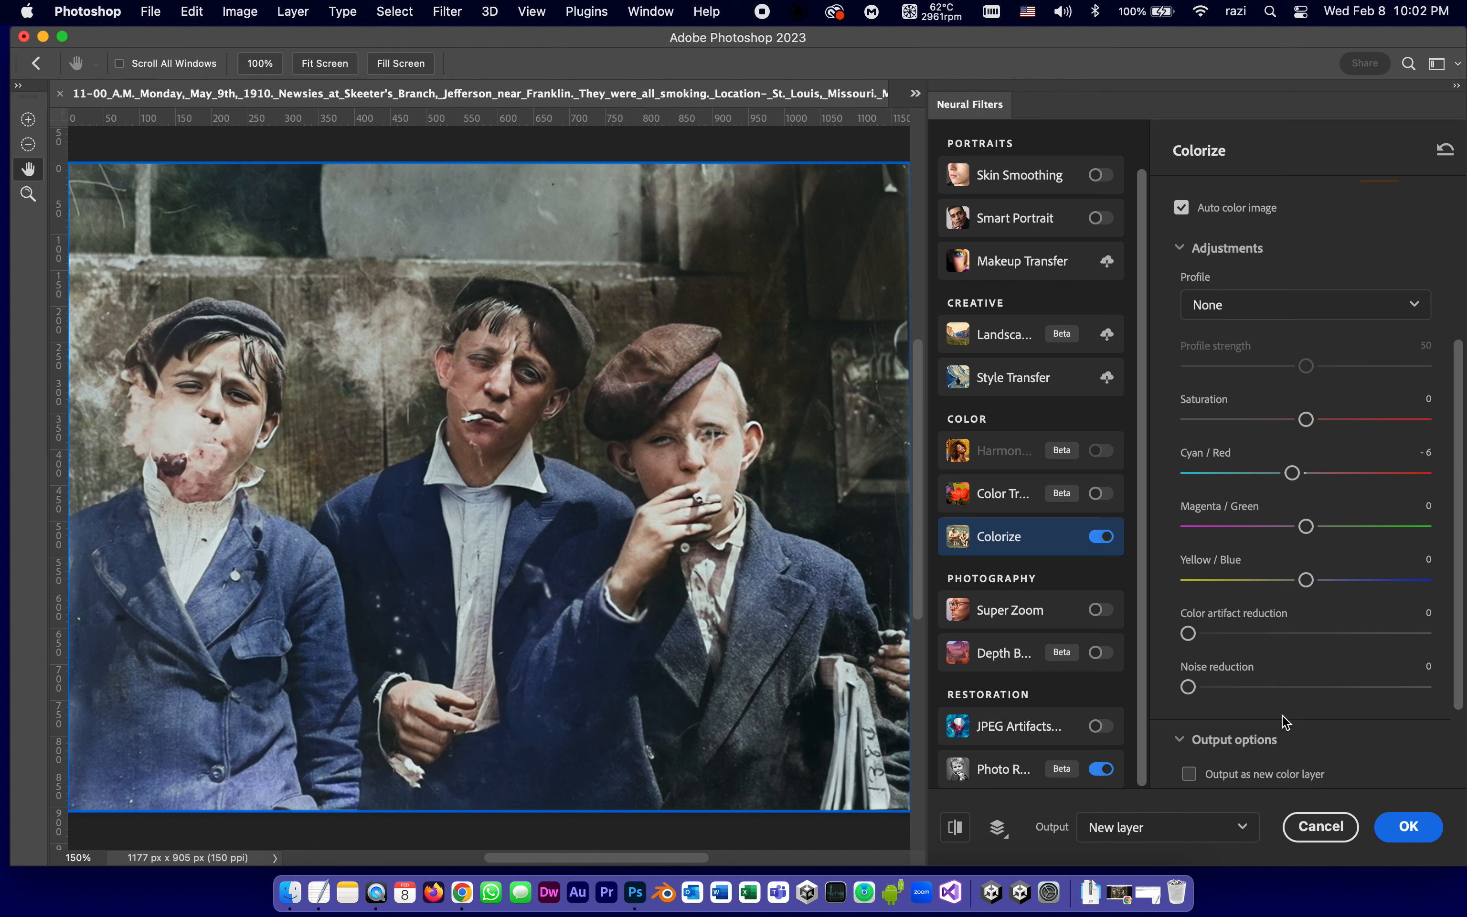
pyautogui.moveTo(1056, 605)
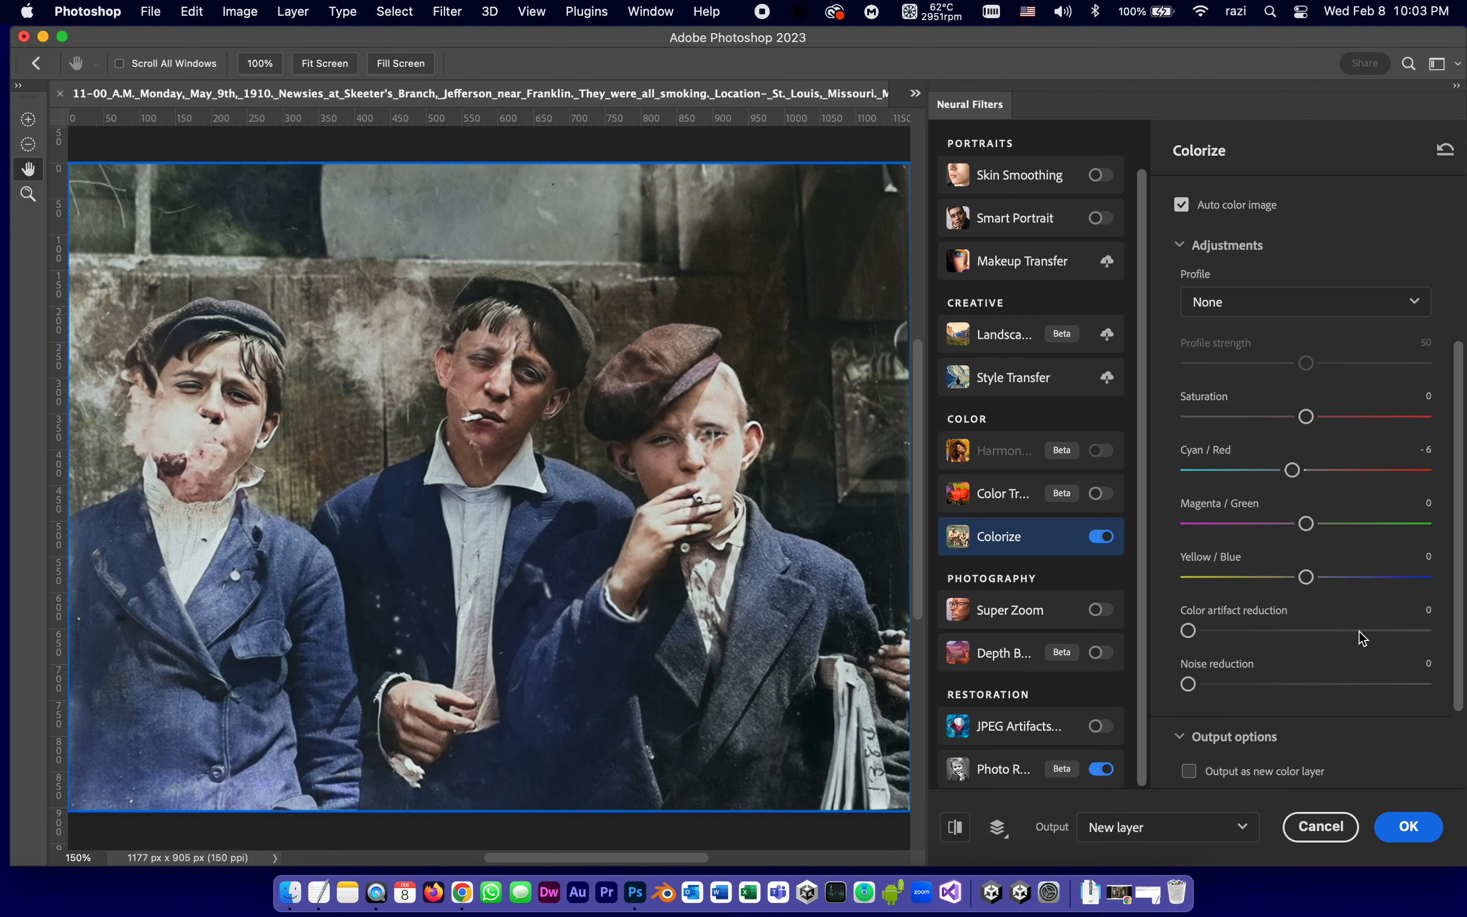
pyautogui.scroll(-3)
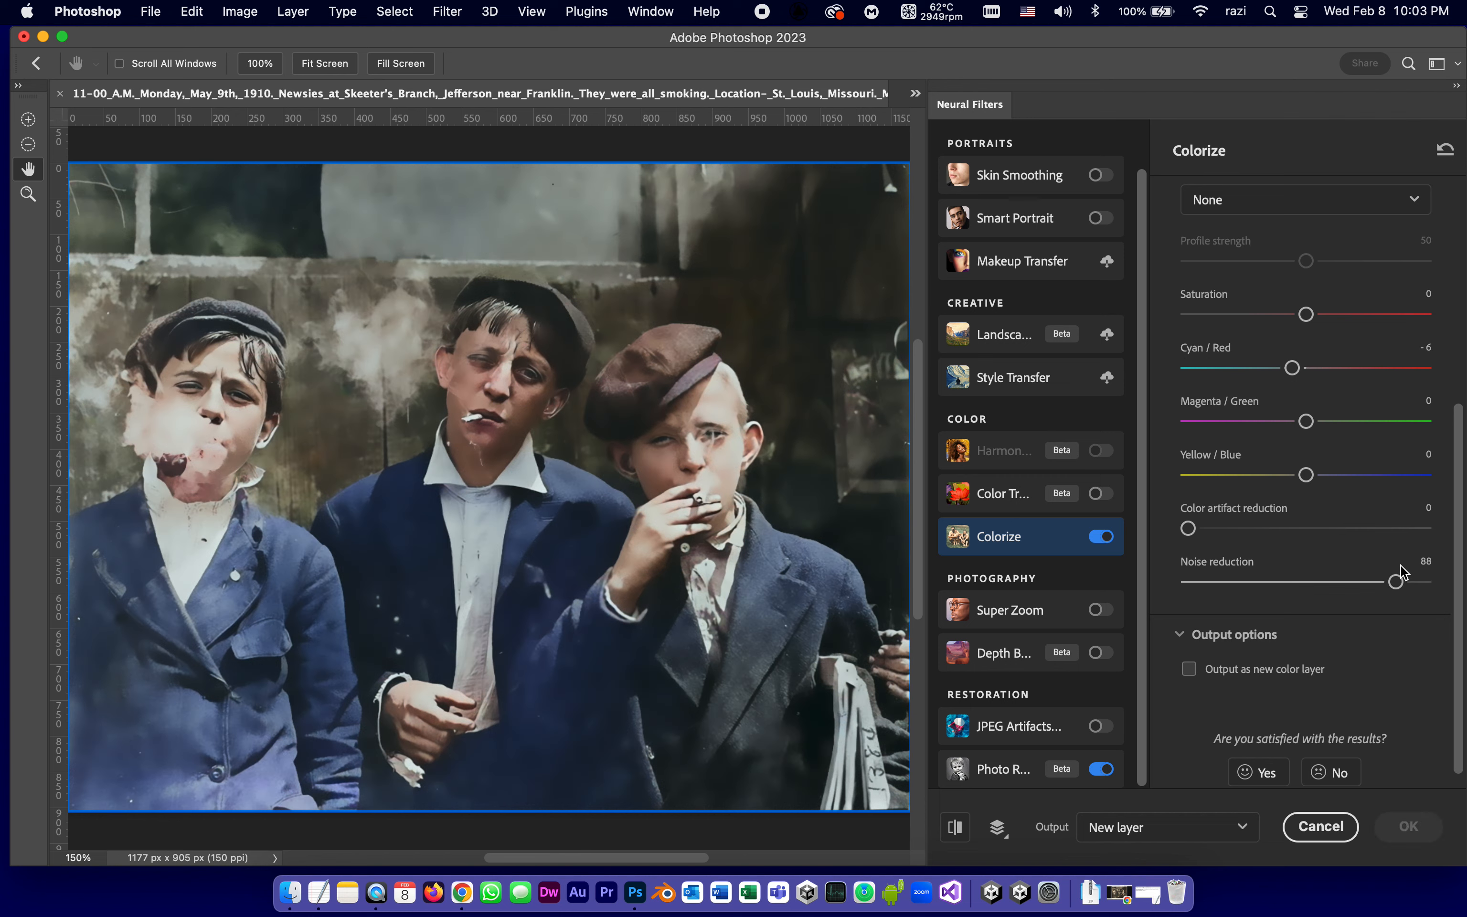
pyautogui.moveTo(1457, 602)
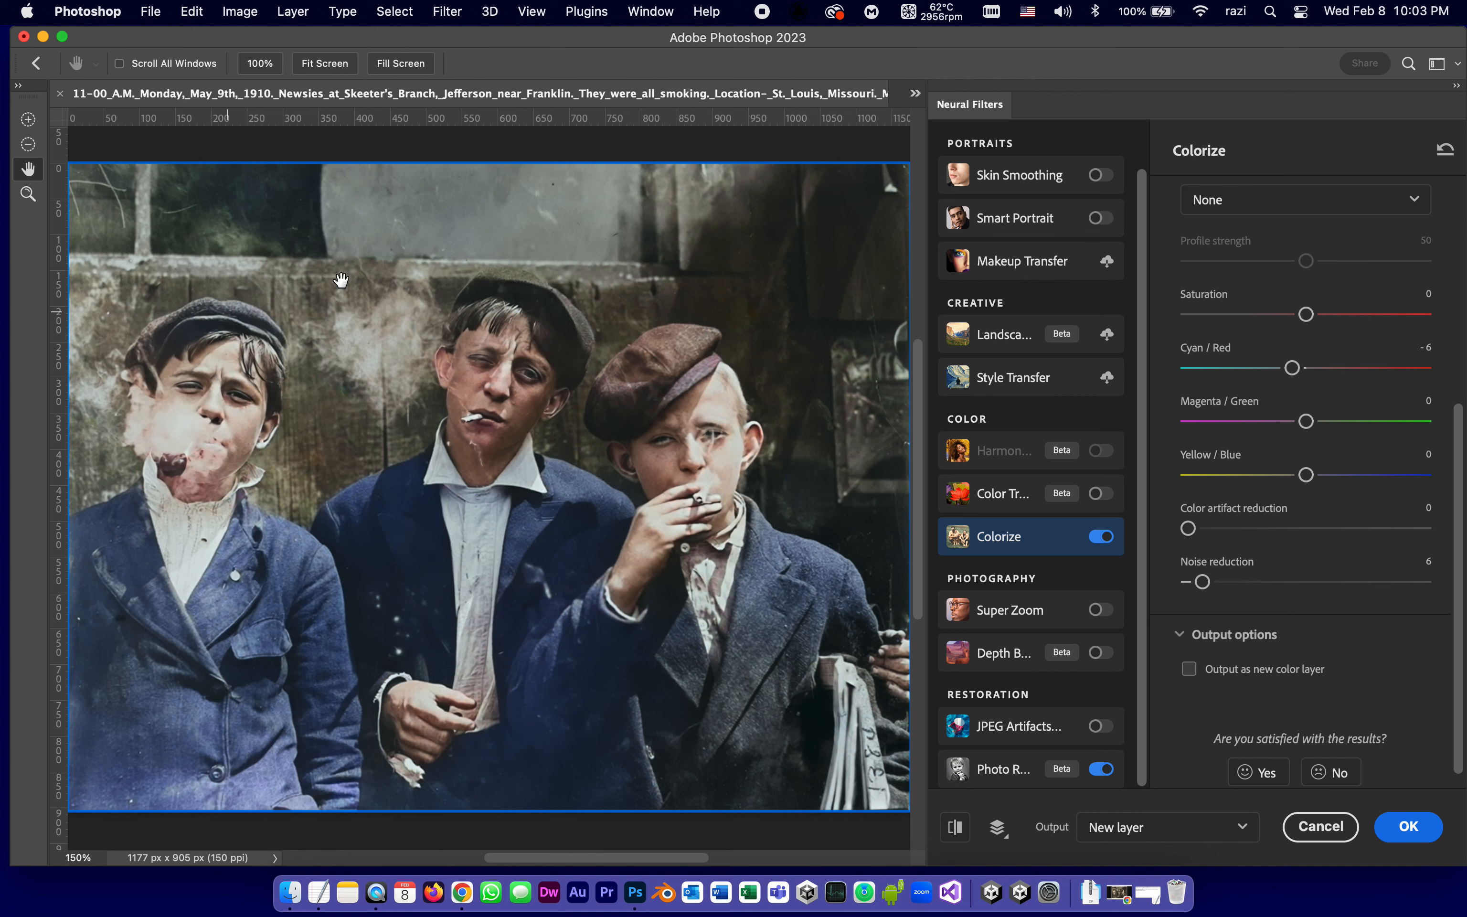
pyautogui.moveTo(625, 377)
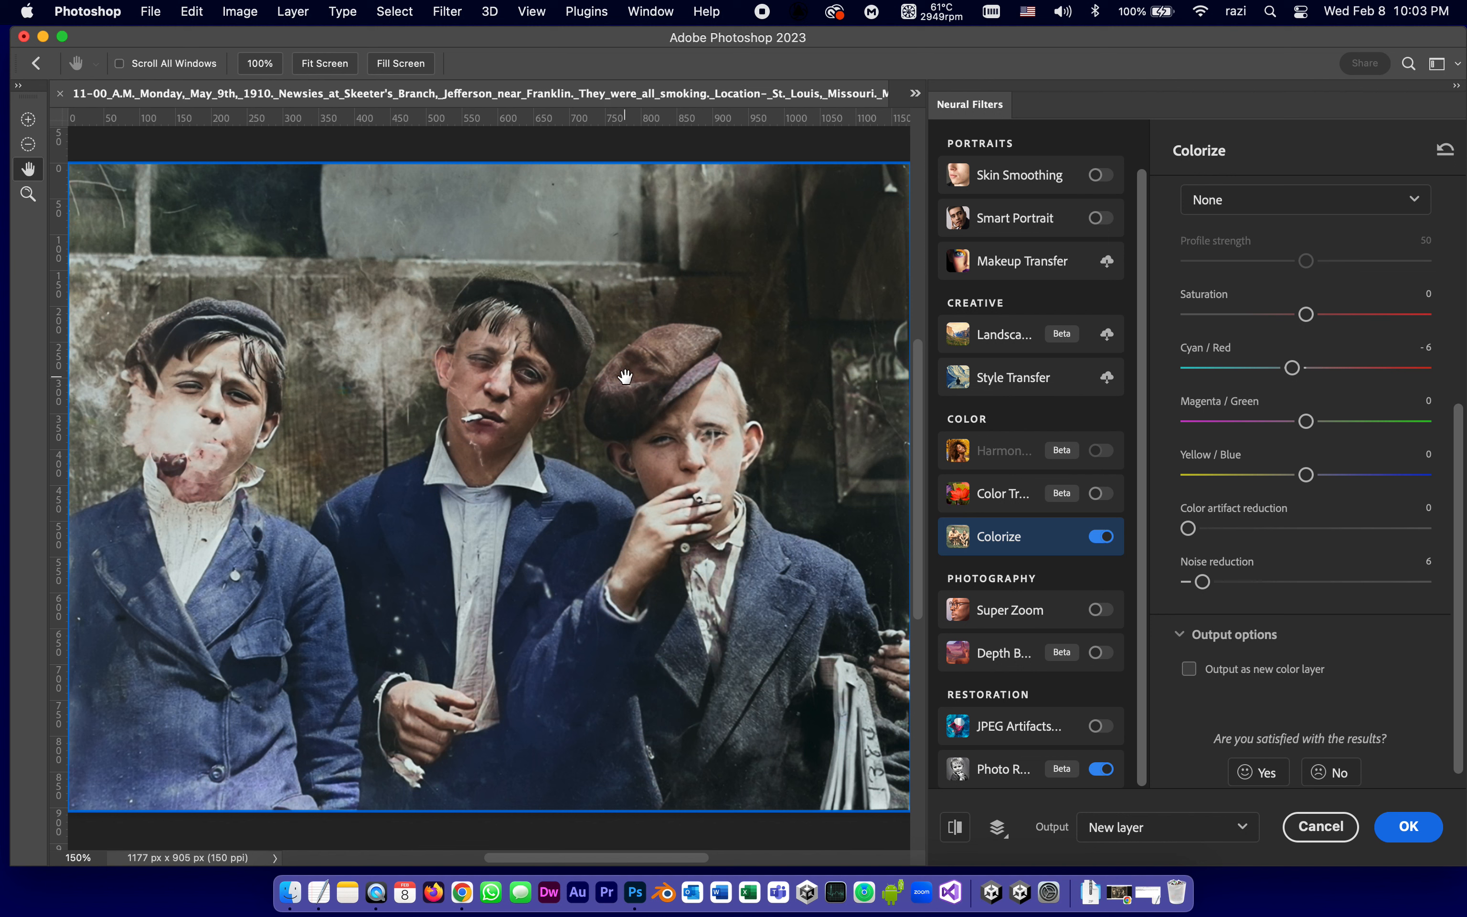
pyautogui.moveTo(470, 619)
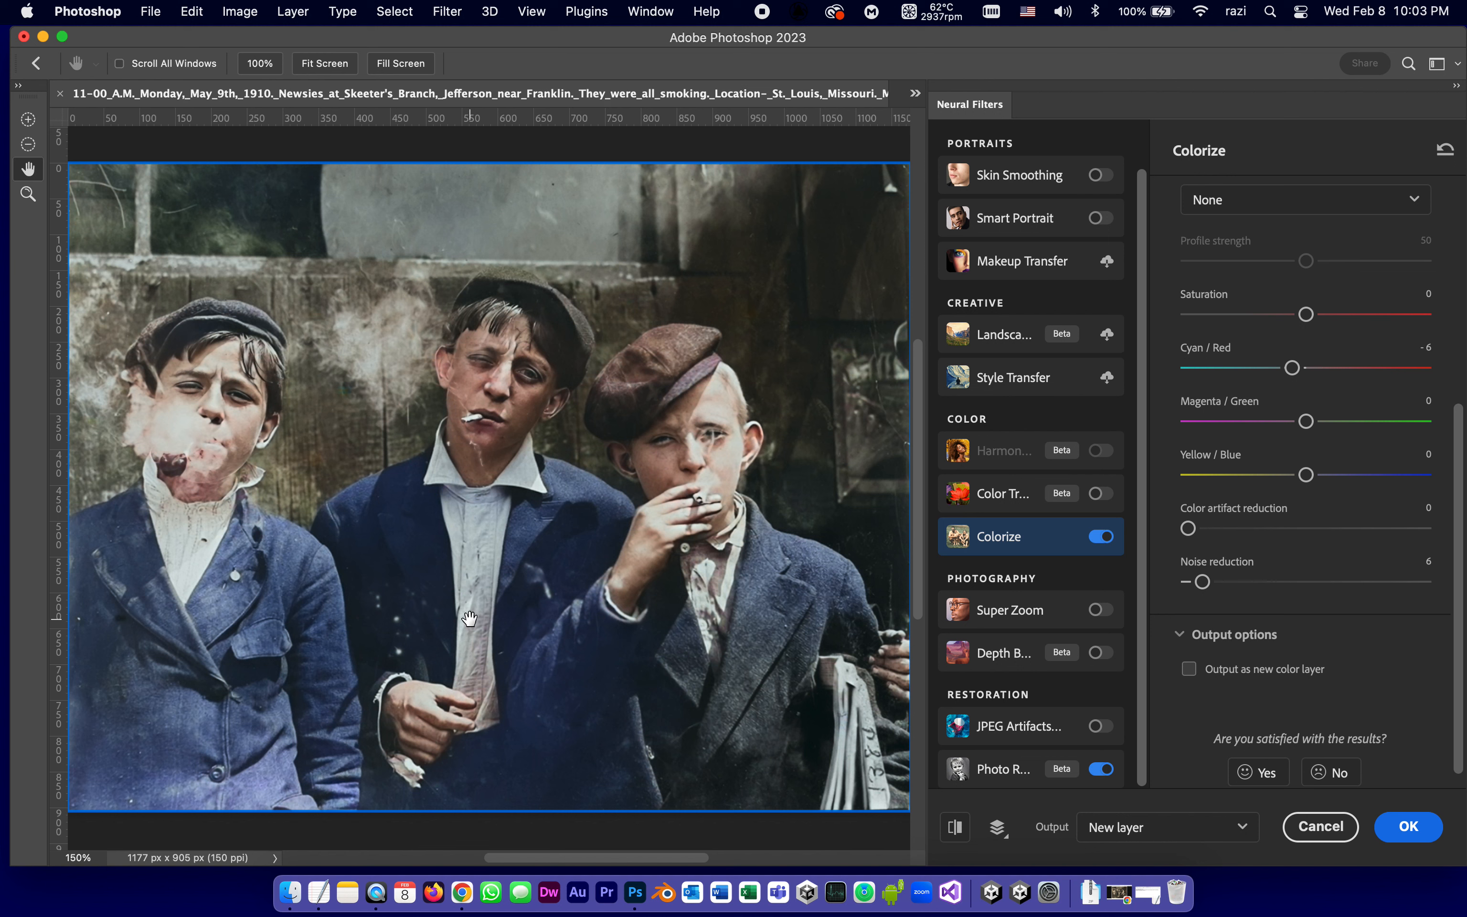
pyautogui.moveTo(551, 162)
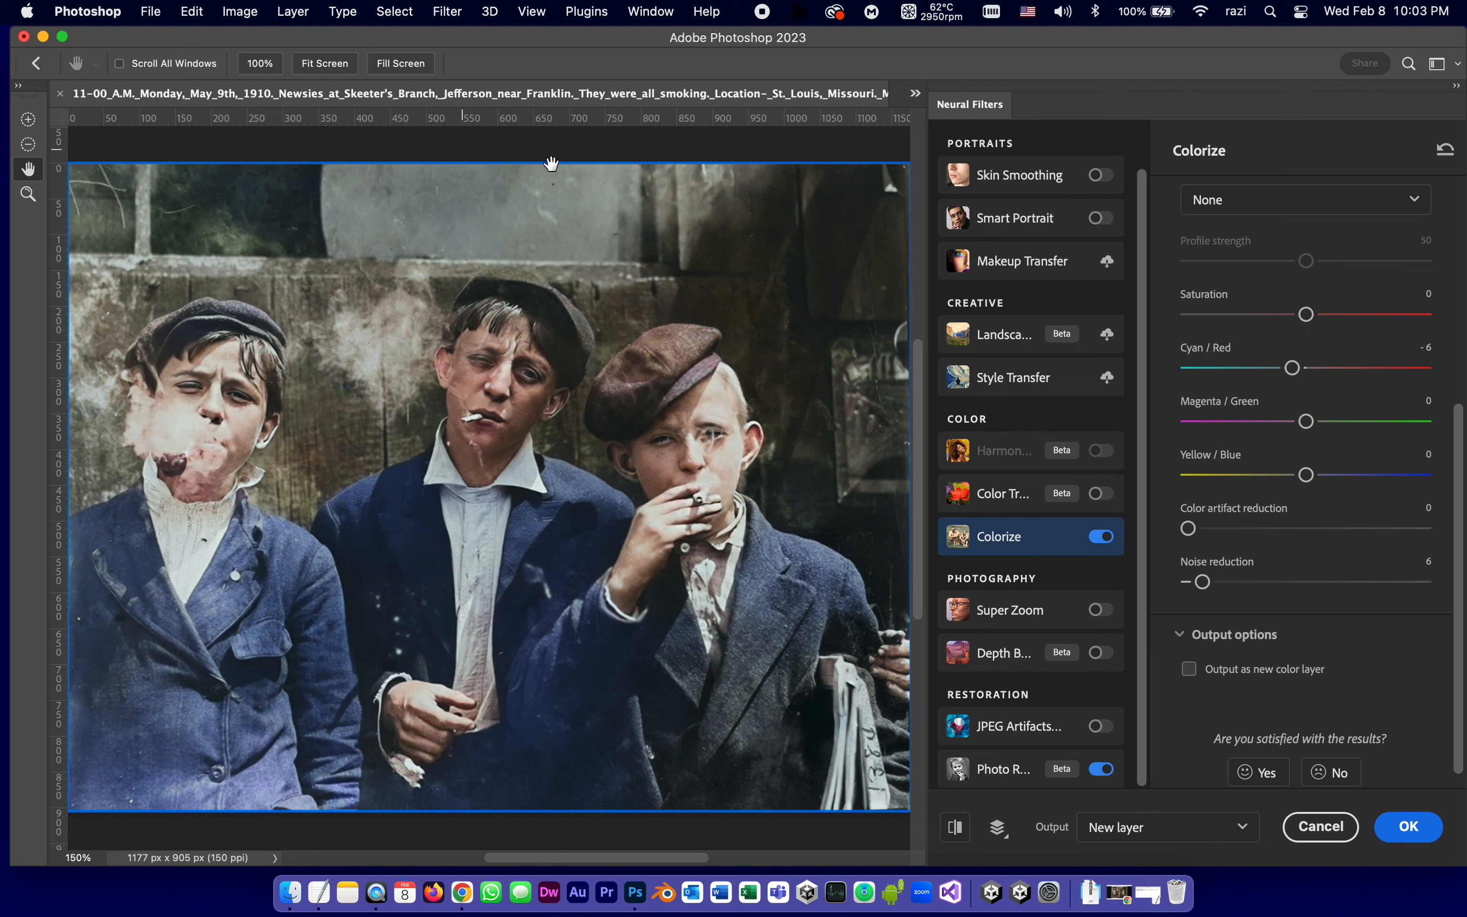
pyautogui.moveTo(571, 366)
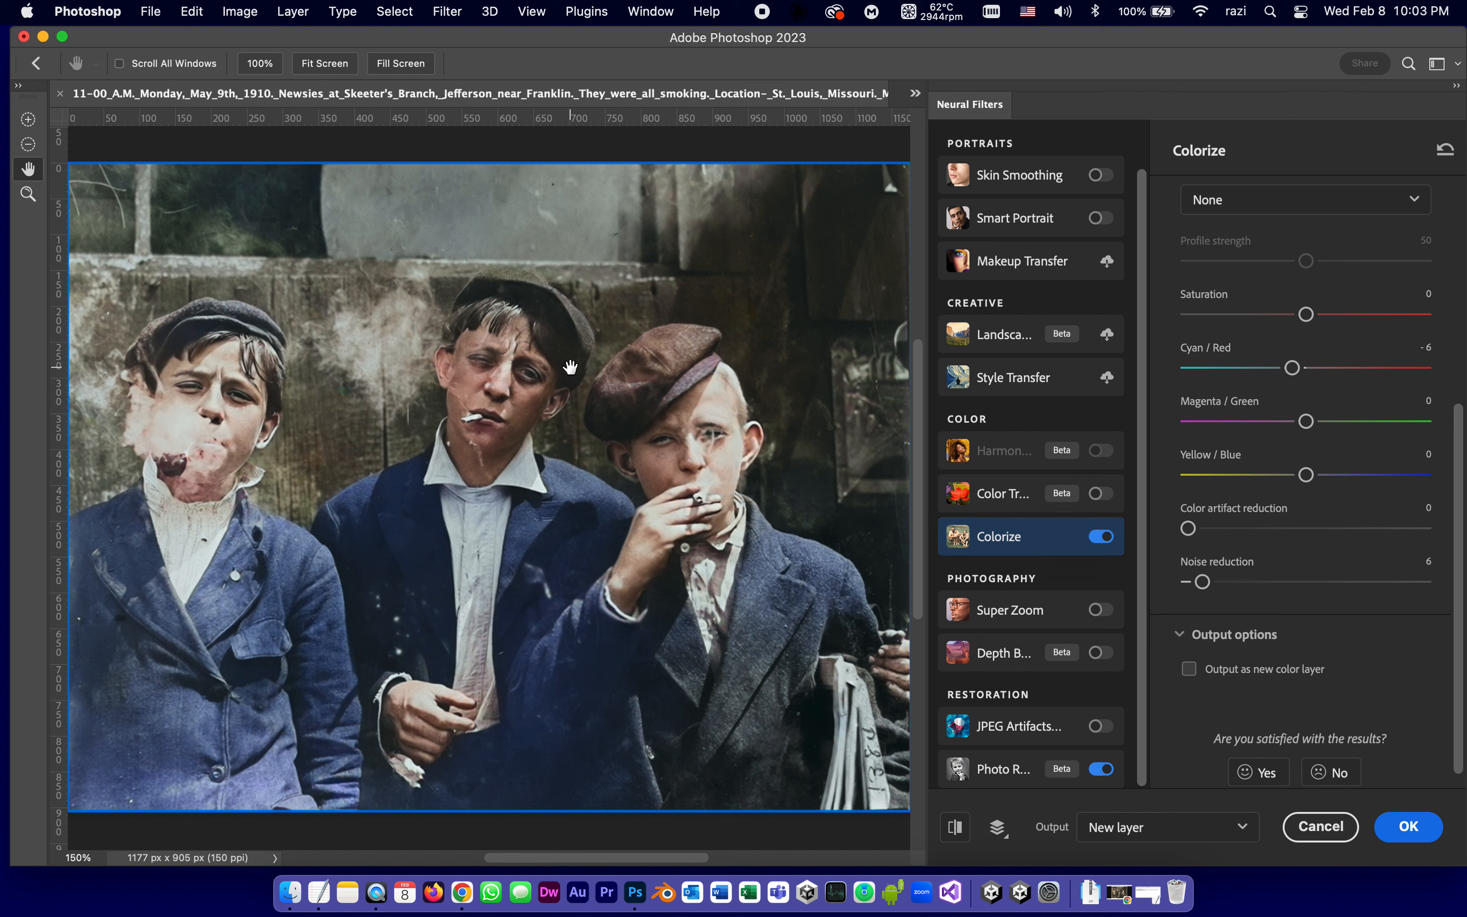
pyautogui.moveTo(1124, 851)
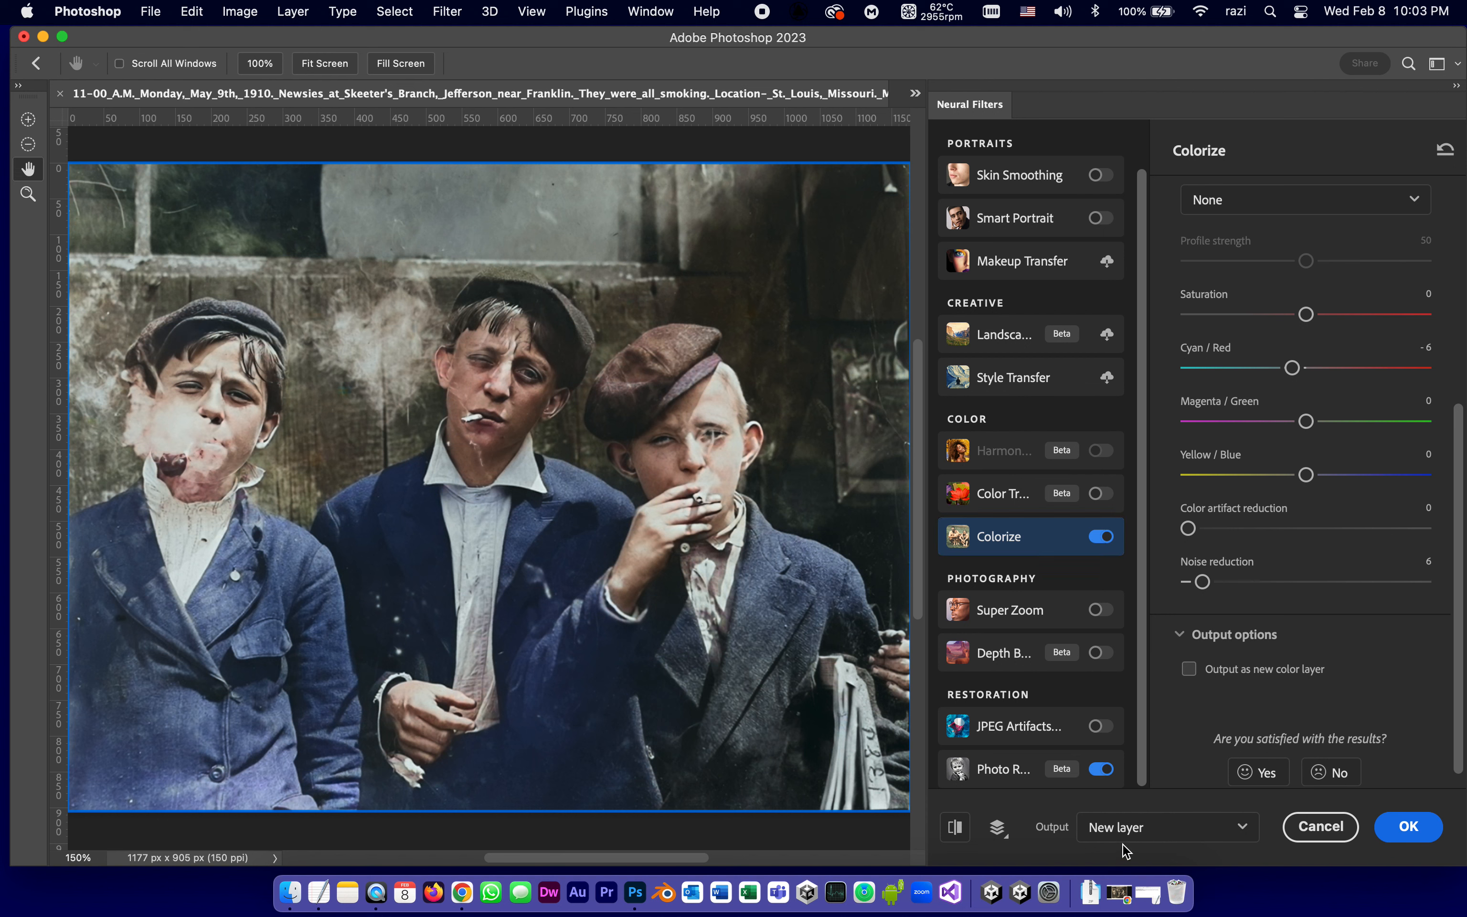
# Step: Apply the Colorize settings, outputting the colorized photo as a new Layer 2
pyautogui.click(1408, 826)
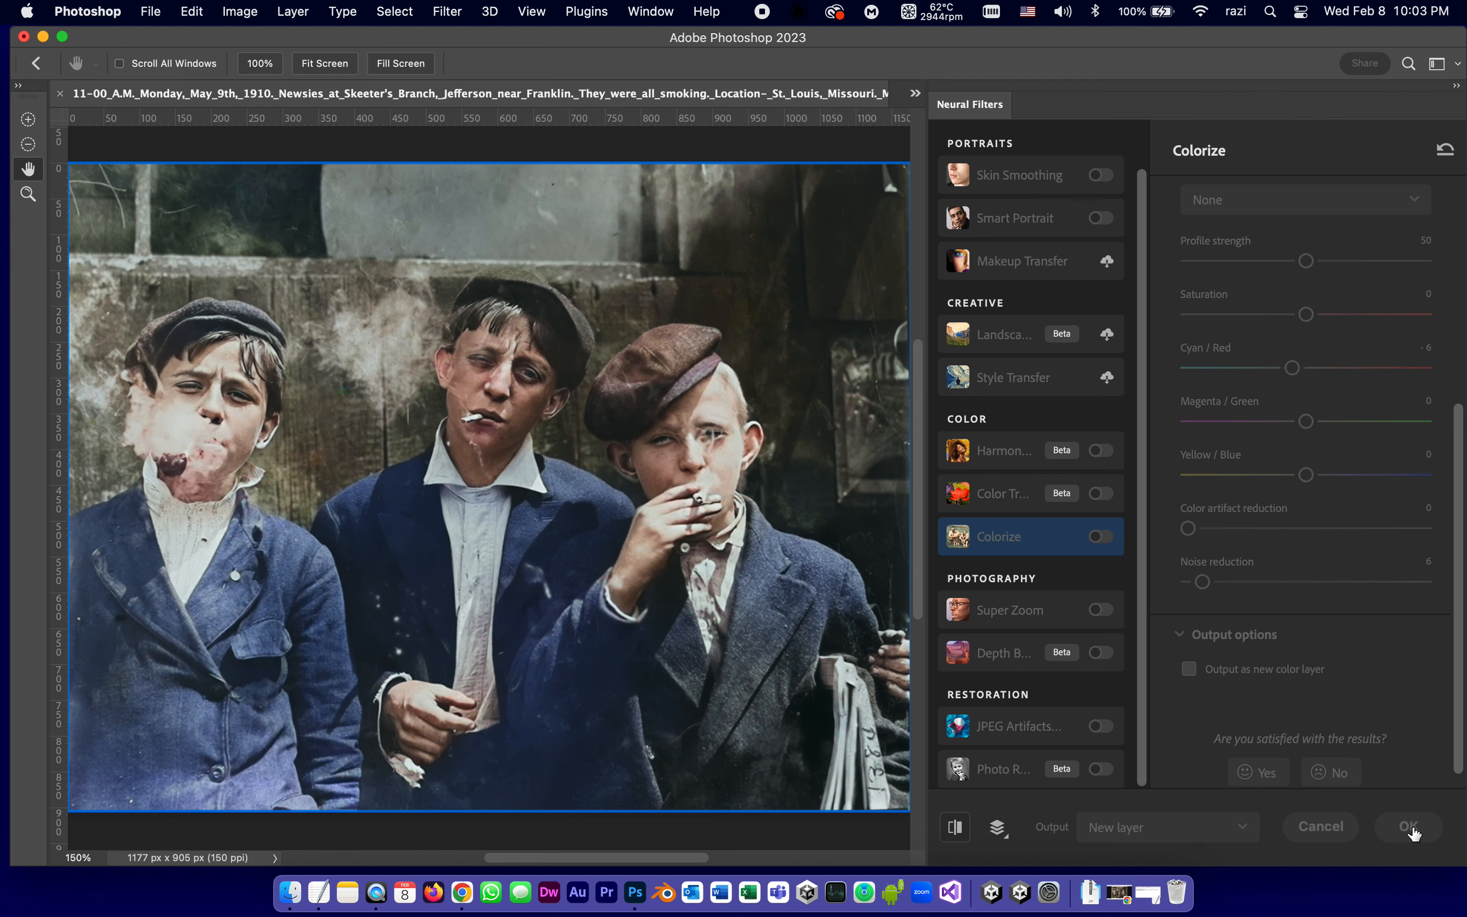
pyautogui.click(1410, 827)
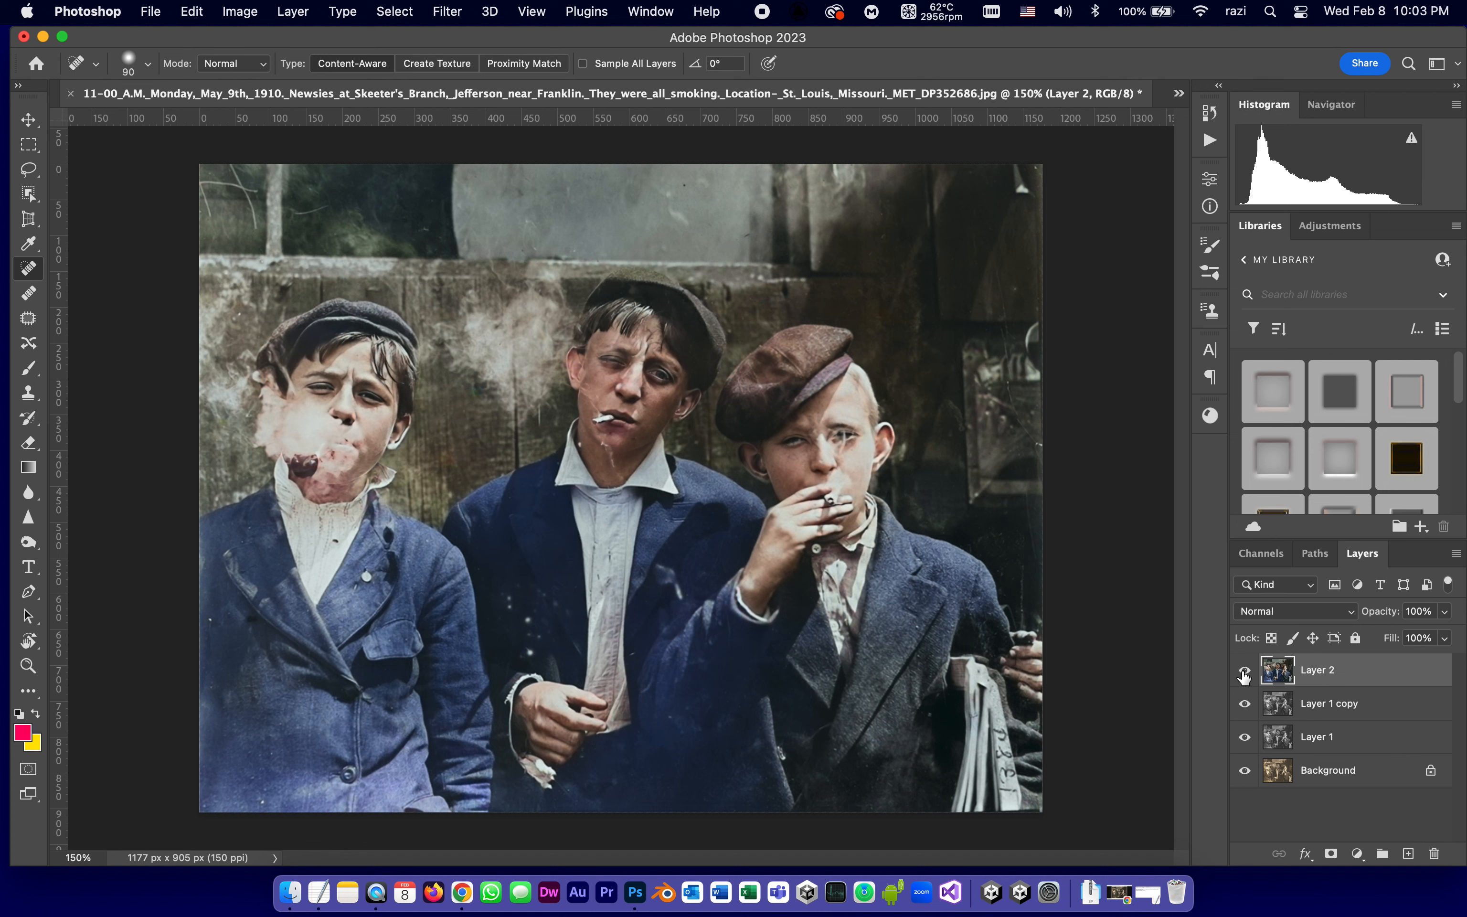
# Step: Hide Layer 2, Layer 1 and Layer 1 copy to reveal the sepia original, then show Layer 2 again
pyautogui.click(1245, 670)
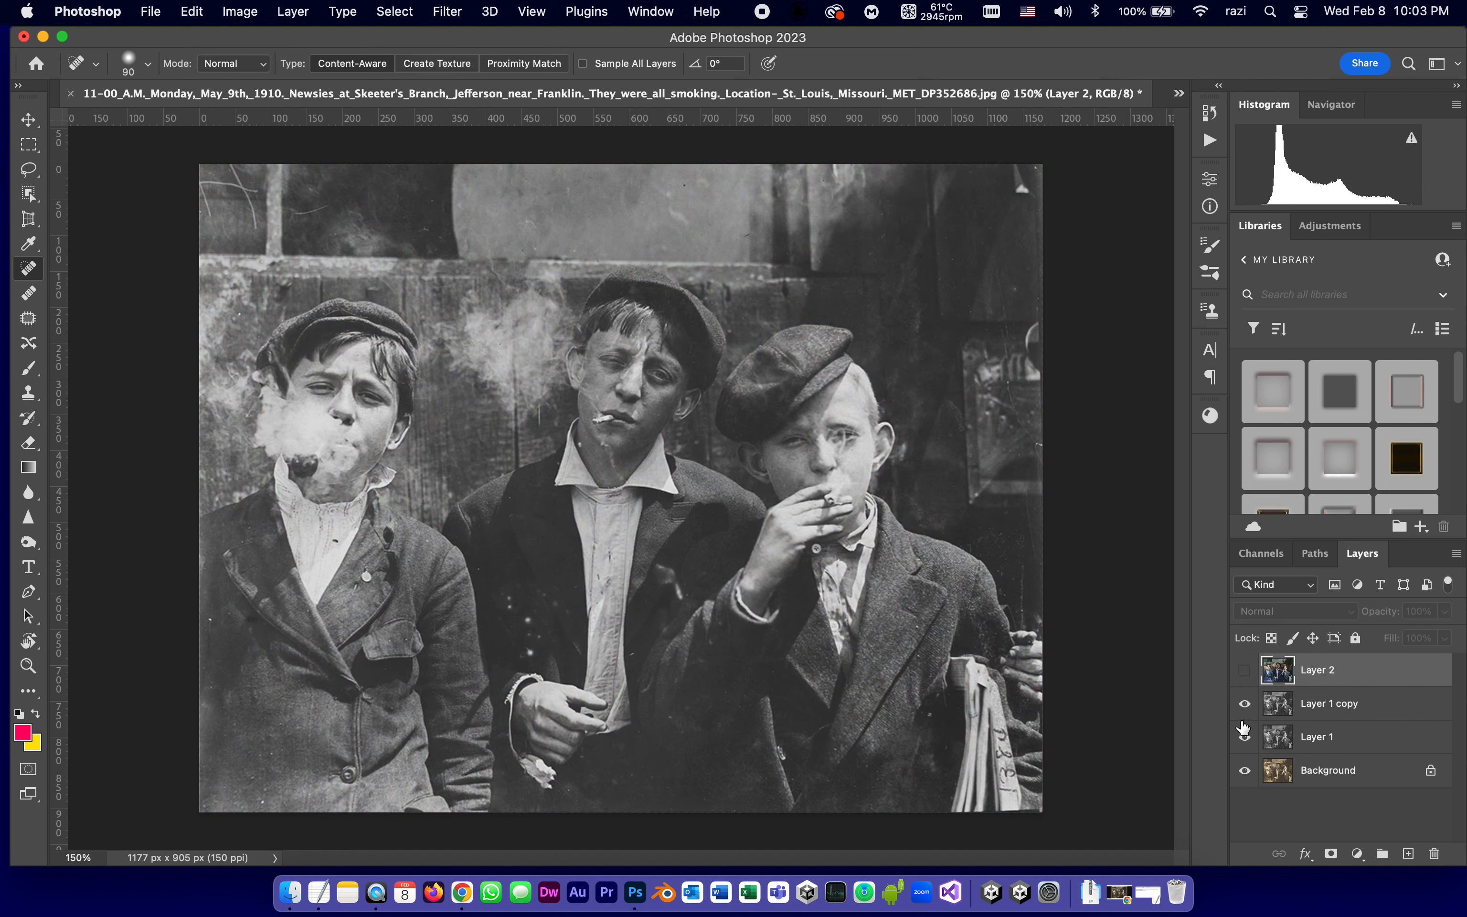
pyautogui.click(1244, 736)
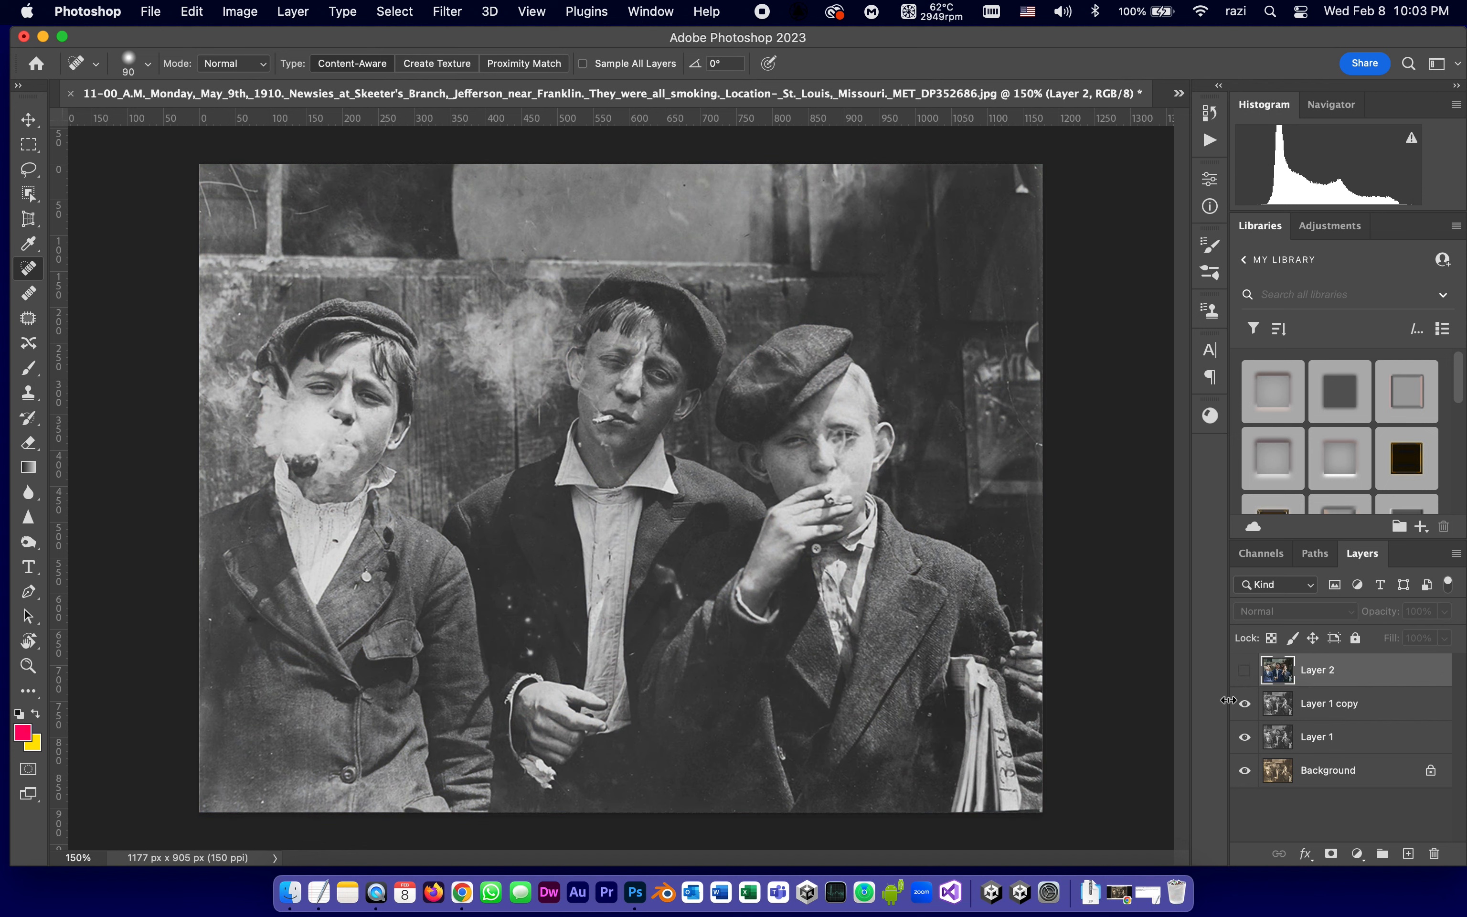
pyautogui.click(1245, 703)
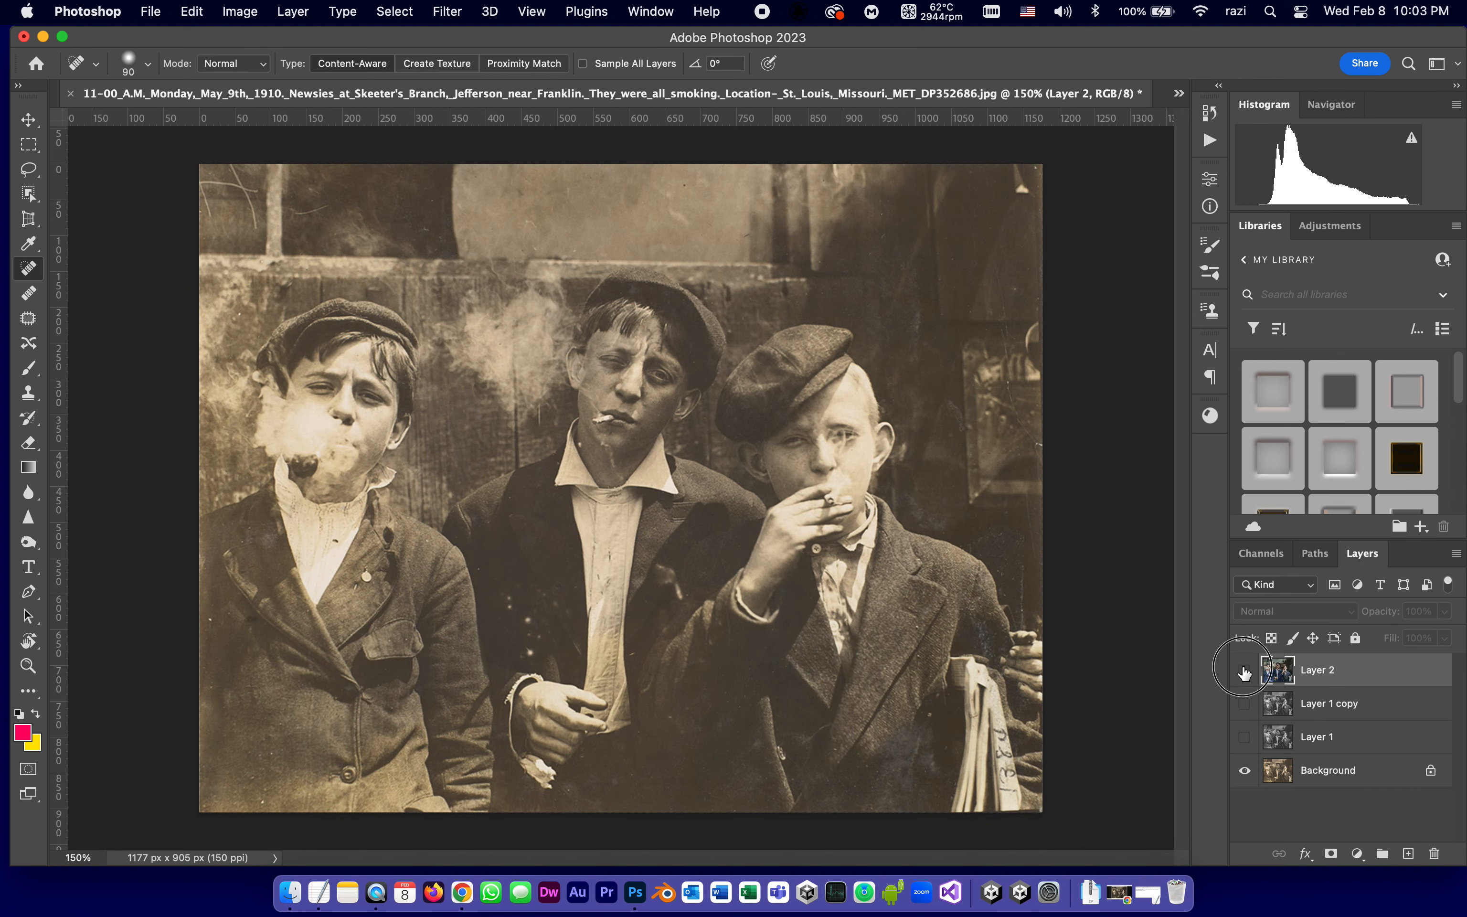
pyautogui.click(1245, 669)
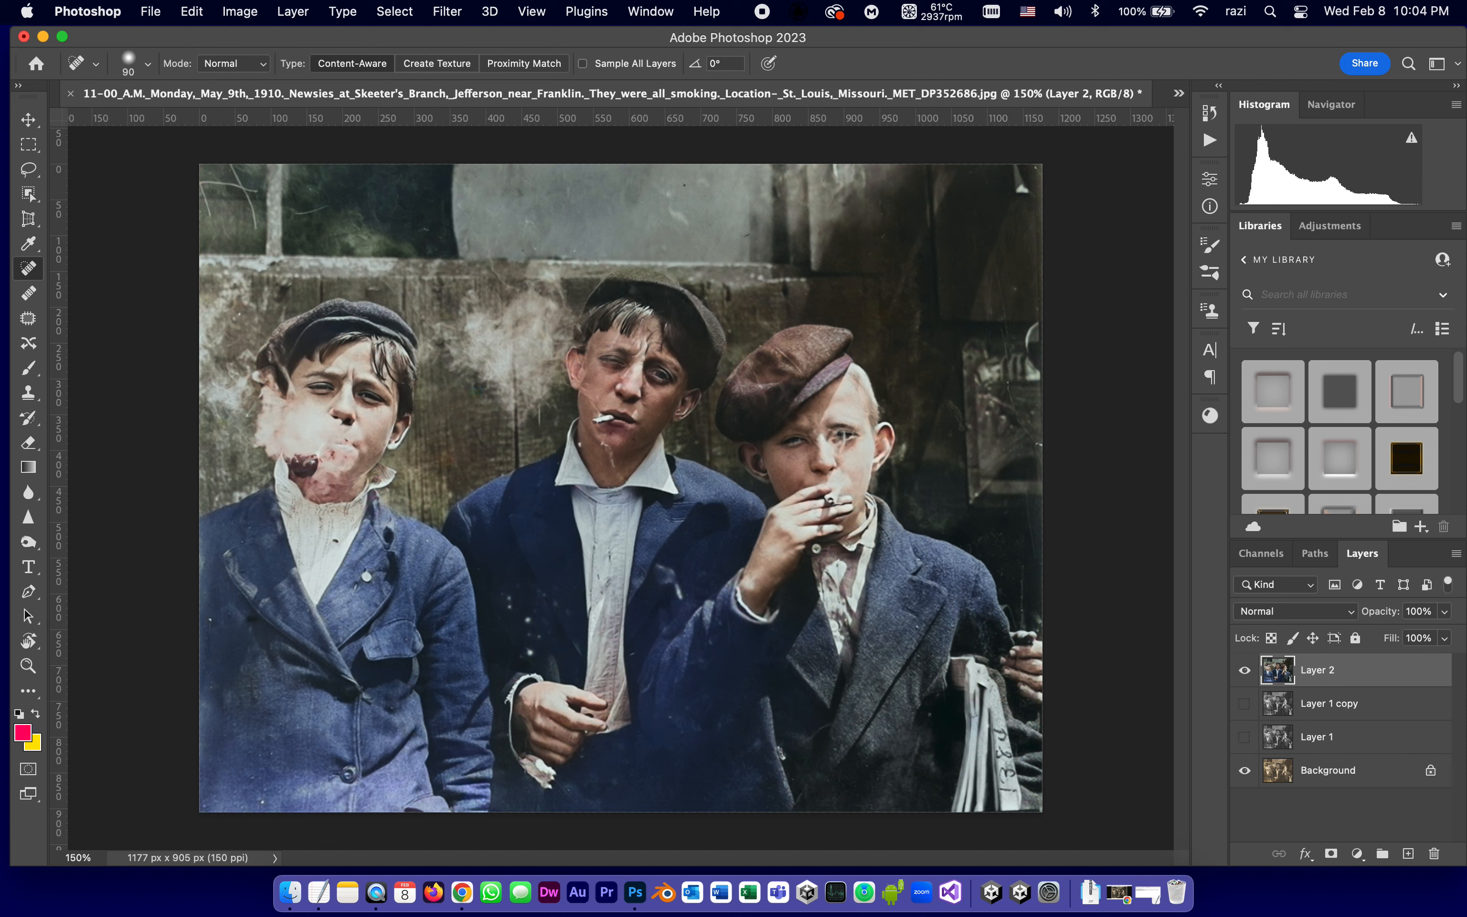
pyautogui.moveTo(29, 274)
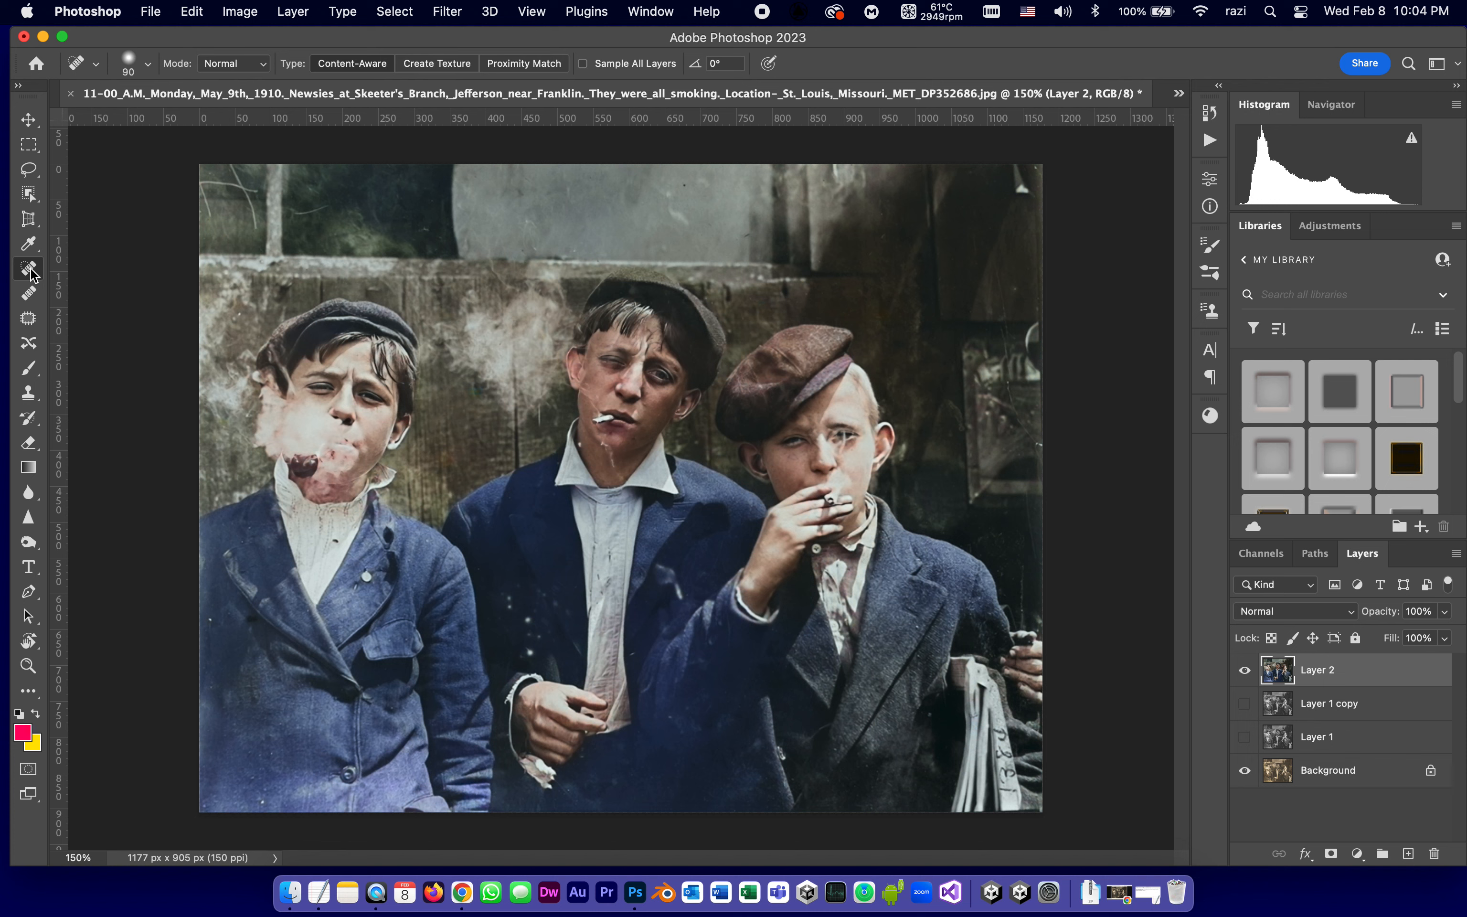
pyautogui.moveTo(28, 268)
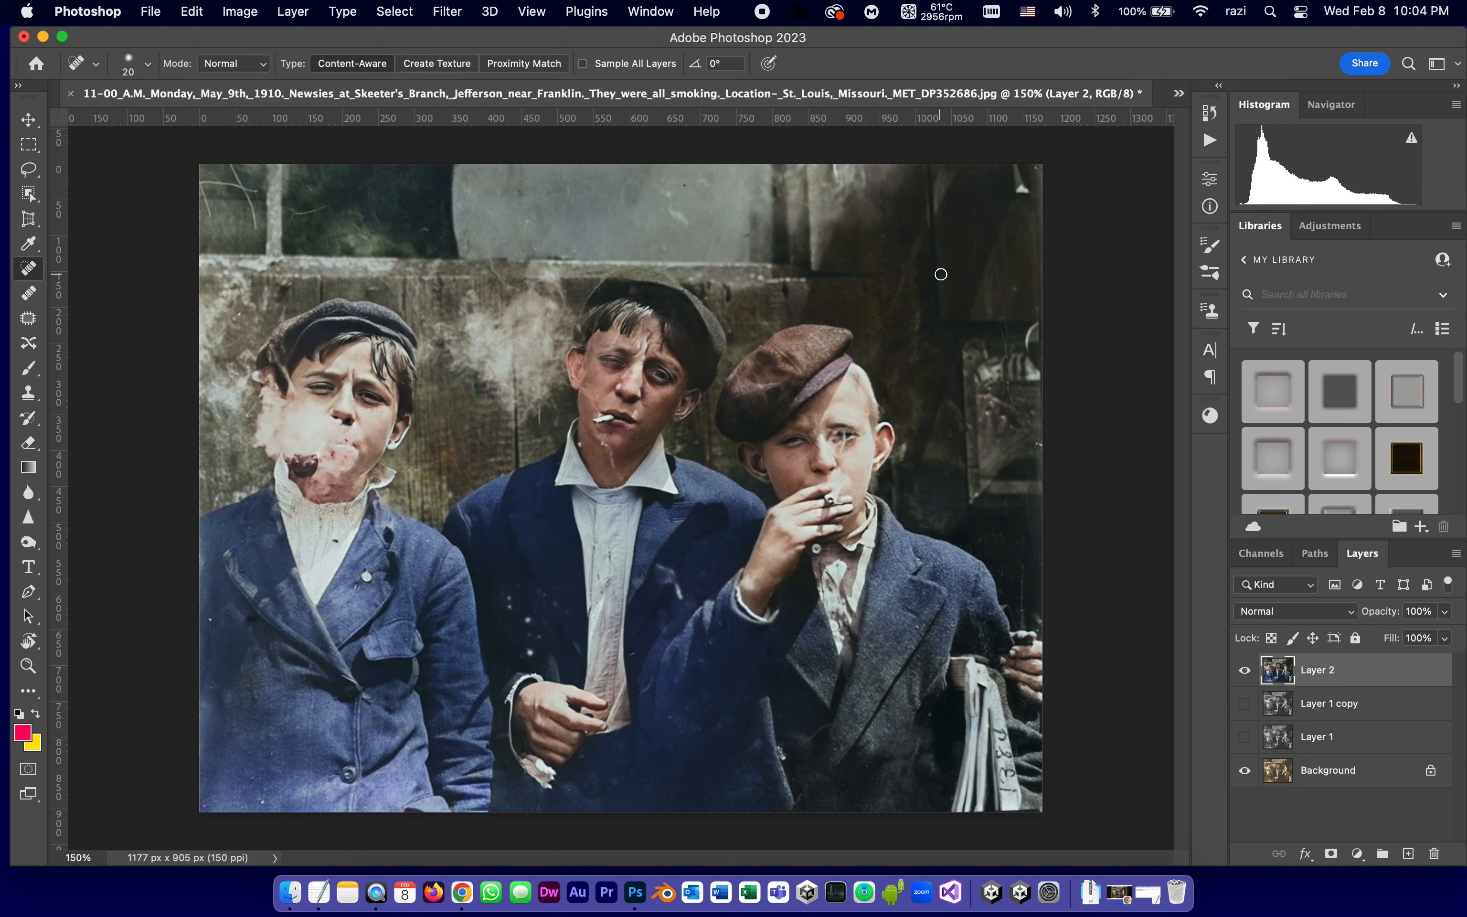
pyautogui.moveTo(253, 225)
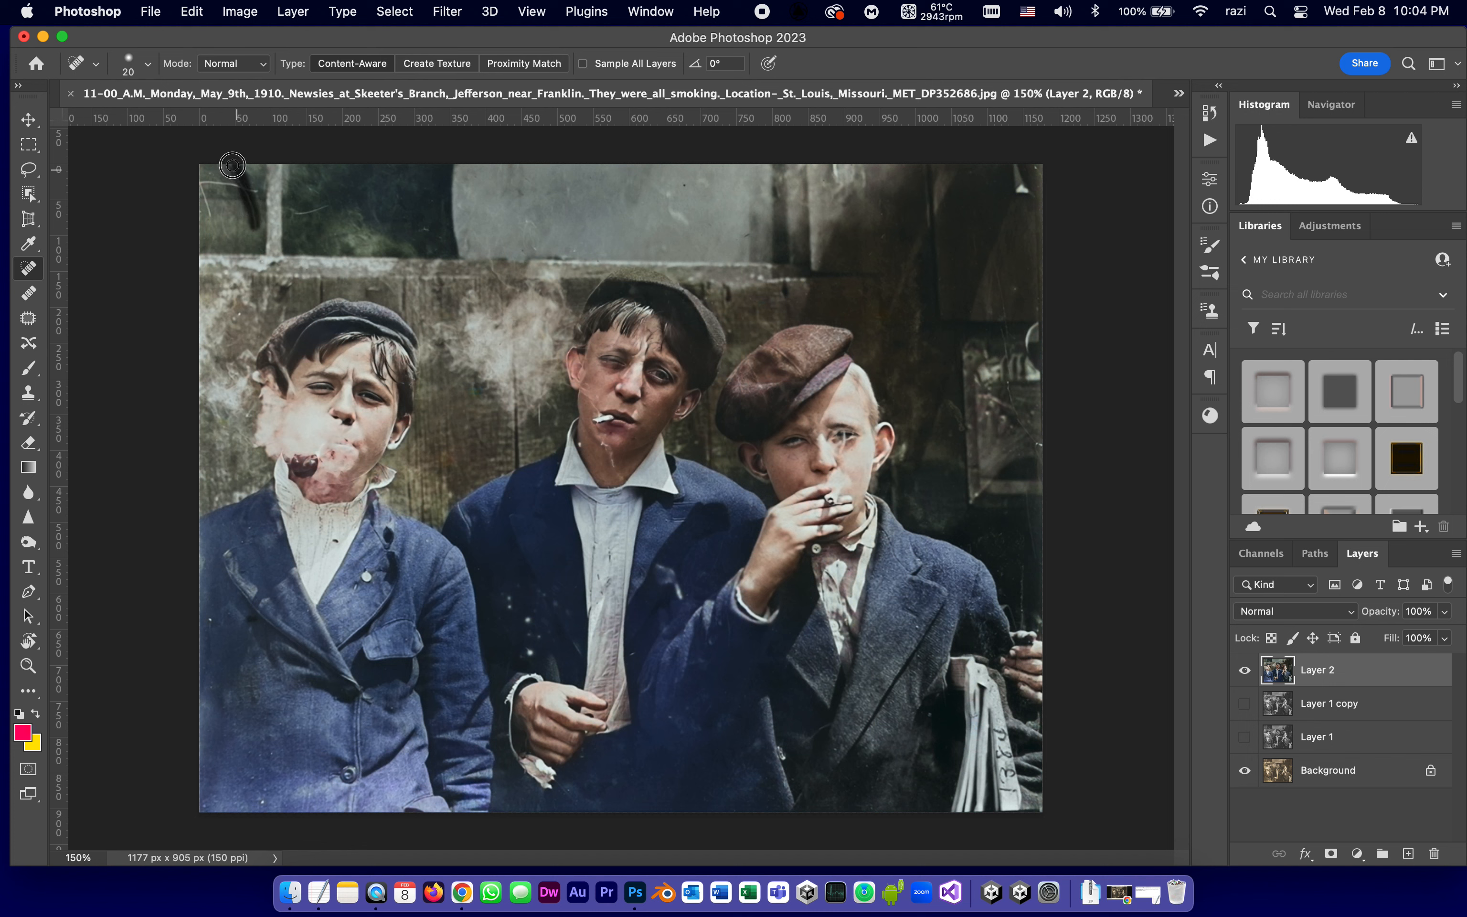
pyautogui.moveTo(236, 187)
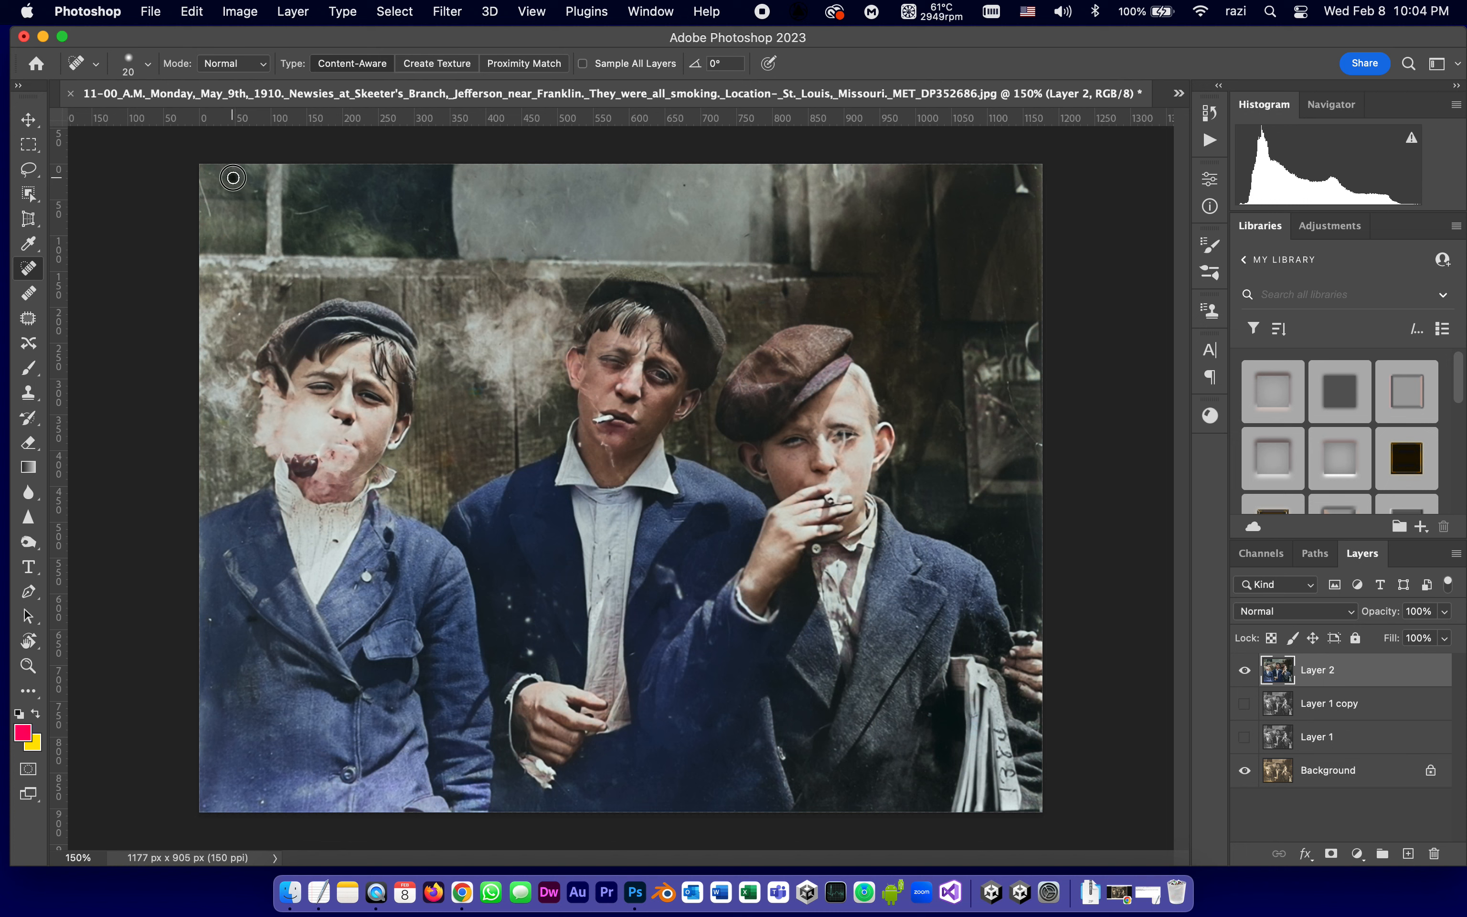
pyautogui.moveTo(207, 212)
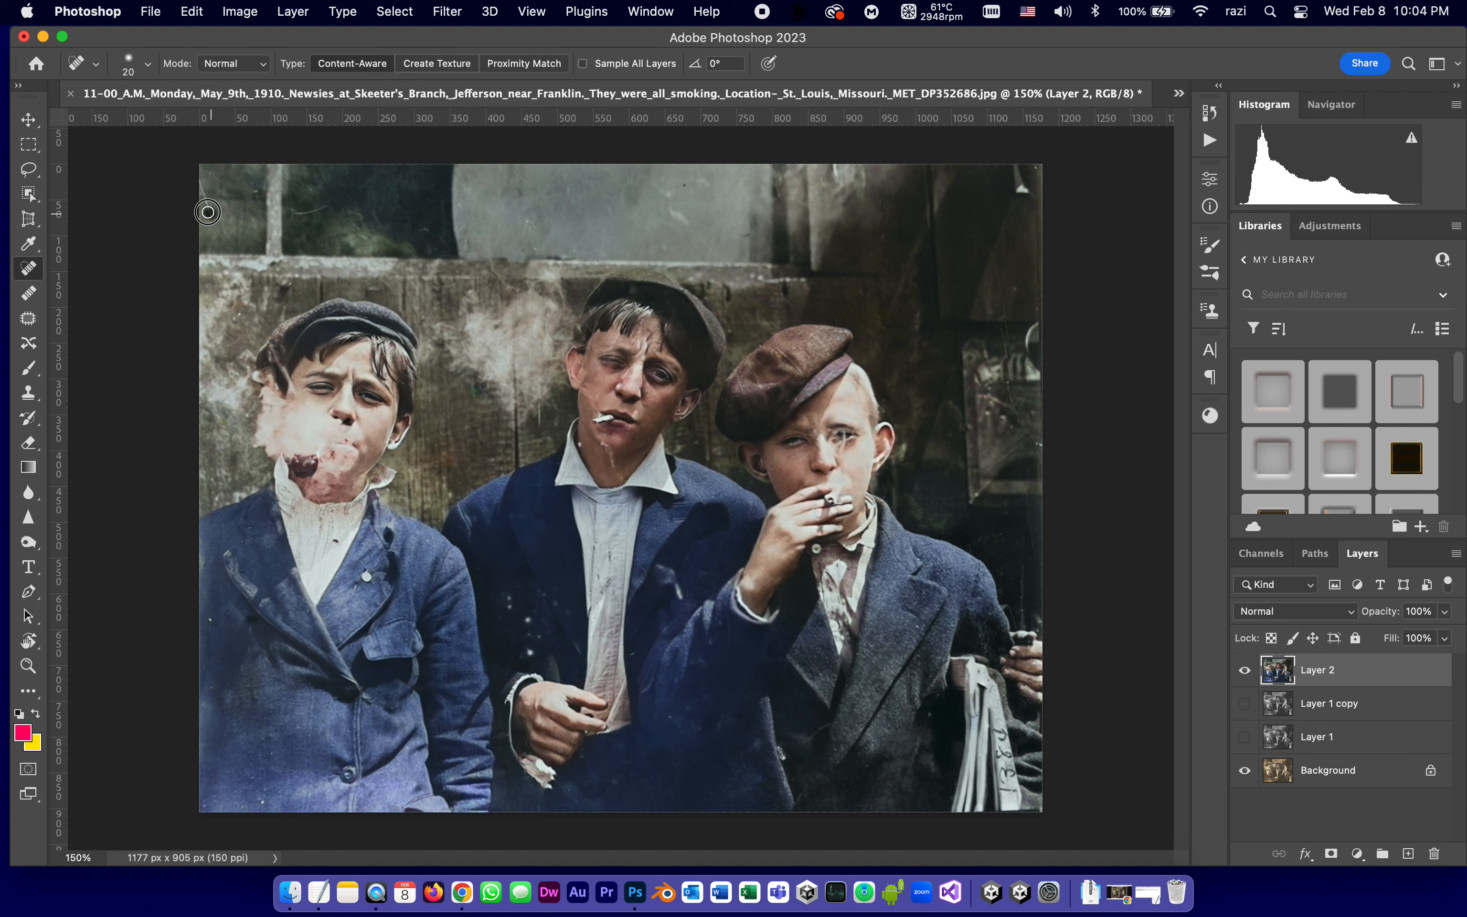
pyautogui.moveTo(292, 208)
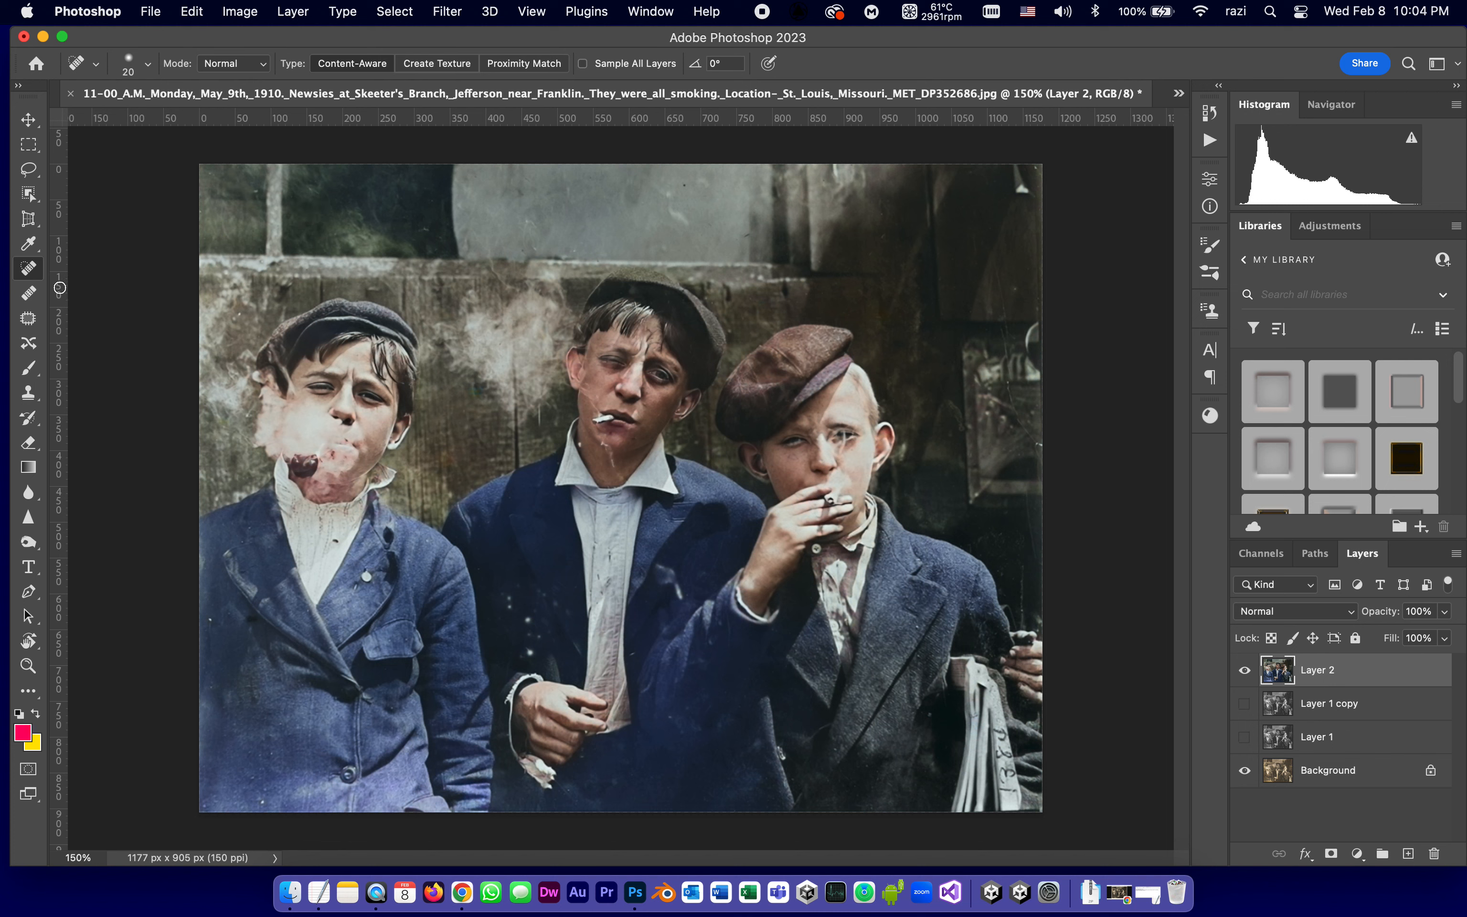
pyautogui.moveTo(28, 293)
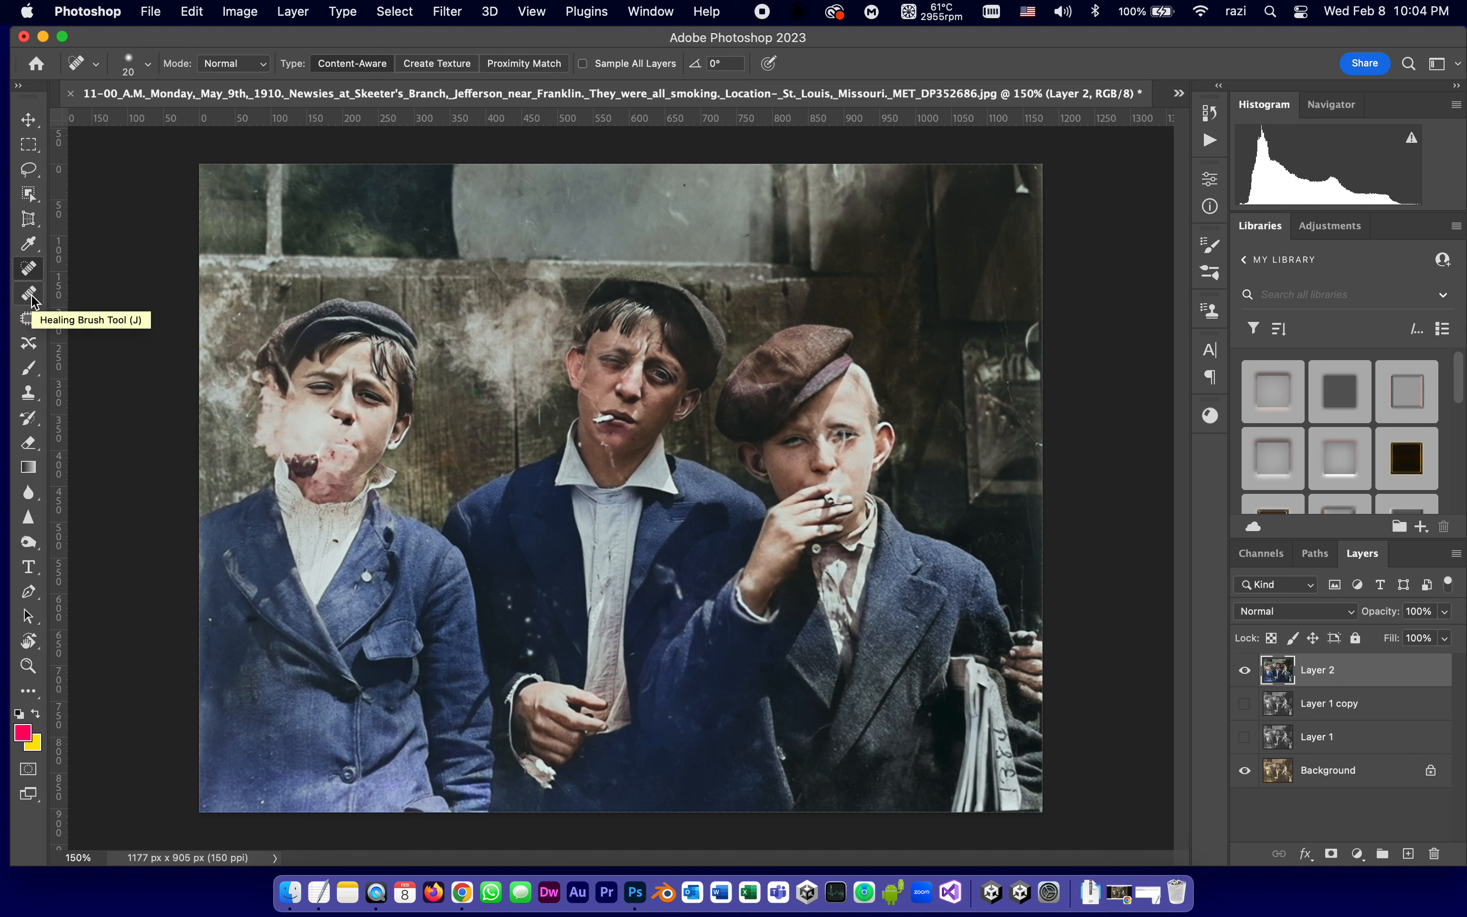
pyautogui.moveTo(23, 261)
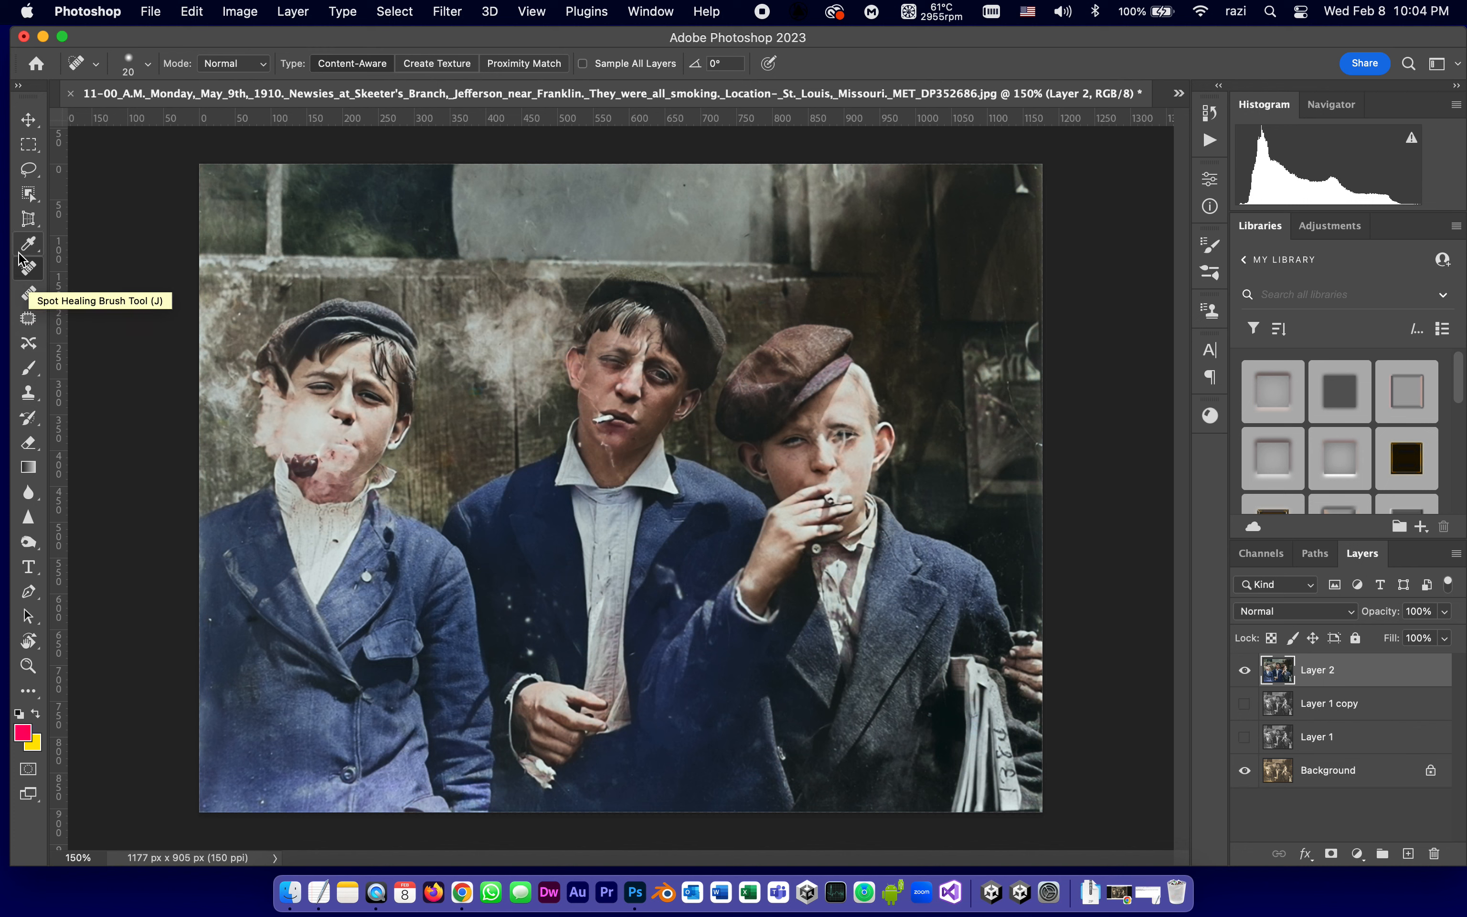
pyautogui.moveTo(1124, 429)
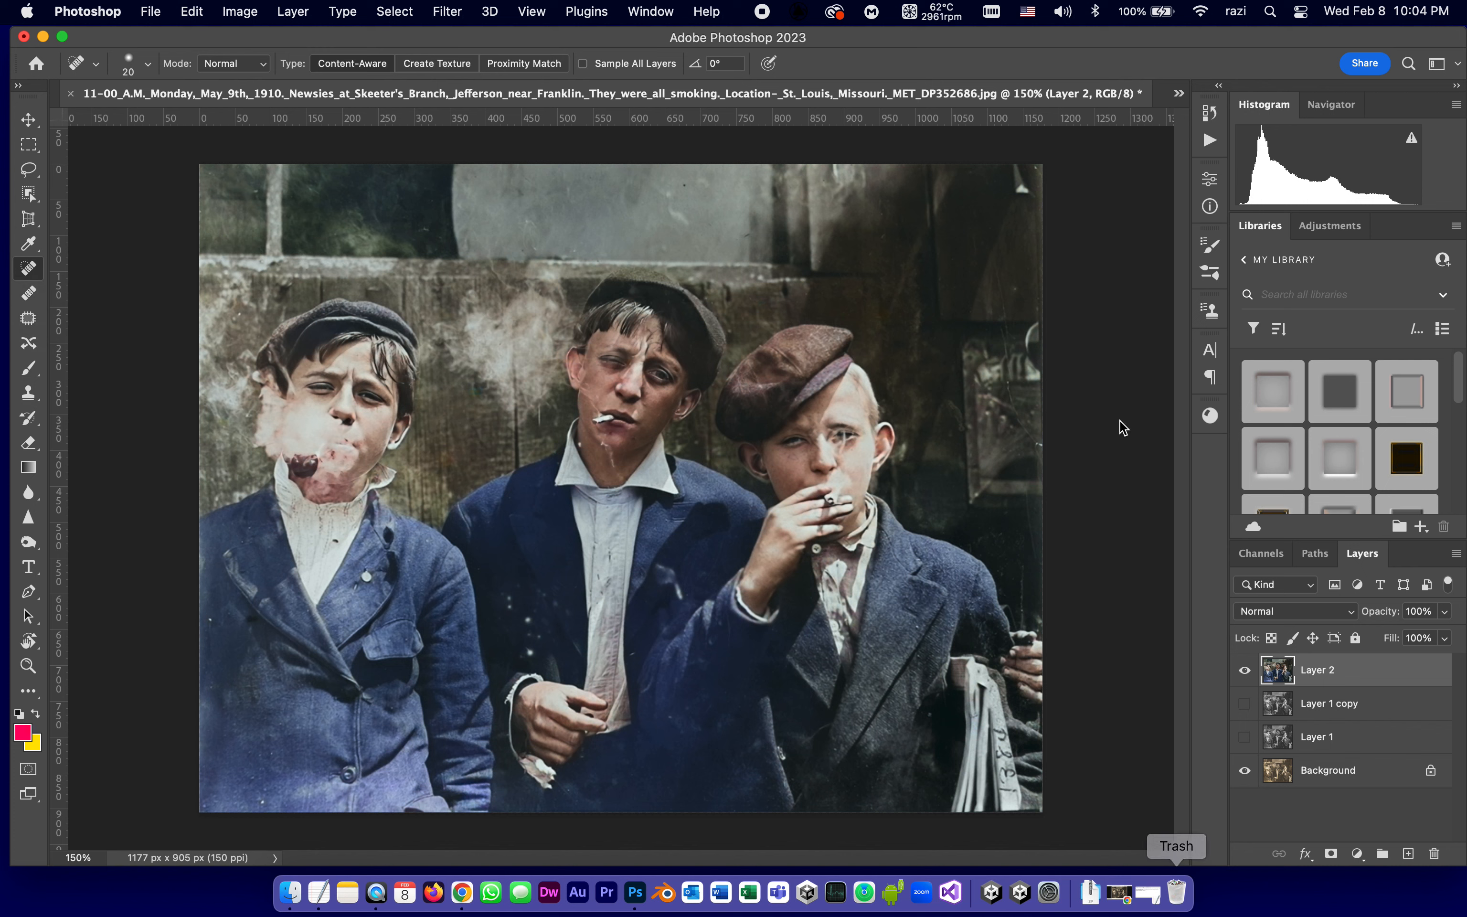
pyautogui.moveTo(994, 251)
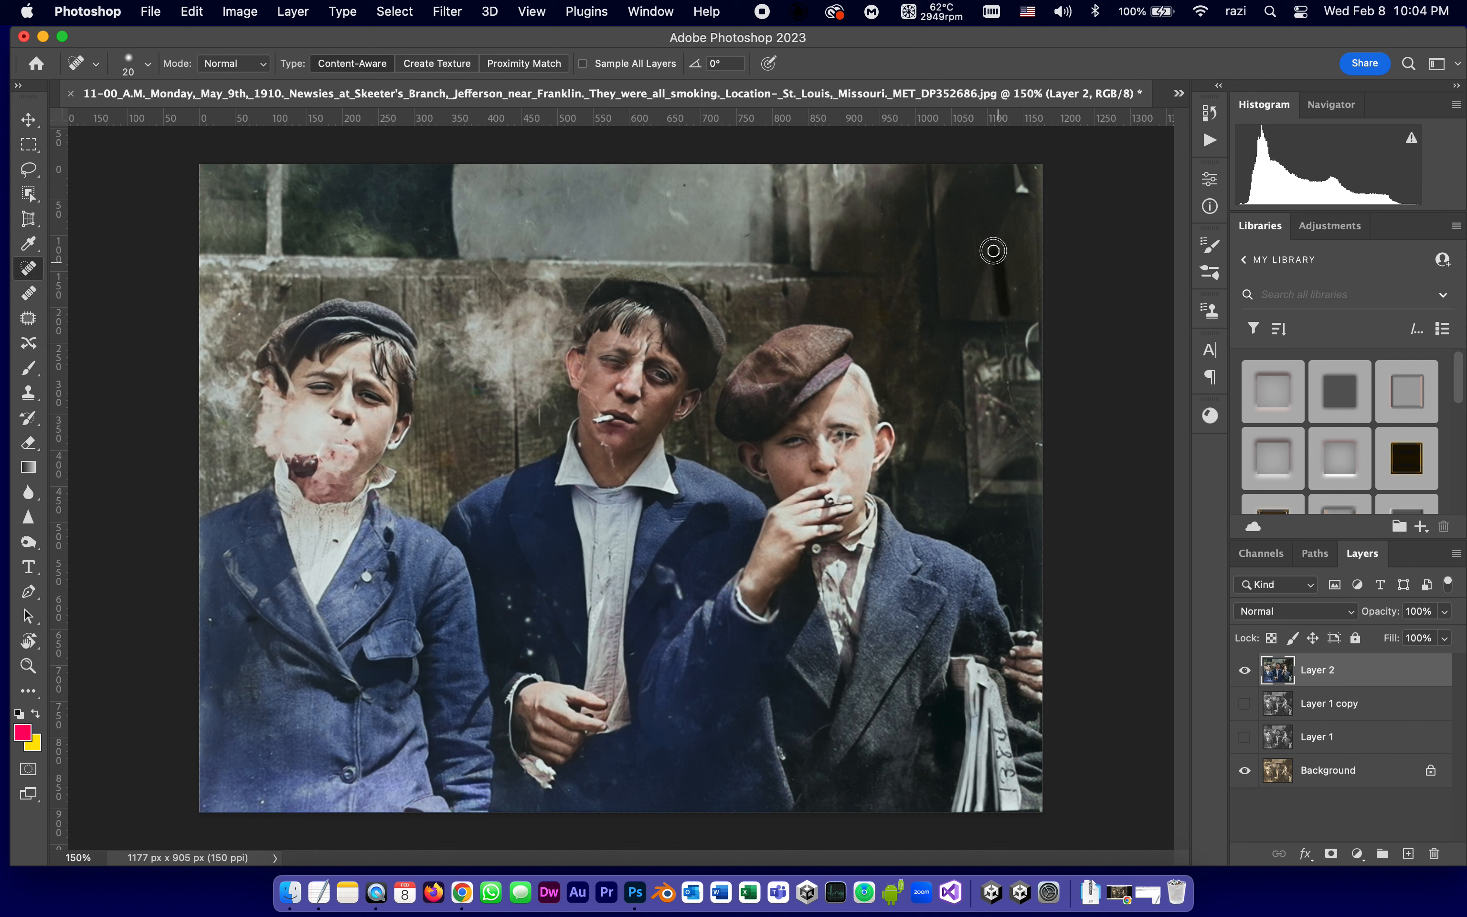
pyautogui.moveTo(1006, 402)
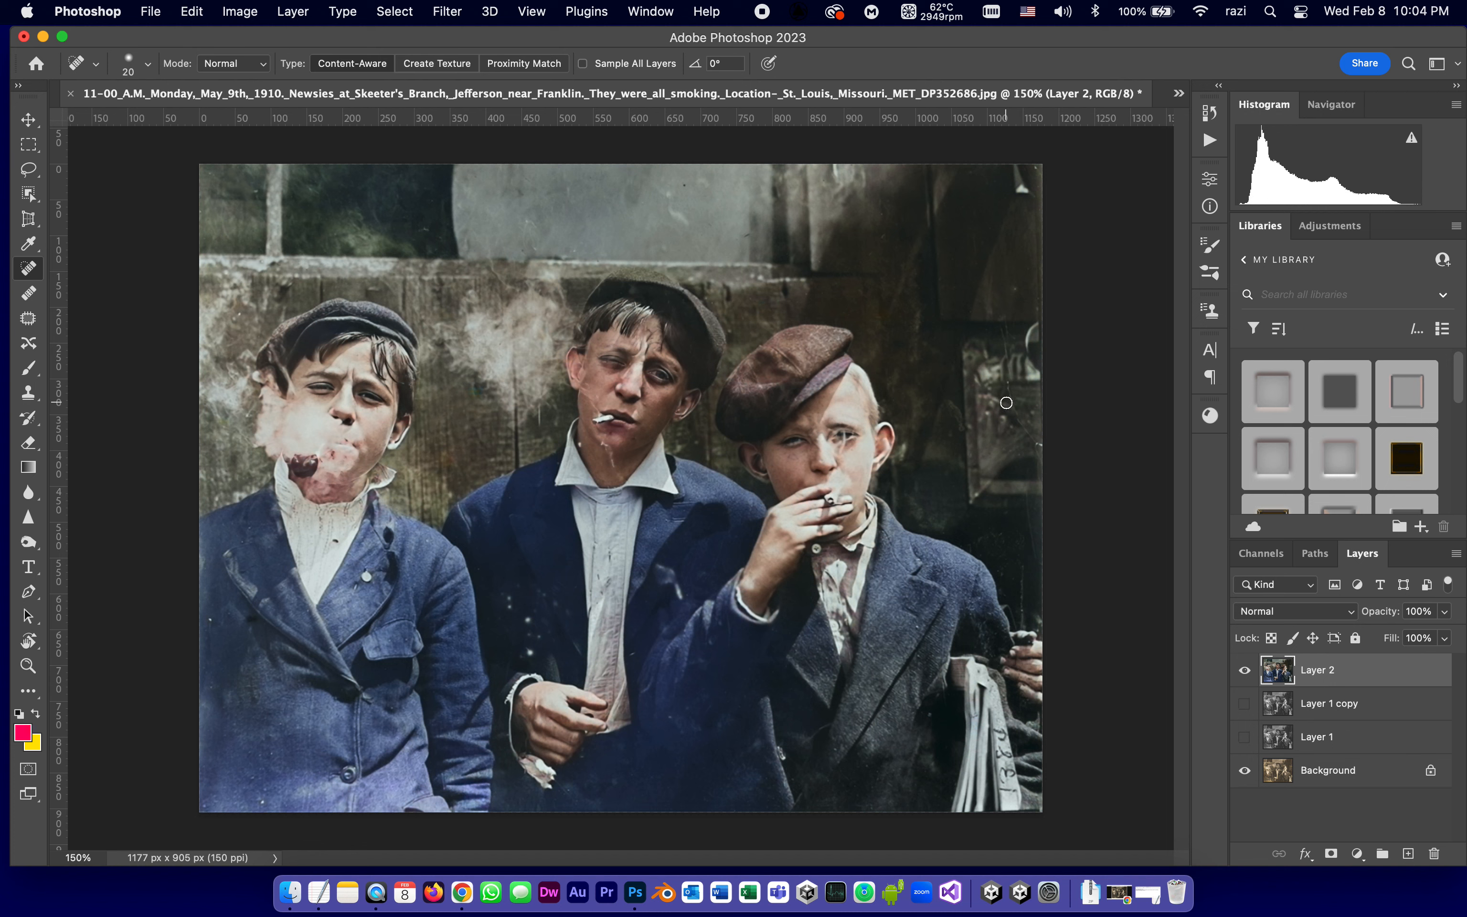
pyautogui.moveTo(1011, 397)
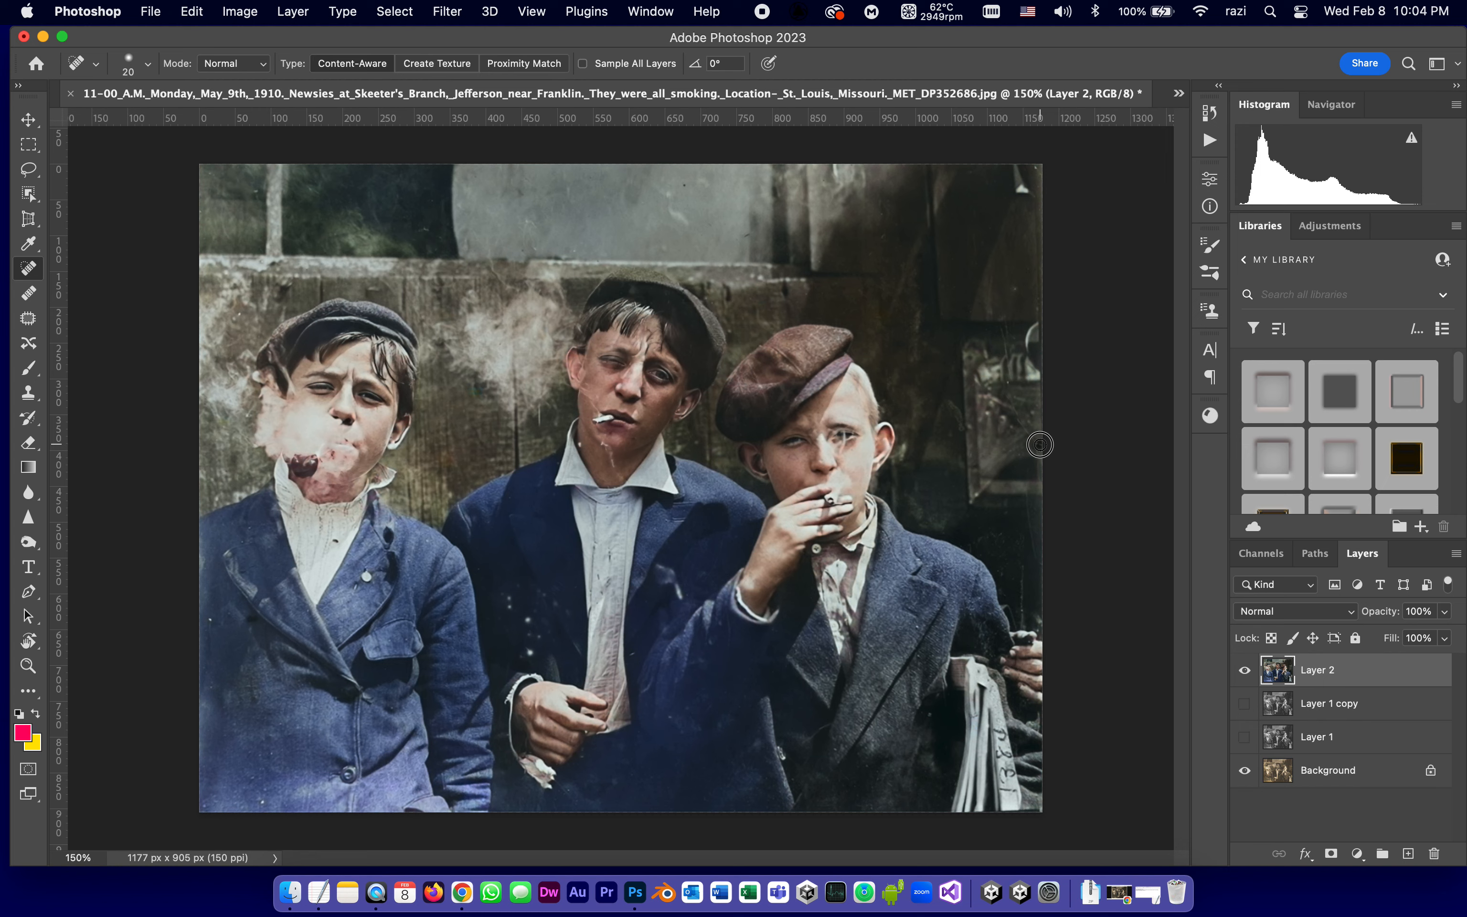
pyautogui.moveTo(912, 856)
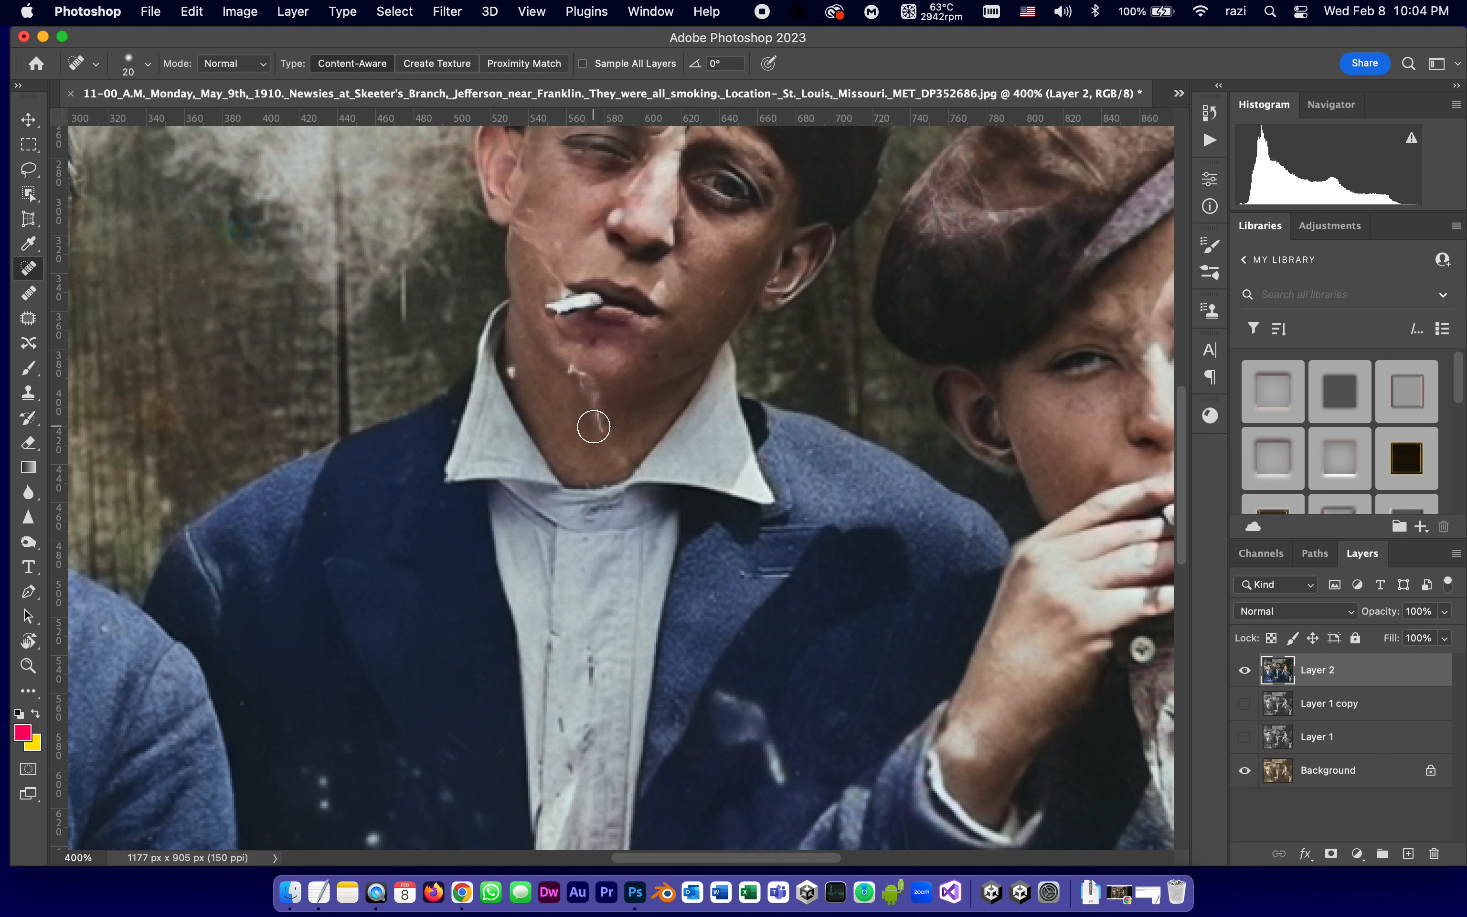
pyautogui.moveTo(595, 414)
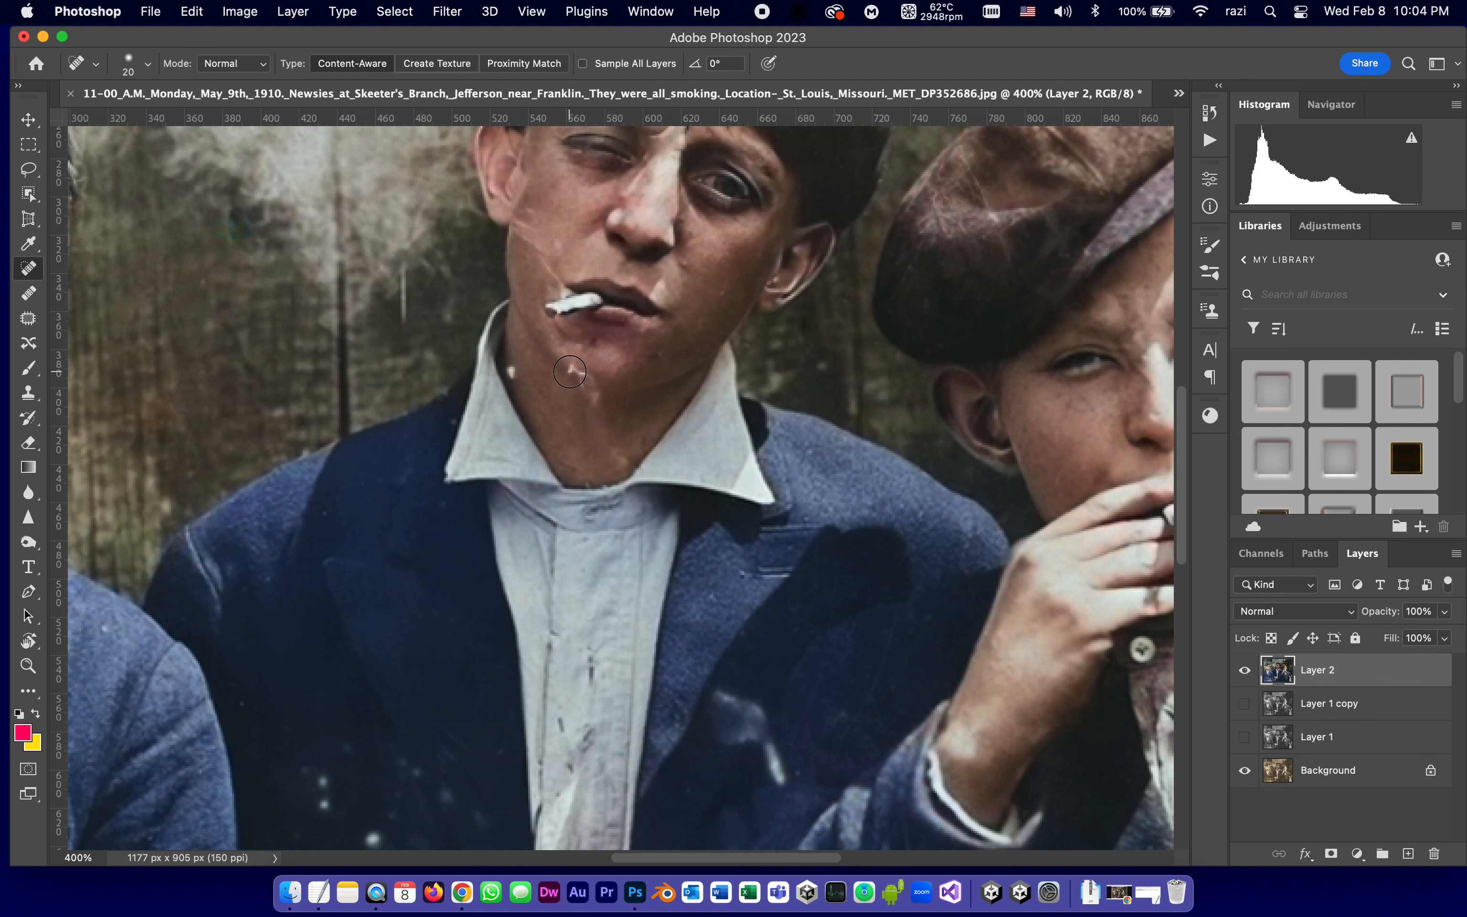
pyautogui.moveTo(589, 385)
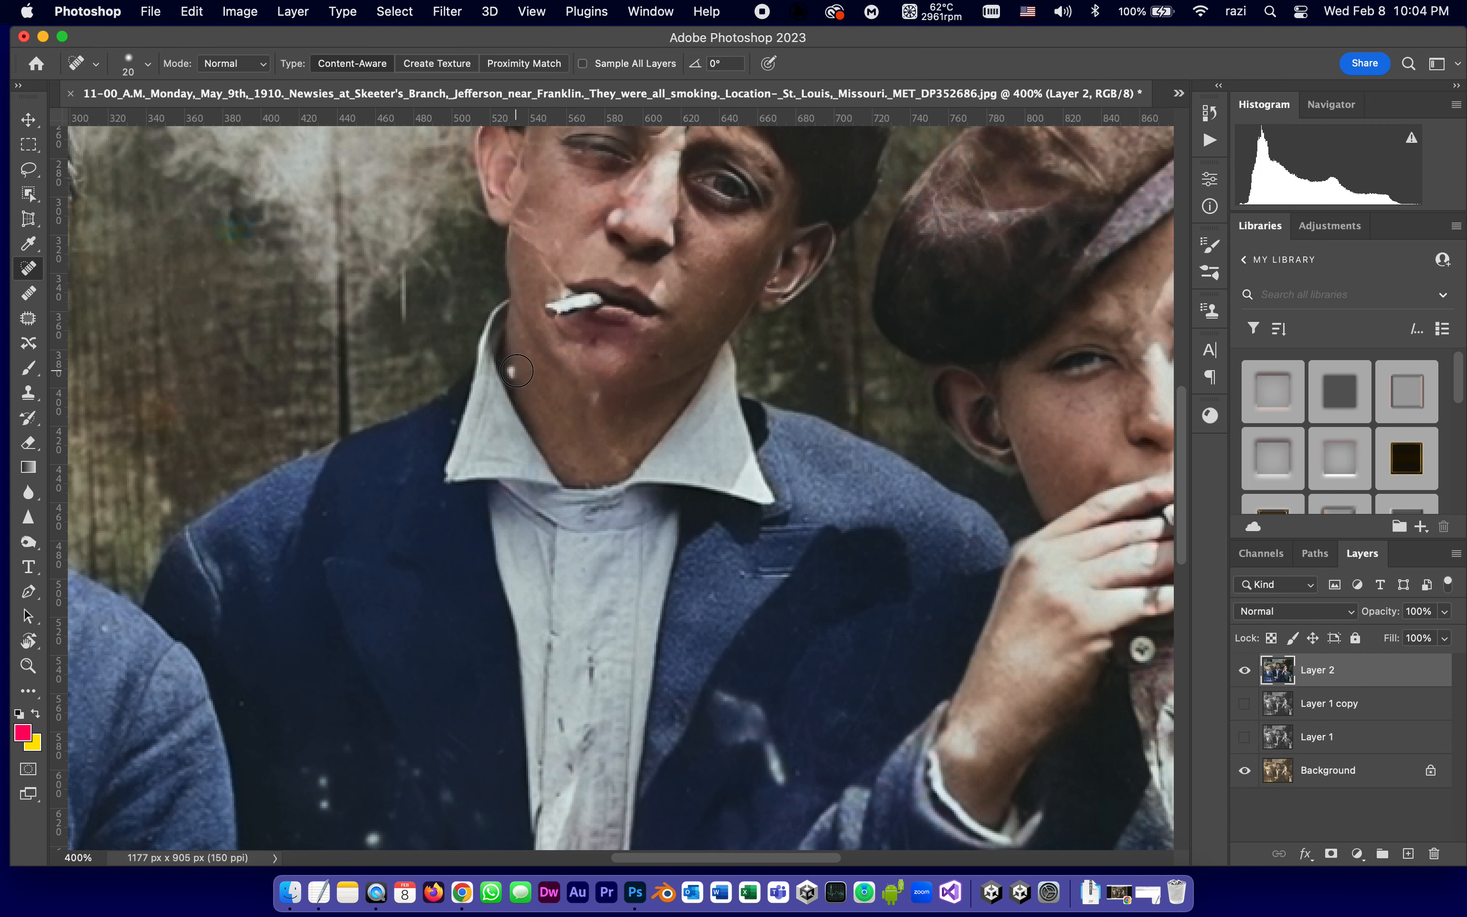
pyautogui.moveTo(693, 893)
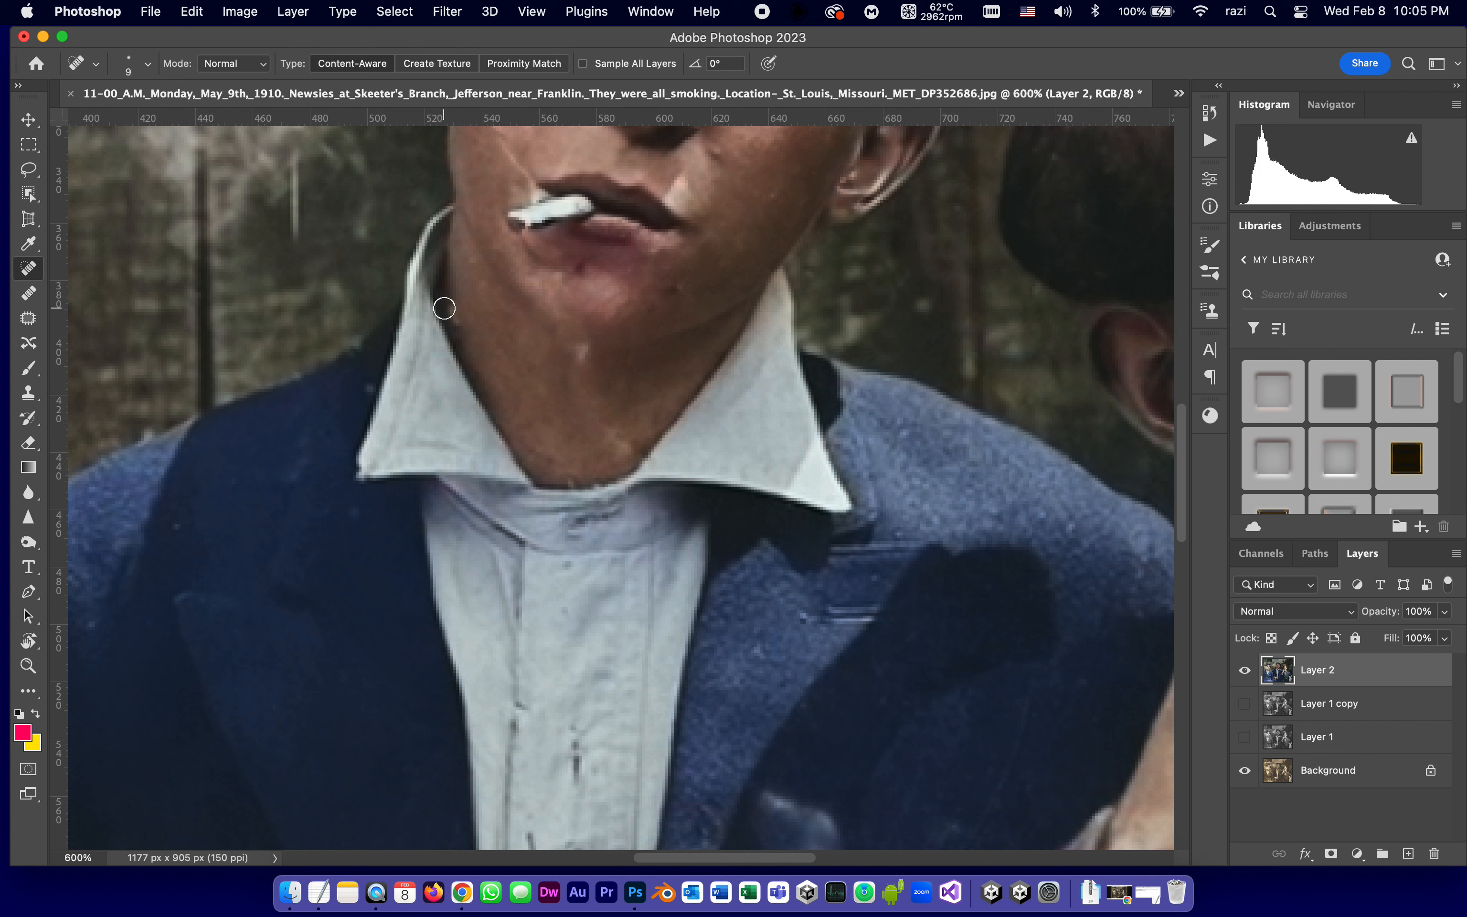
pyautogui.moveTo(779, 893)
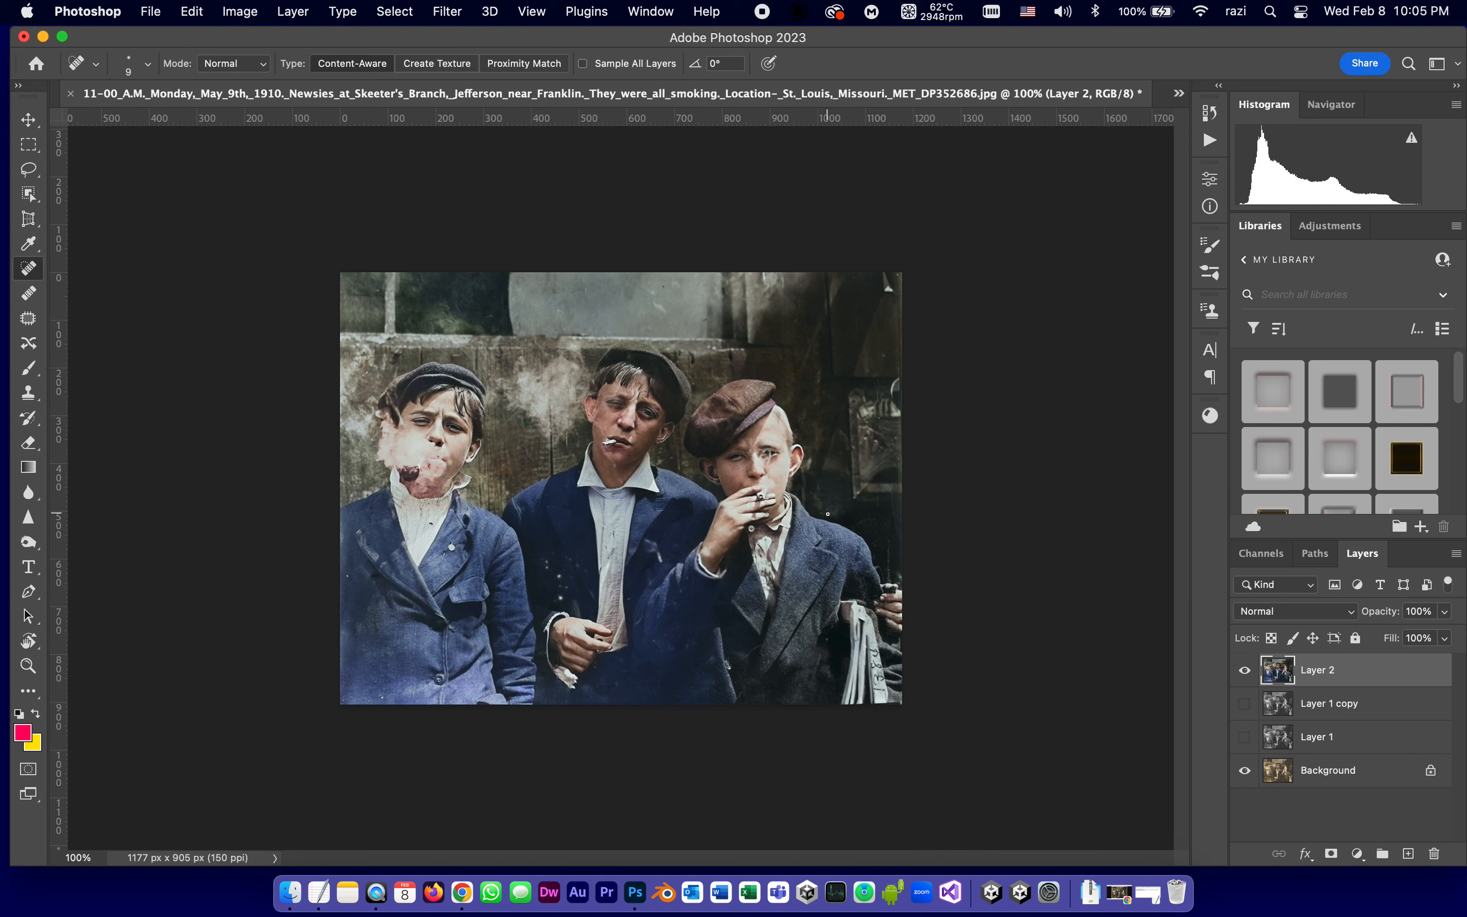
pyautogui.moveTo(834, 523)
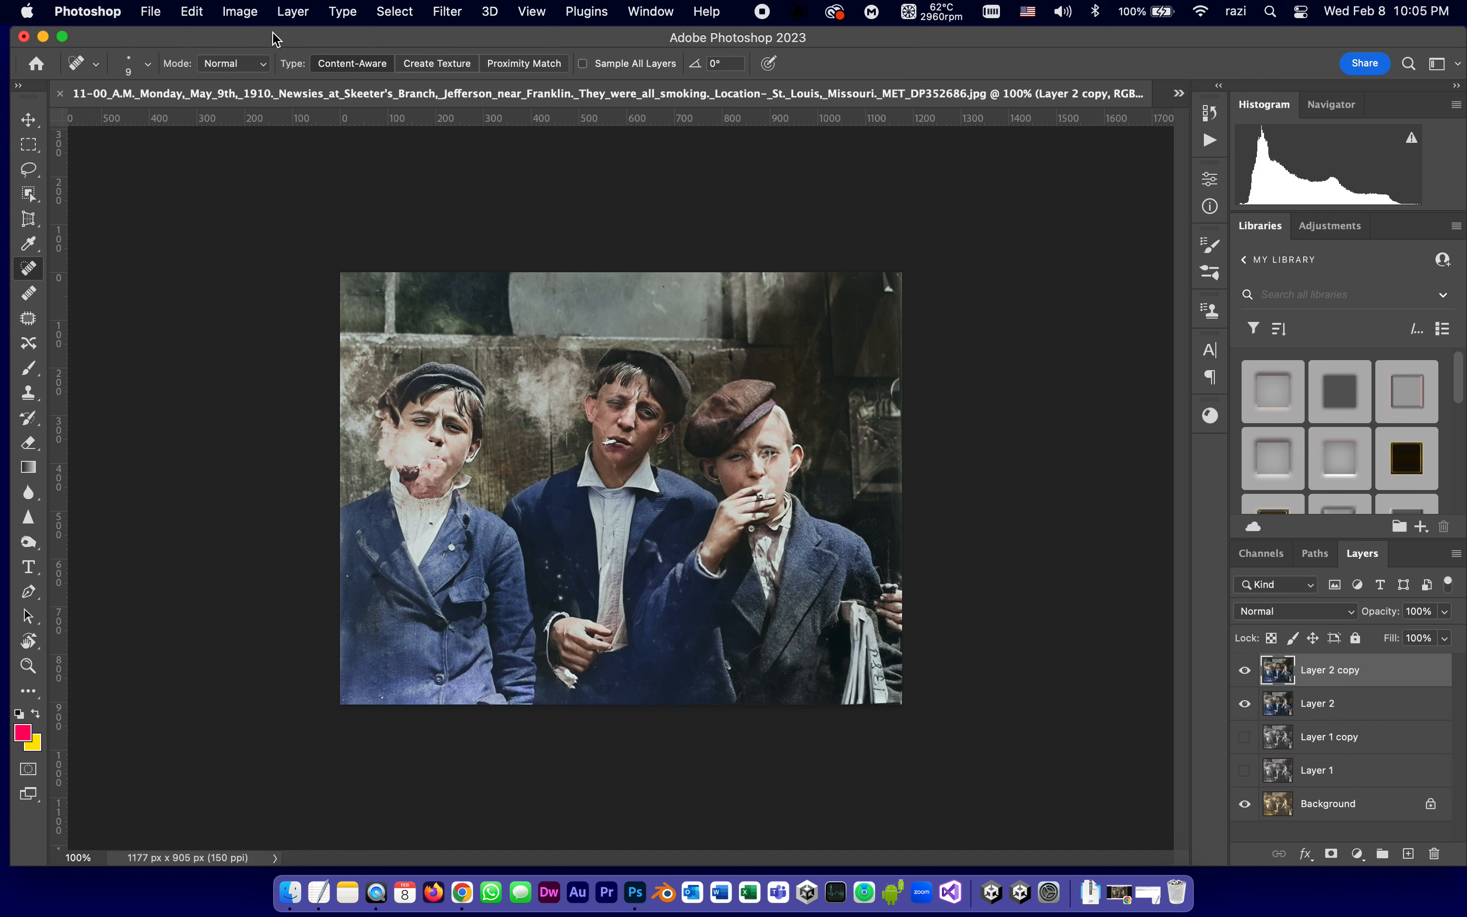
# Step: Apply Auto Tone faded to 58% opacity, then Auto Contrast, on the Layer 2 copy
pyautogui.click(239, 12)
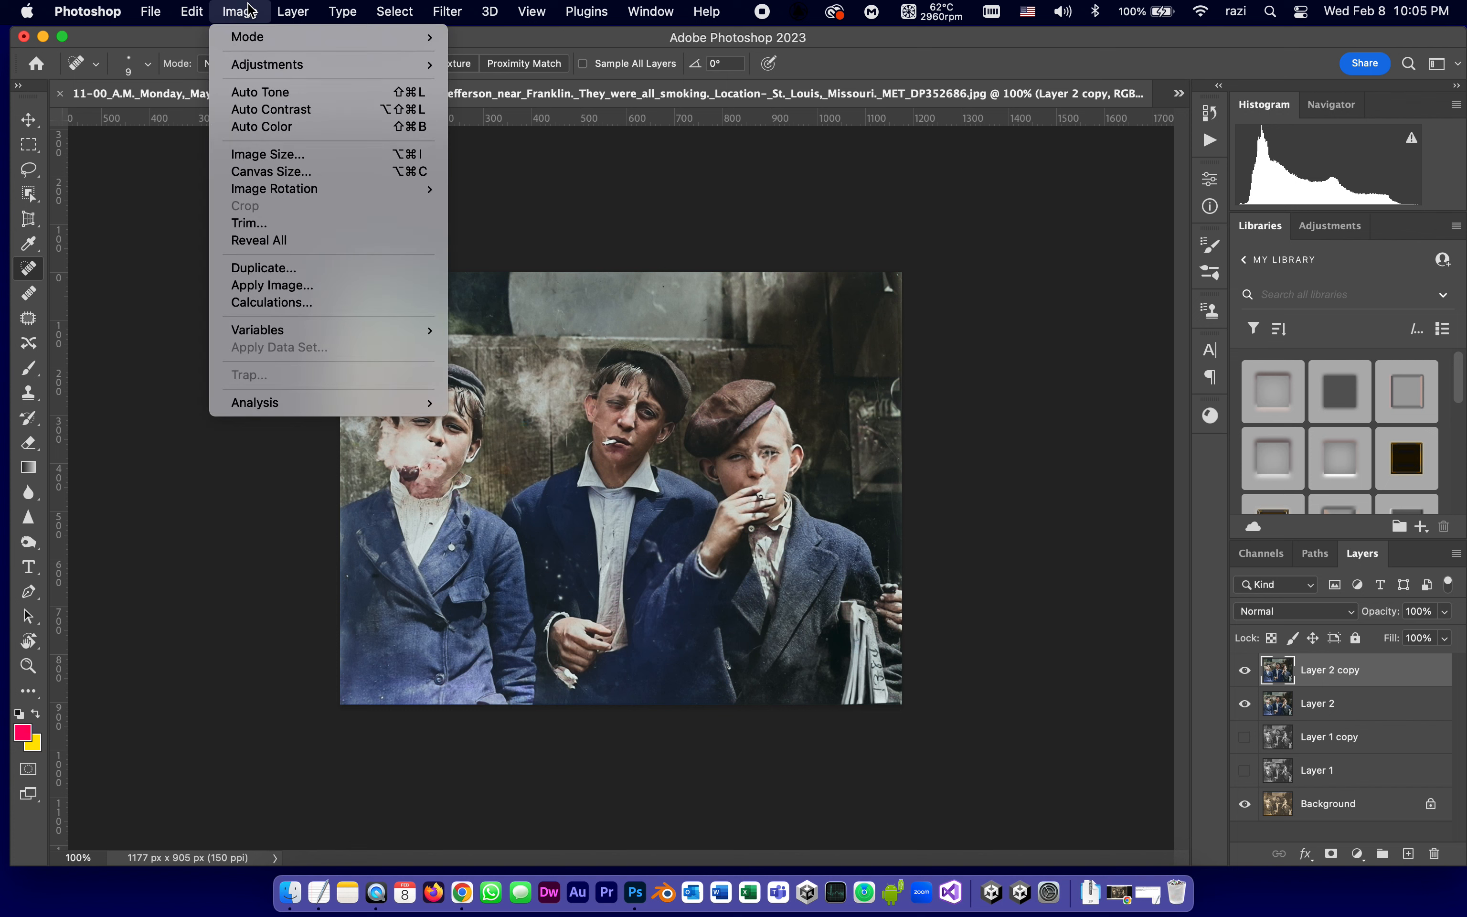
pyautogui.moveTo(271, 92)
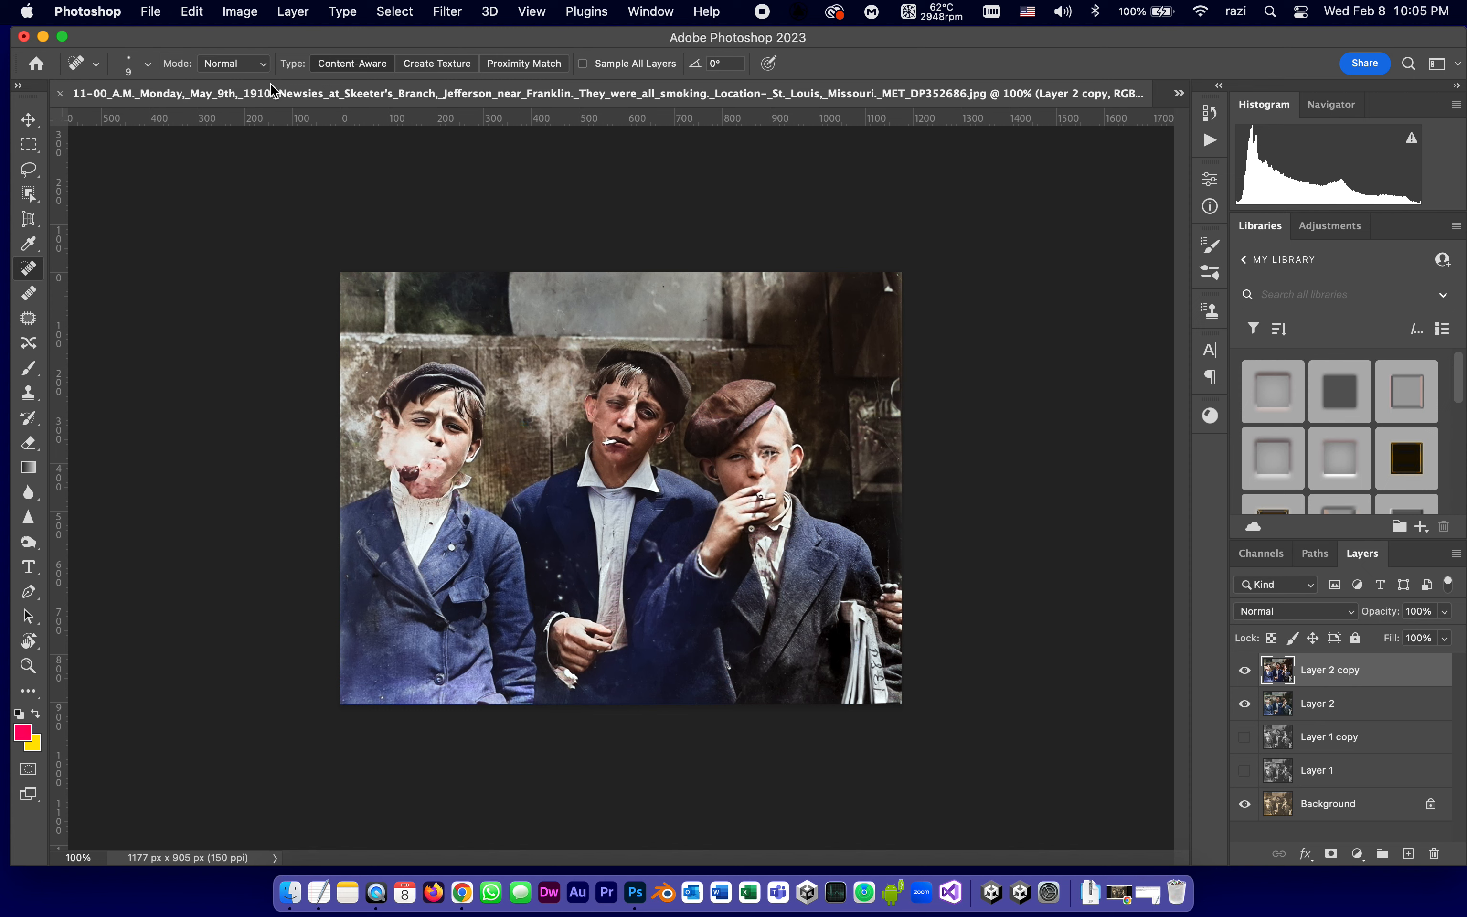
pyautogui.click(191, 12)
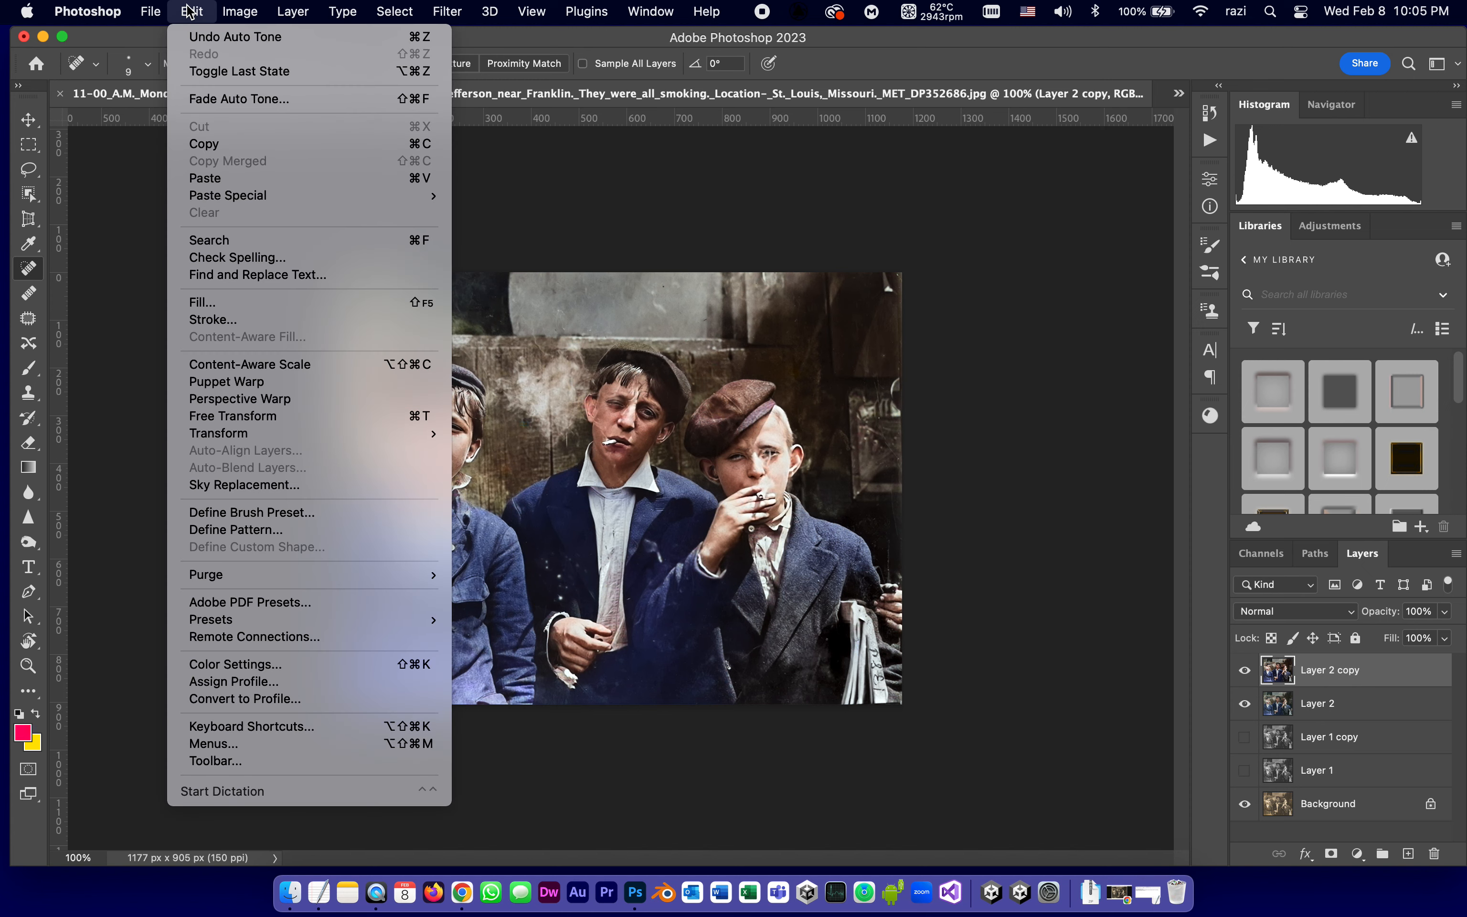
pyautogui.click(239, 99)
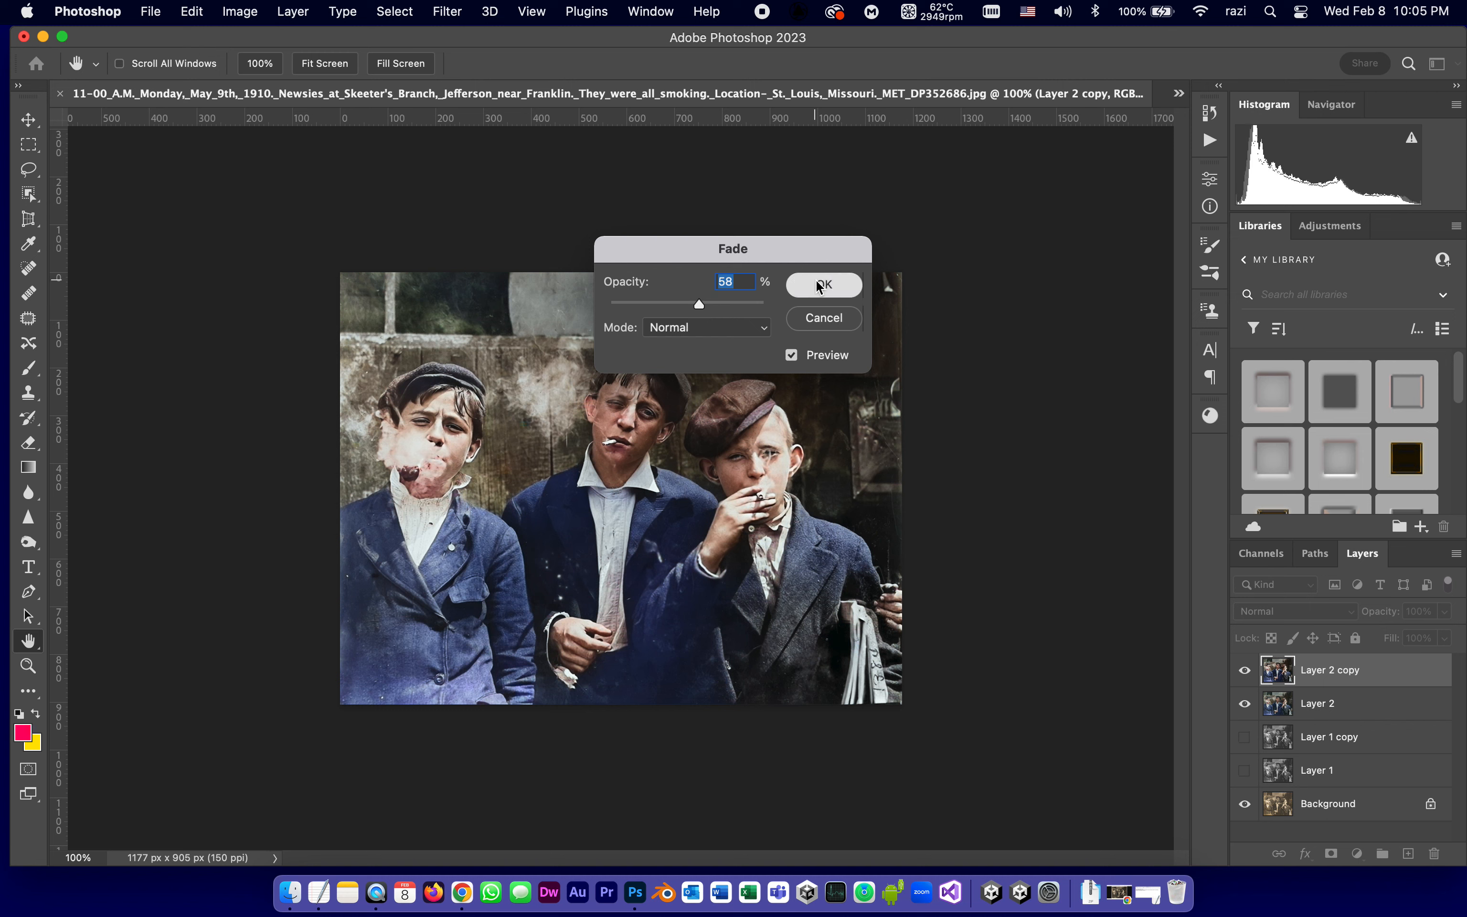
pyautogui.click(238, 11)
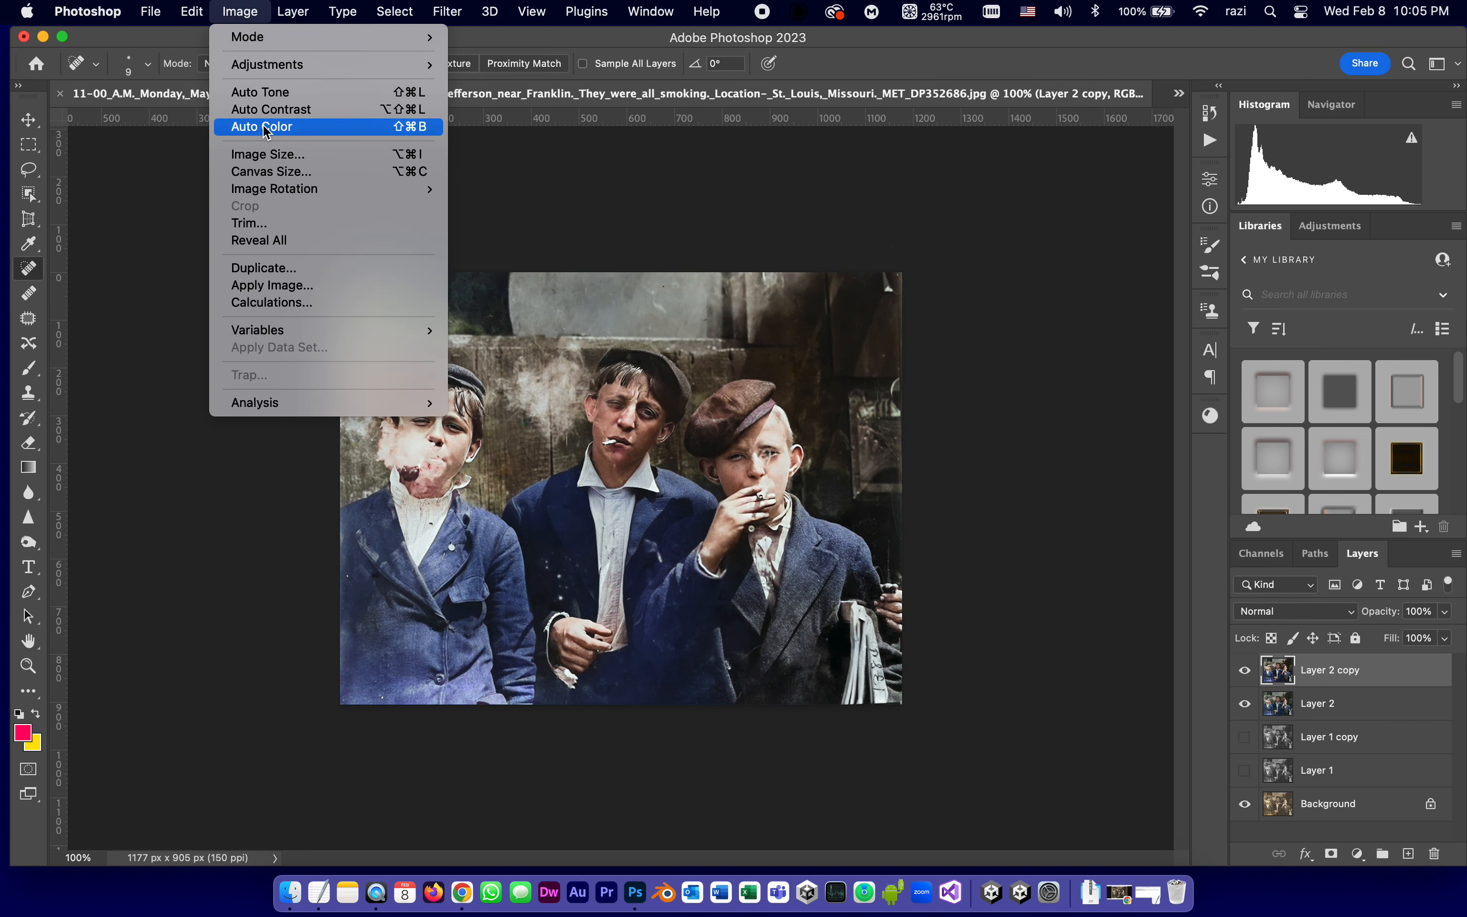
pyautogui.click(261, 126)
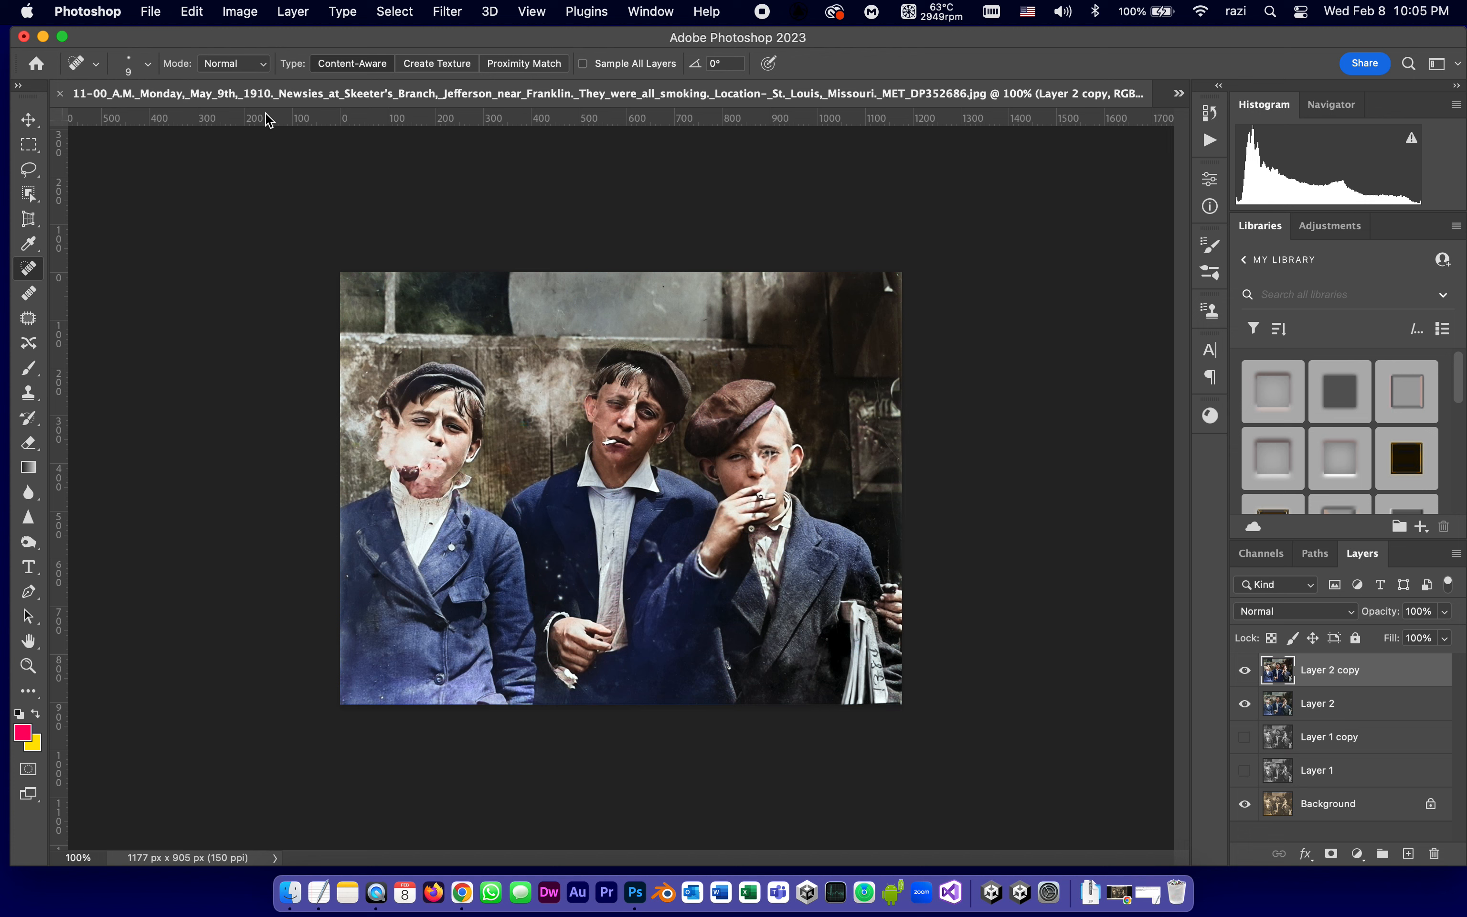
pyautogui.moveTo(204, 26)
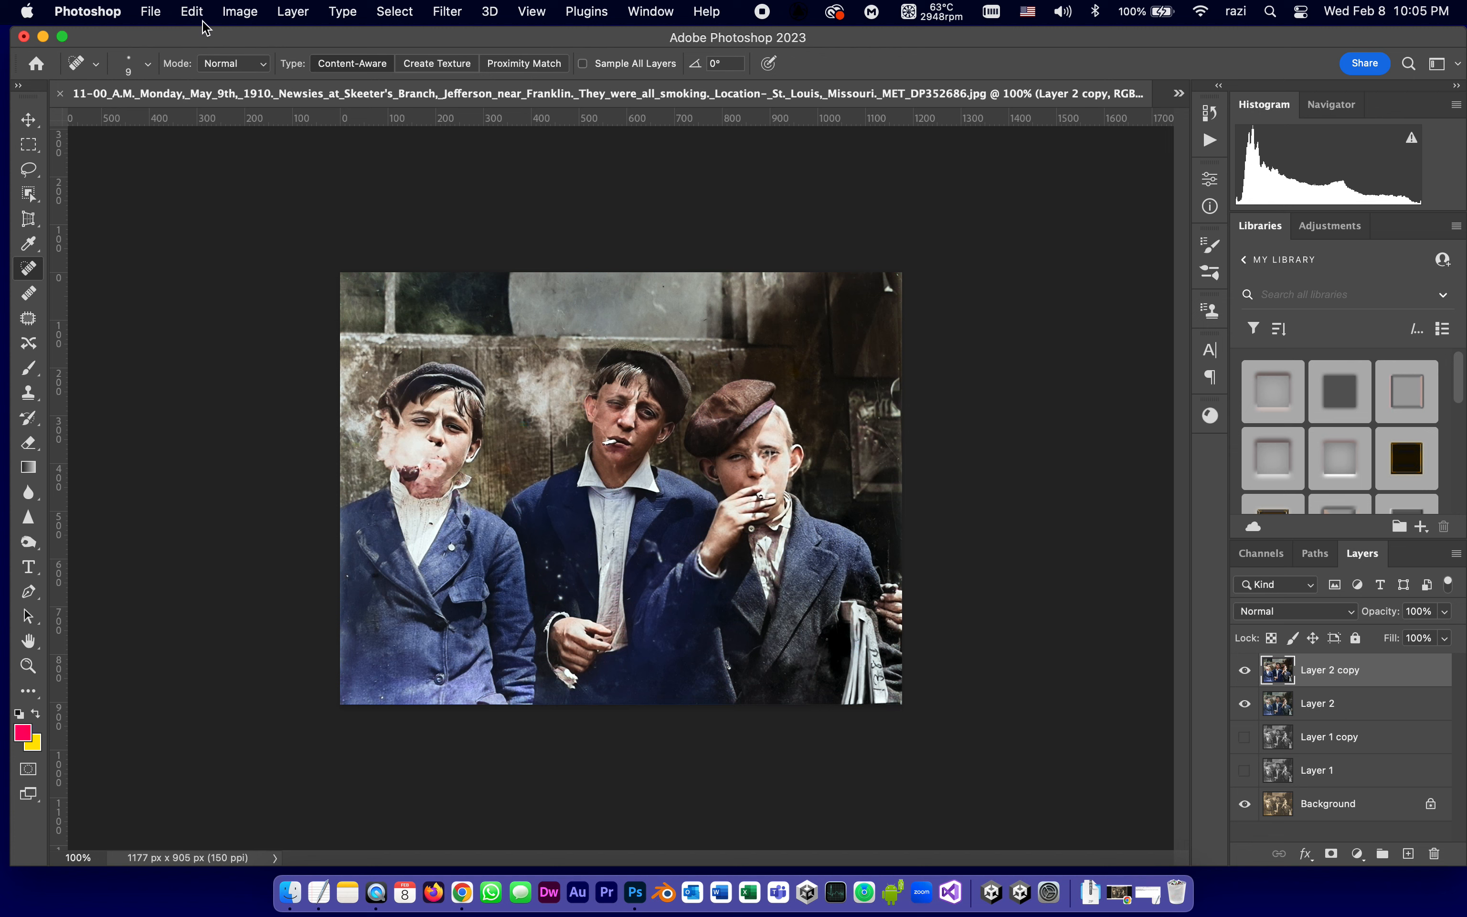
# Step: Fade the Auto Contrast correction on the copy layer to 51% opacity
pyautogui.click(191, 11)
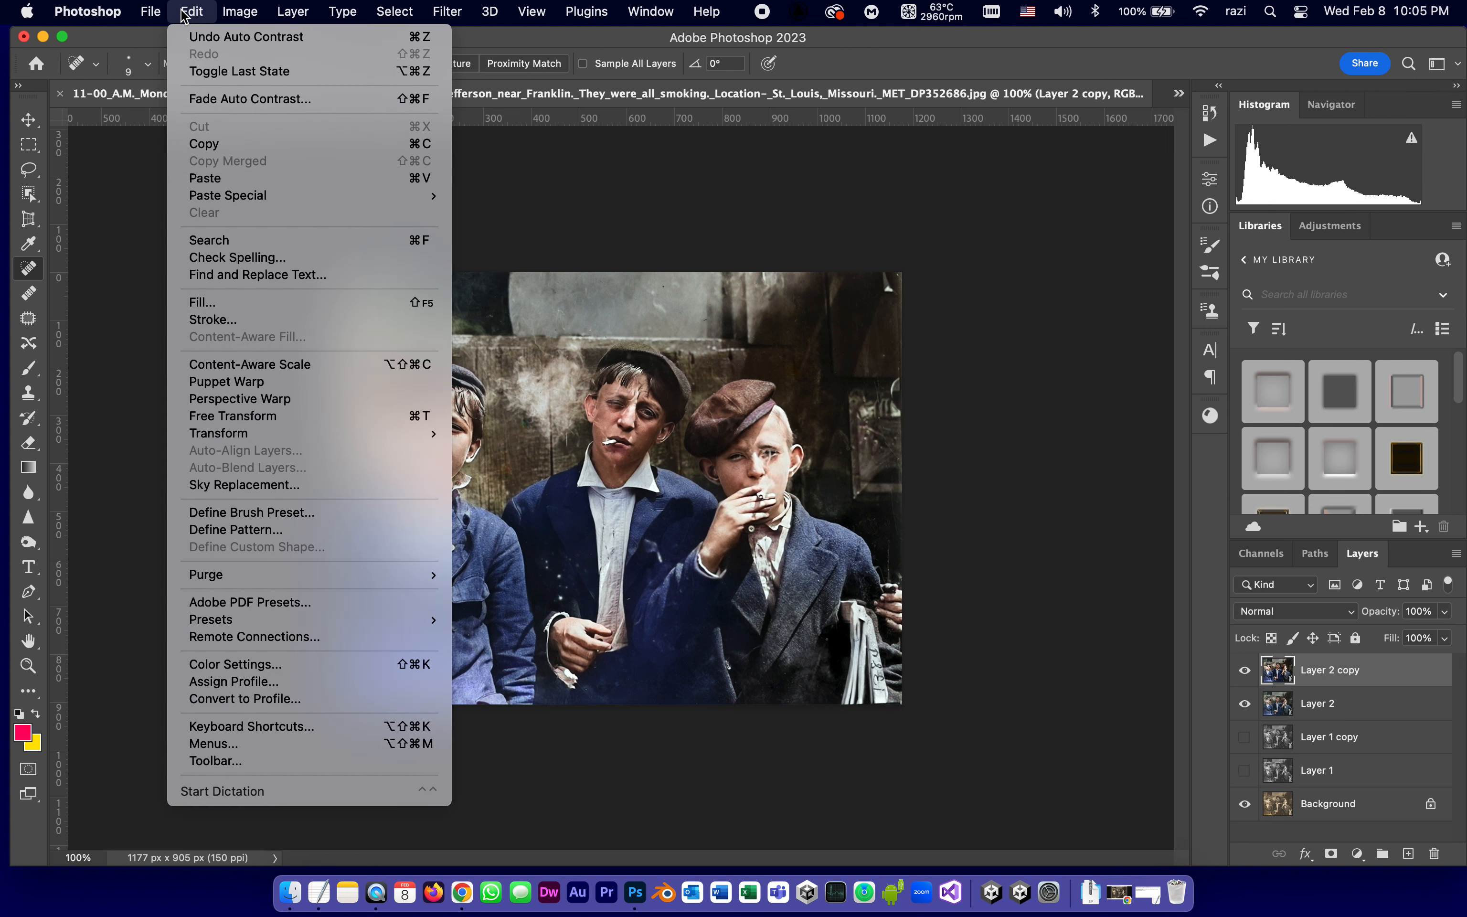
pyautogui.click(249, 98)
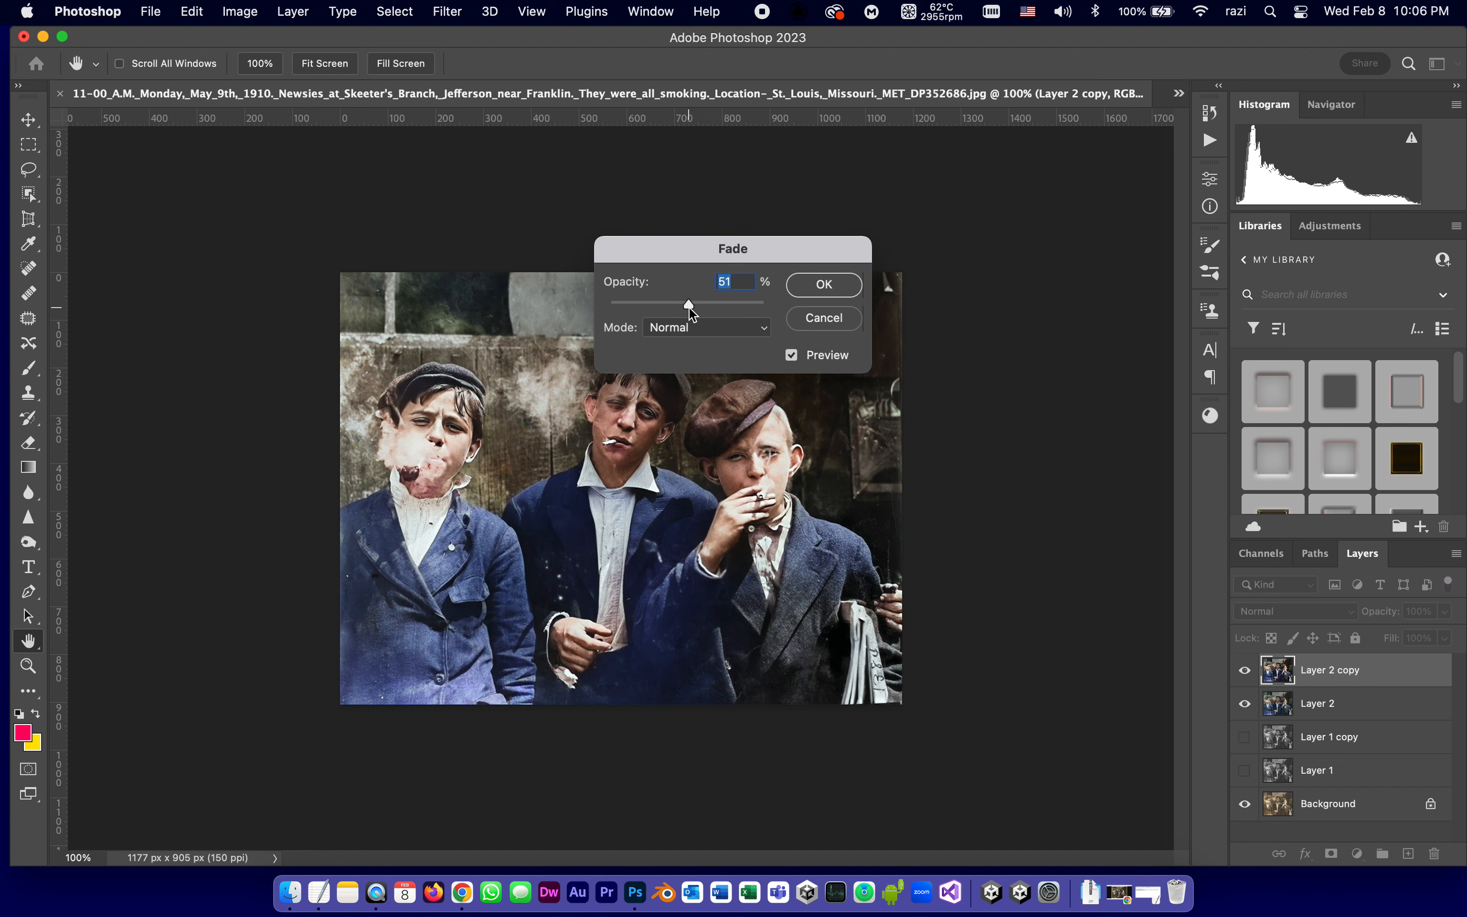
pyautogui.click(821, 285)
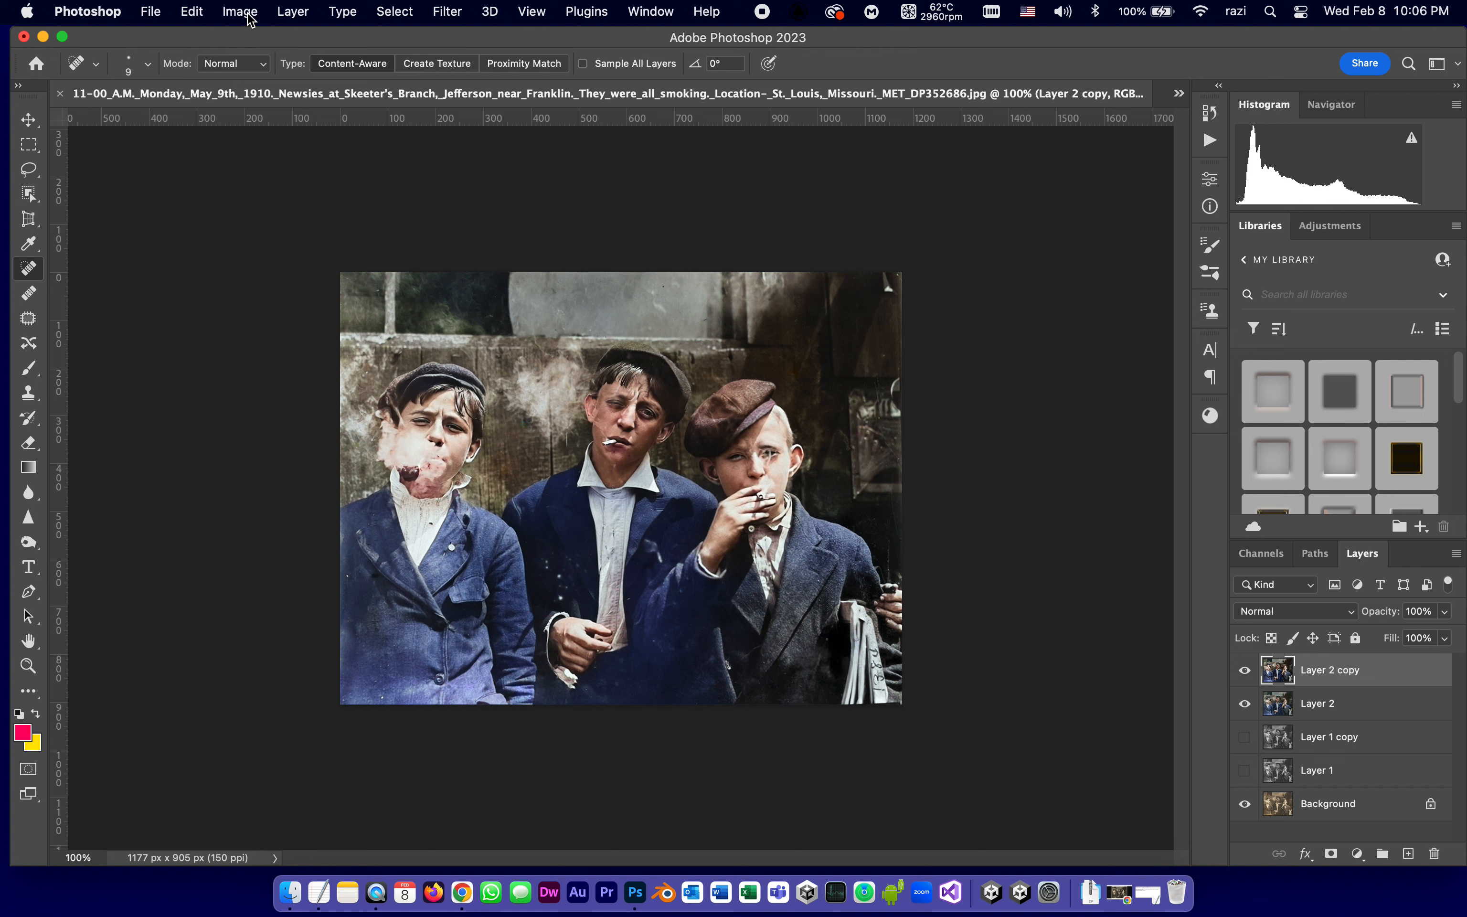
# Step: Apply Auto Color to Layer 2 copy and toggle its visibility off and on to compare
pyautogui.click(239, 11)
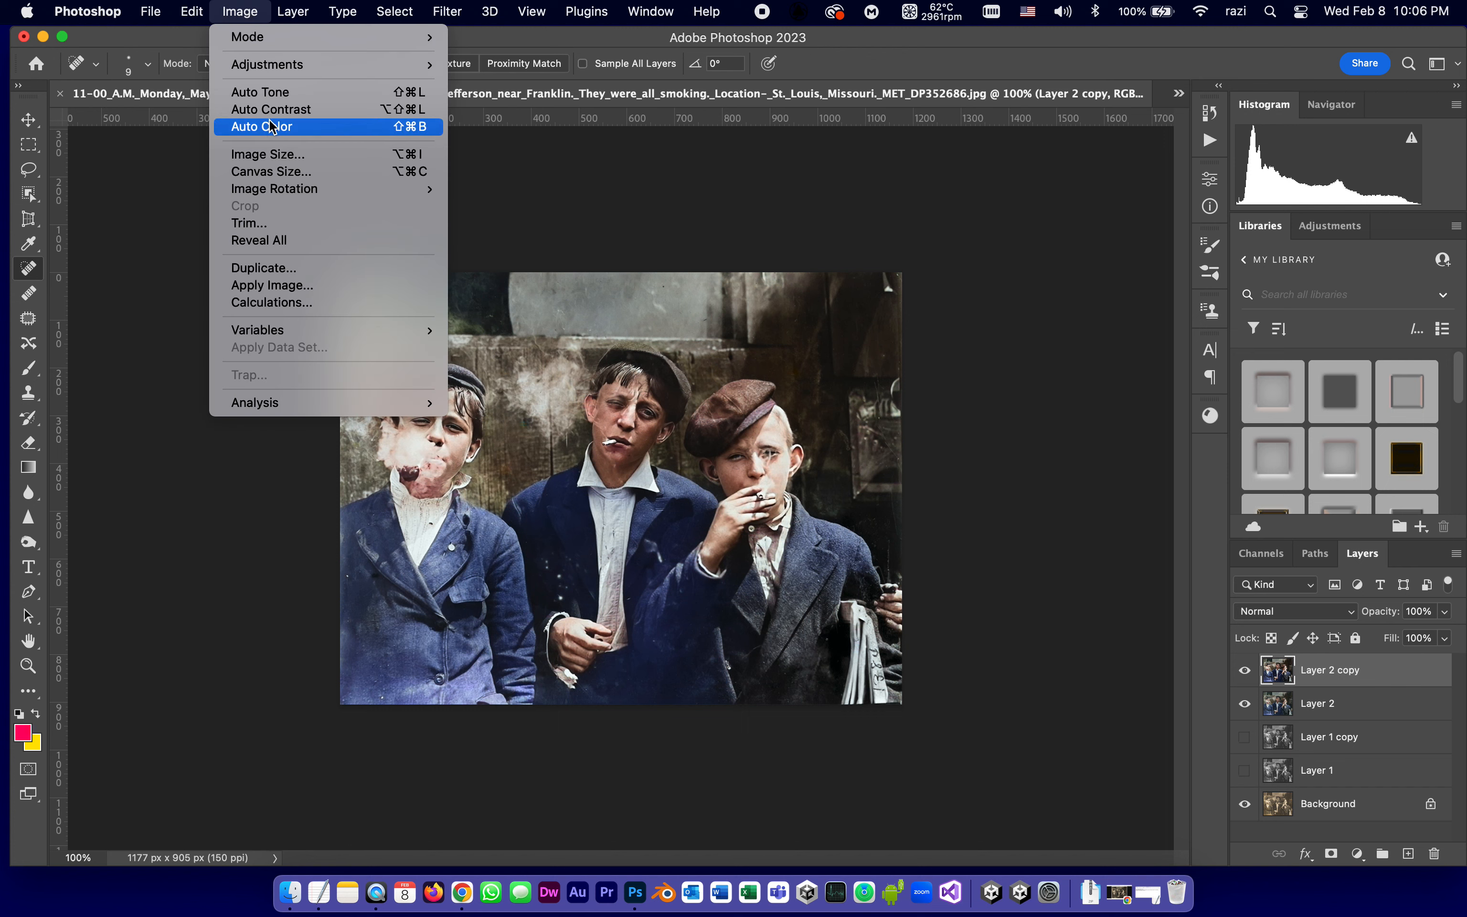
pyautogui.click(260, 126)
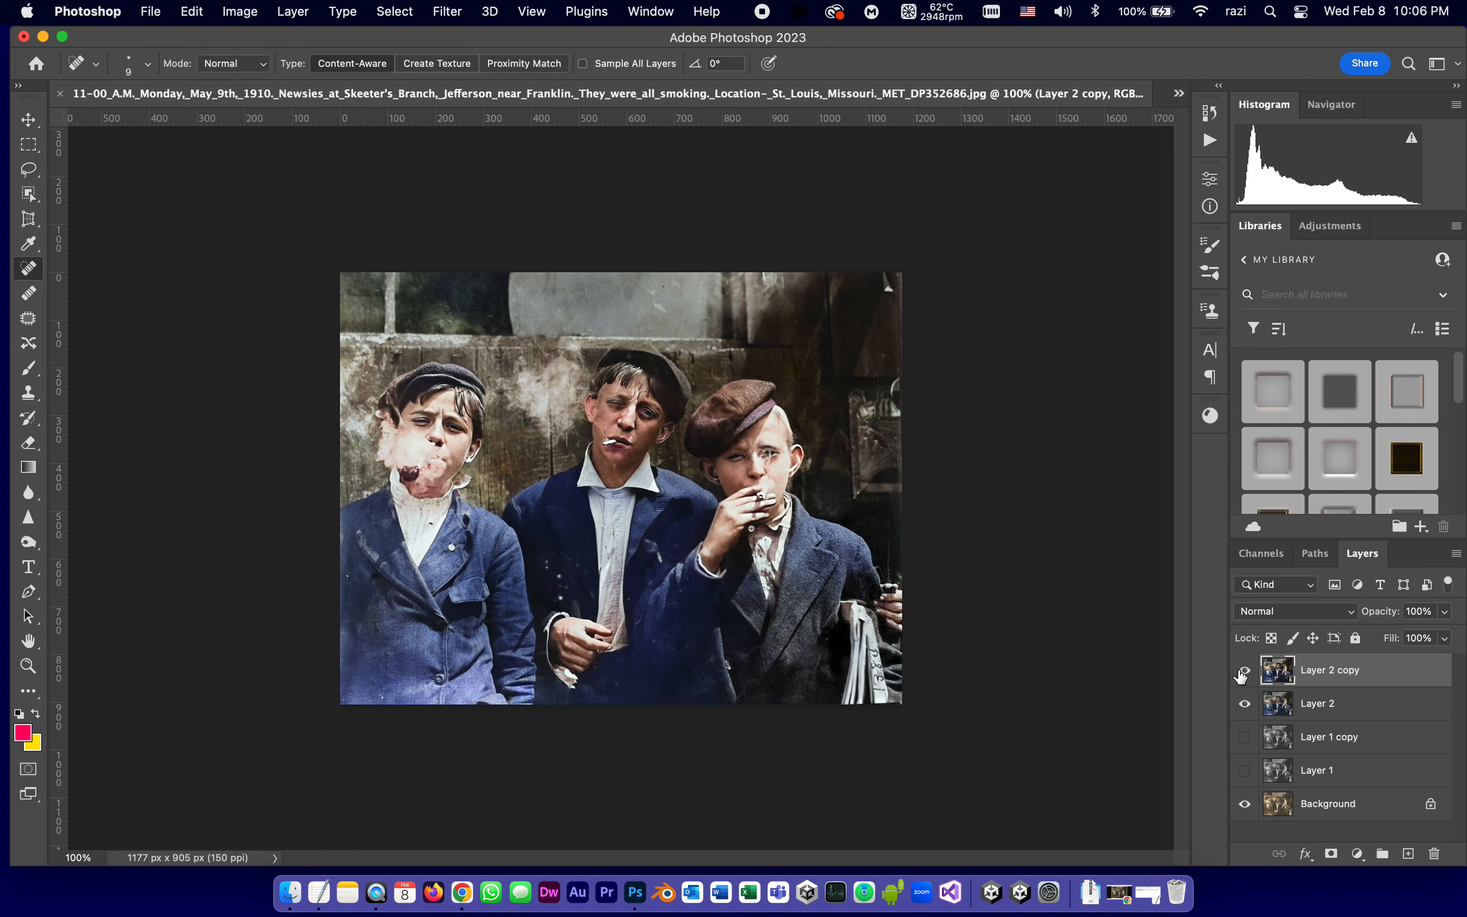
pyautogui.click(1245, 669)
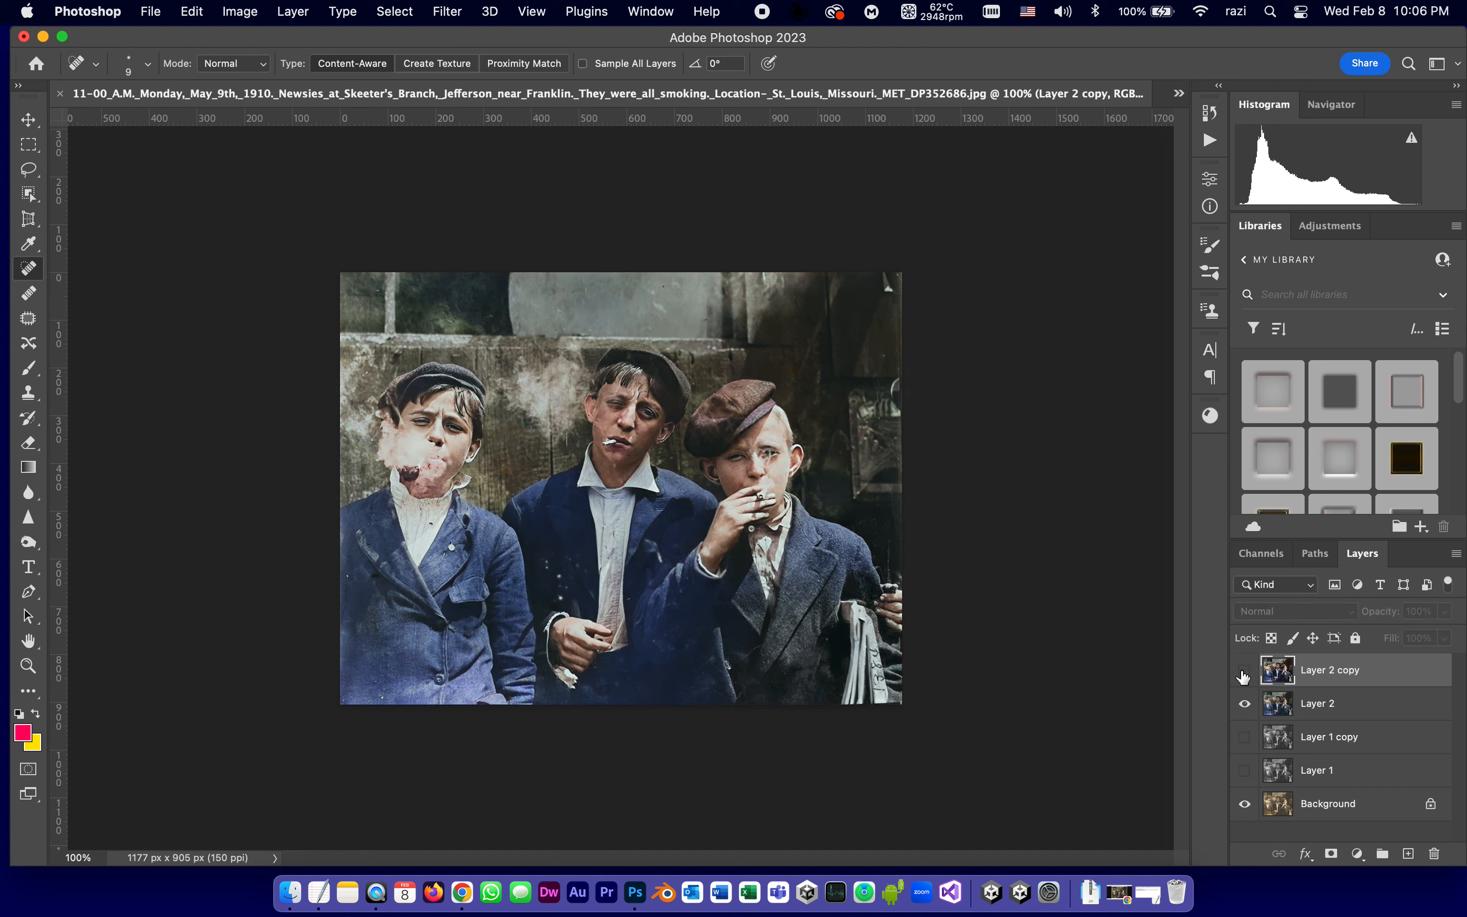
pyautogui.click(1244, 670)
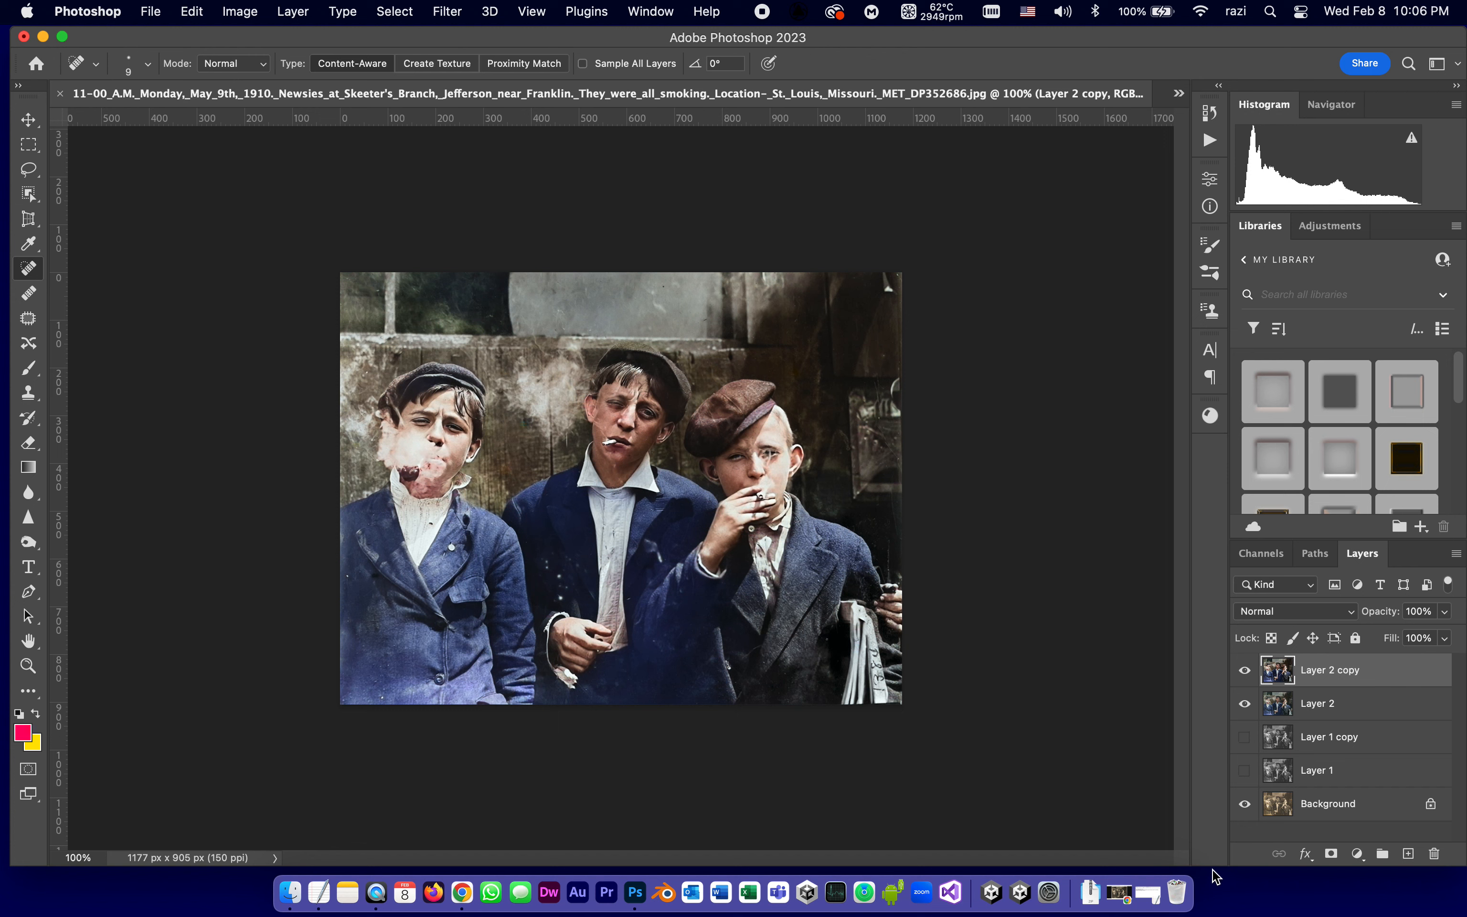
pyautogui.moveTo(1044, 635)
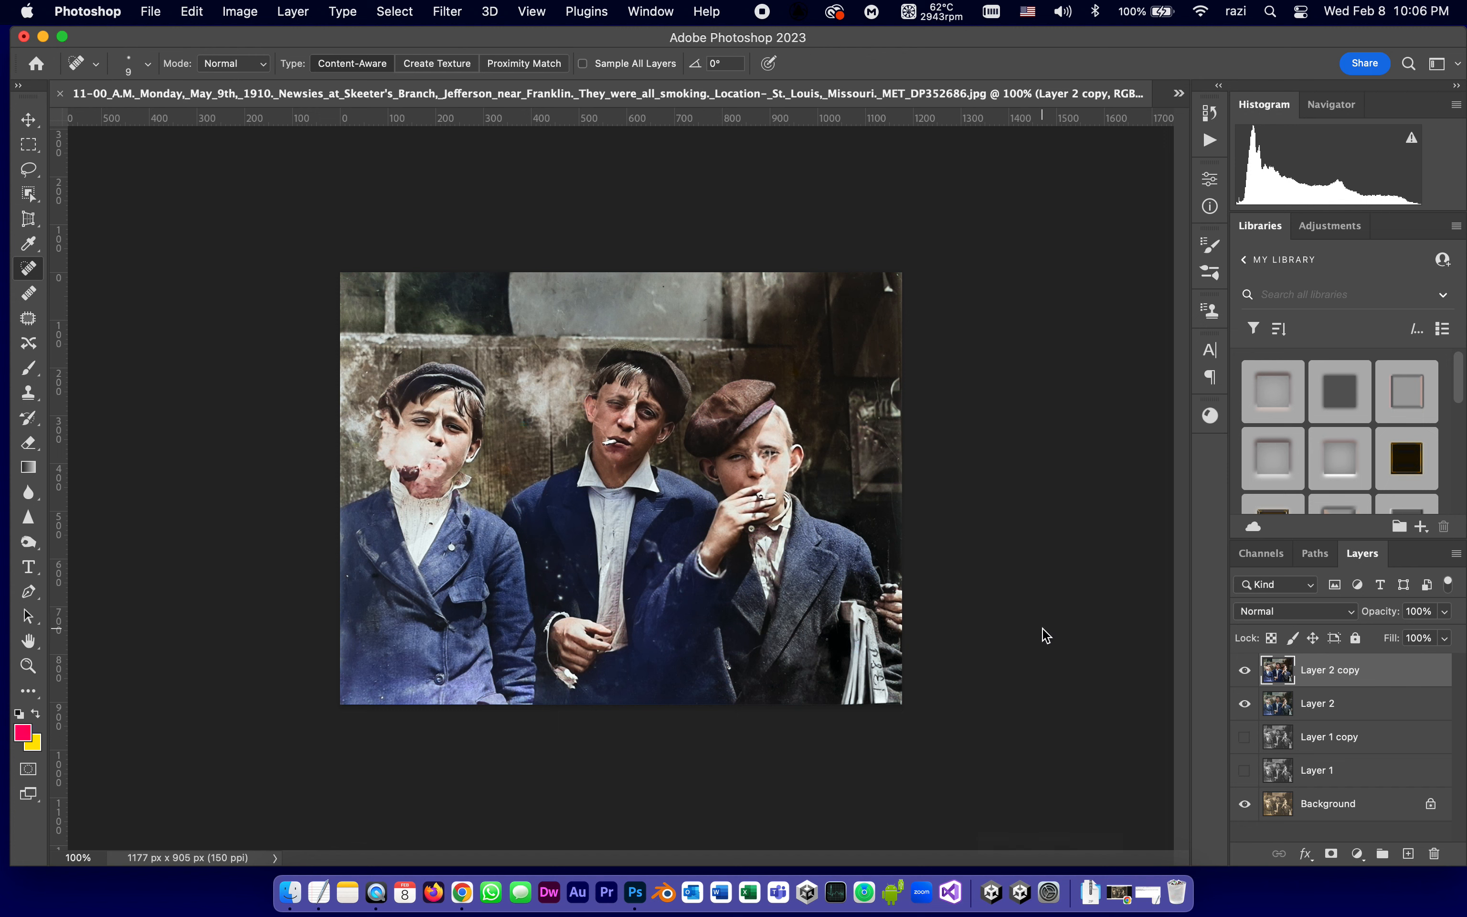
pyautogui.moveTo(1057, 792)
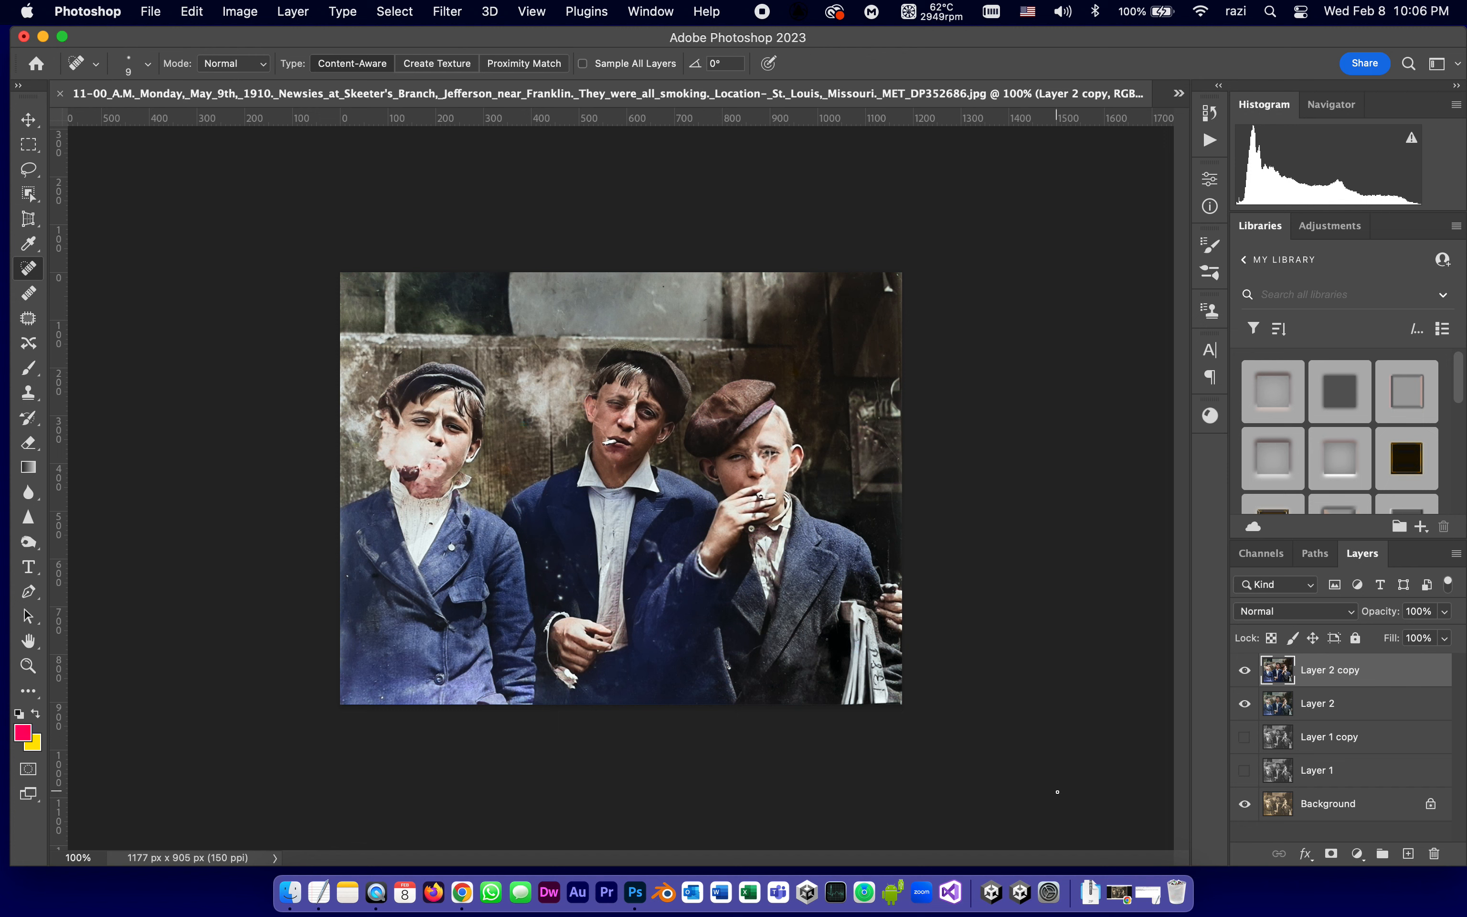
# Step: Launch the Camera Raw filter and apply its Auto tone settings to the newsboys photo
pyautogui.click(446, 12)
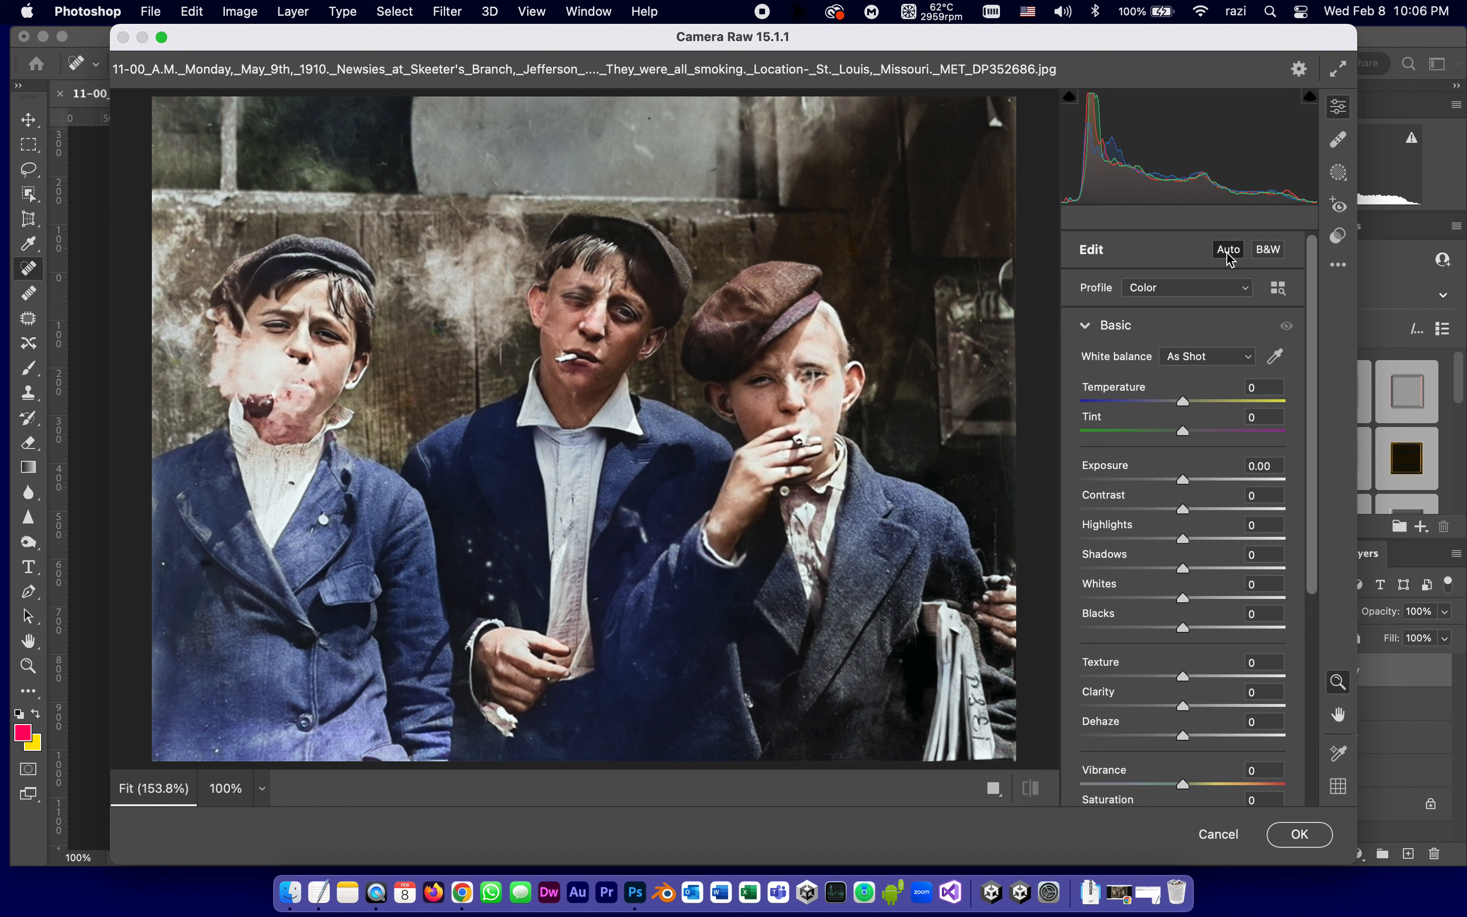
pyautogui.moveTo(1228, 250)
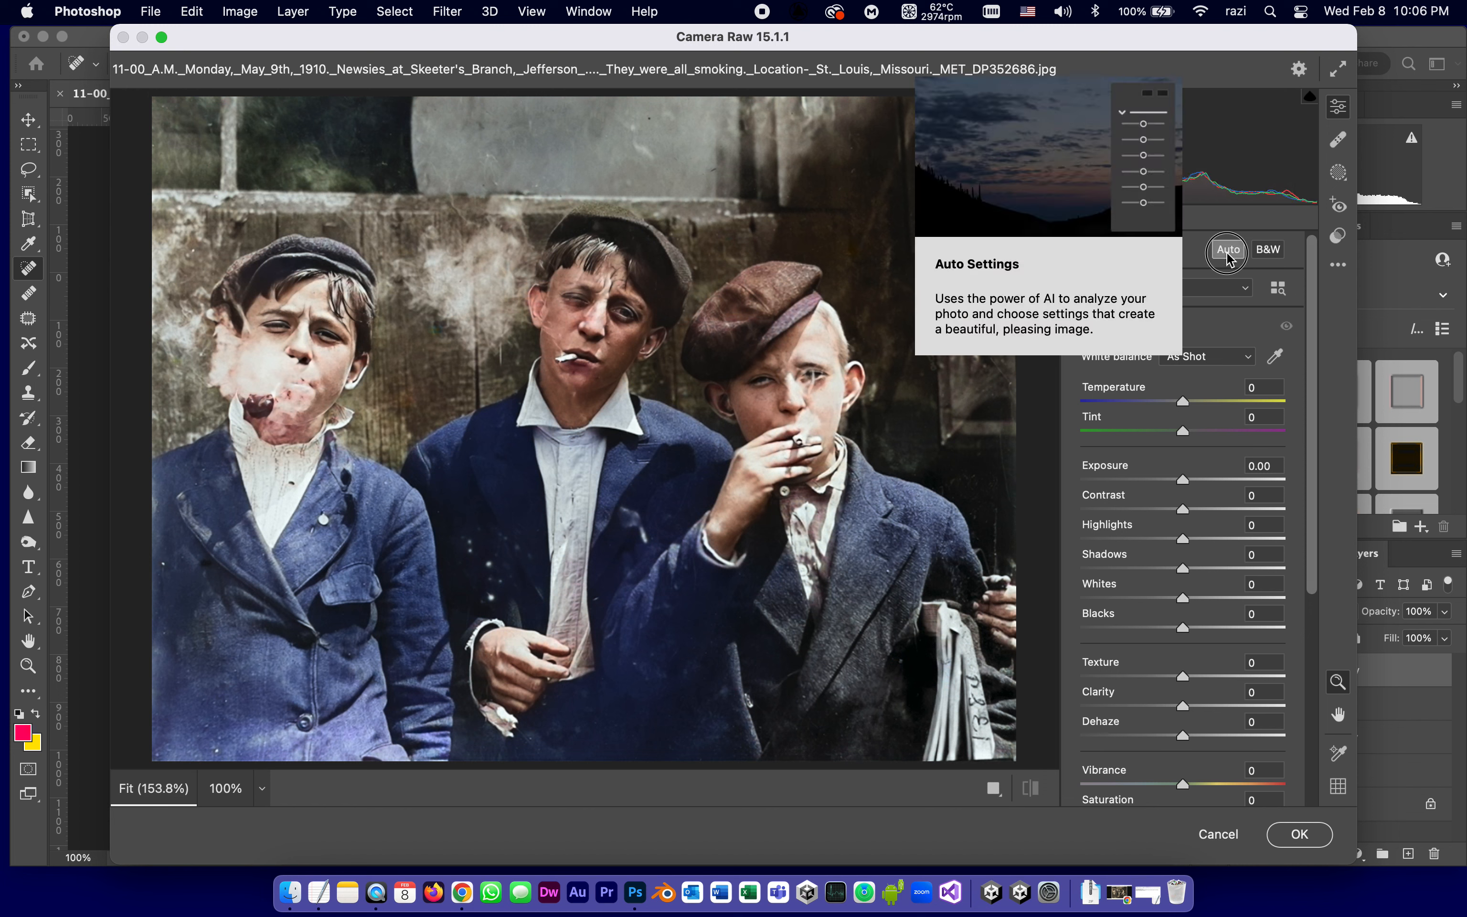
pyautogui.click(1227, 251)
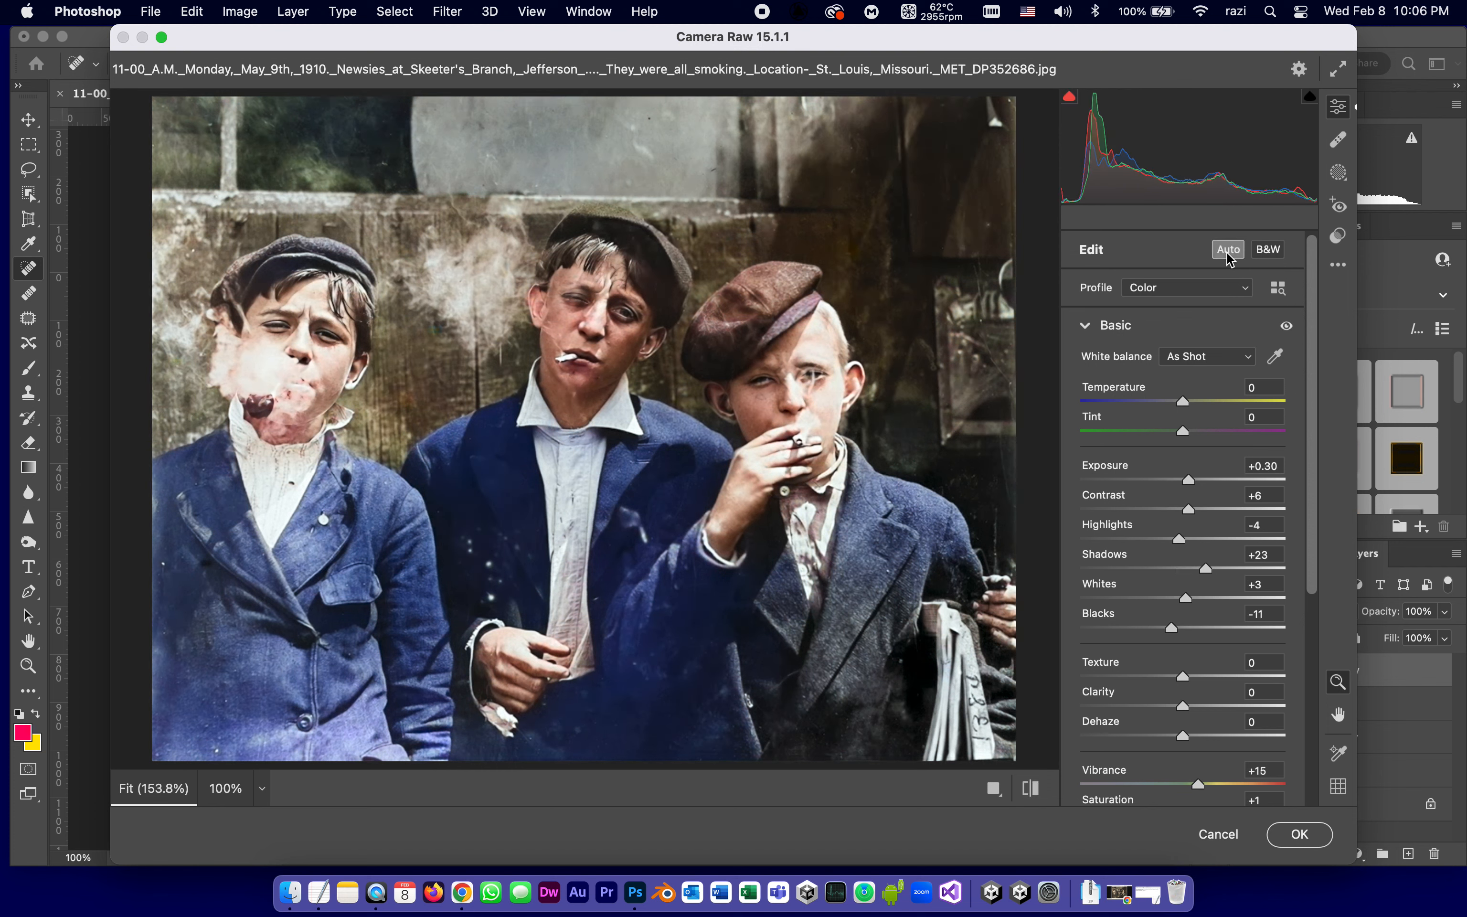
pyautogui.moveTo(1208, 499)
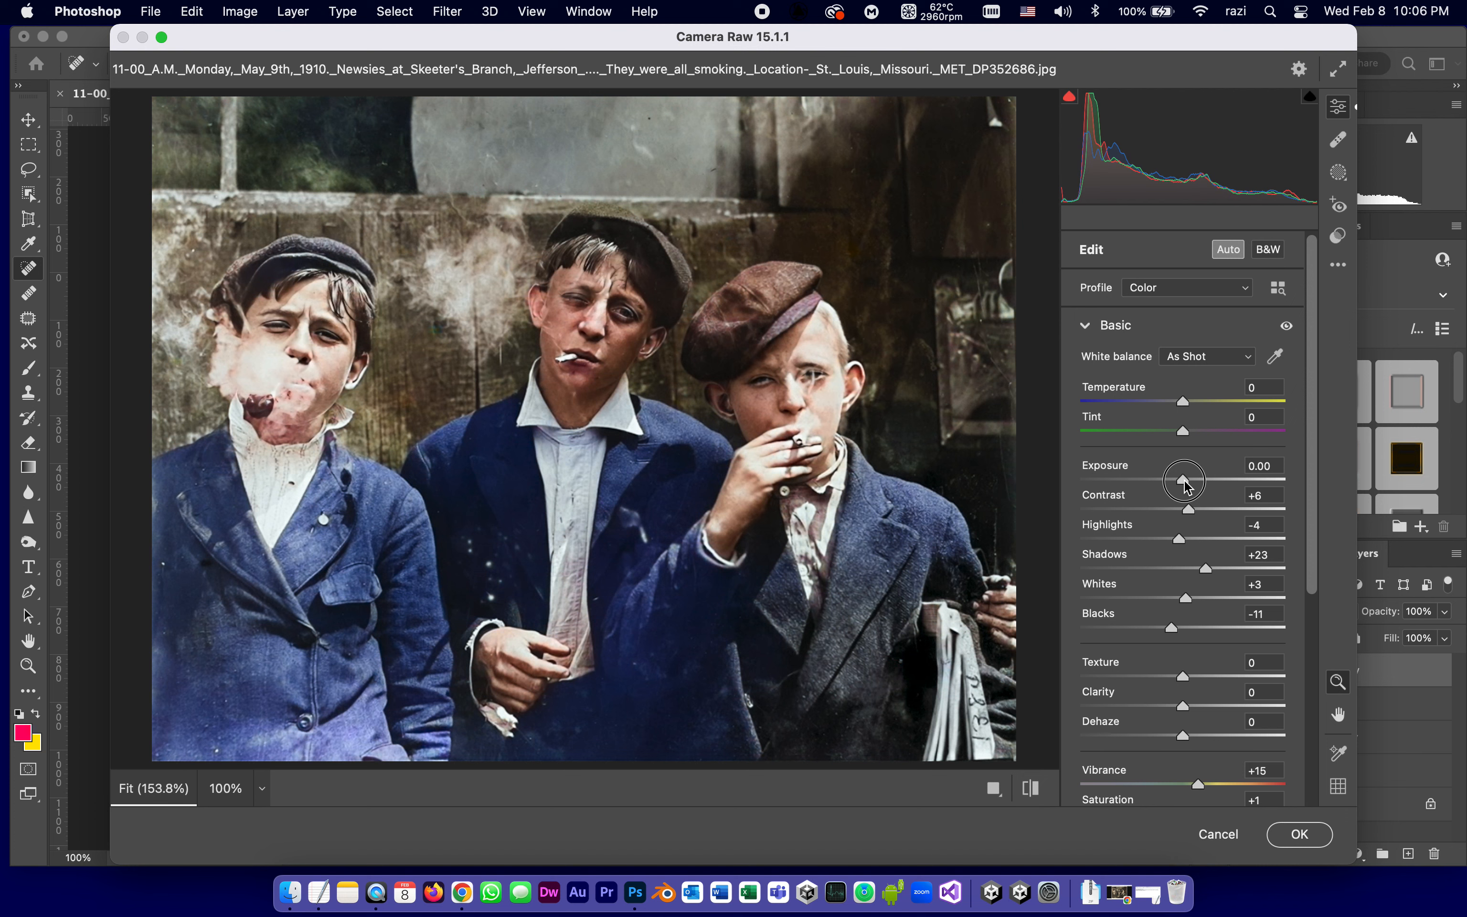
pyautogui.moveTo(1206, 570)
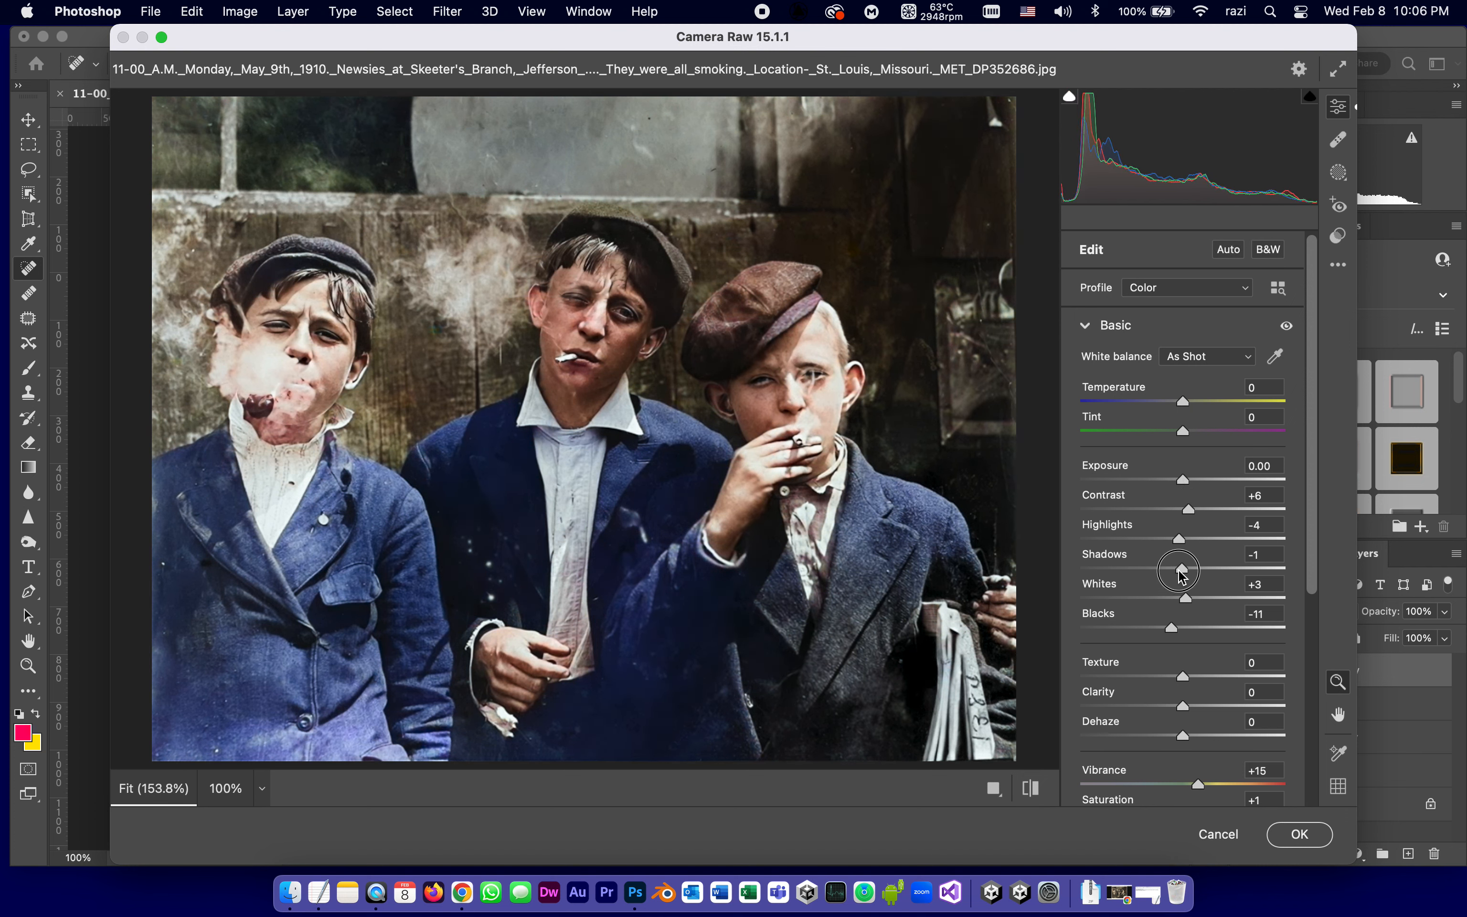
pyautogui.moveTo(1282, 879)
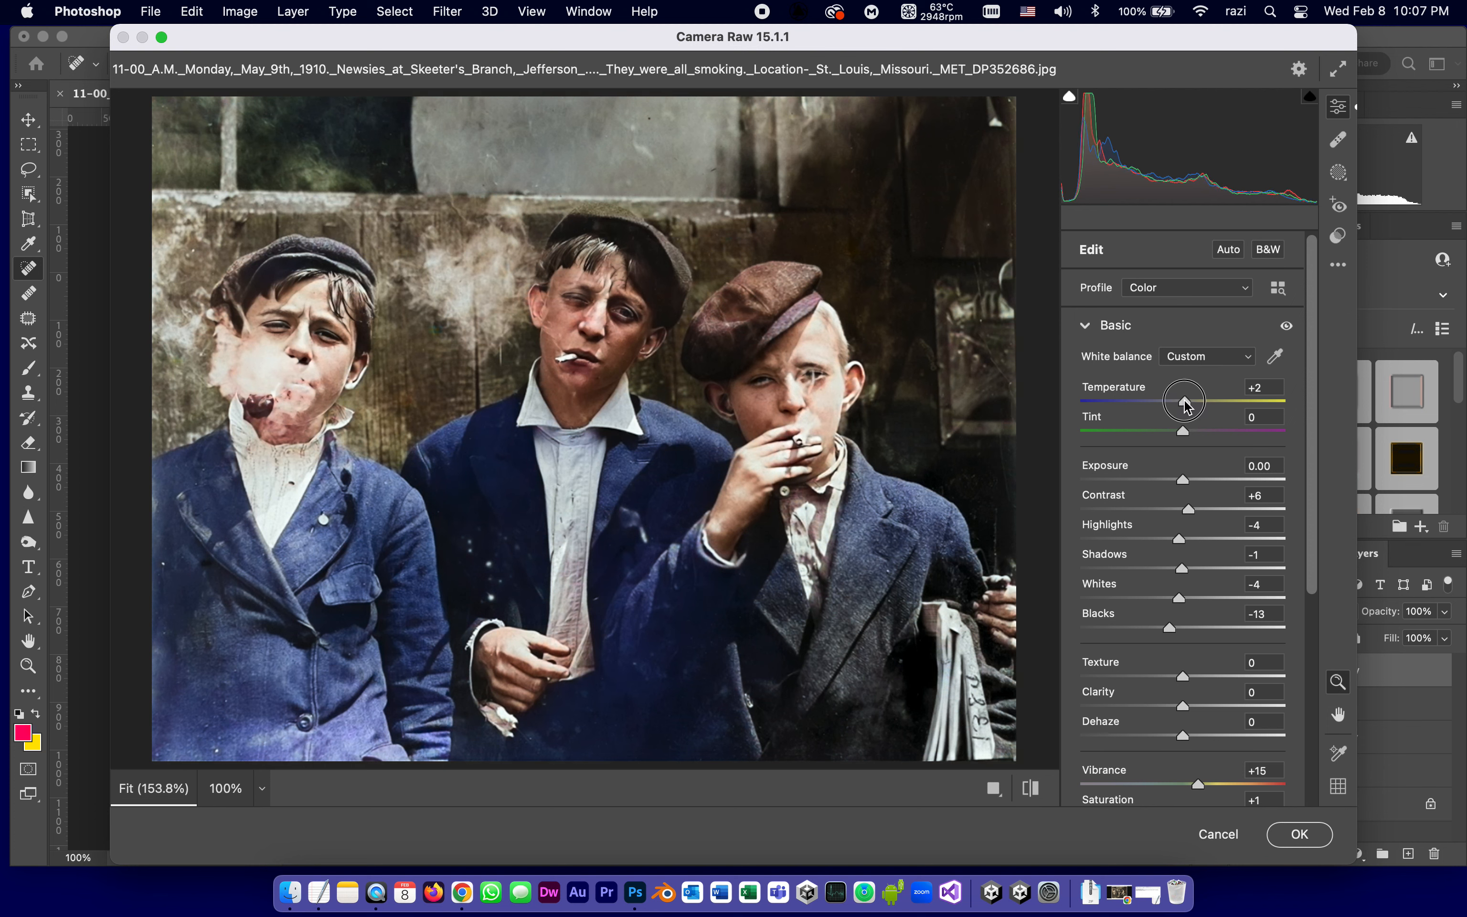
pyautogui.moveTo(1185, 644)
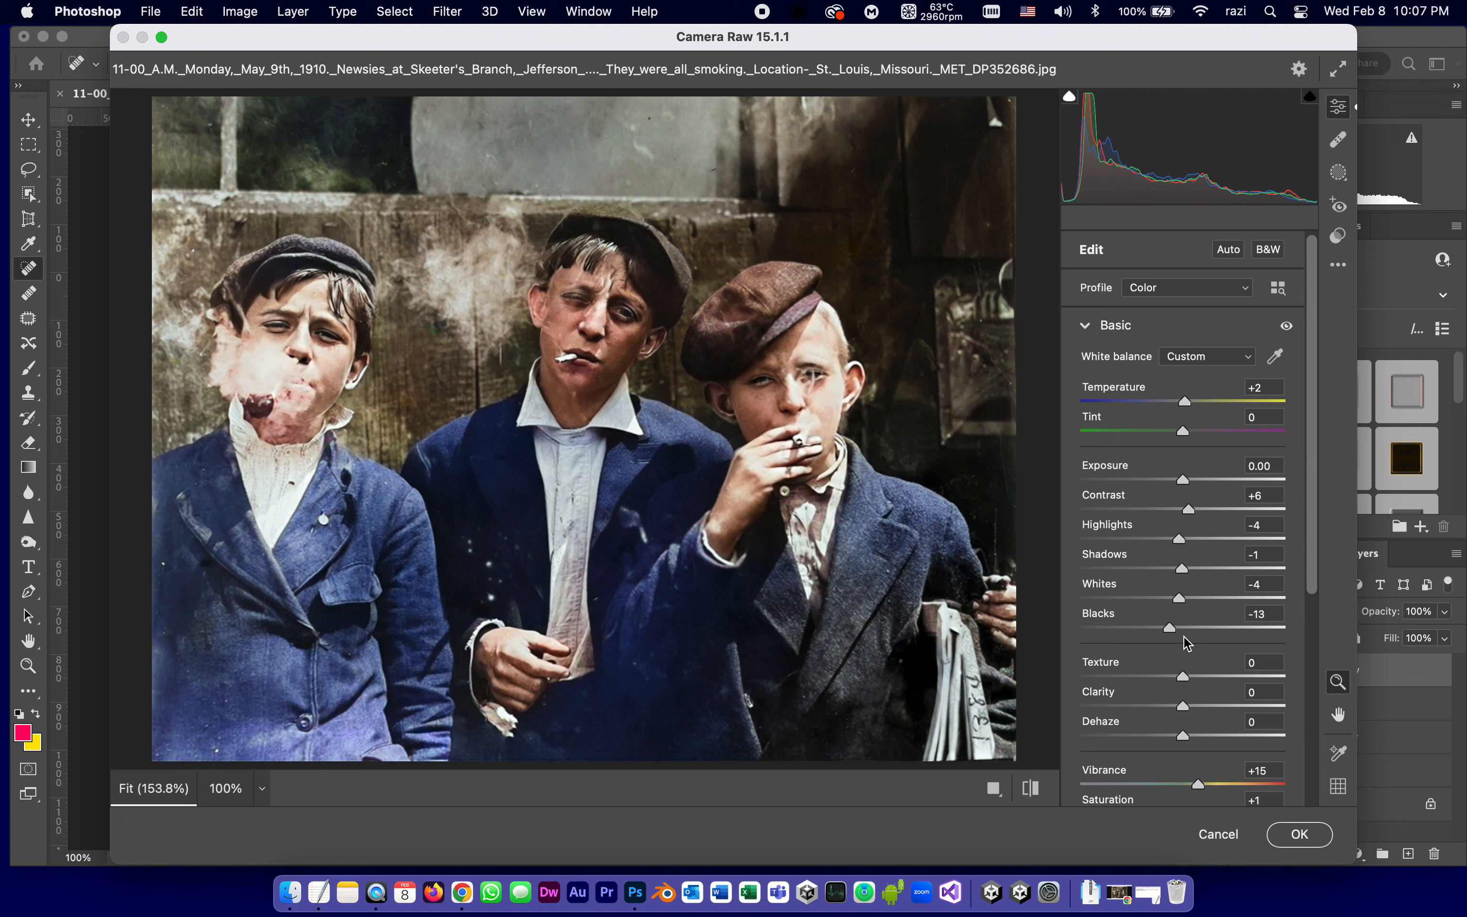
# Step: Scroll the Basic panel down to reach the Texture, Clarity and Dehaze controls
pyautogui.scroll(-3)
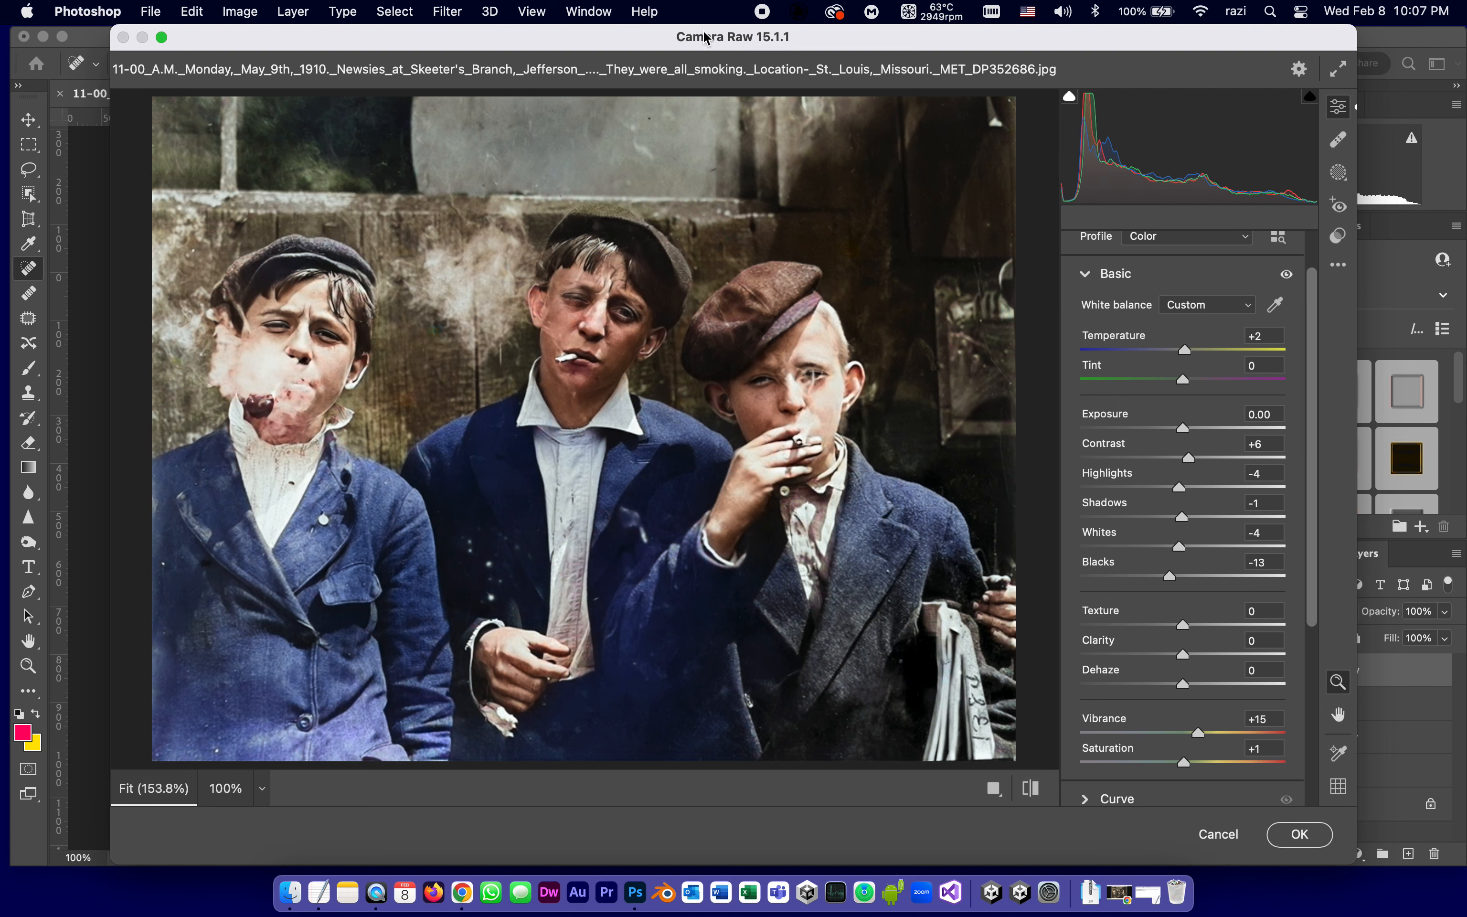
pyautogui.moveTo(976, 691)
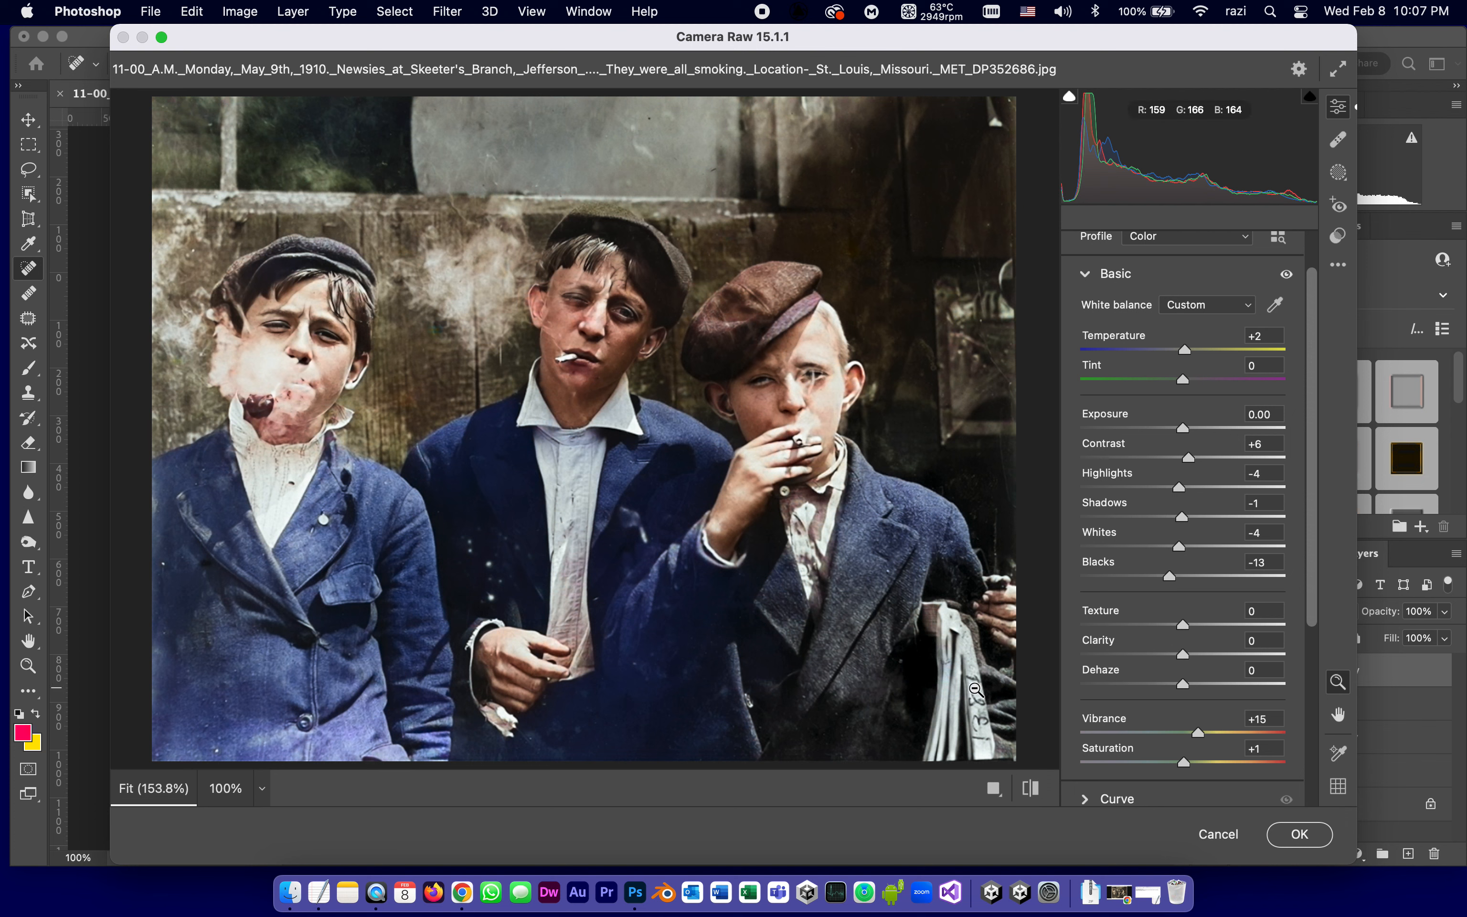
pyautogui.moveTo(1154, 656)
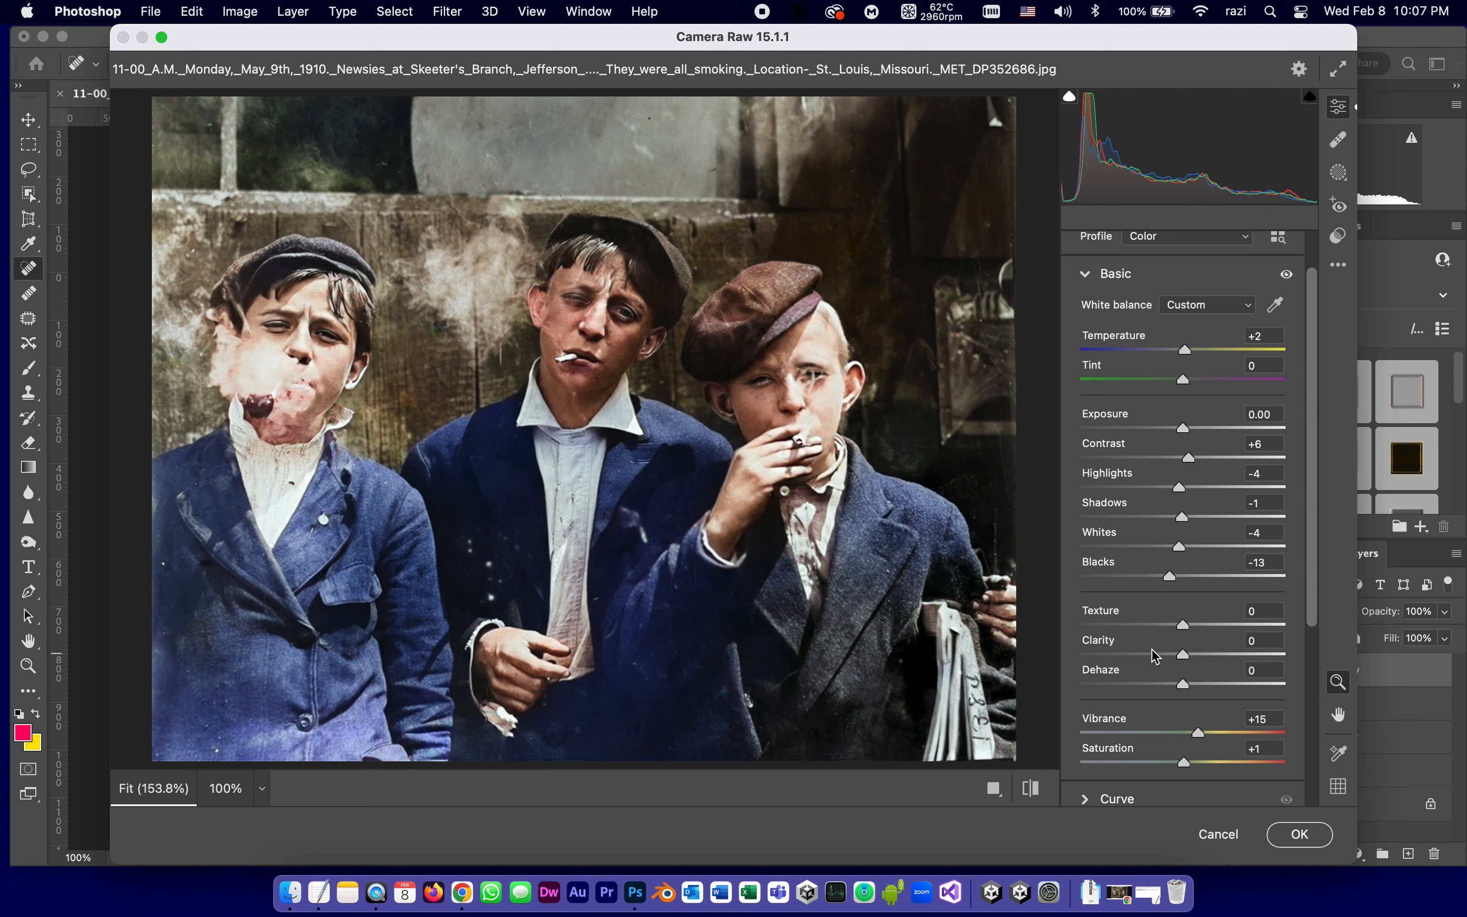
pyautogui.moveTo(1191, 630)
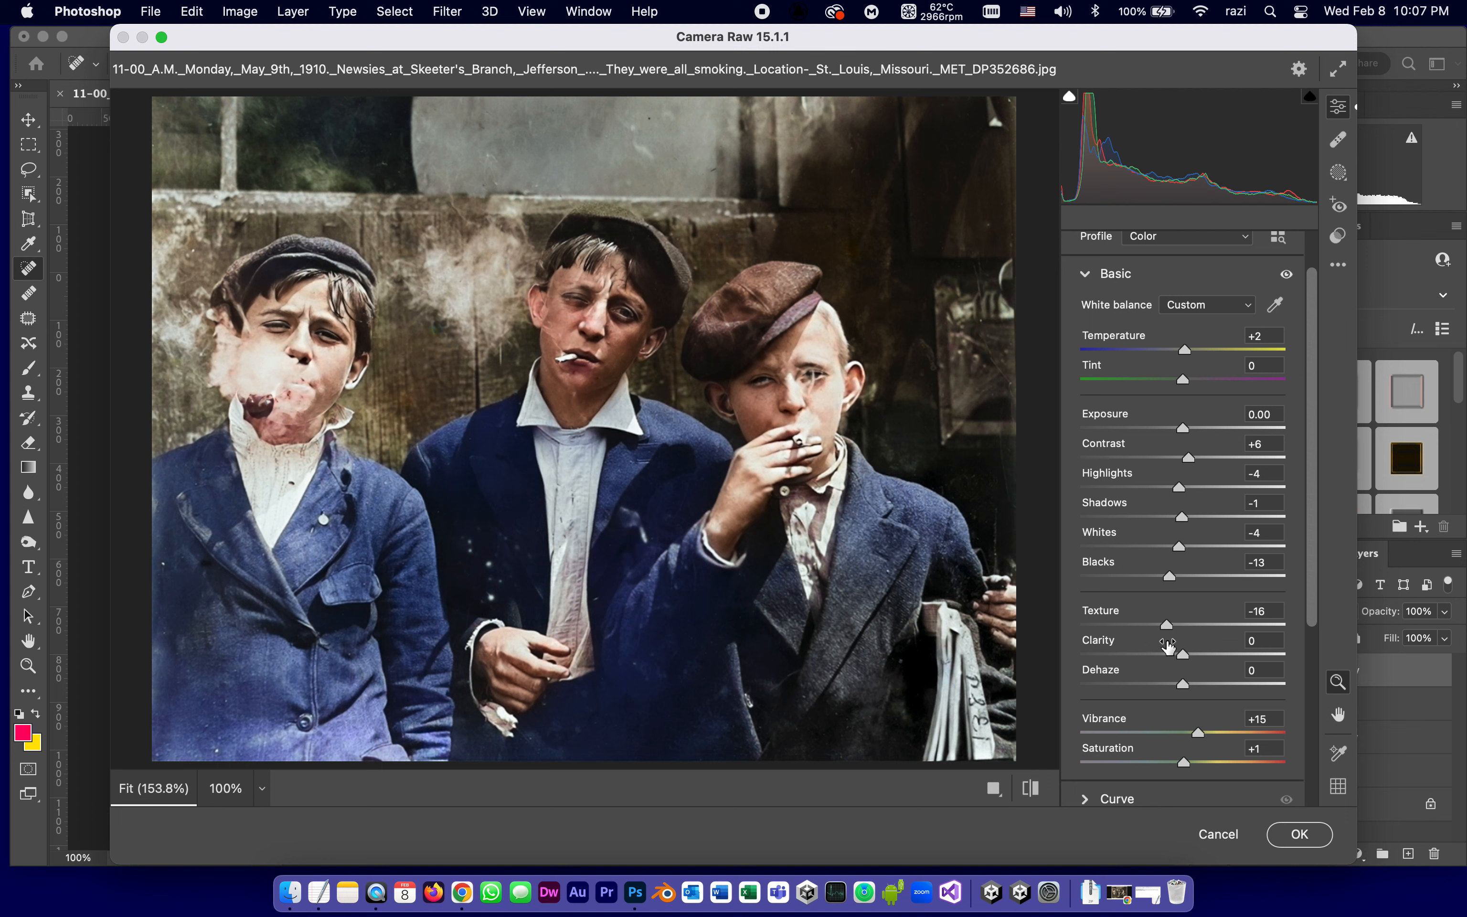
pyautogui.moveTo(1178, 682)
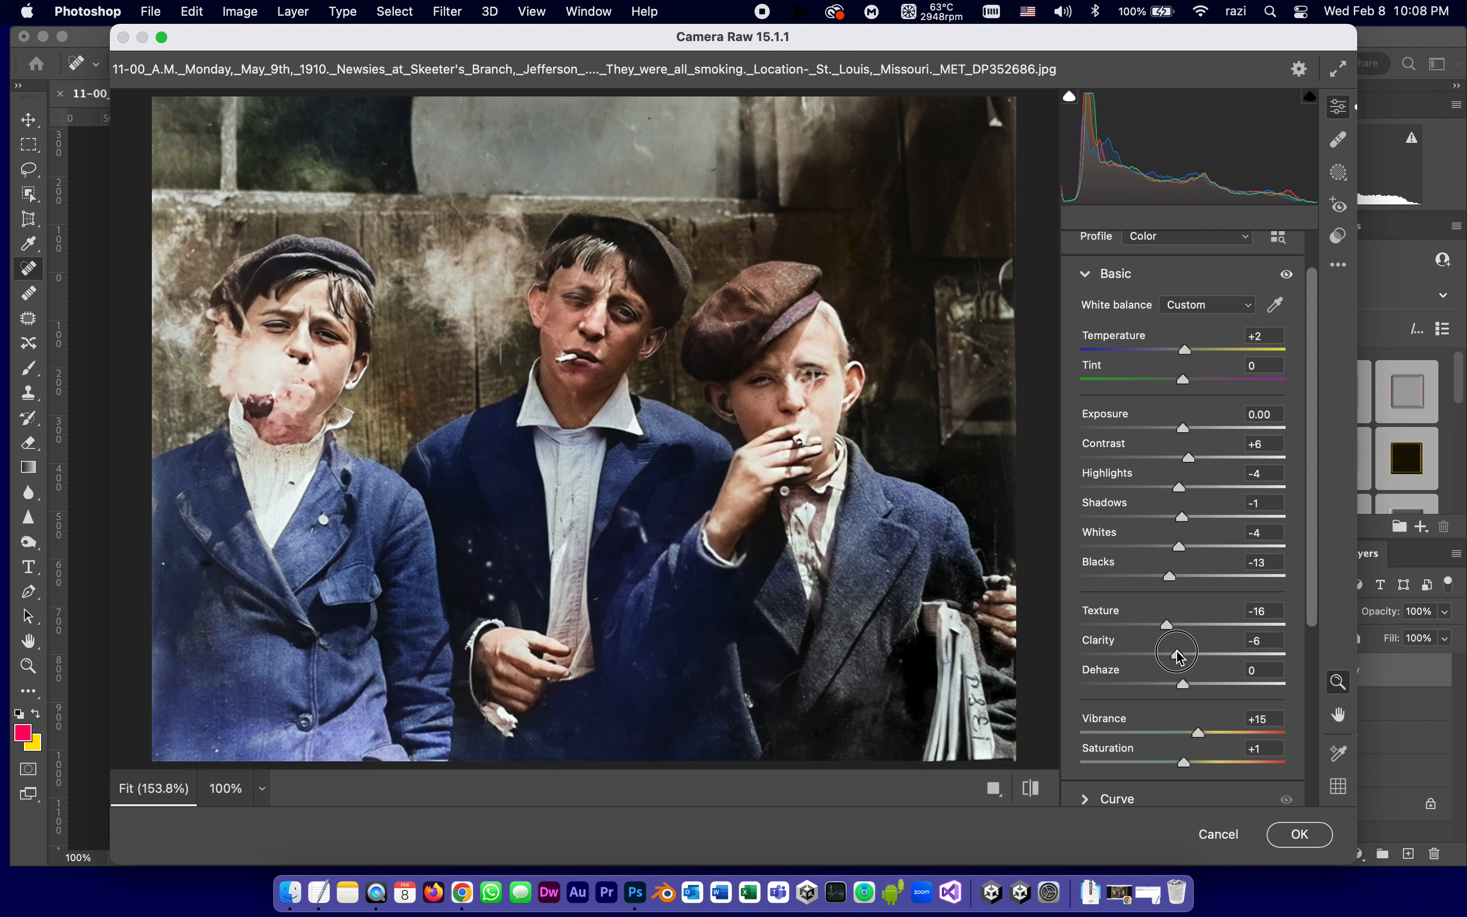
pyautogui.moveTo(1177, 651)
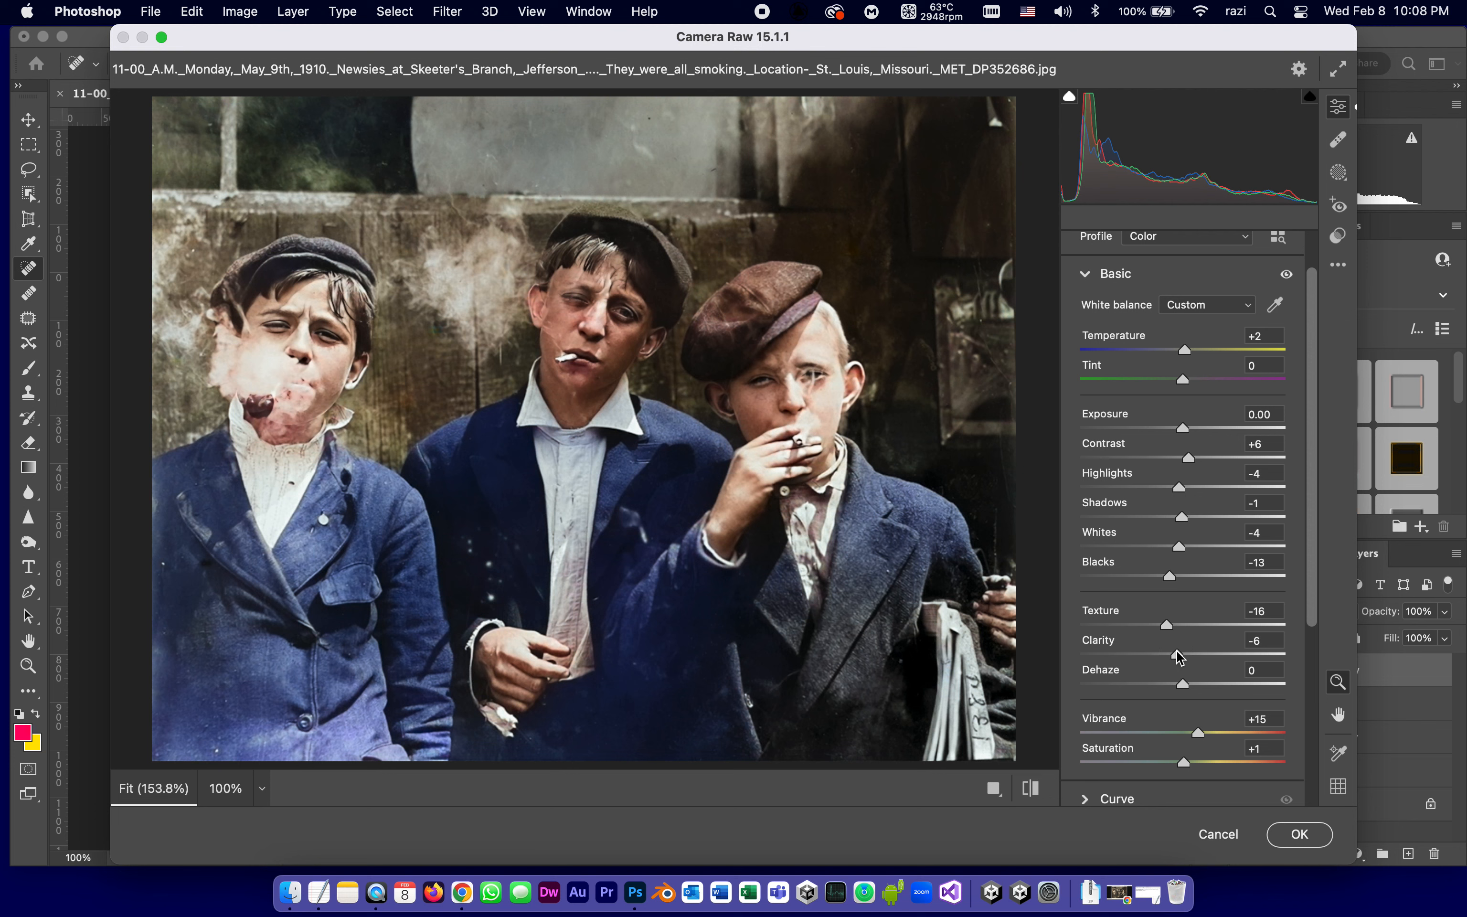
pyautogui.moveTo(1185, 686)
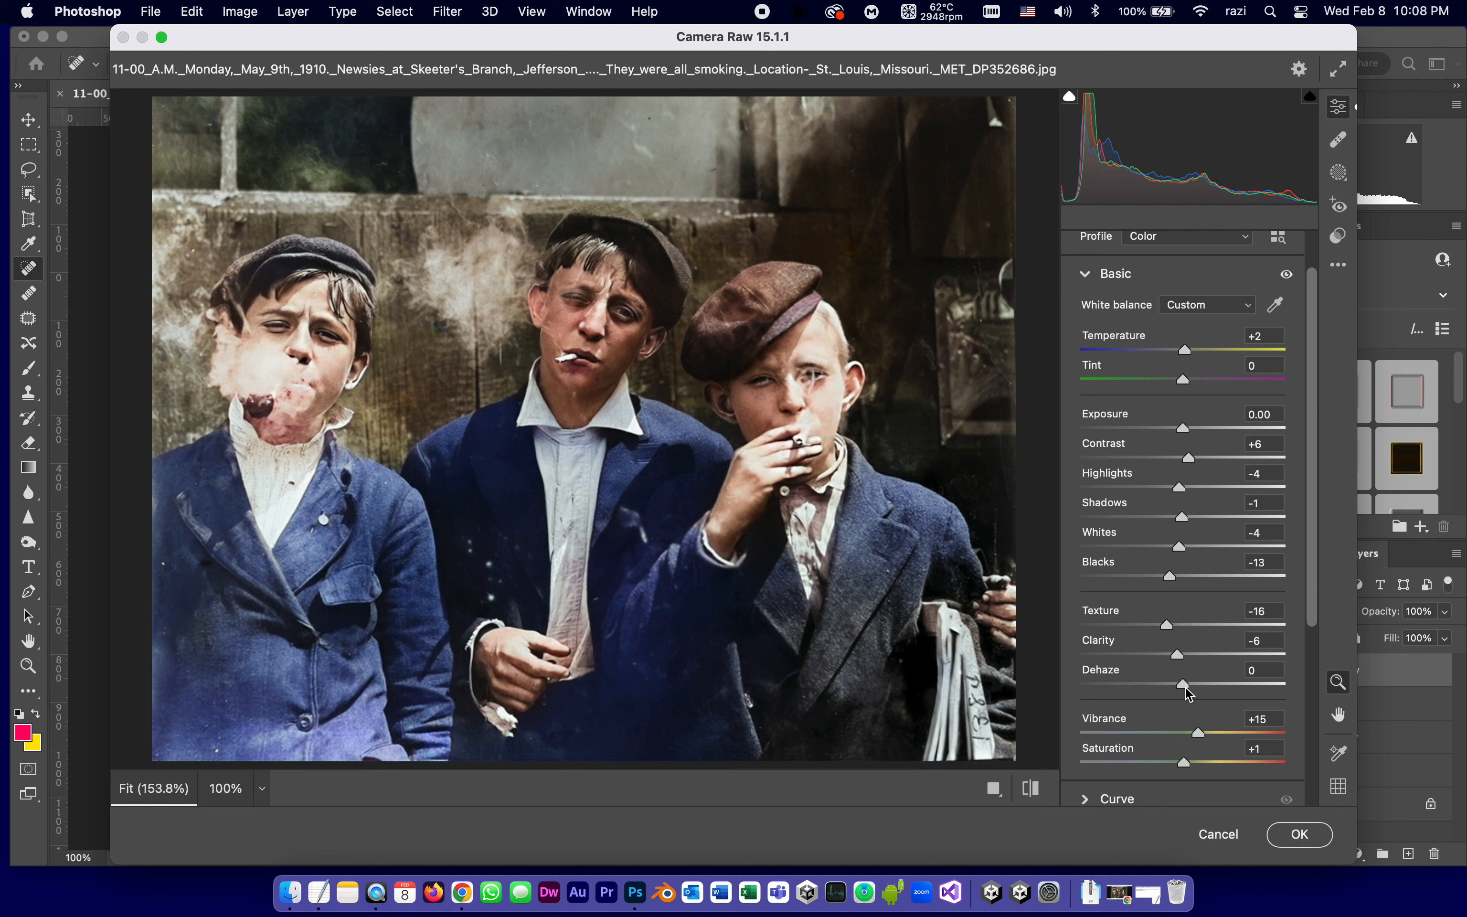
pyautogui.moveTo(1184, 687)
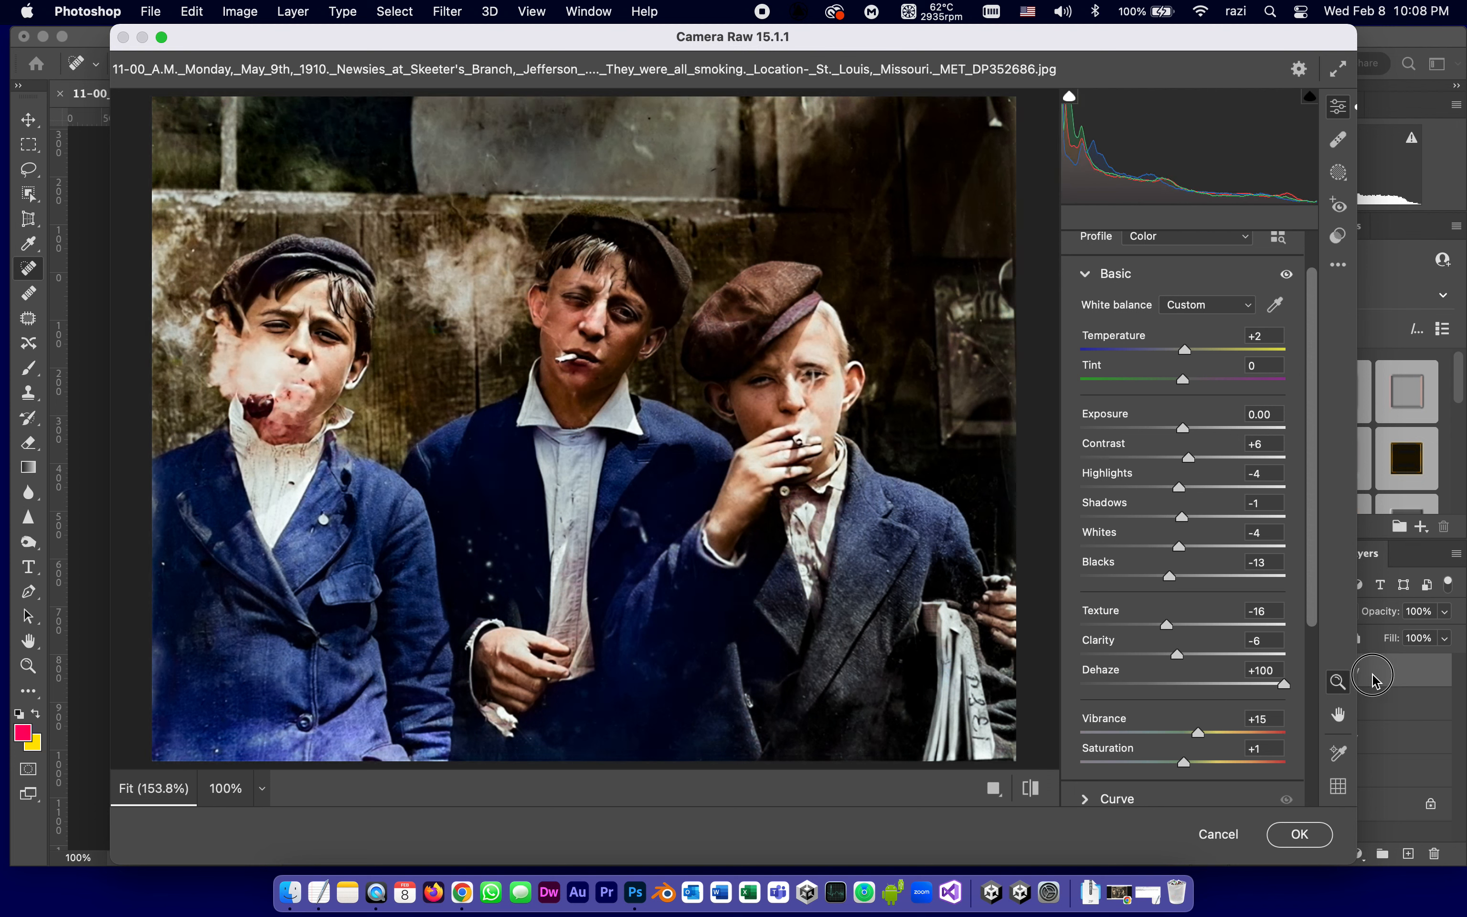
pyautogui.moveTo(1296, 688)
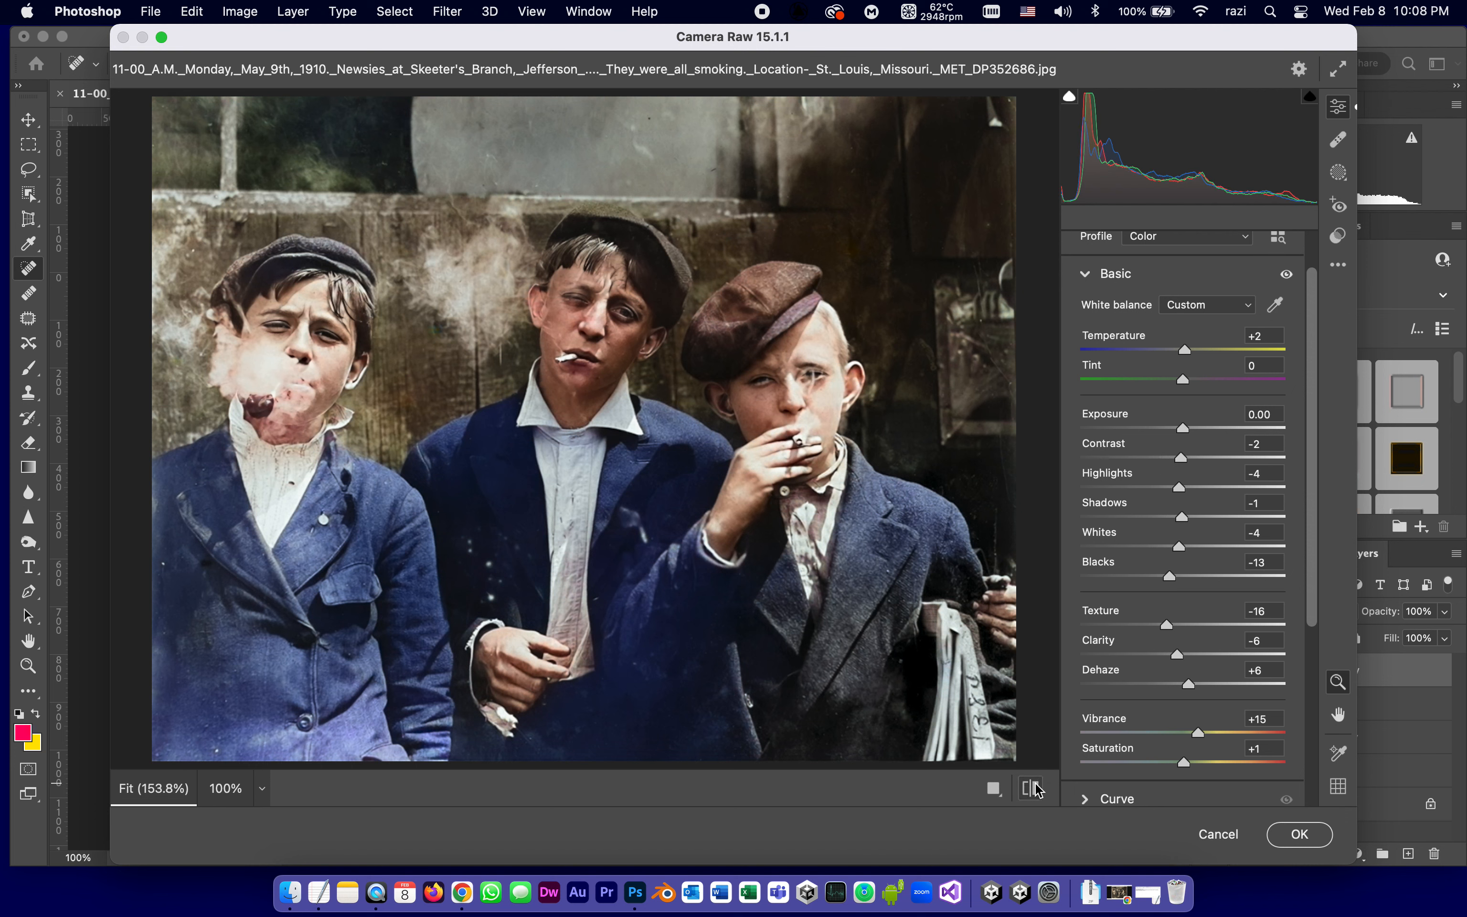
pyautogui.moveTo(1033, 789)
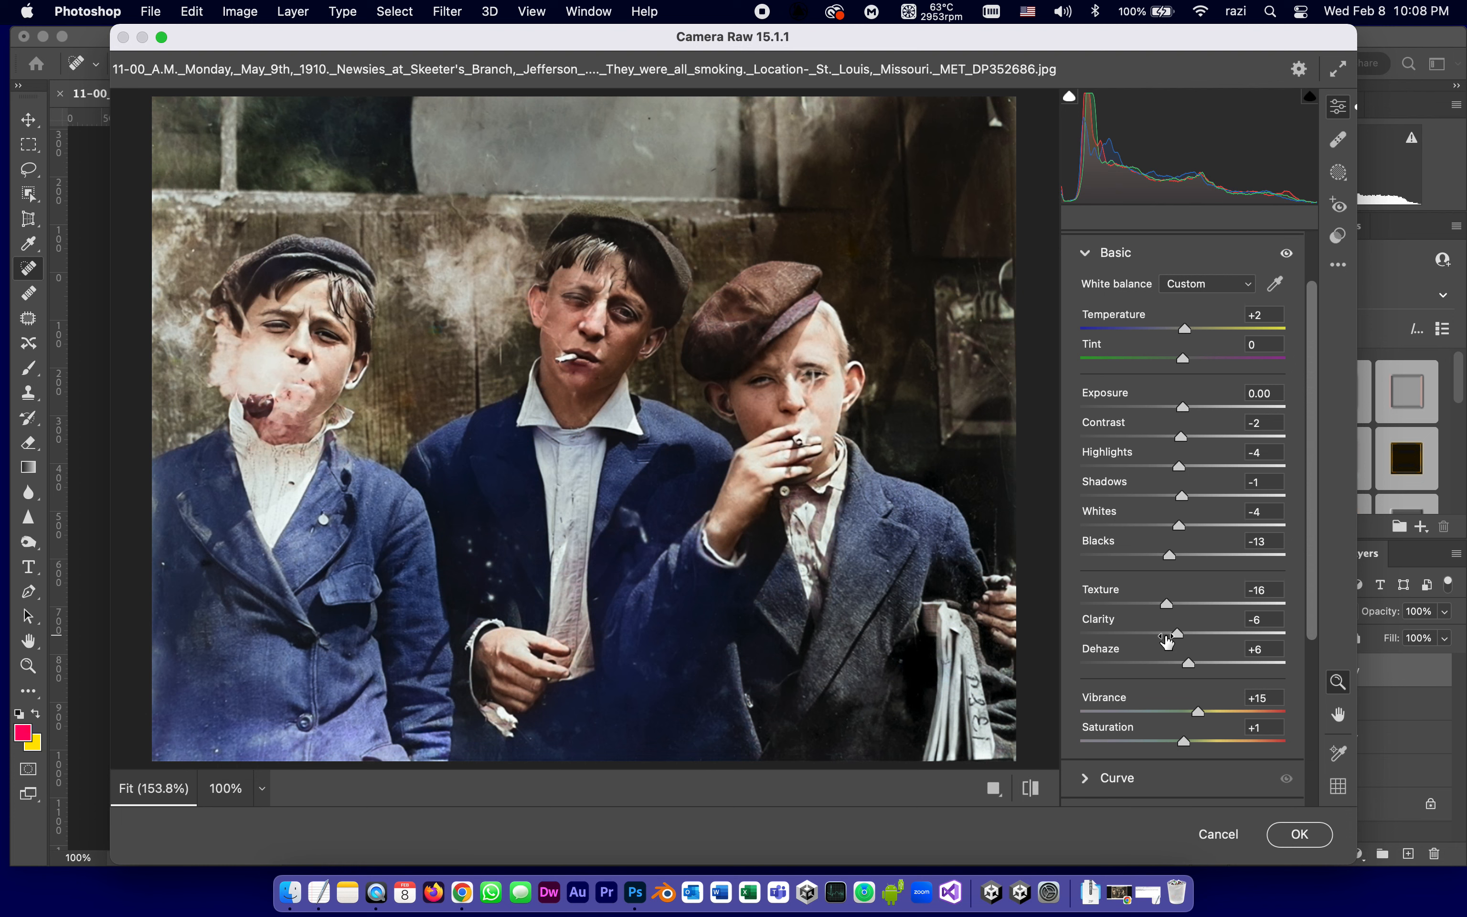
# Step: Expand the Detail panel to reach Sharpening and Noise Reduction controls
pyautogui.scroll(-3)
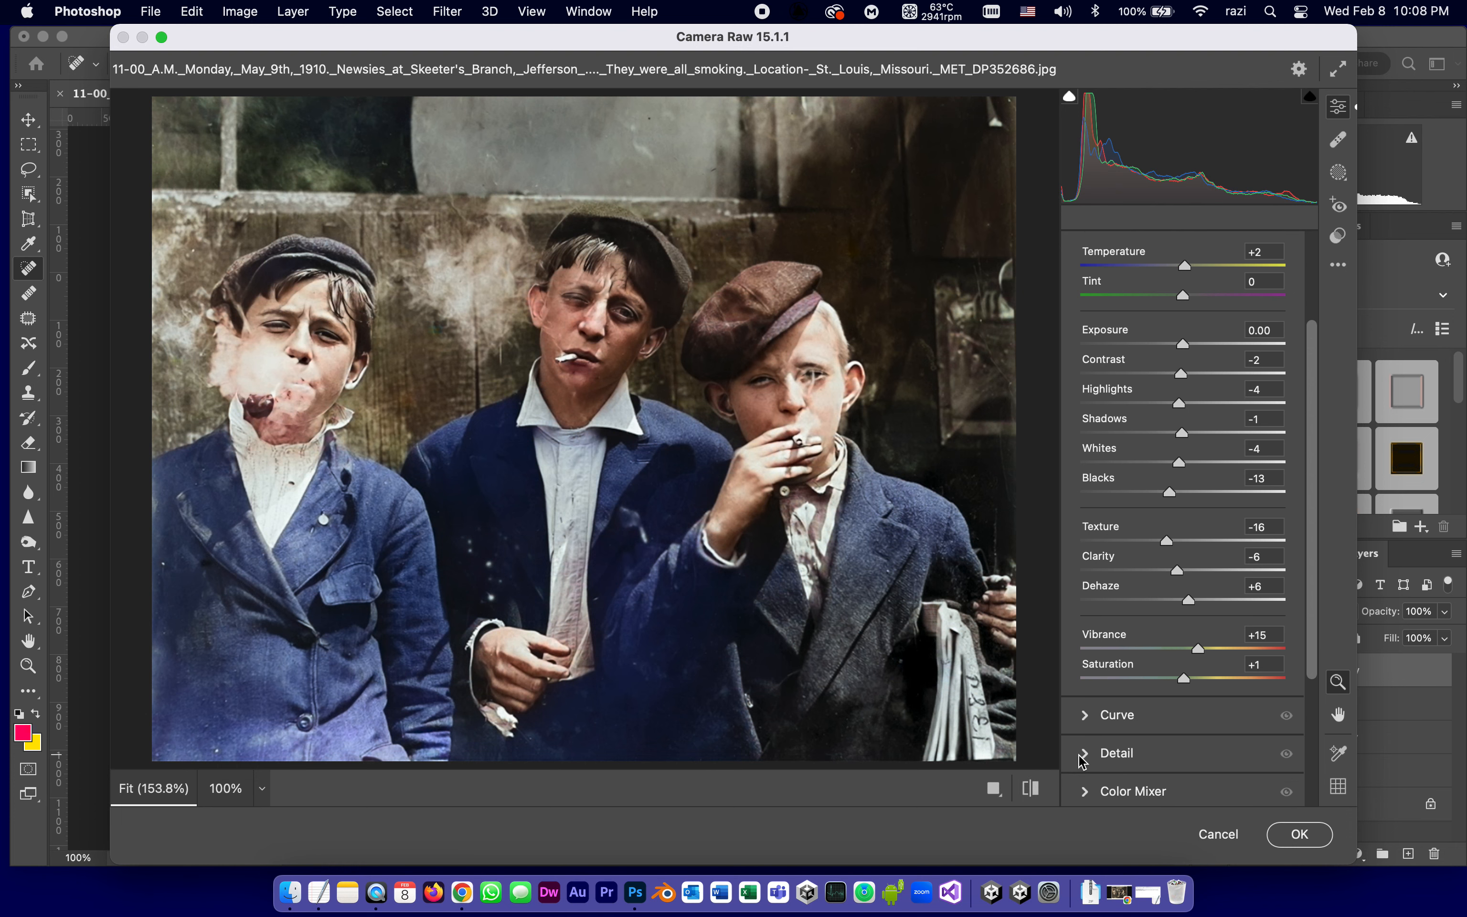
pyautogui.click(1116, 754)
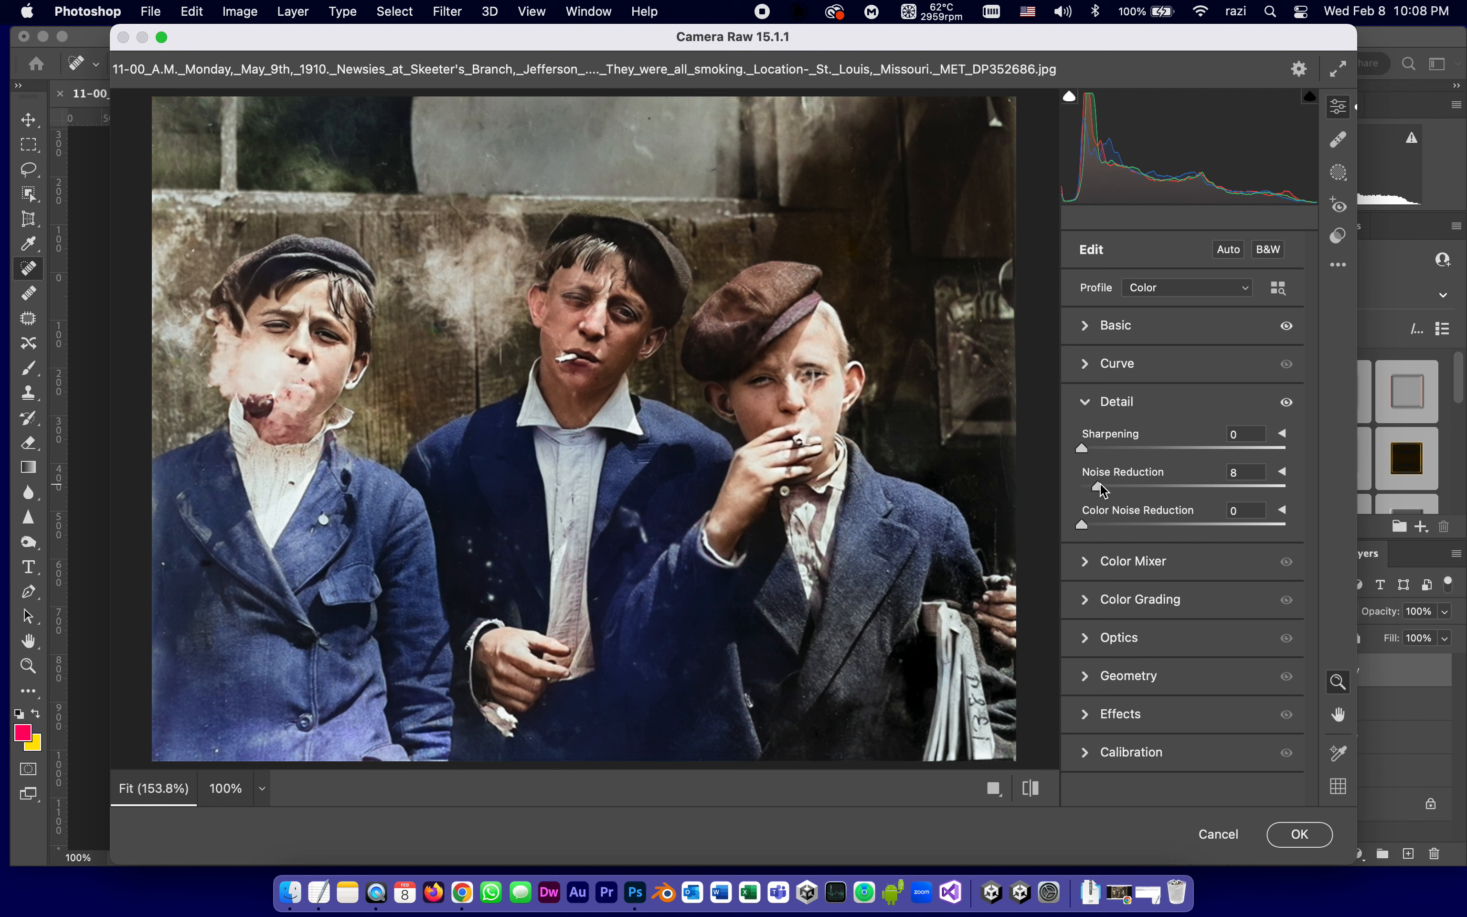
pyautogui.moveTo(1154, 539)
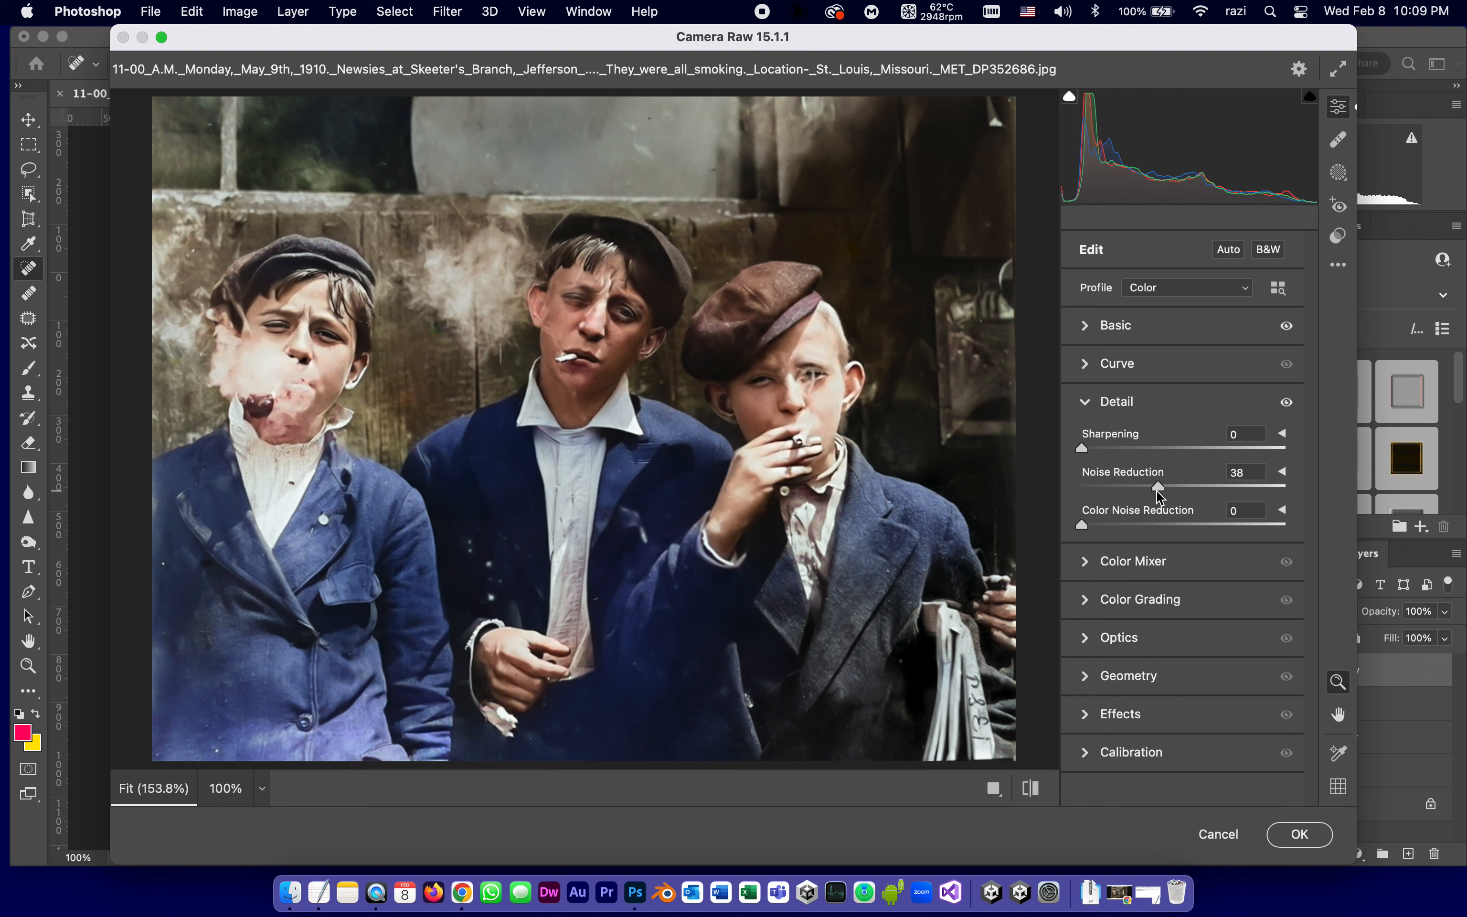
pyautogui.moveTo(1153, 492)
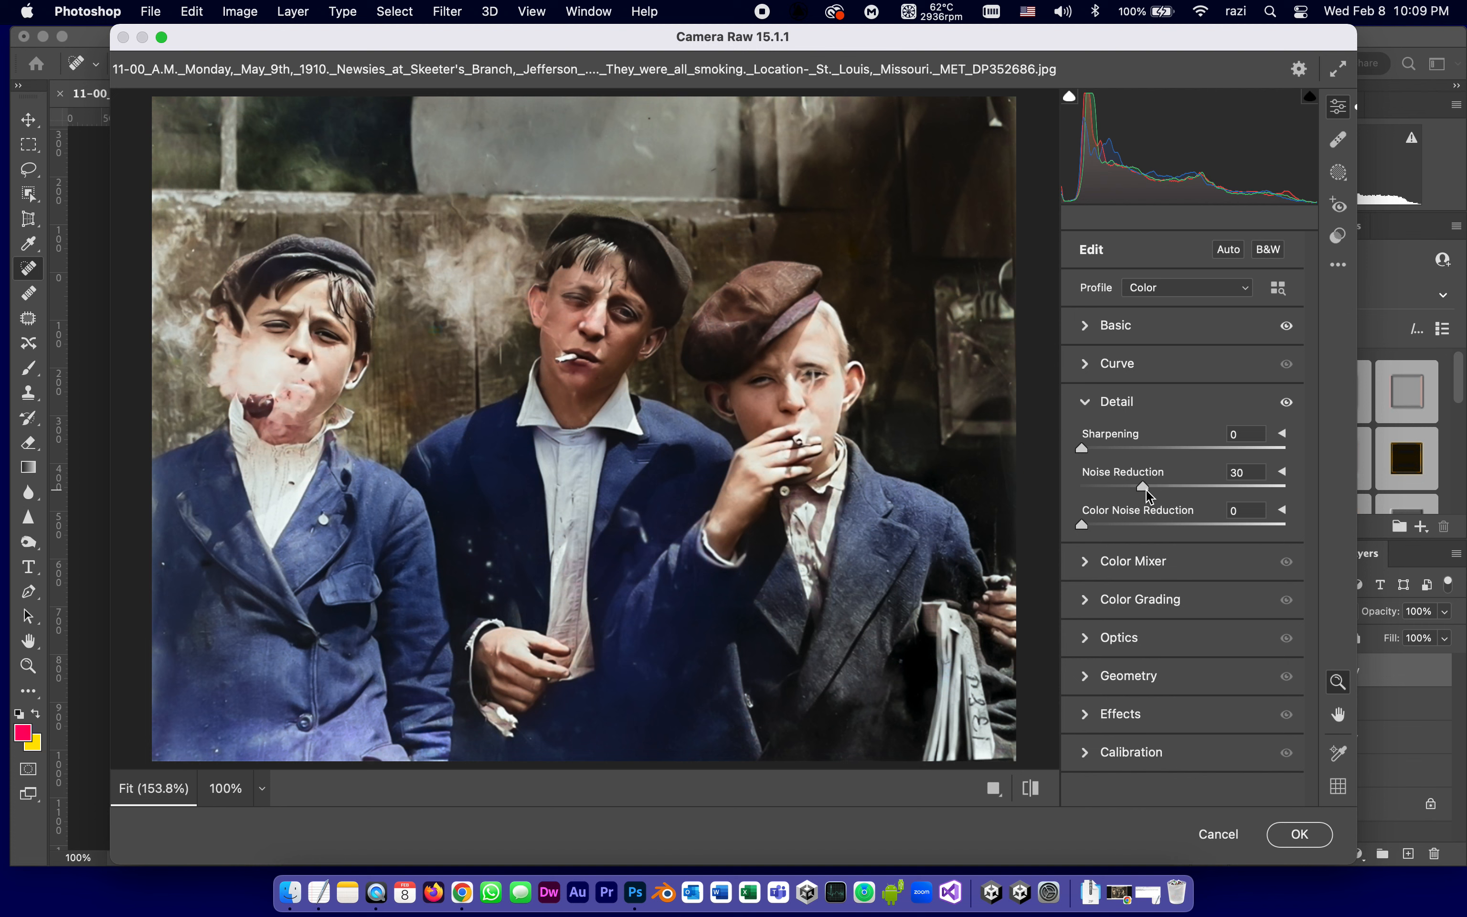
pyautogui.moveTo(1081, 526)
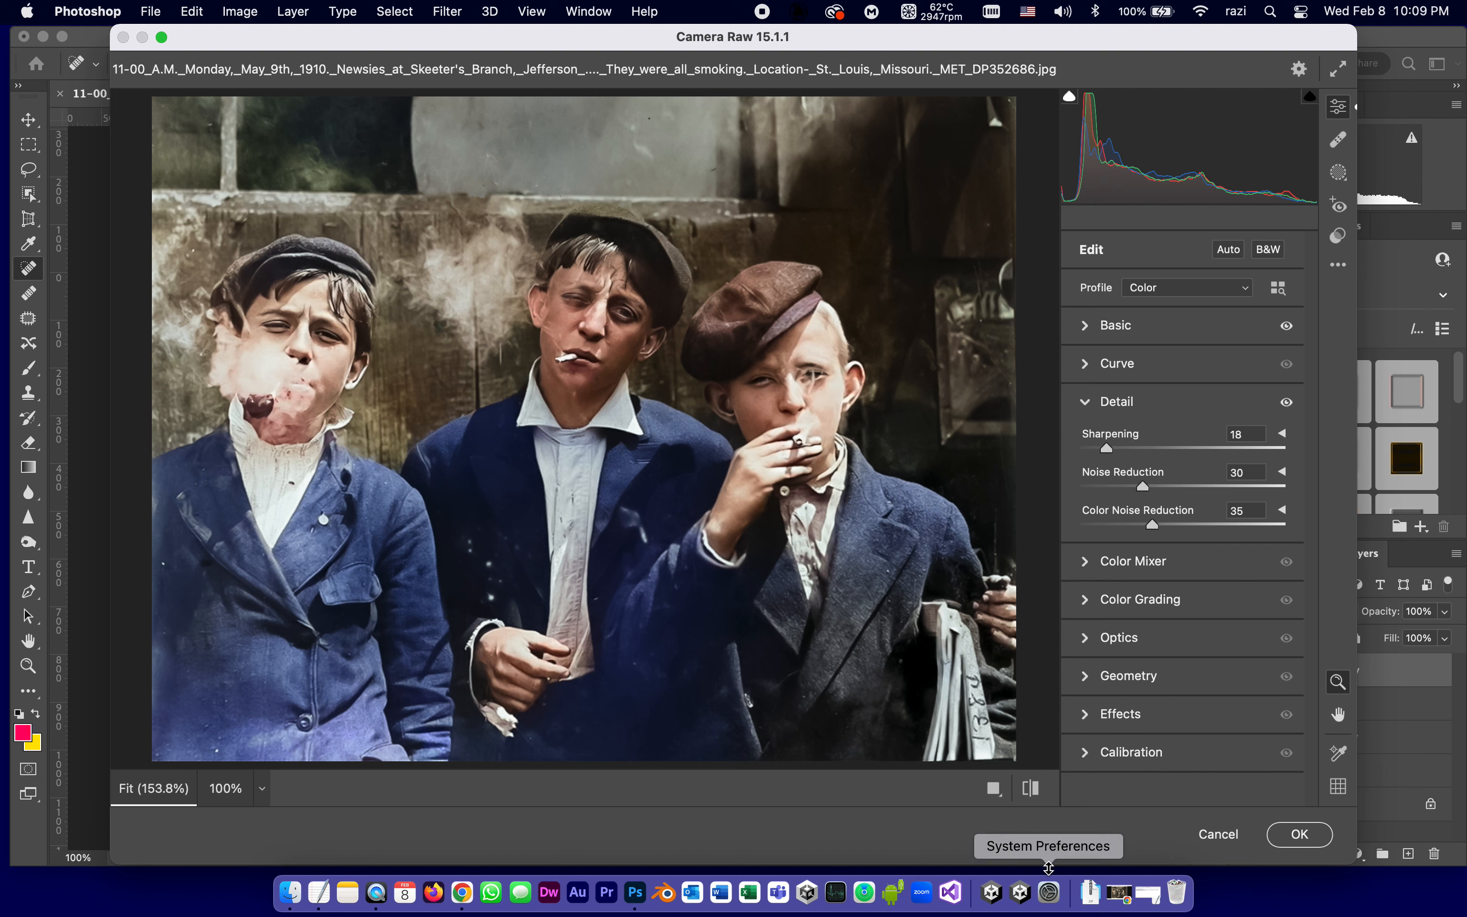
pyautogui.moveTo(1374, 906)
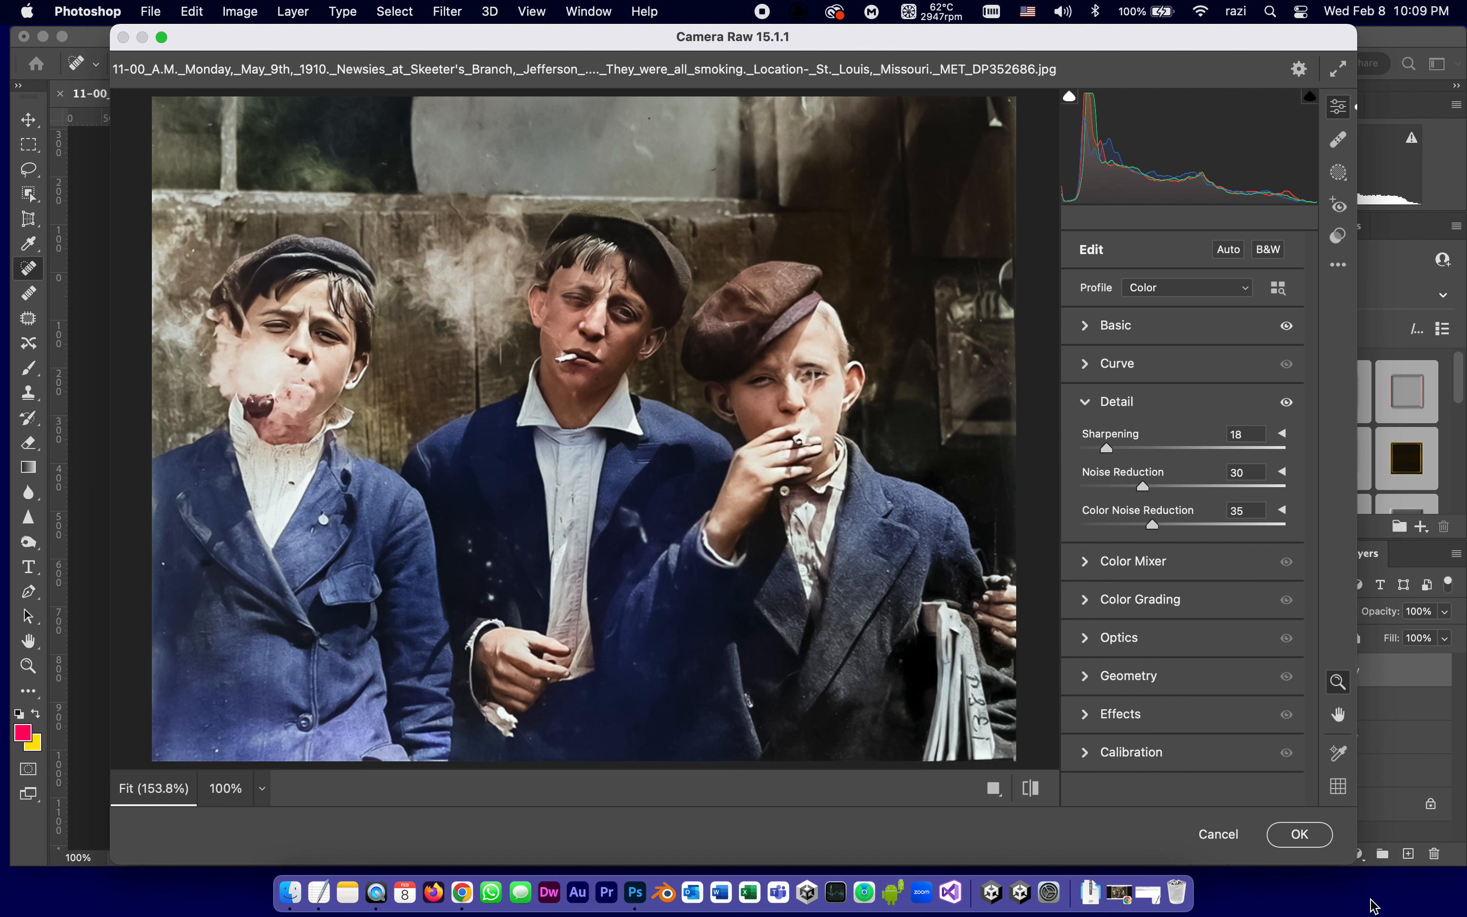
pyautogui.moveTo(1237, 758)
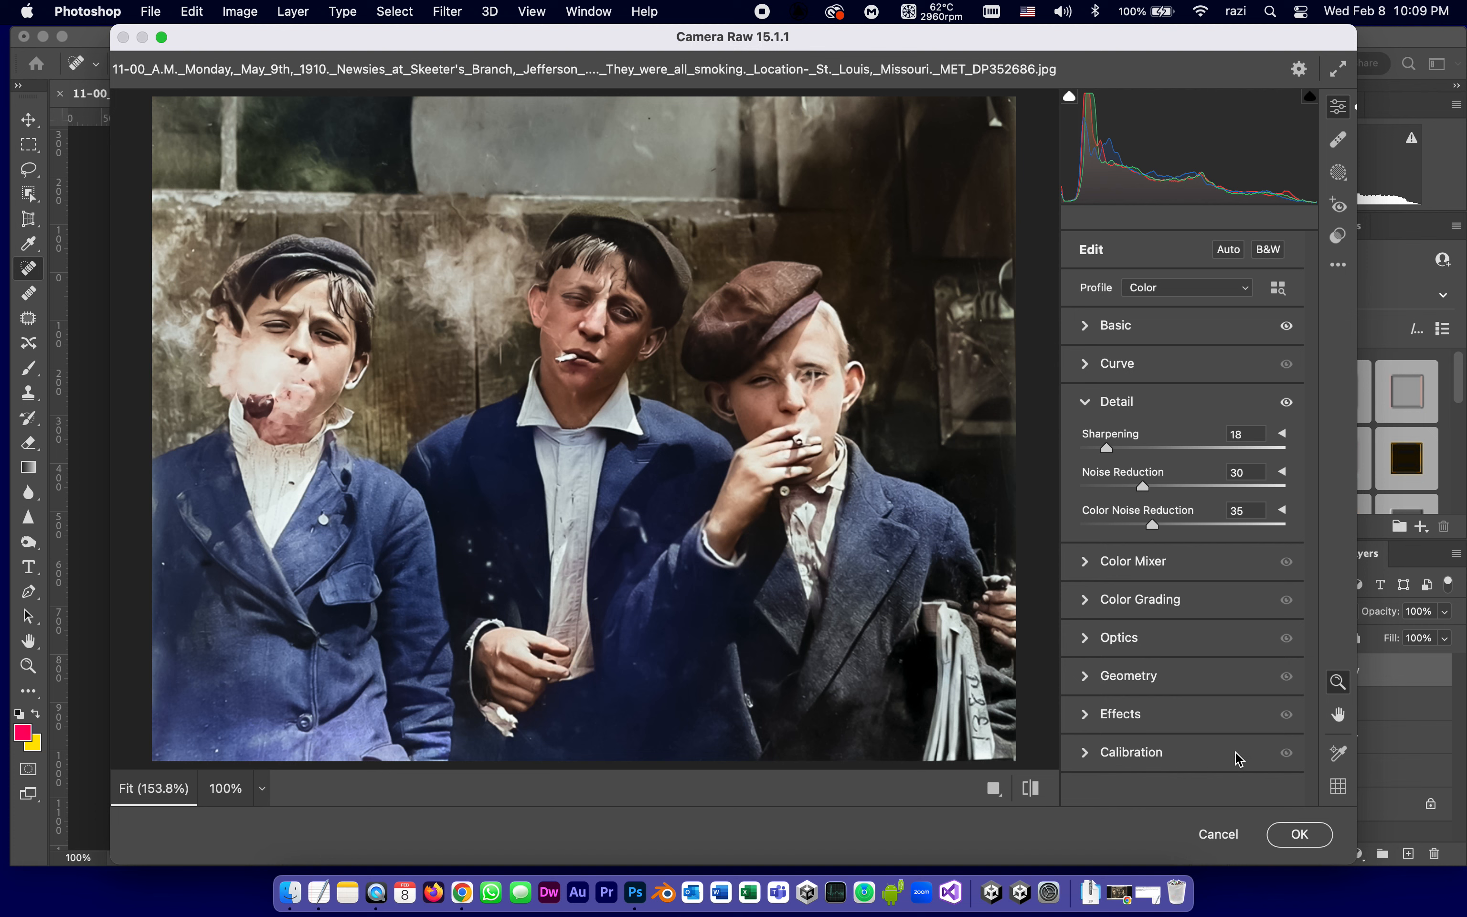
pyautogui.moveTo(1300, 835)
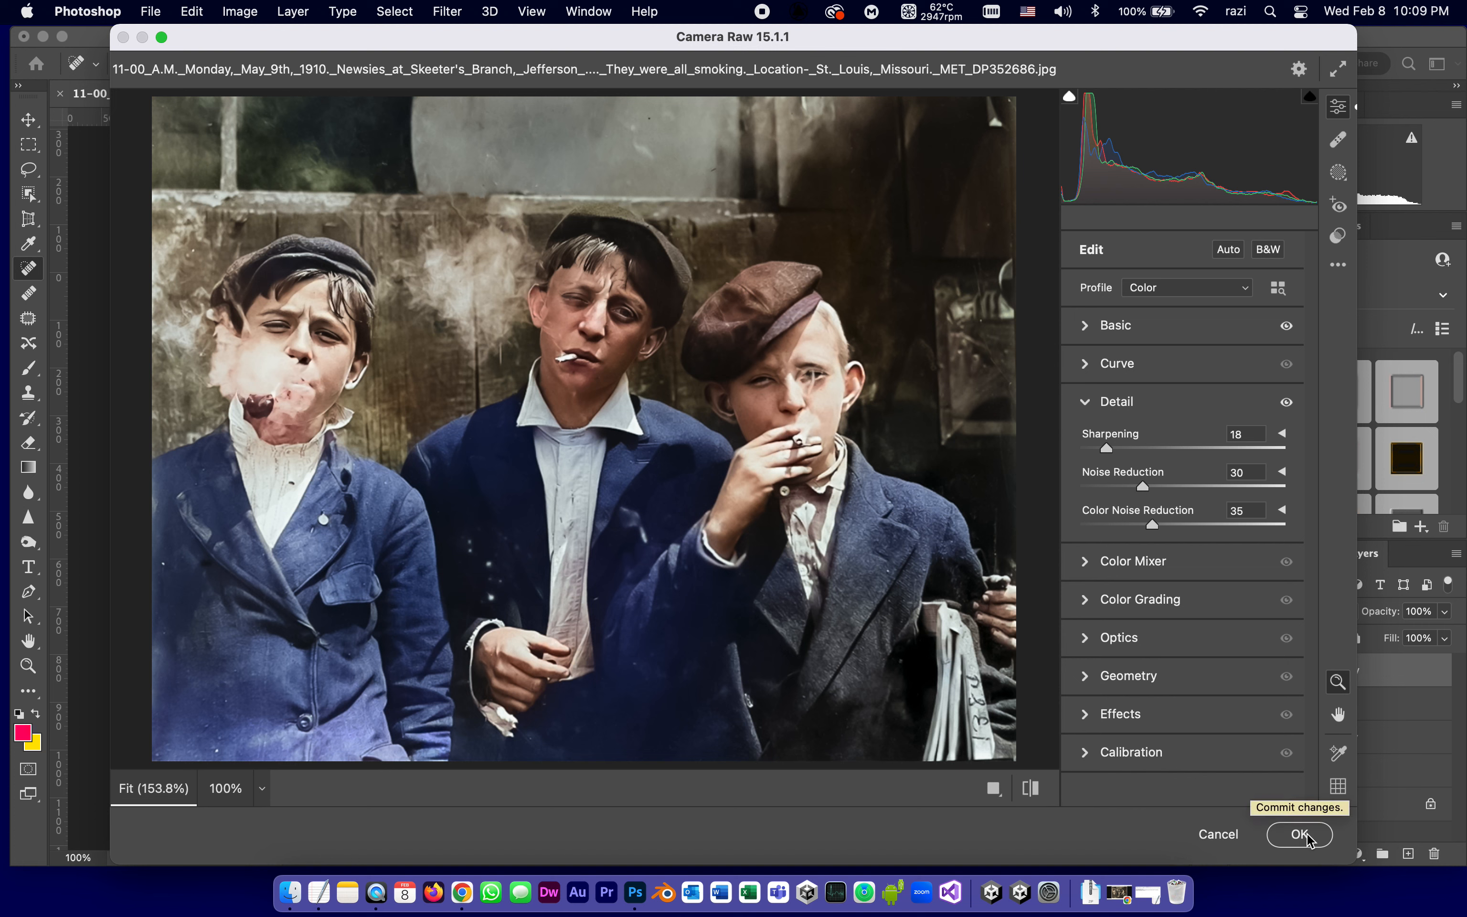
pyautogui.moveTo(1216, 717)
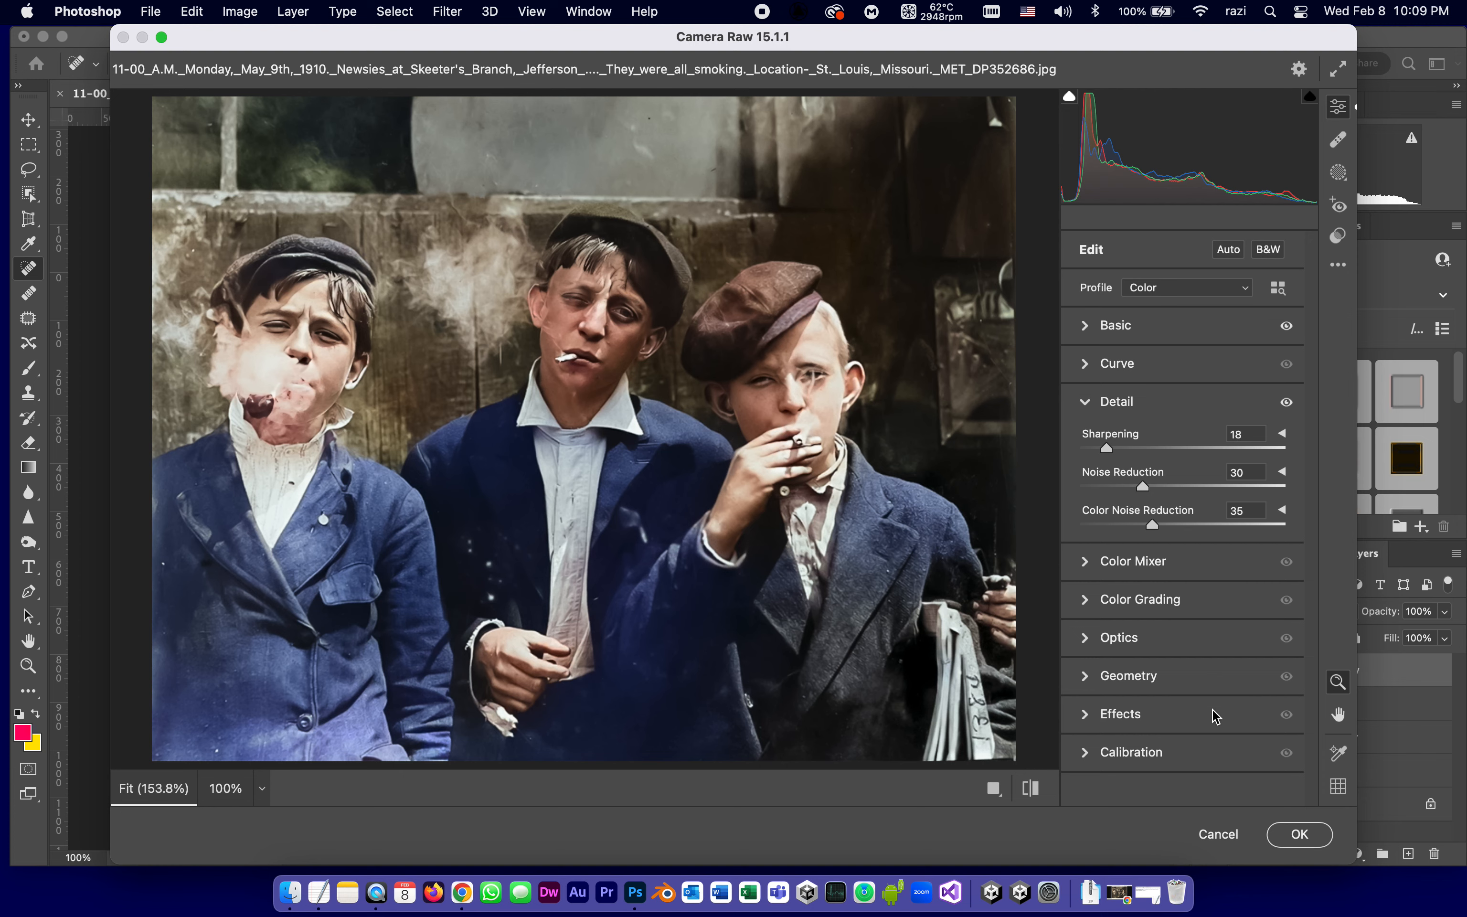
# Step: Apply the Camera Raw edits to Layer 2 copy, hide Layer 2, and toggle the copy for a before/after check
pyautogui.click(1299, 834)
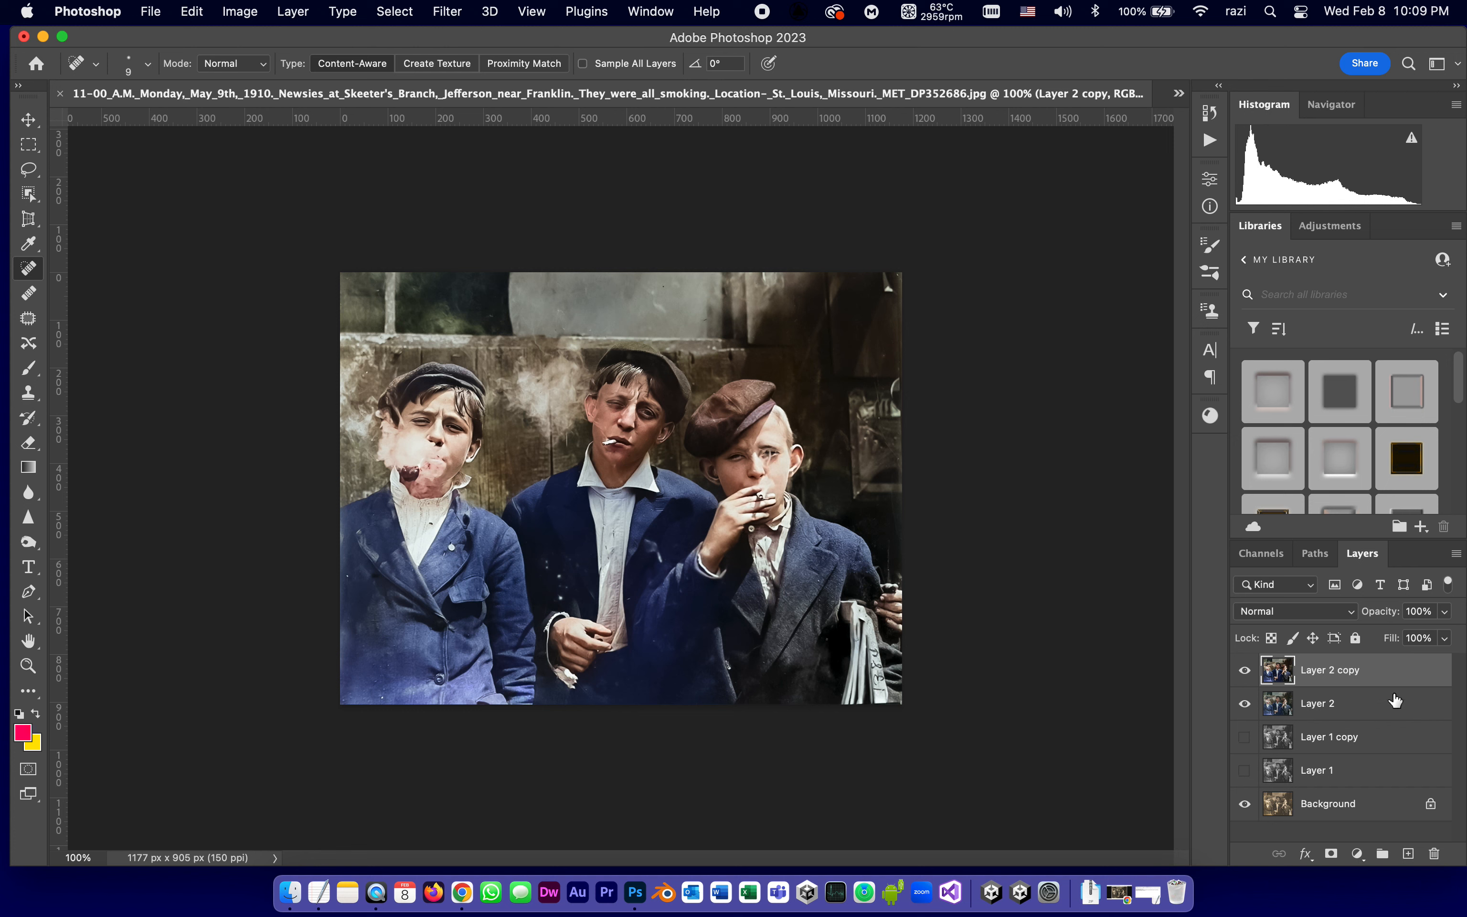
pyautogui.moveTo(1352, 690)
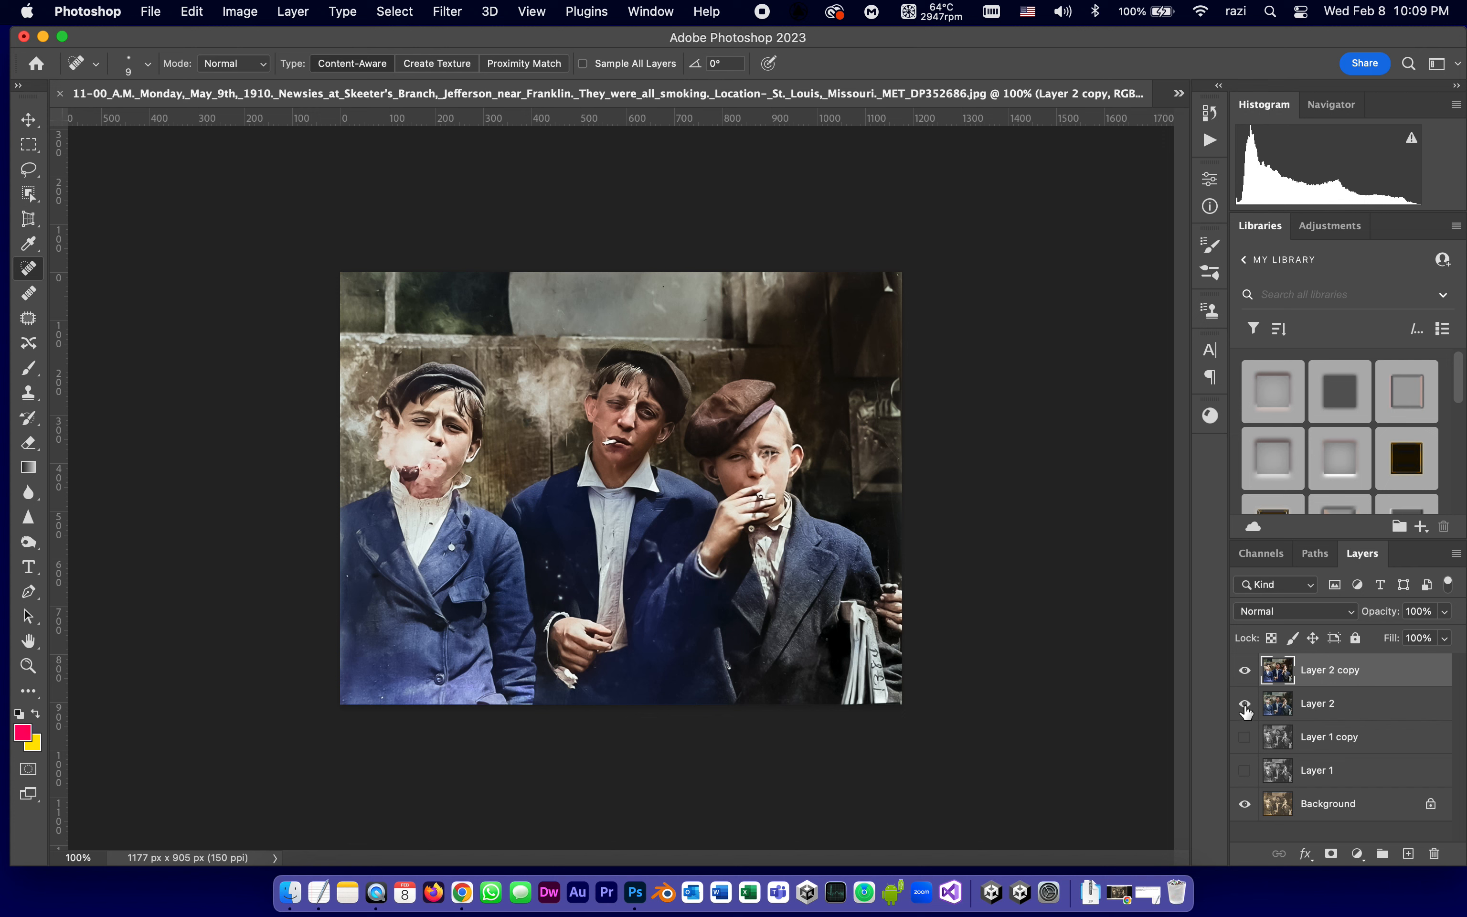
pyautogui.click(1246, 703)
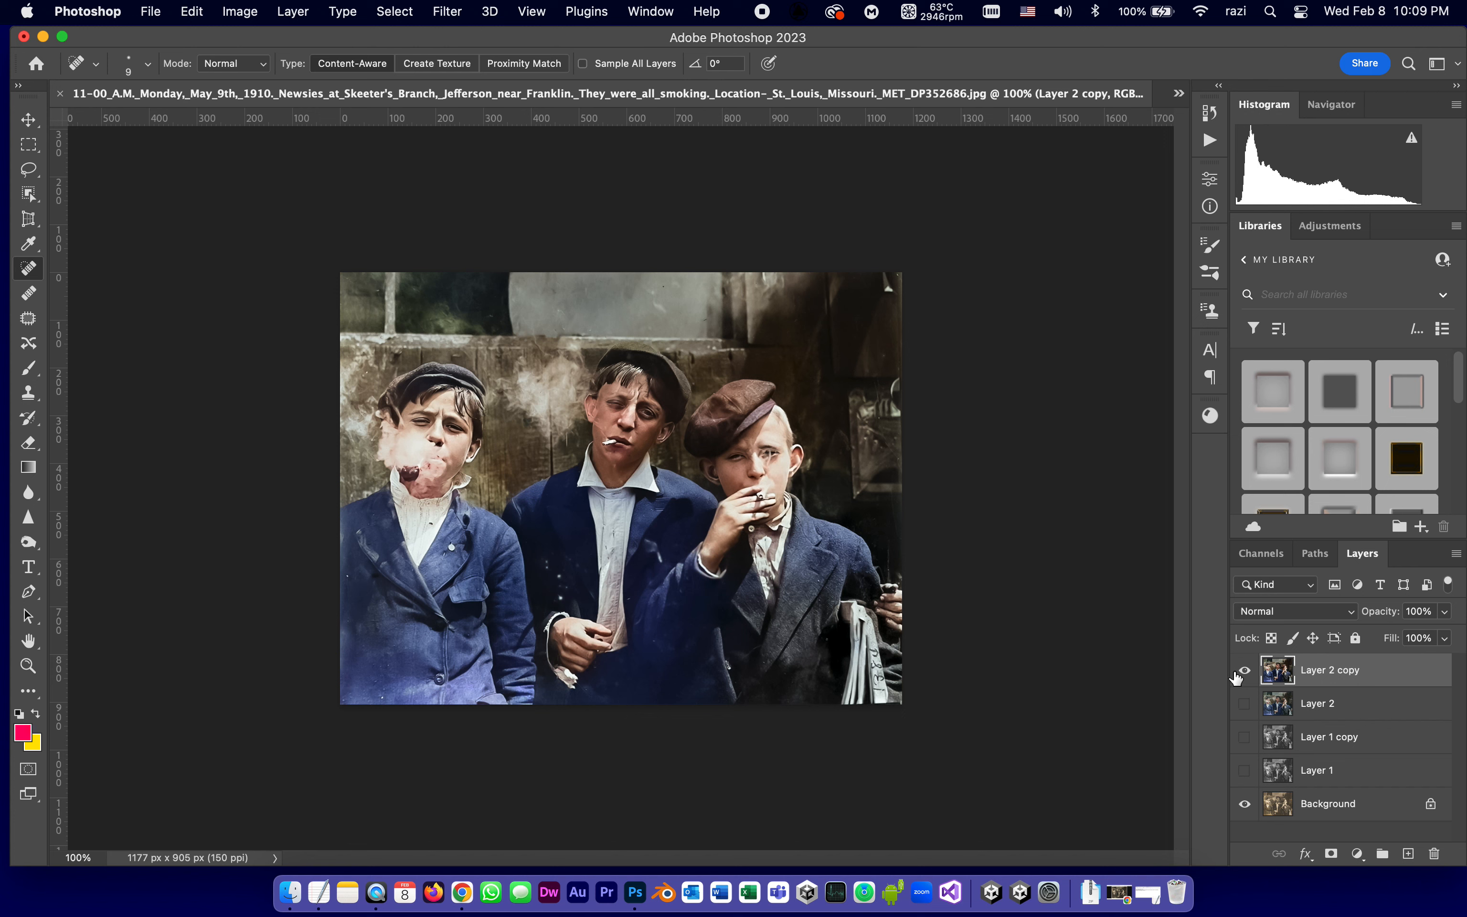
pyautogui.click(1245, 669)
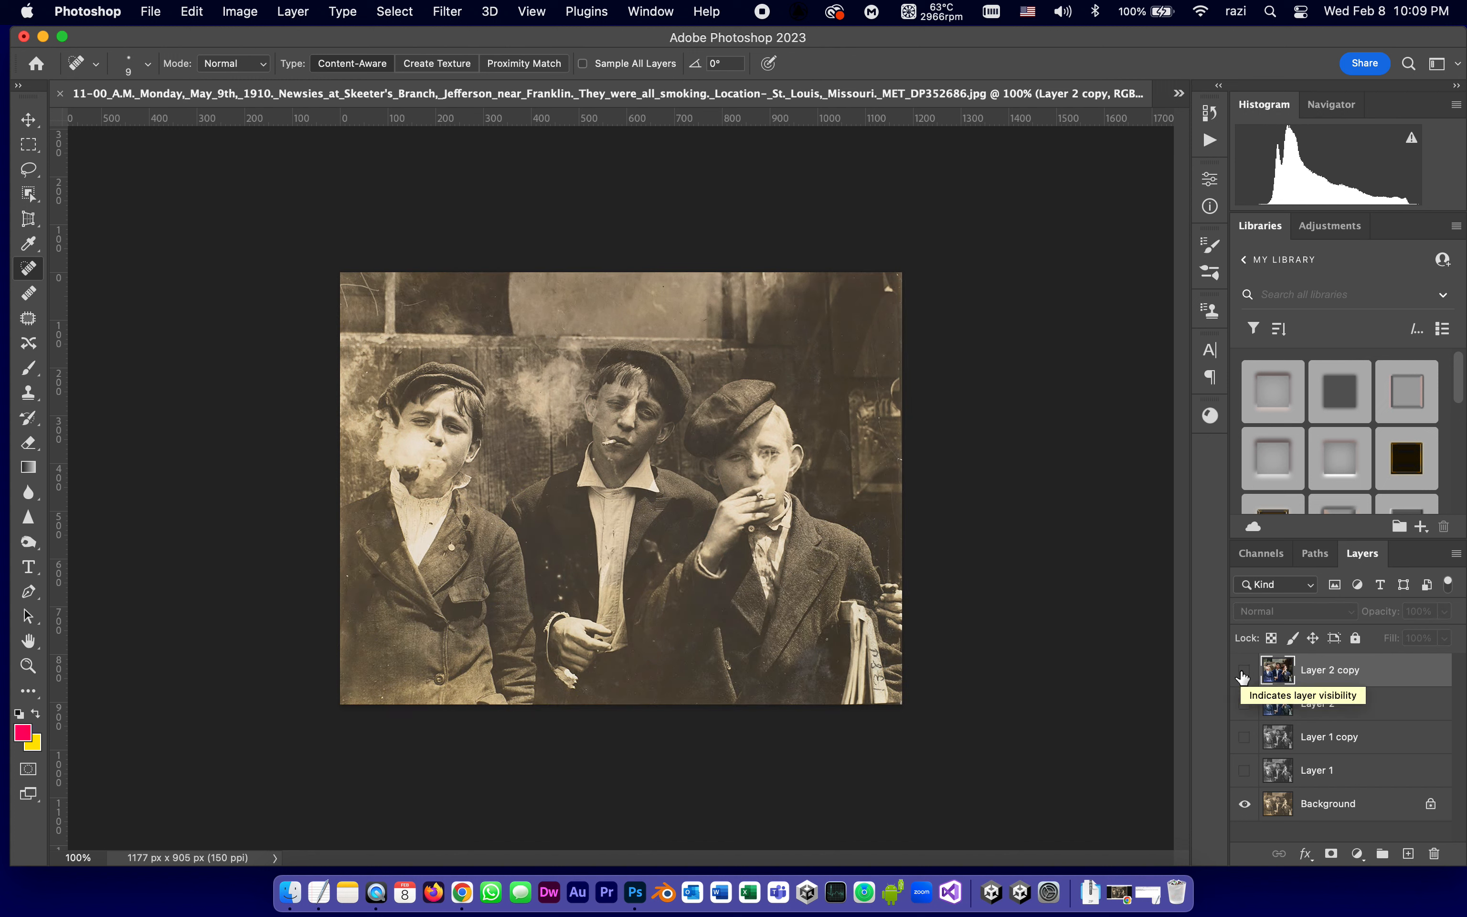
pyautogui.click(1244, 675)
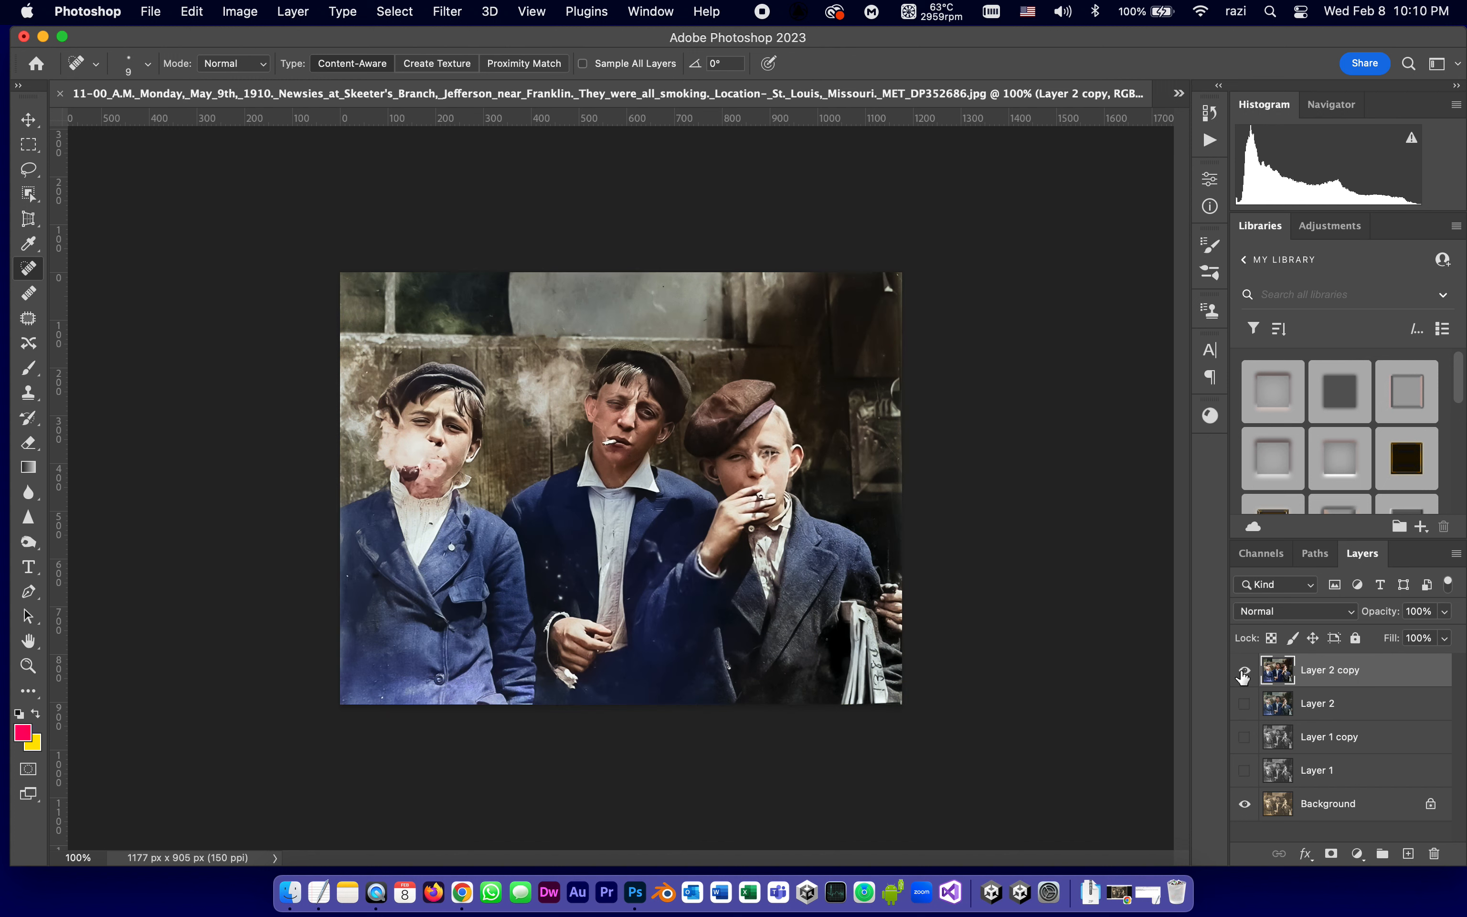